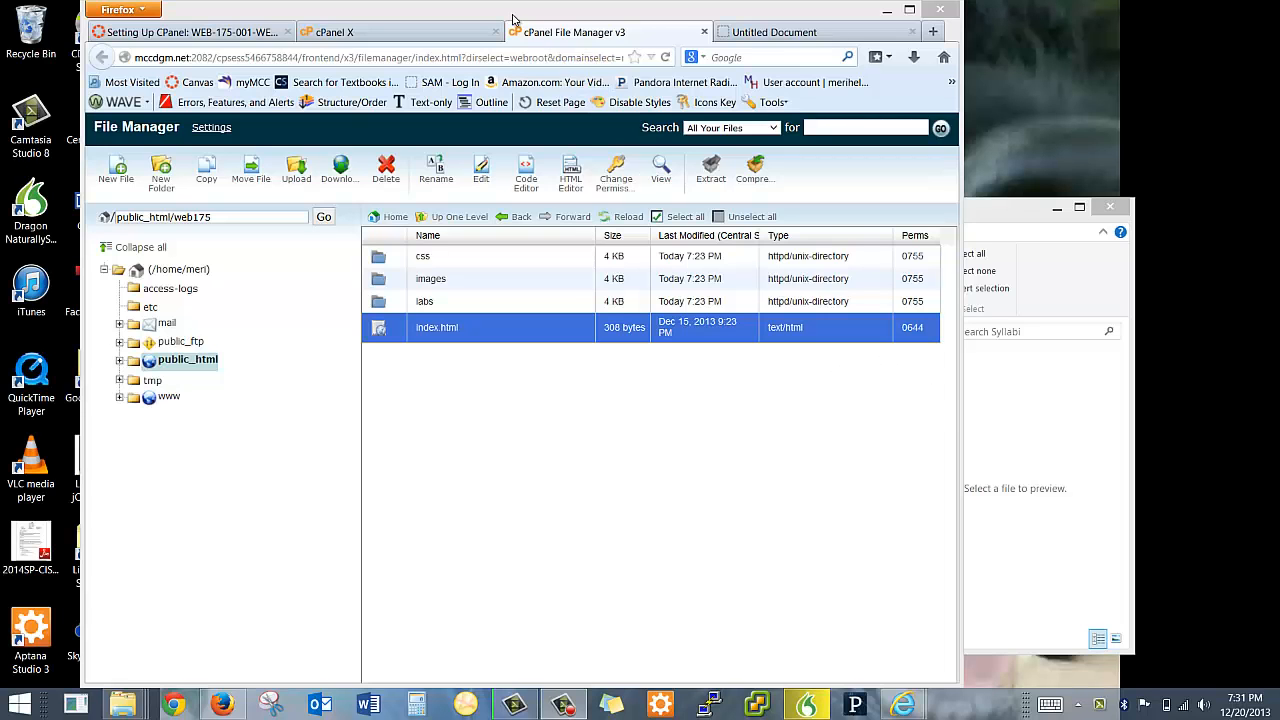
# - Reveal the main FTP account's connection settings in cPanel and launch Dreamweaver
pyautogui.click(396, 32)
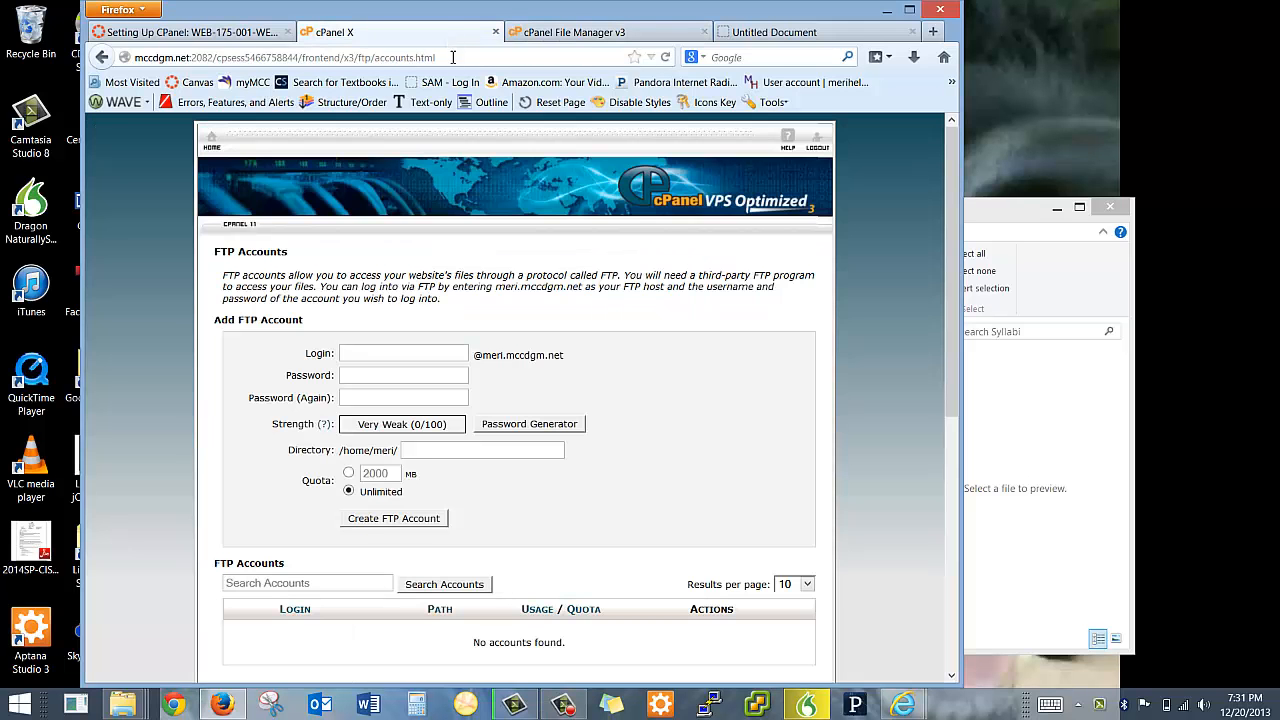
pyautogui.scroll(-3)
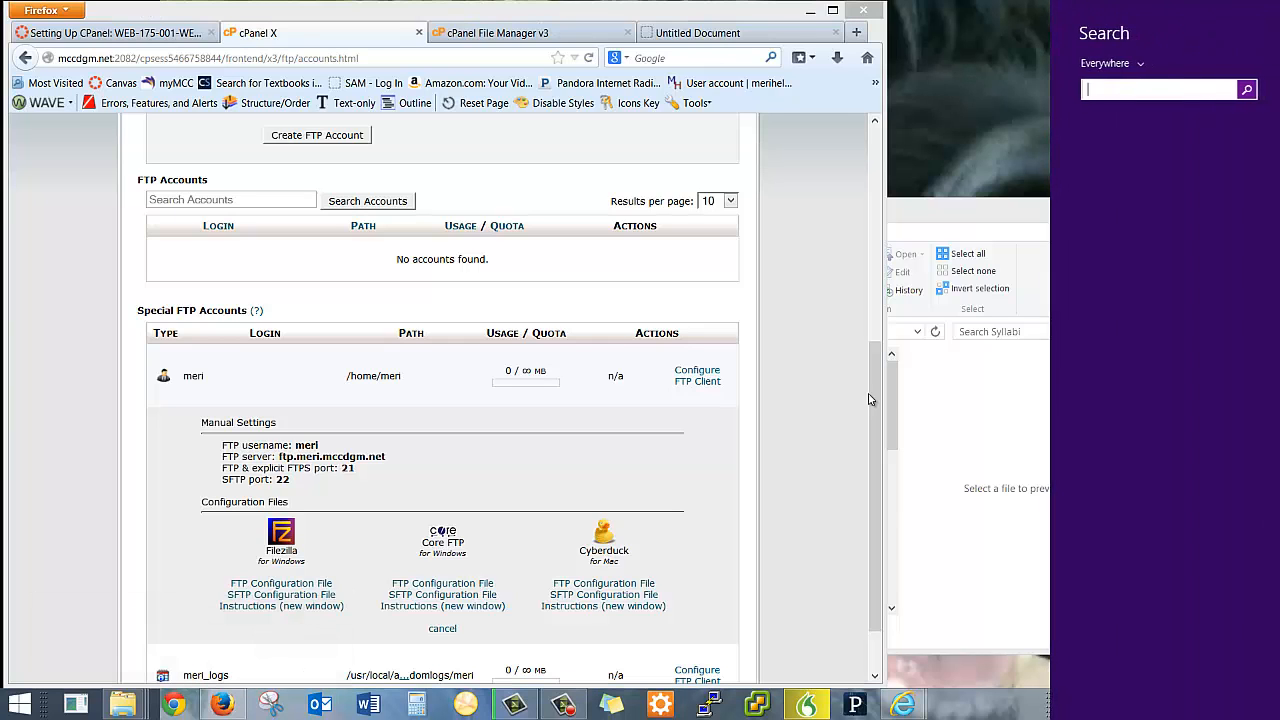
pyautogui.write('dre')
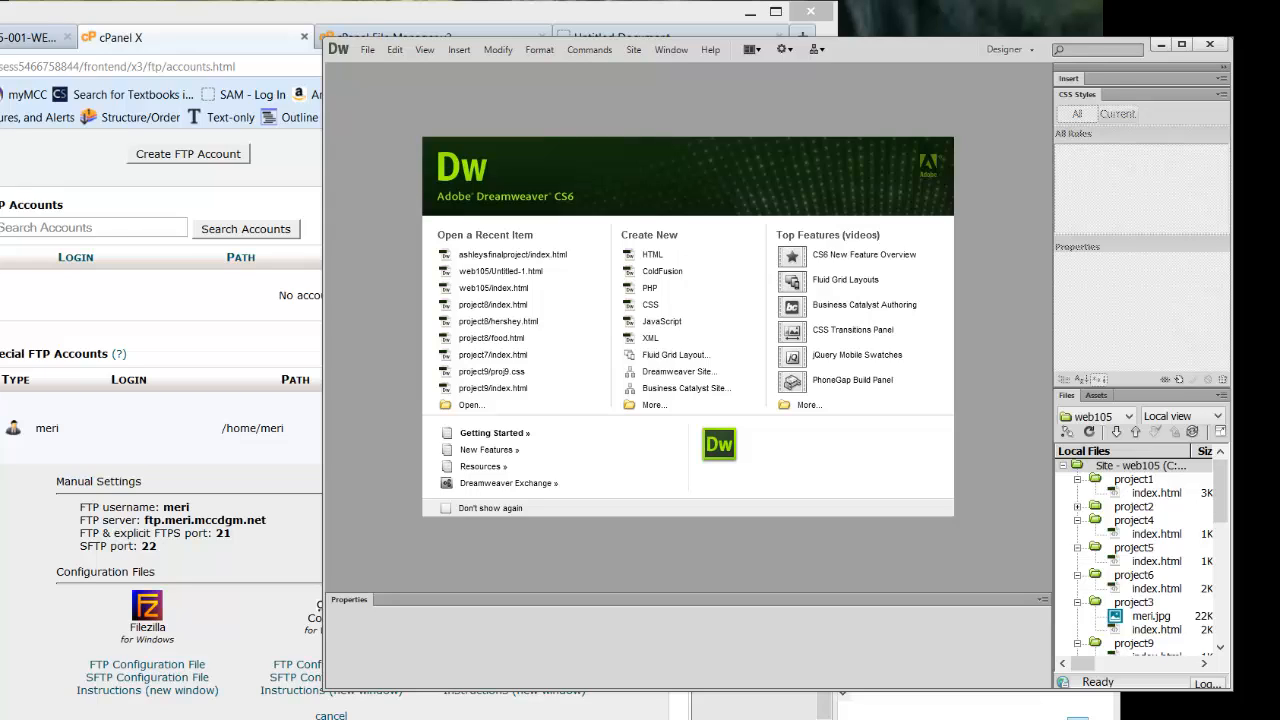
pyautogui.moveTo(518, 650)
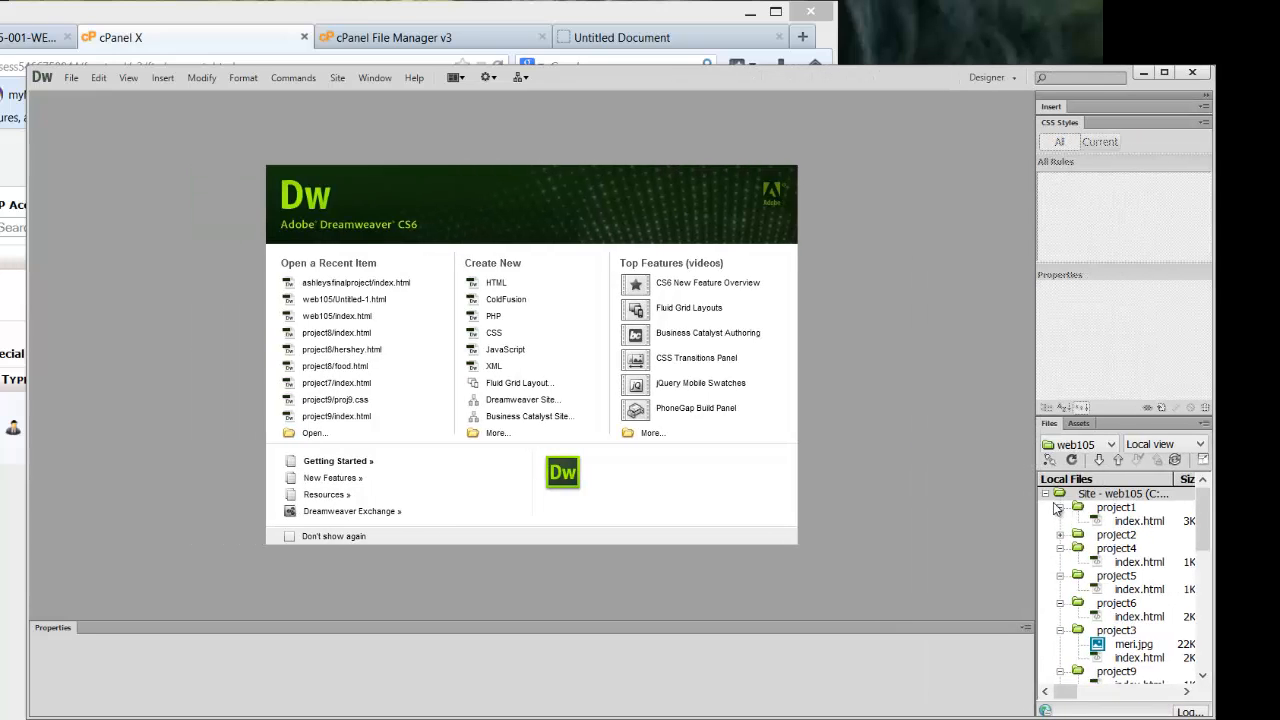
# - Collapse the web105 site tree in the Files panel down to its root
pyautogui.click(1120, 492)
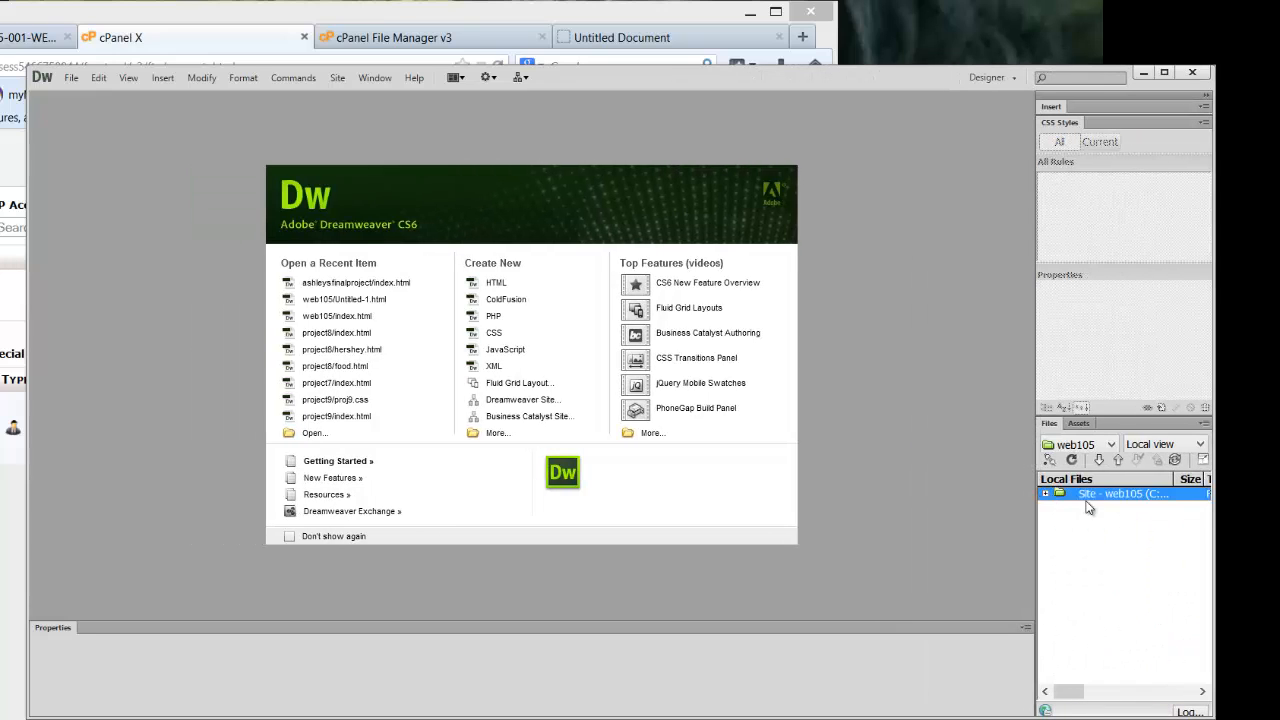
pyautogui.moveTo(1084, 528)
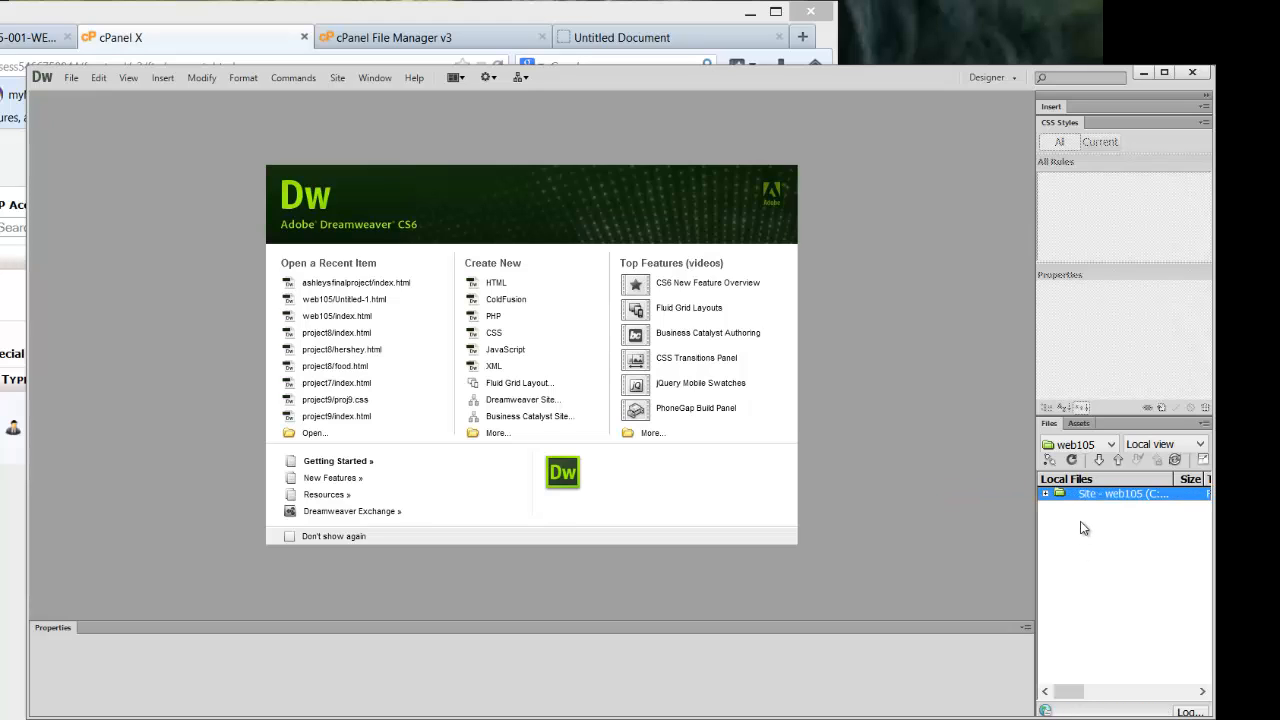
pyautogui.moveTo(586, 188)
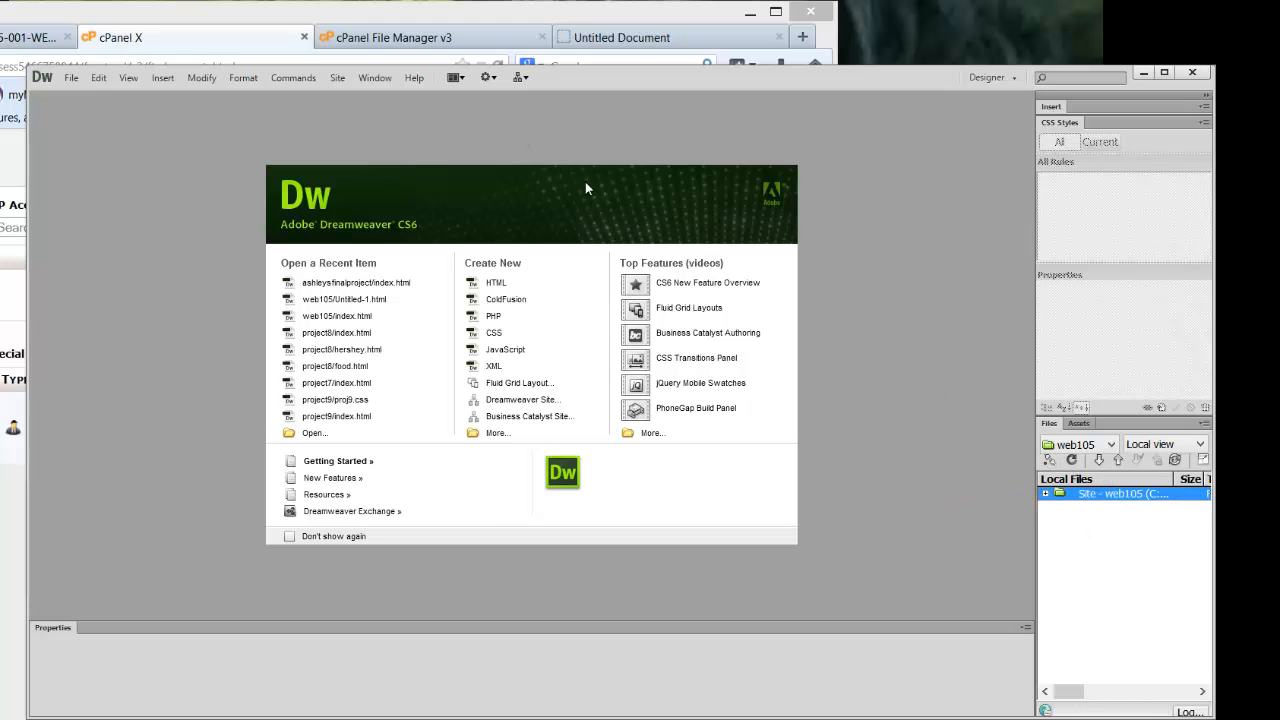
pyautogui.moveTo(756, 276)
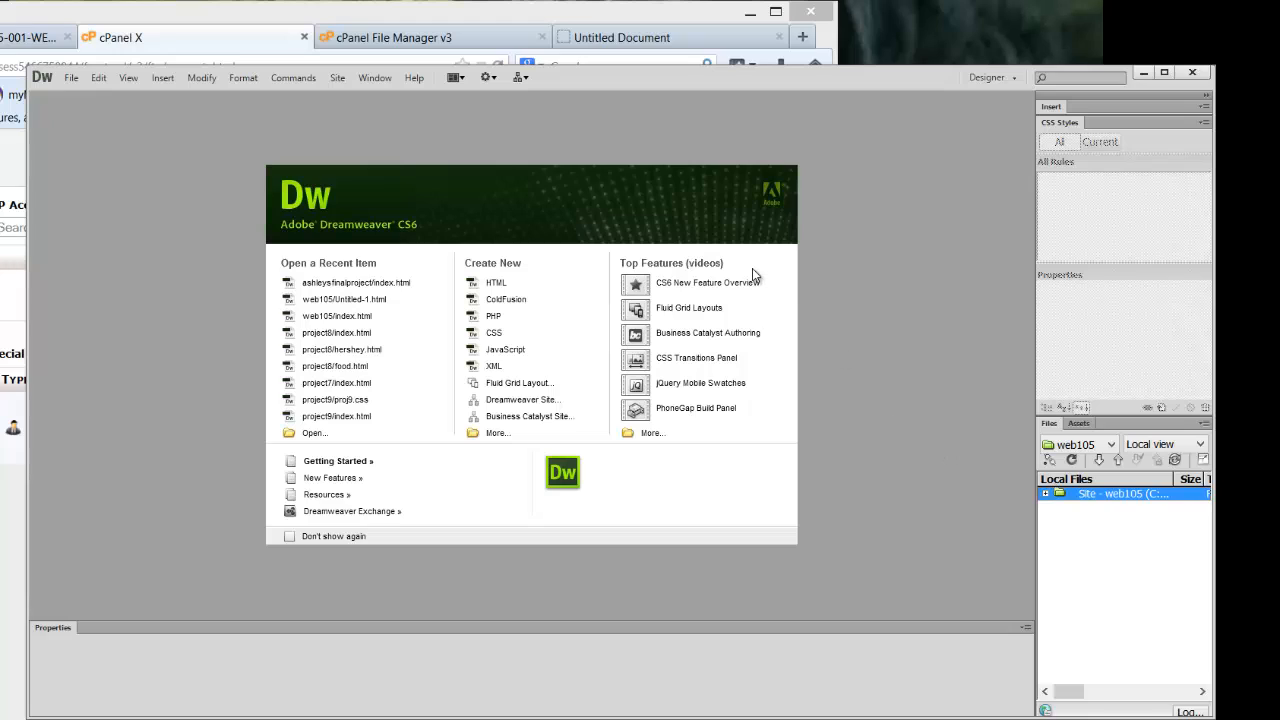
pyautogui.moveTo(748, 268)
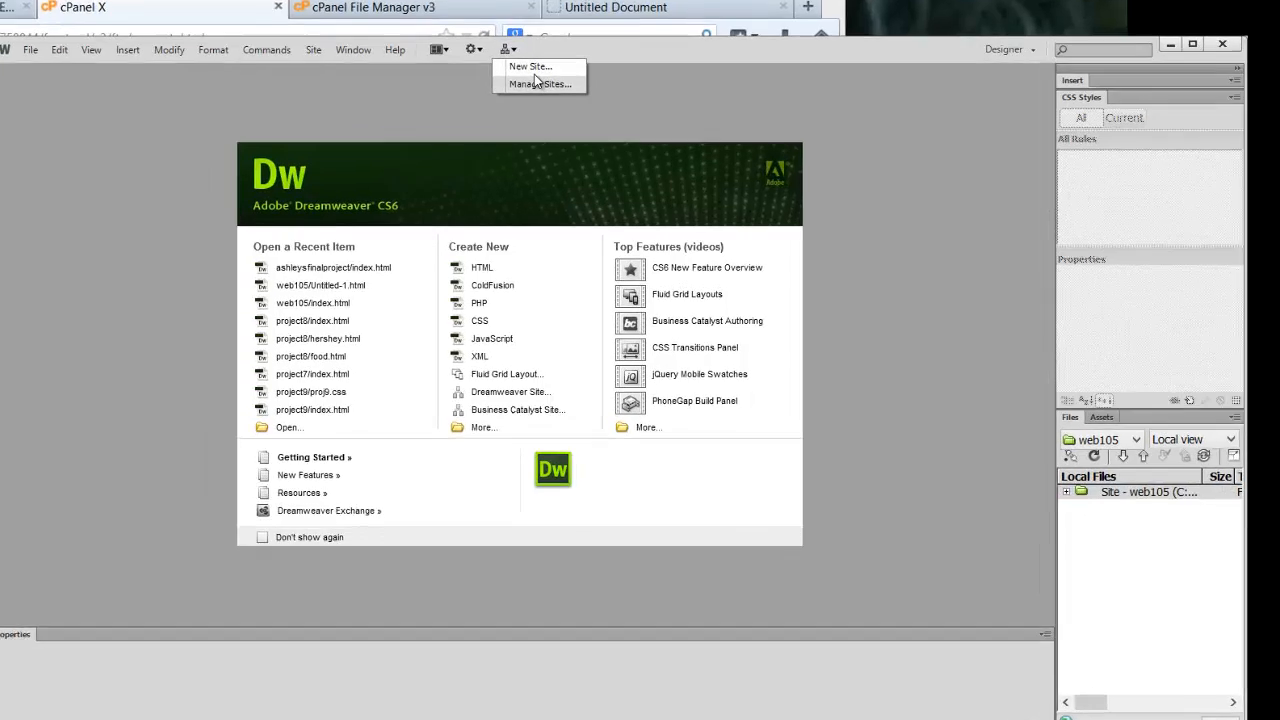
# - Start a new site named web175 and browse to Documents for its local folder
pyautogui.click(540, 84)
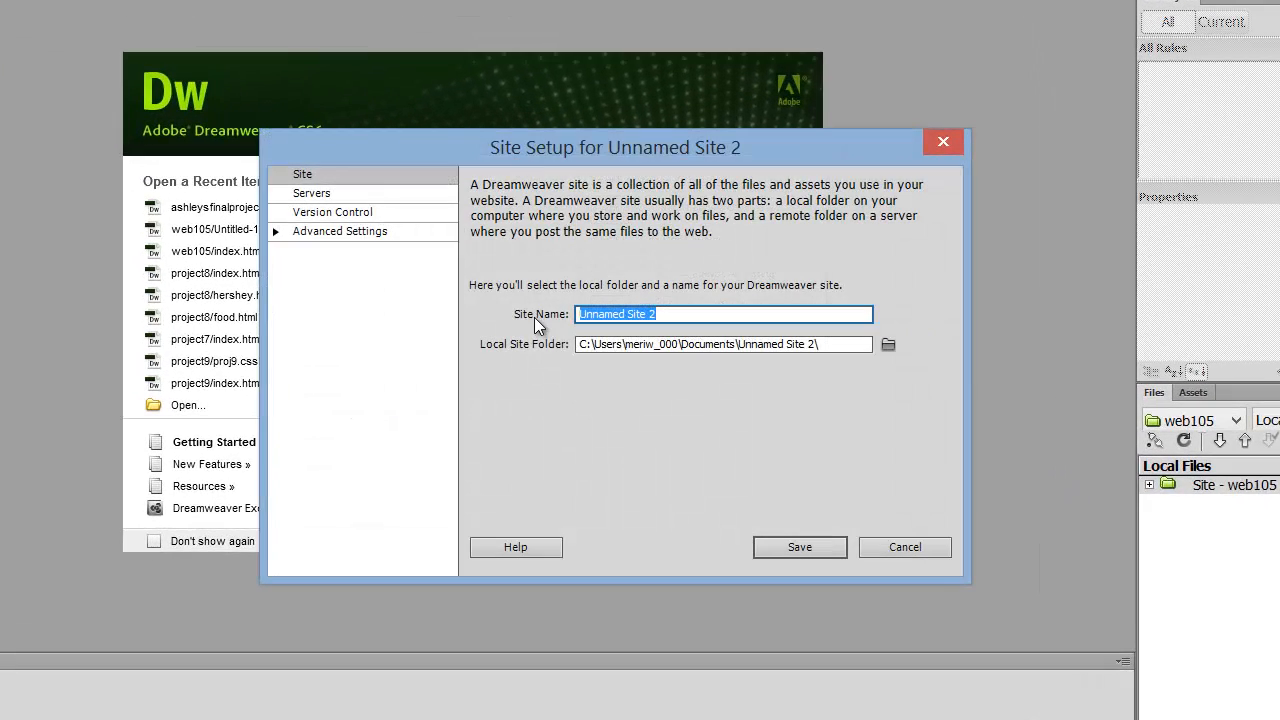
pyautogui.write('web175')
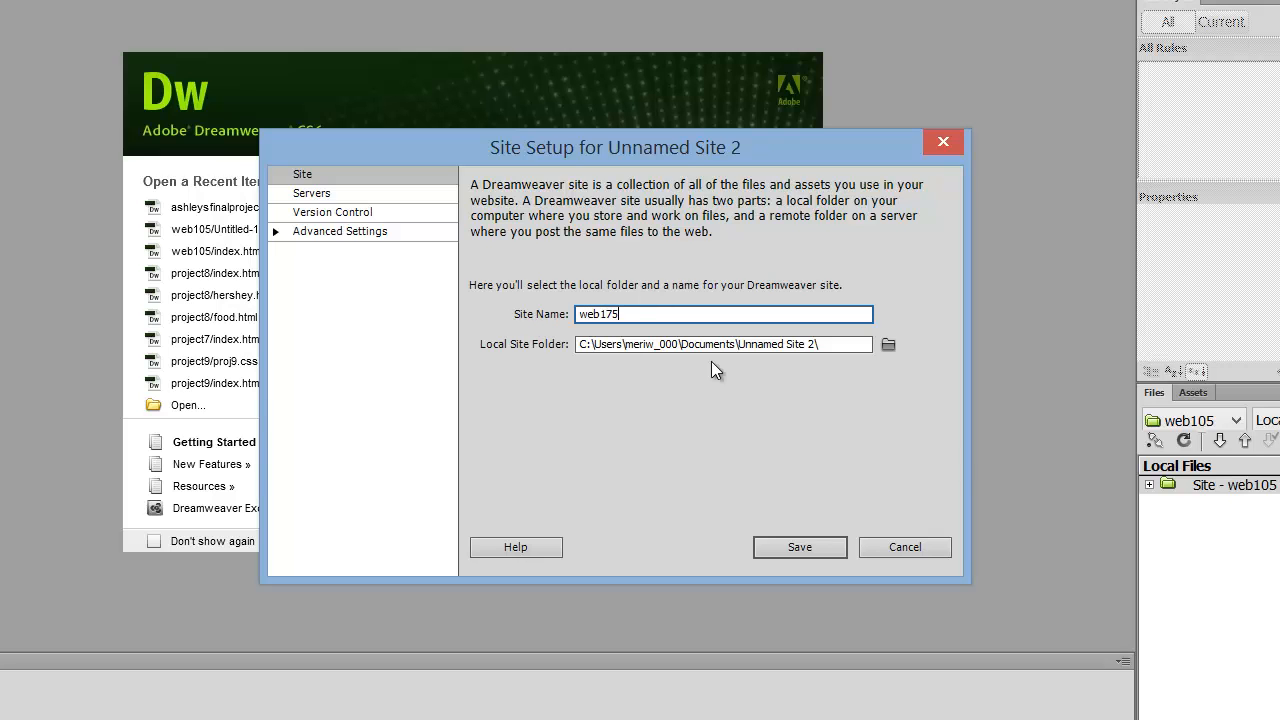
pyautogui.click(888, 344)
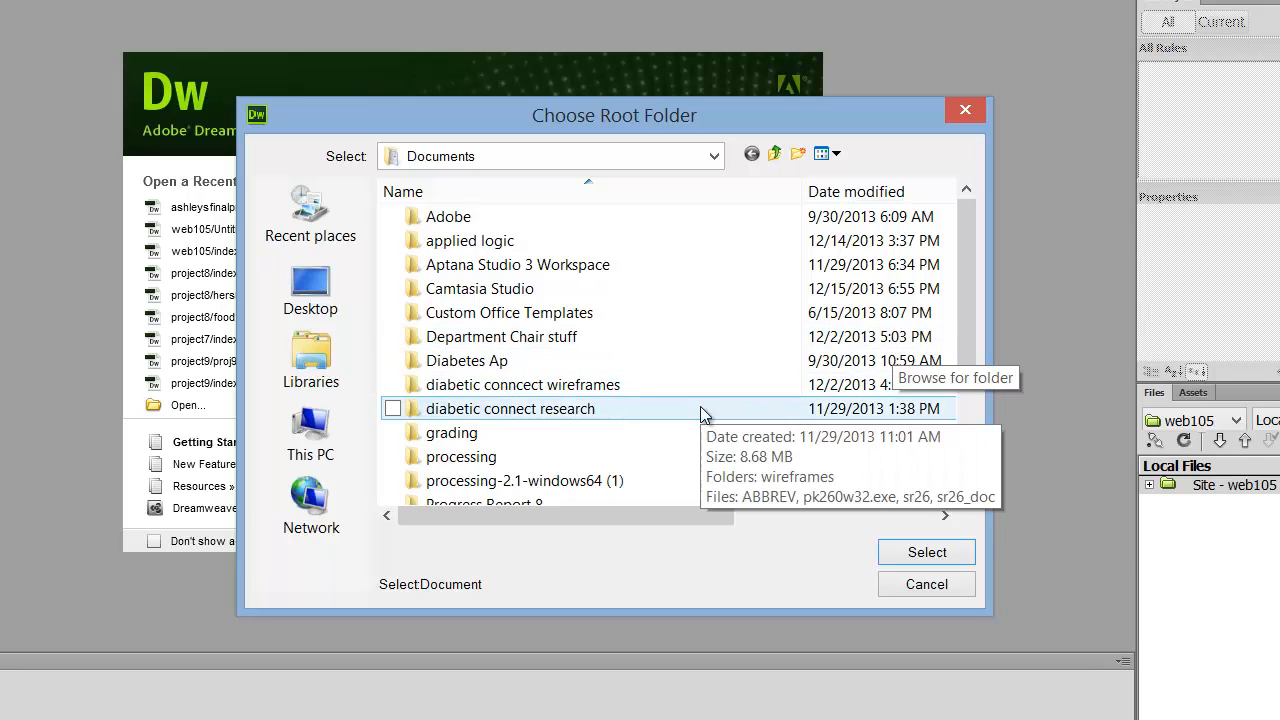
pyautogui.scroll(-3)
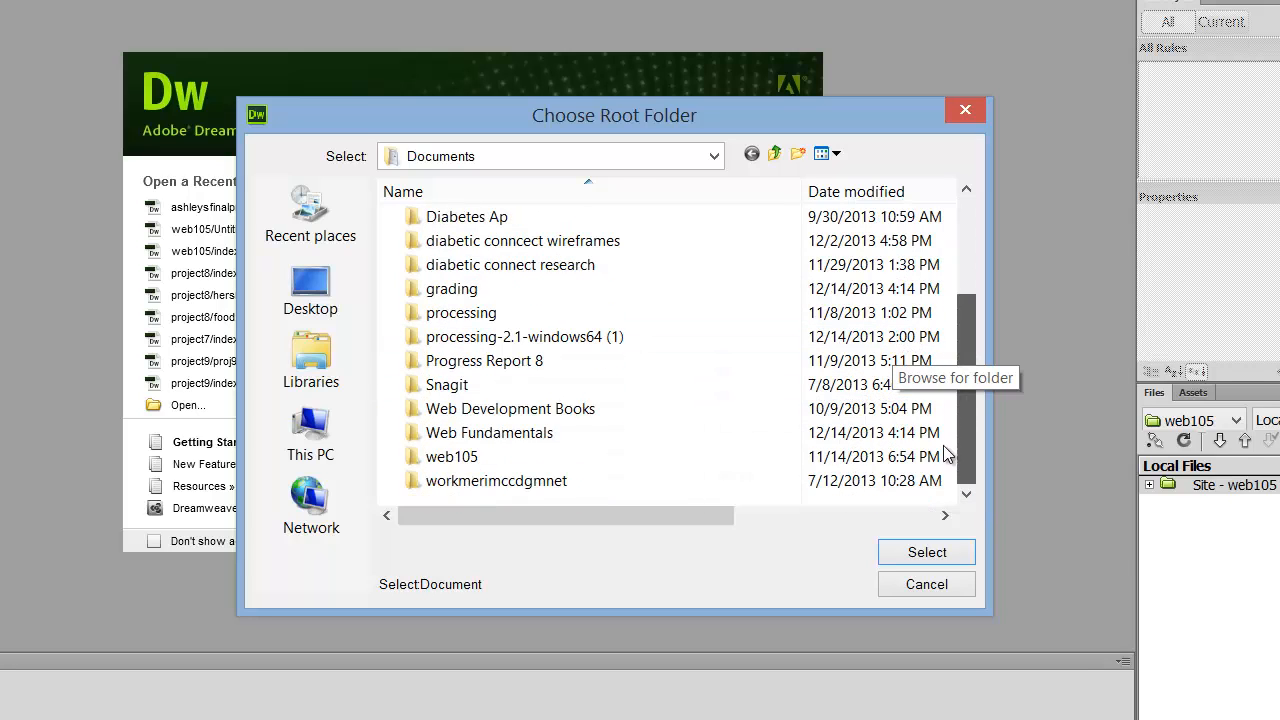
pyautogui.click(496, 480)
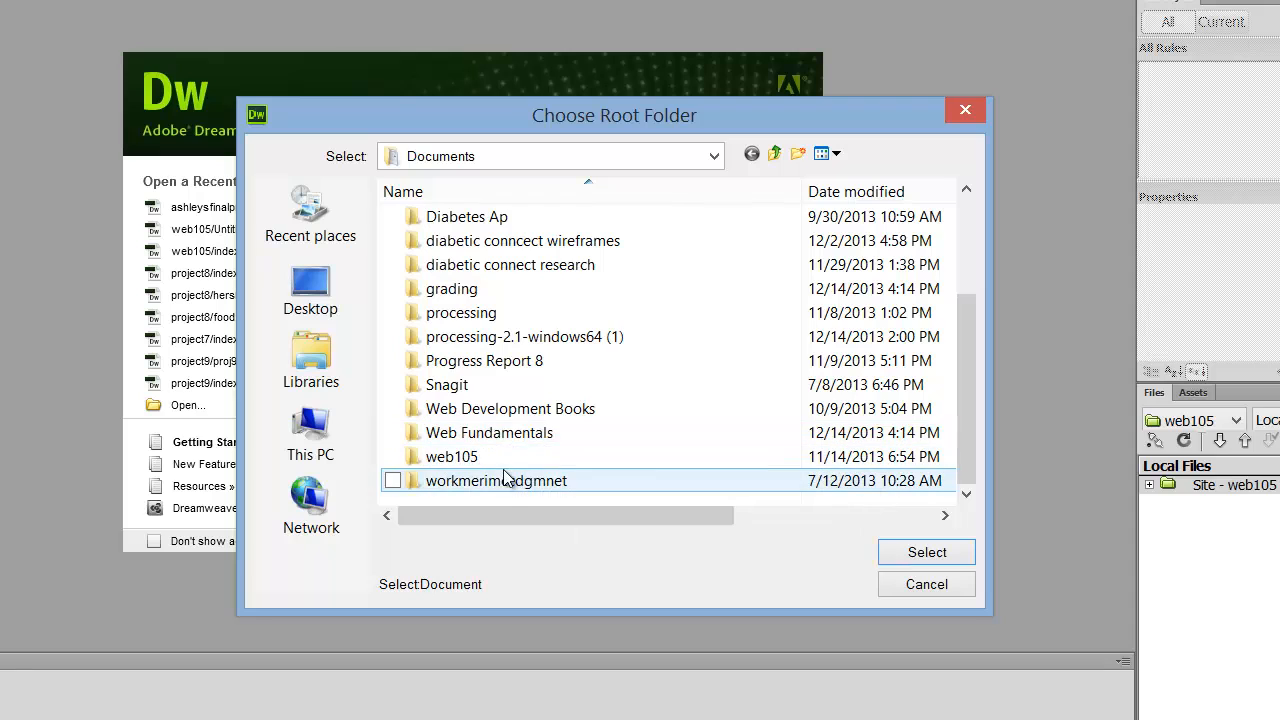
pyautogui.click(510, 408)
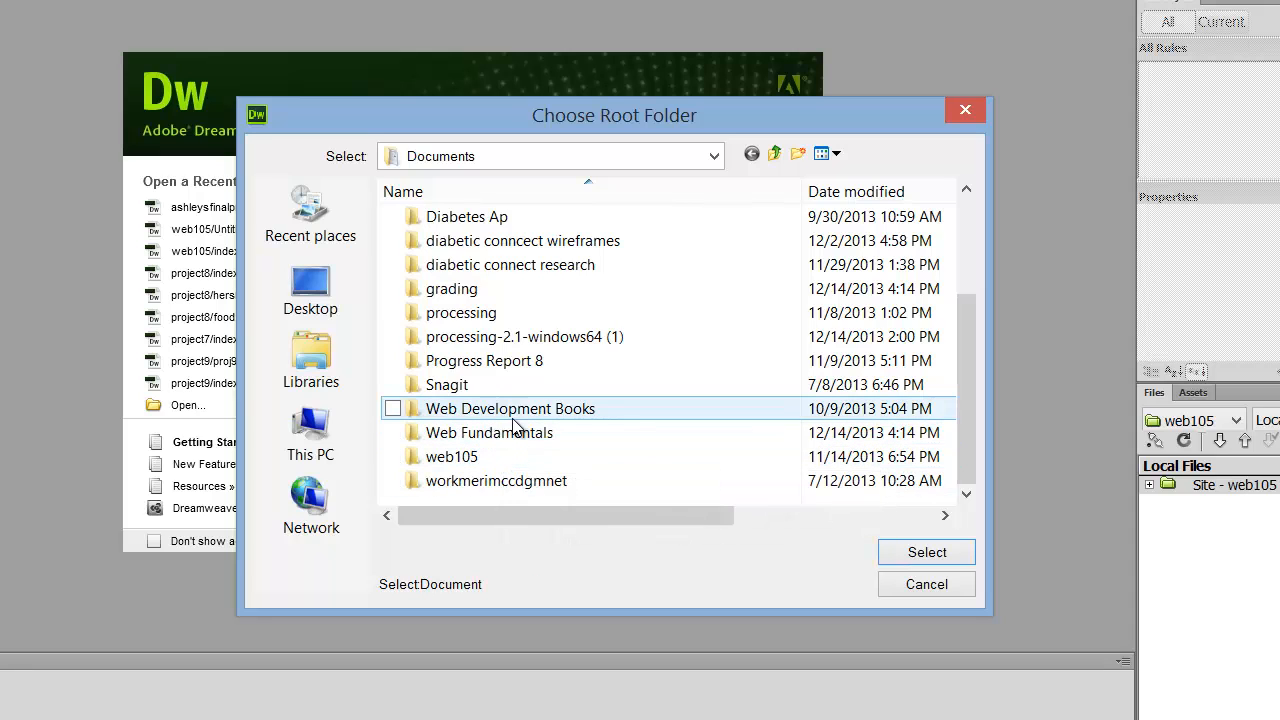
pyautogui.moveTo(448, 384)
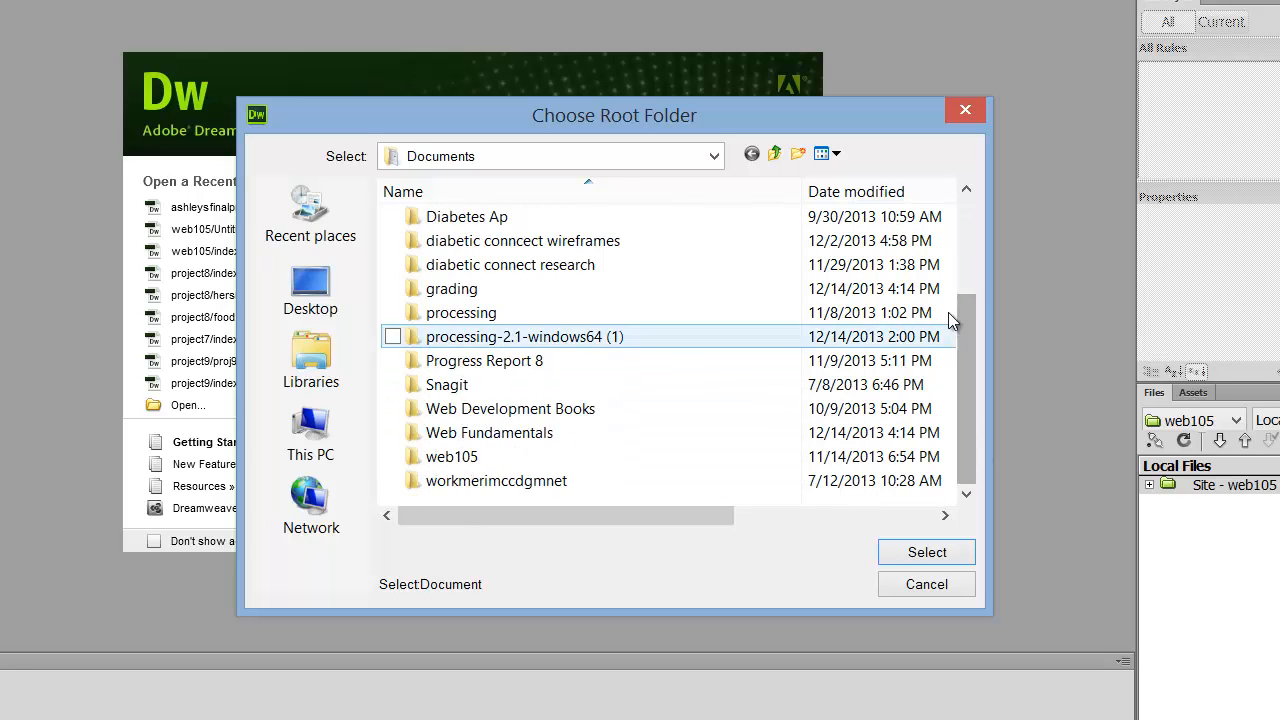
# - Create a web175 folder in Documents and select it as the local site folder
pyautogui.click(798, 152)
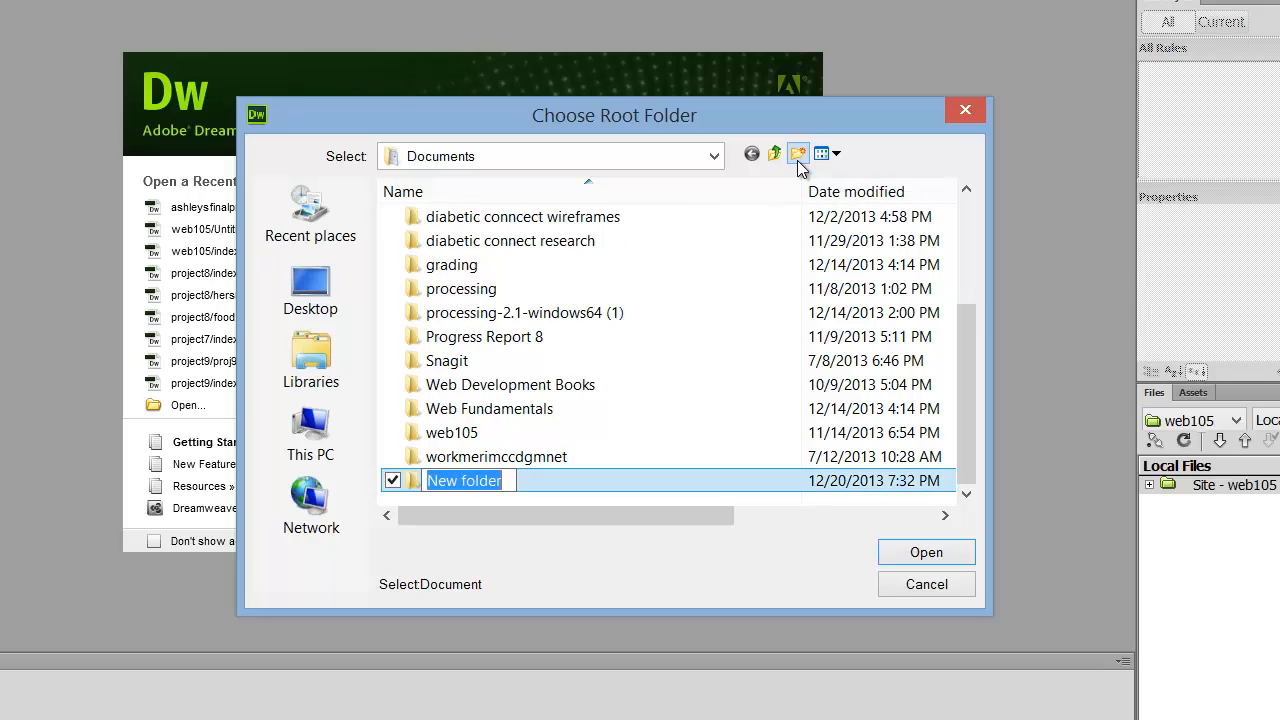
pyautogui.write('web175')
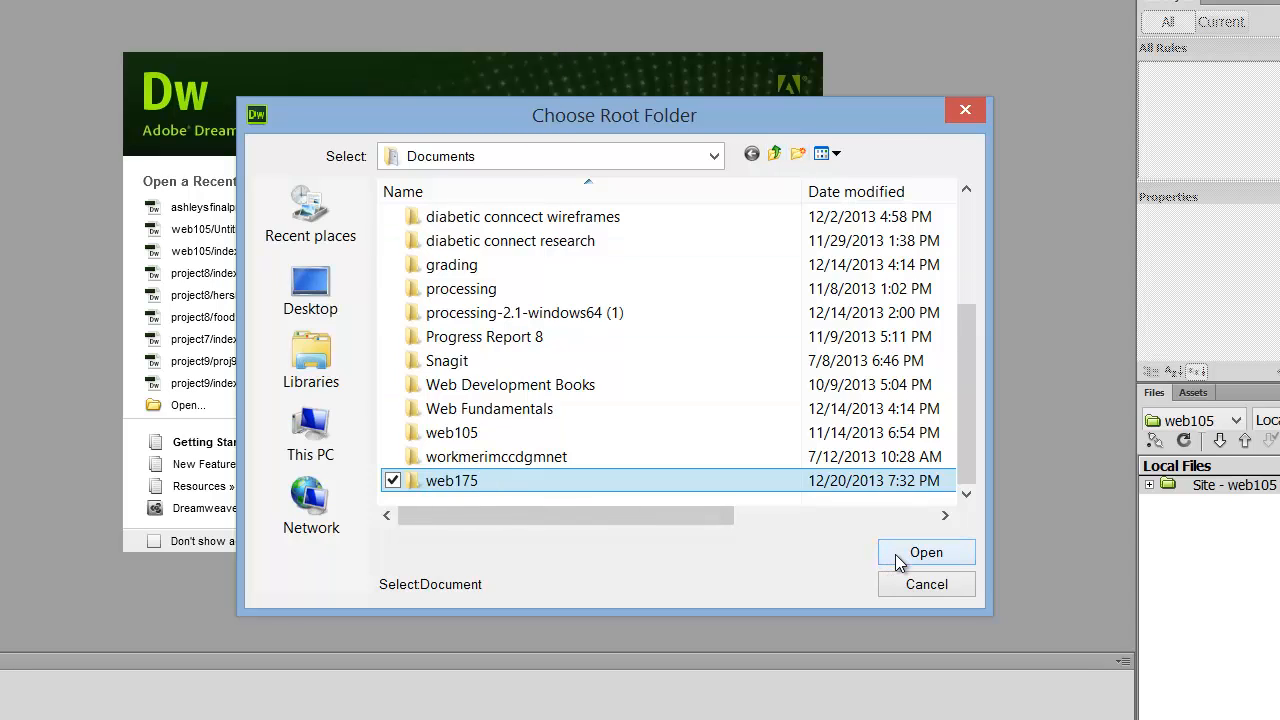
pyautogui.click(924, 552)
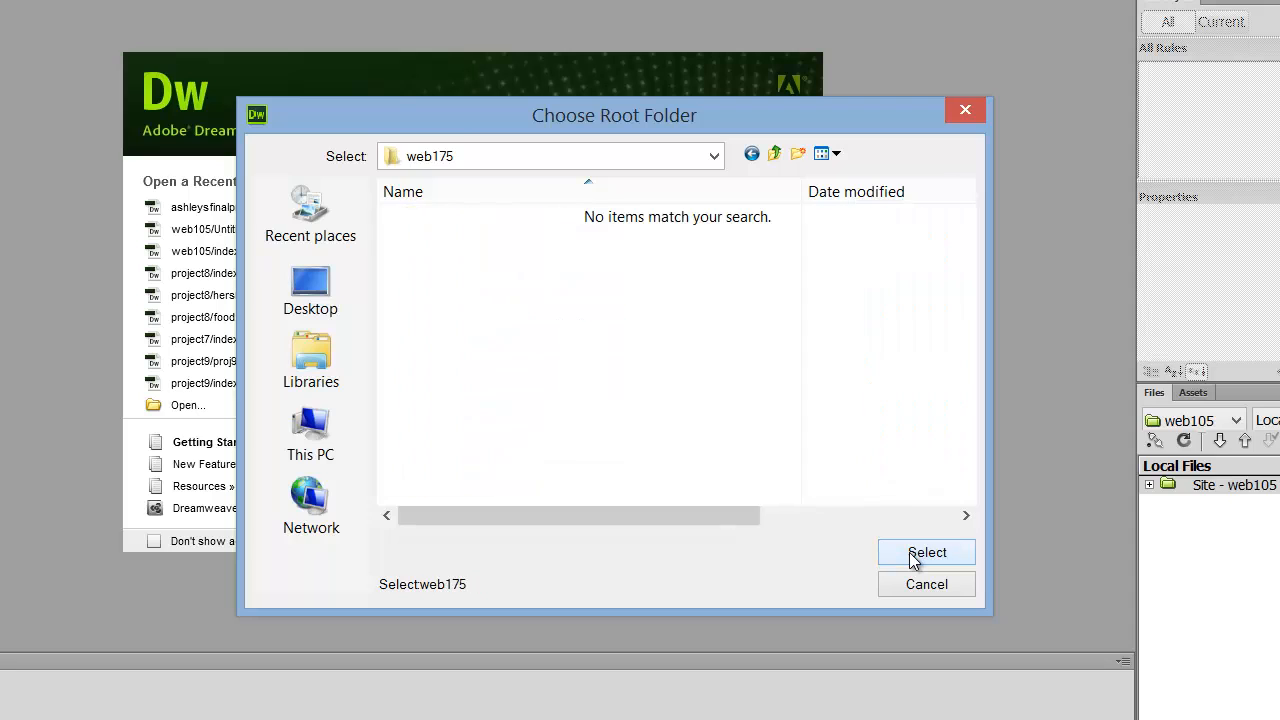
pyautogui.click(926, 552)
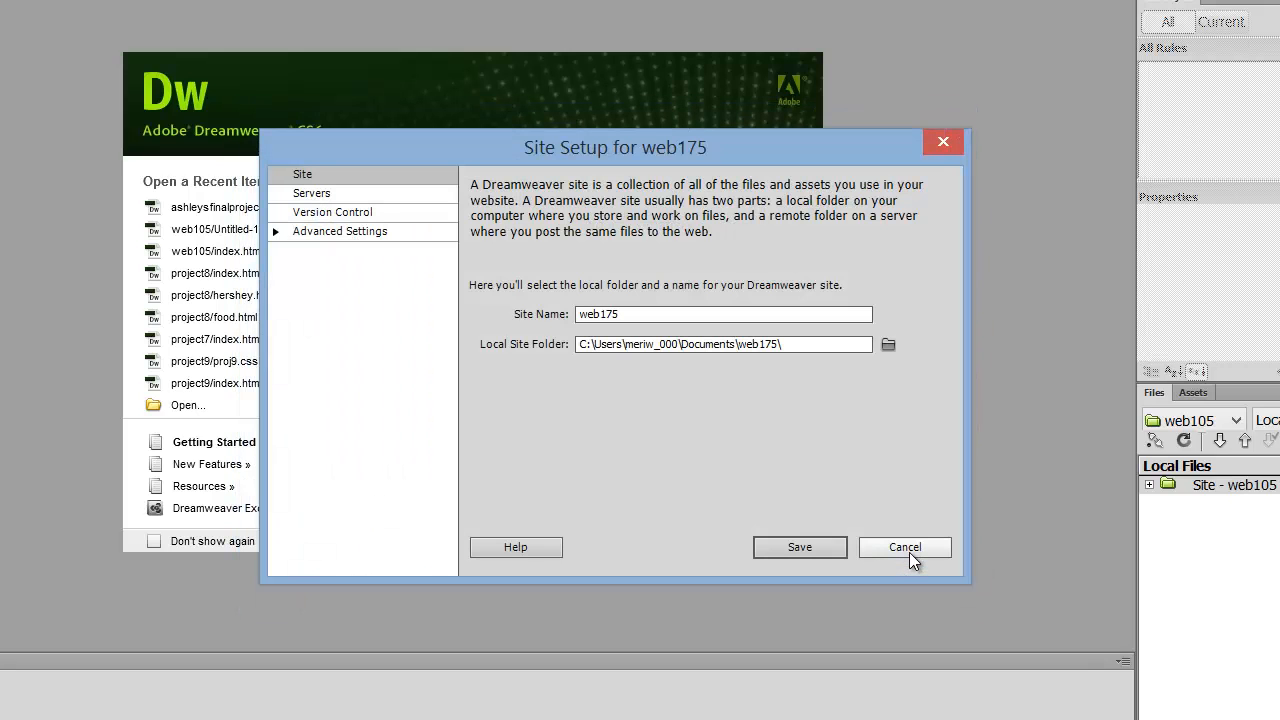
pyautogui.moveTo(800, 548)
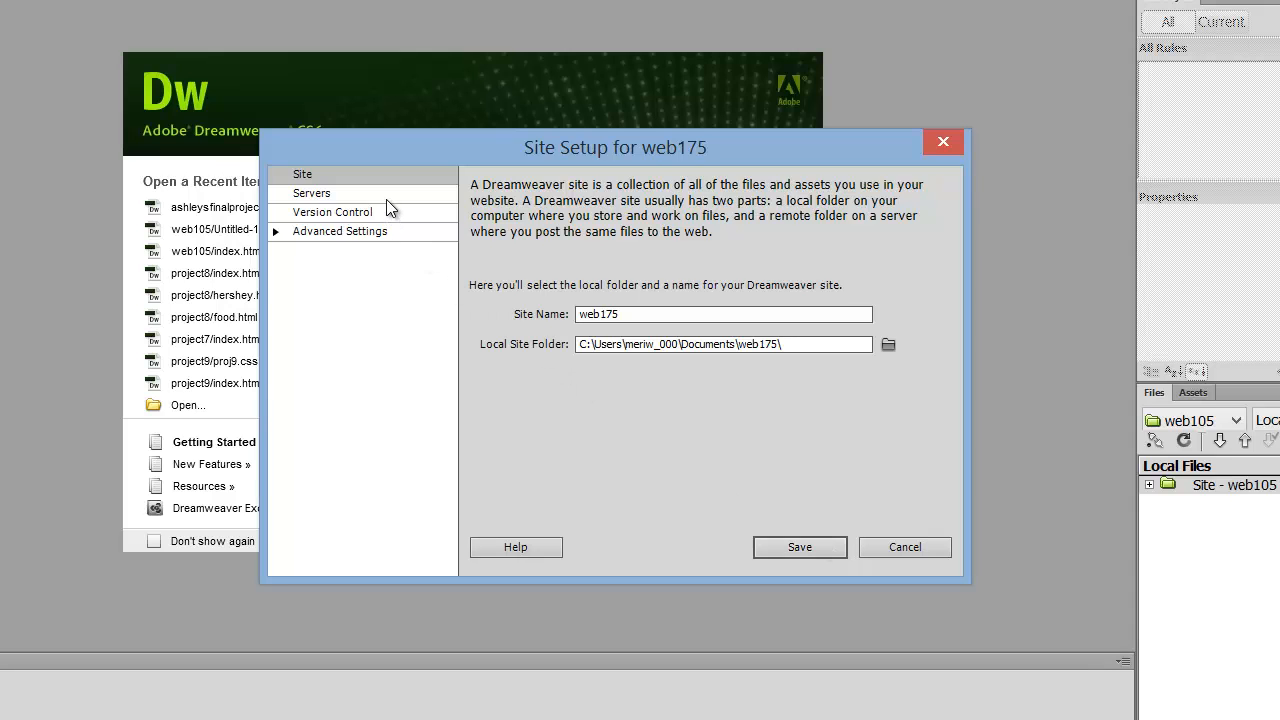
# - Add an FTP server named web175 with its FTP address, username and saved password
pyautogui.click(312, 192)
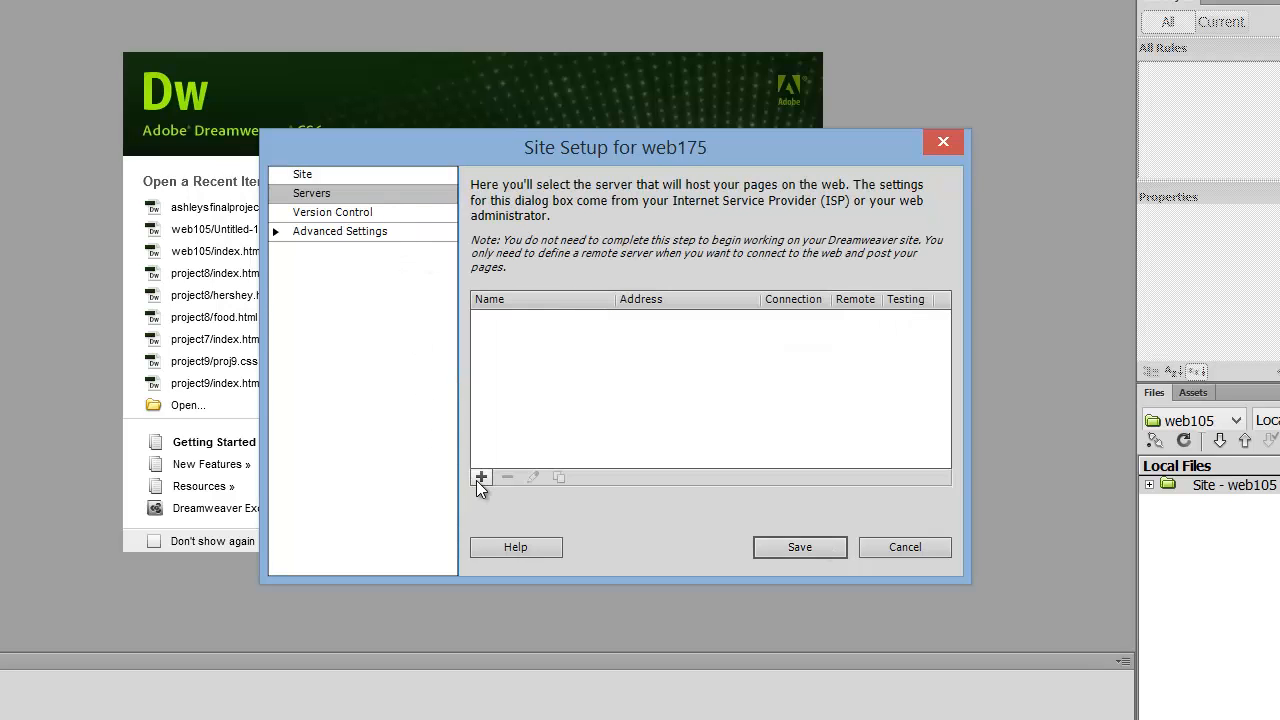
pyautogui.click(480, 476)
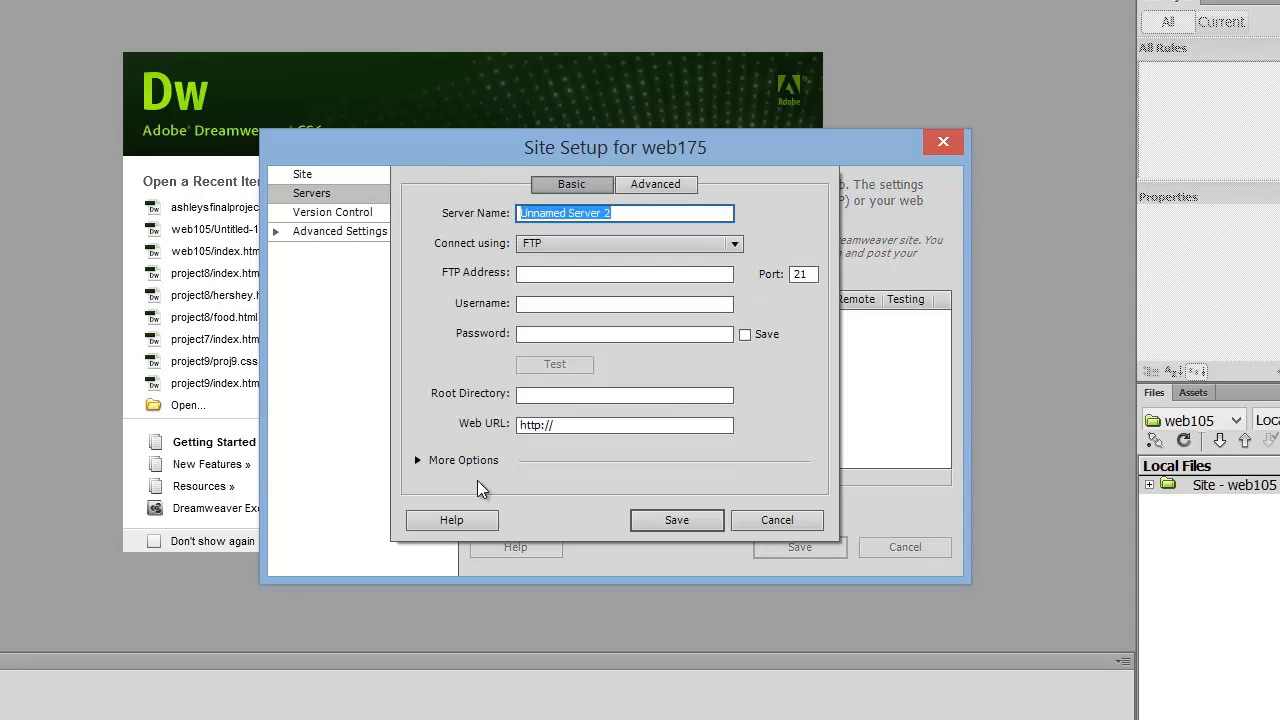
pyautogui.write('web175')
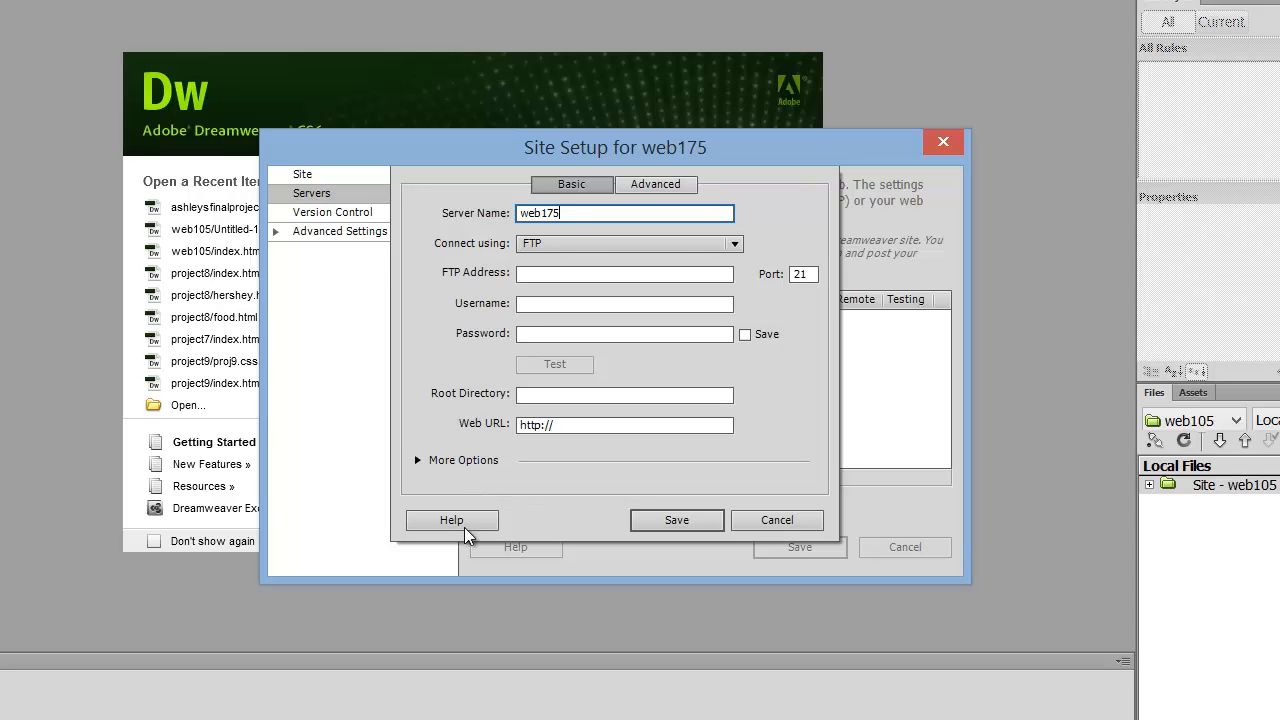
pyautogui.click(624, 272)
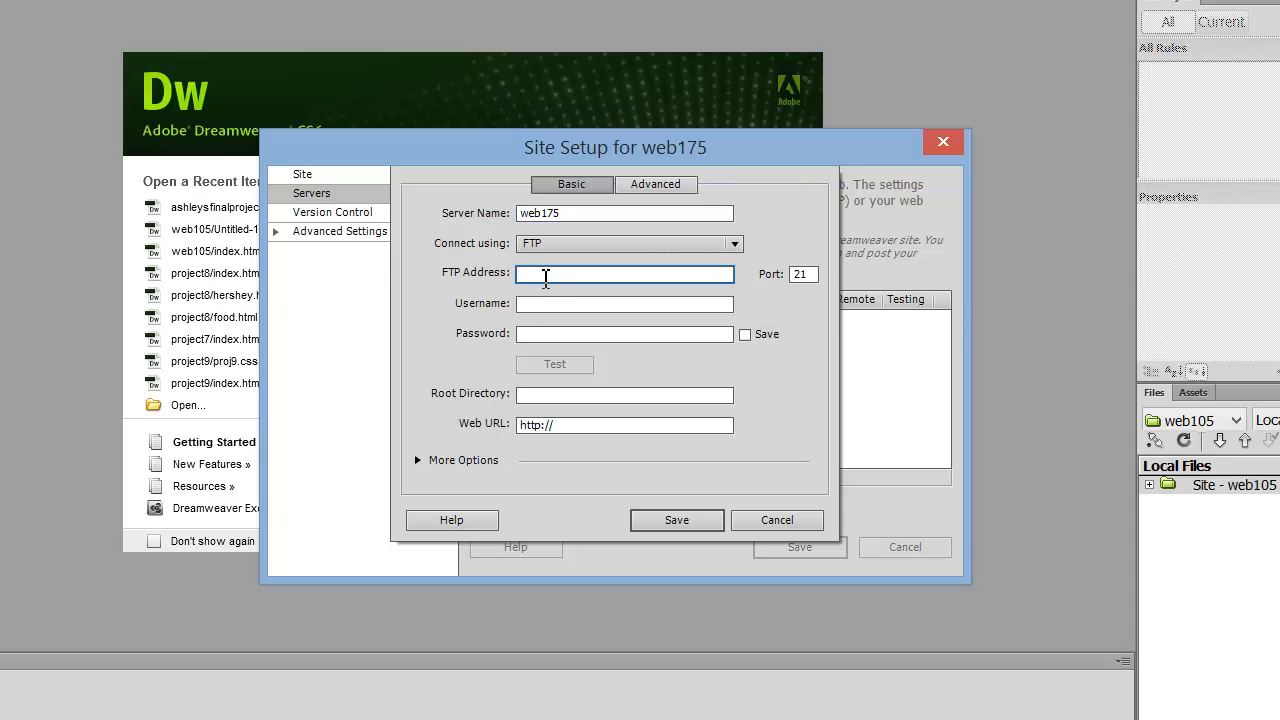
pyautogui.write('meri.')
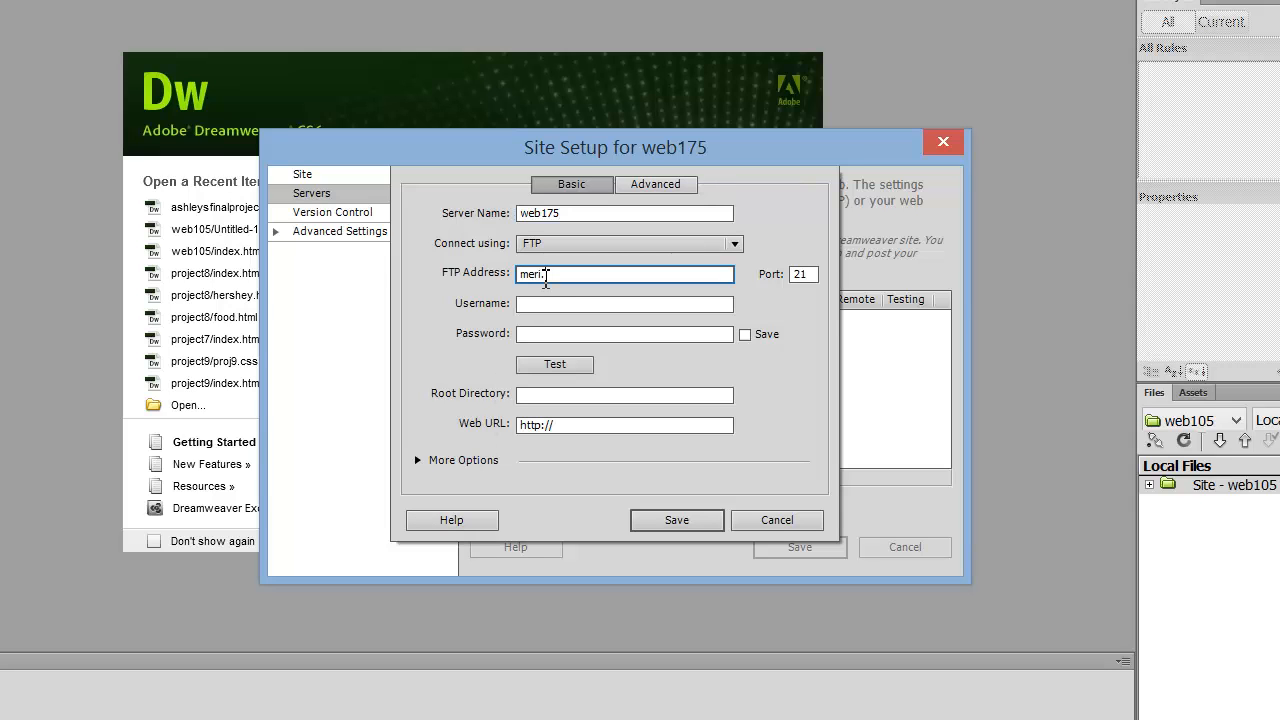
pyautogui.write('ccdgm')
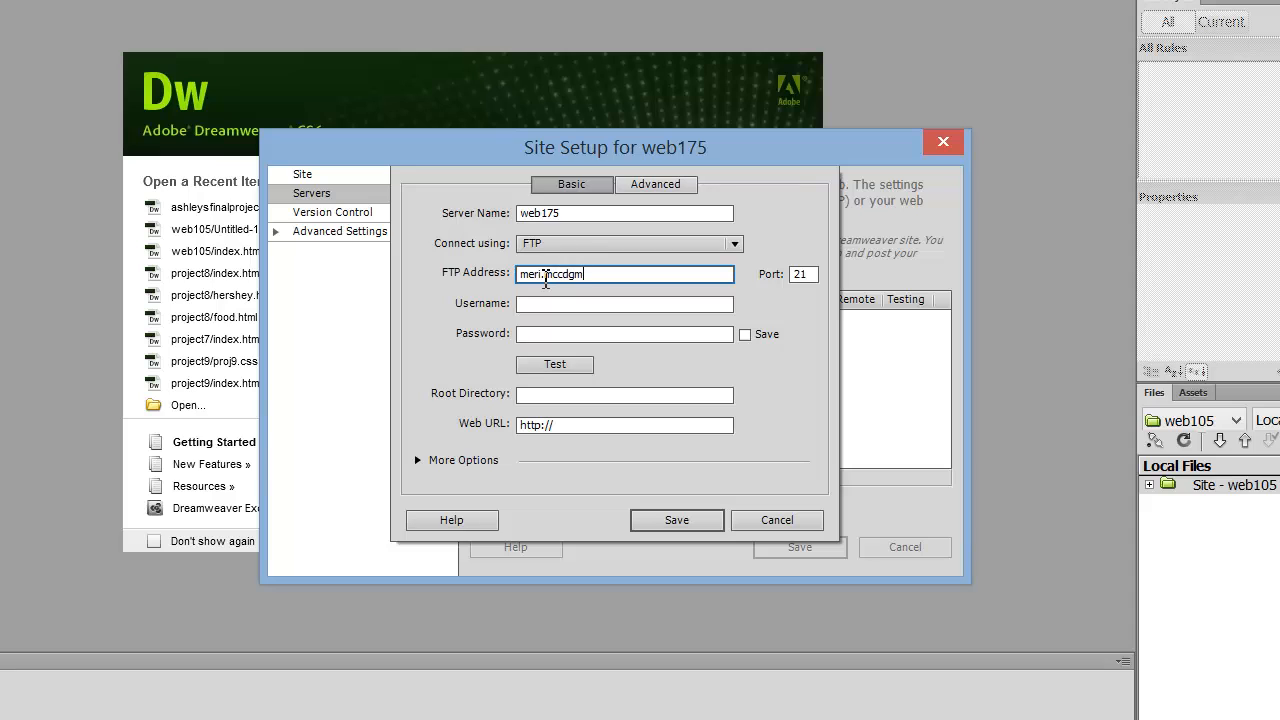
pyautogui.press('Tab')
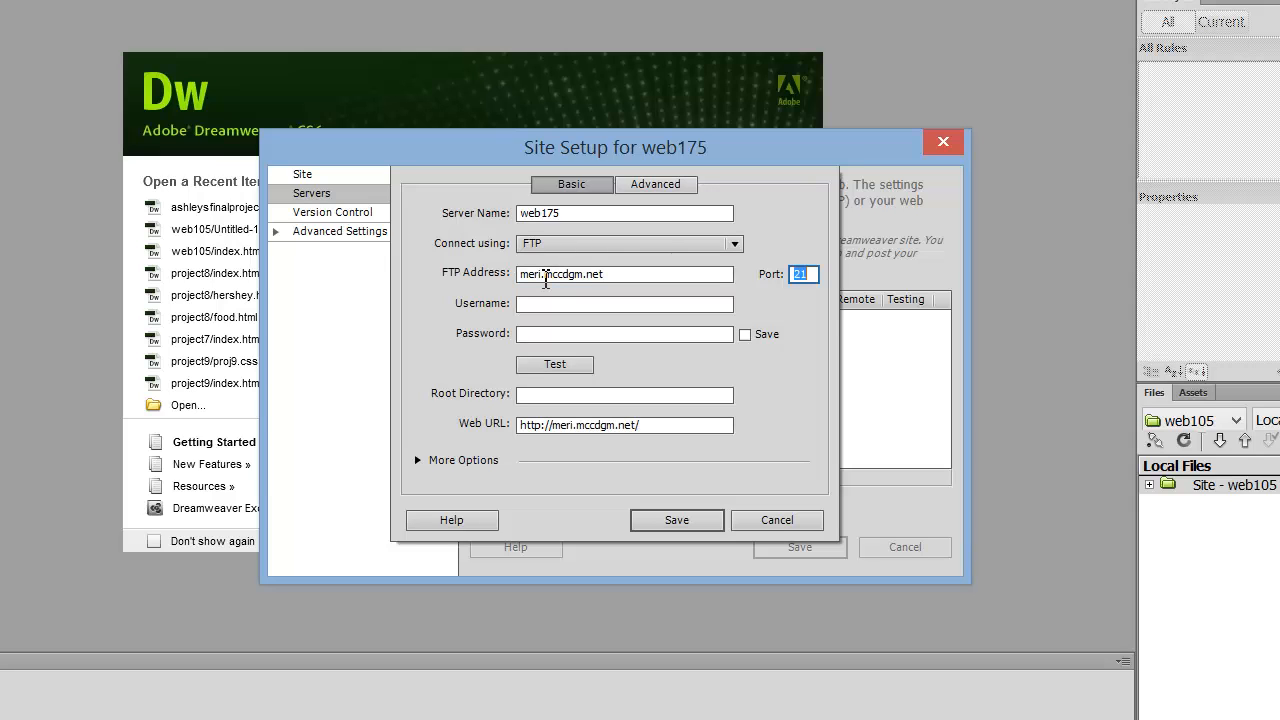
pyautogui.write('meer')
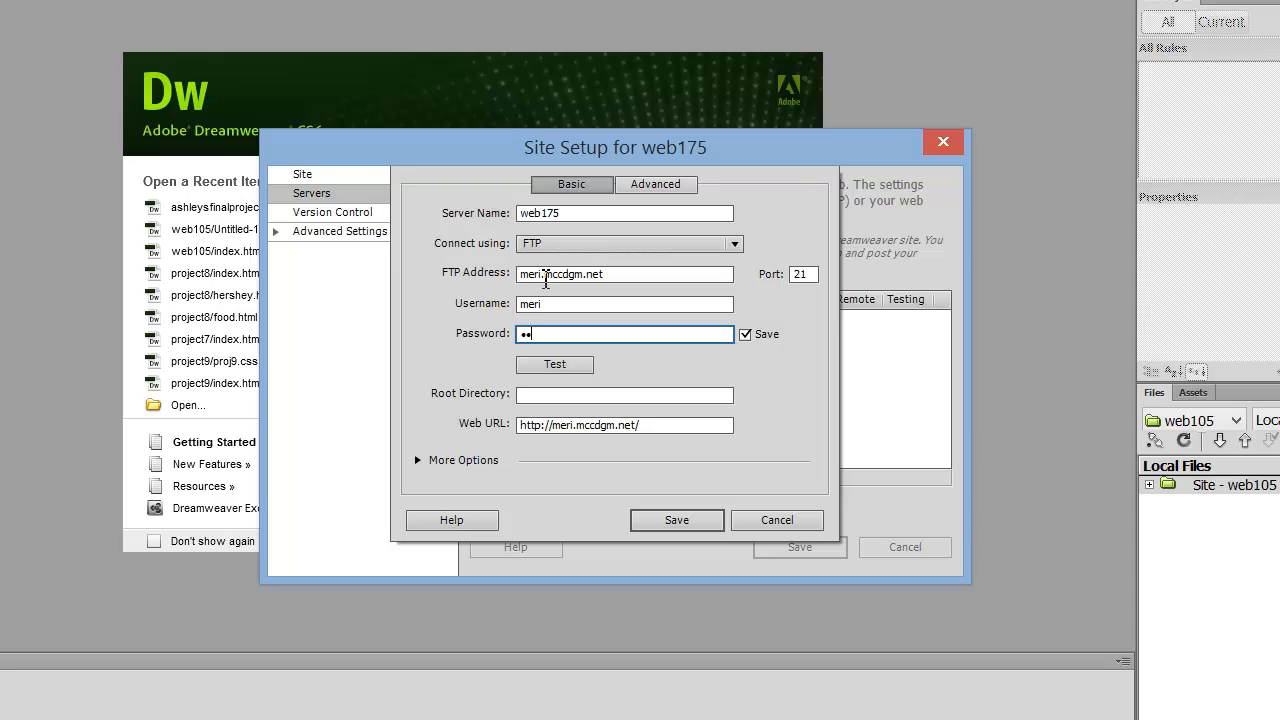
pyautogui.write('•••')
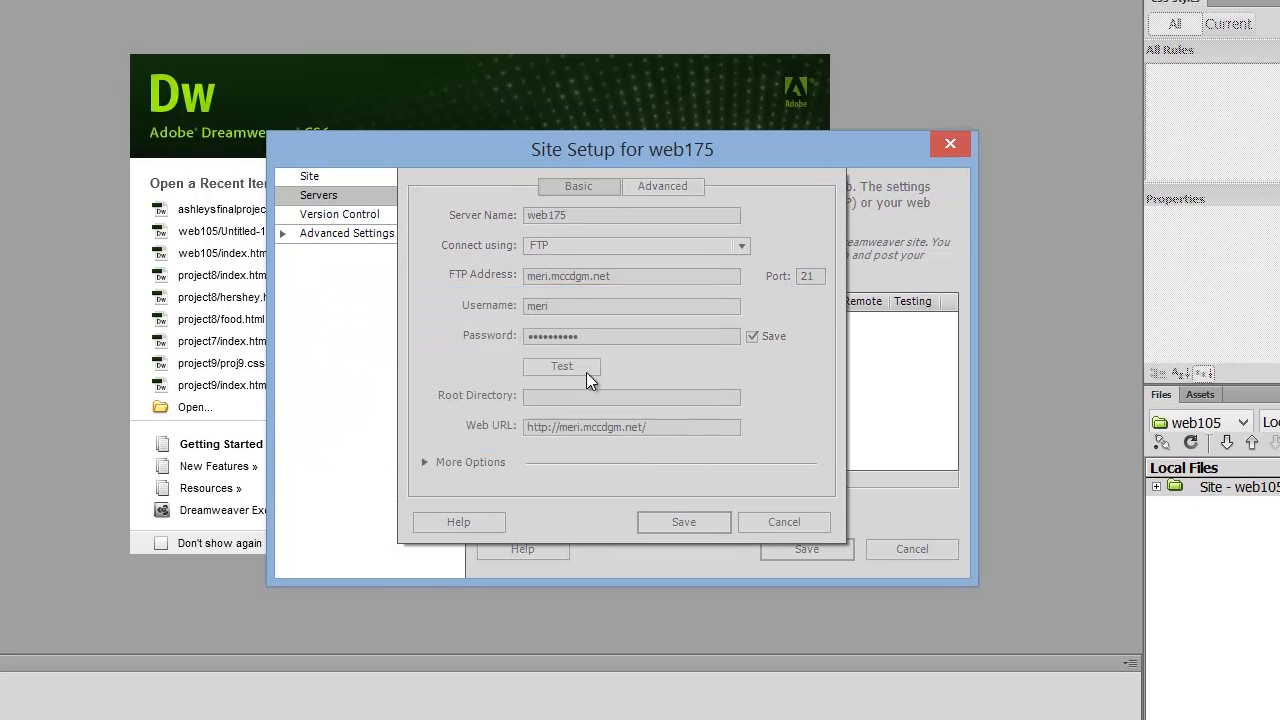
# - Test the connection, then set the root directory to public_html/web175
pyautogui.click(560, 366)
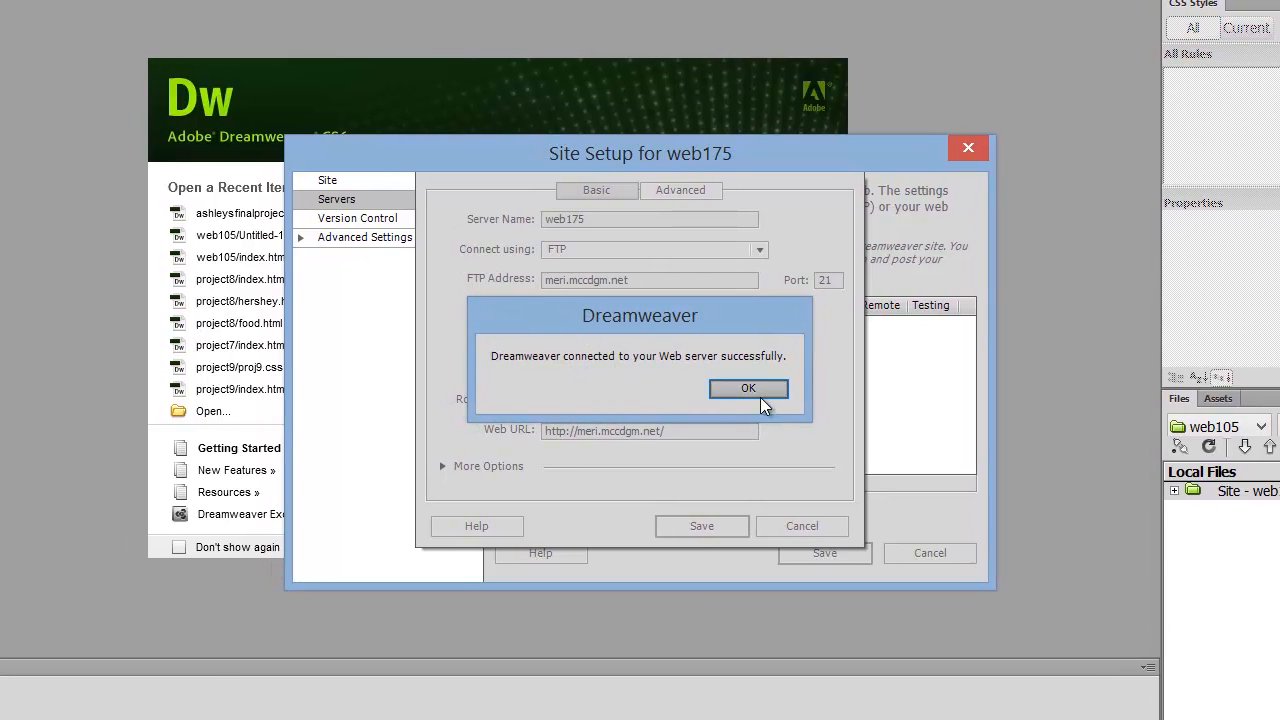
pyautogui.click(748, 388)
pyautogui.write('public_htm')
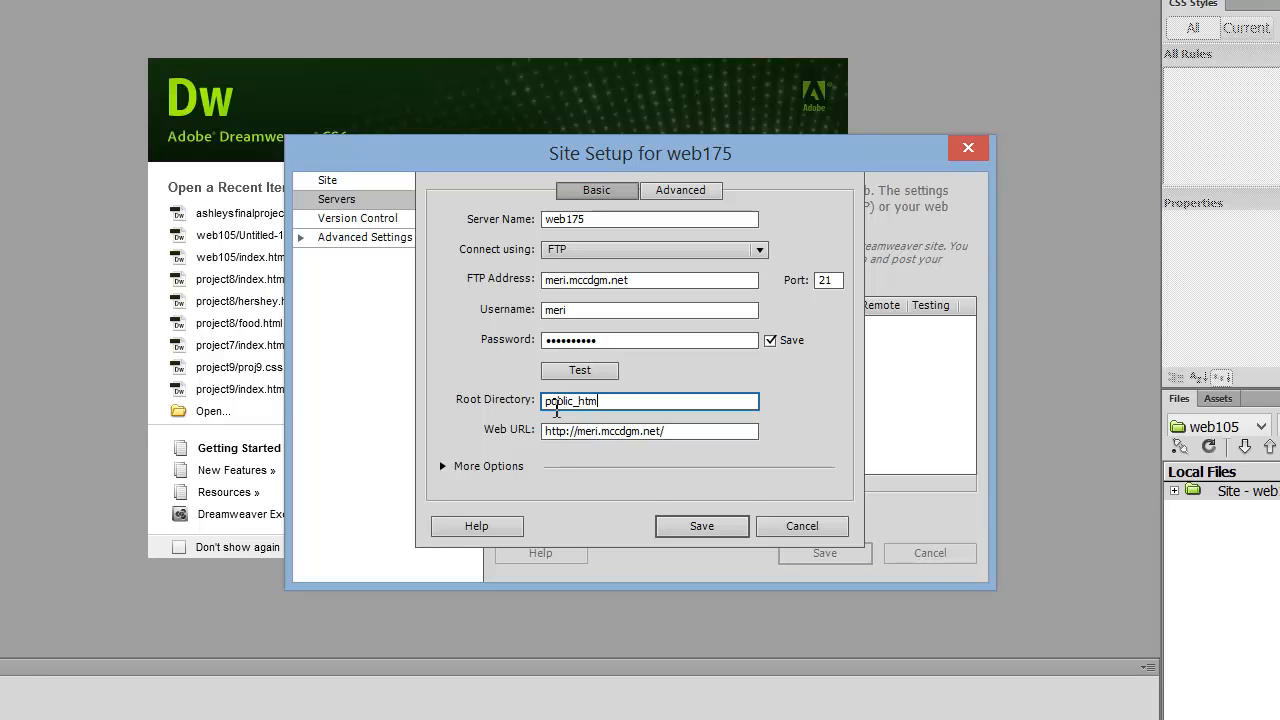
pyautogui.write('/')
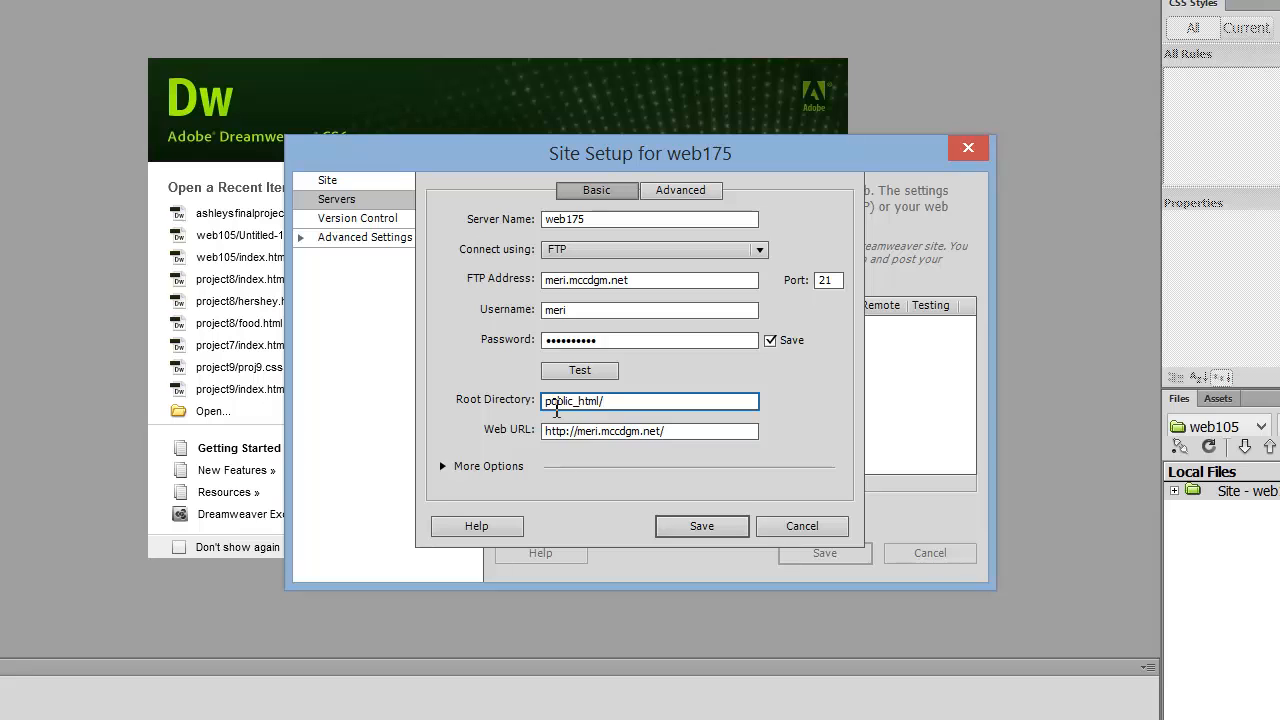
pyautogui.write('web')
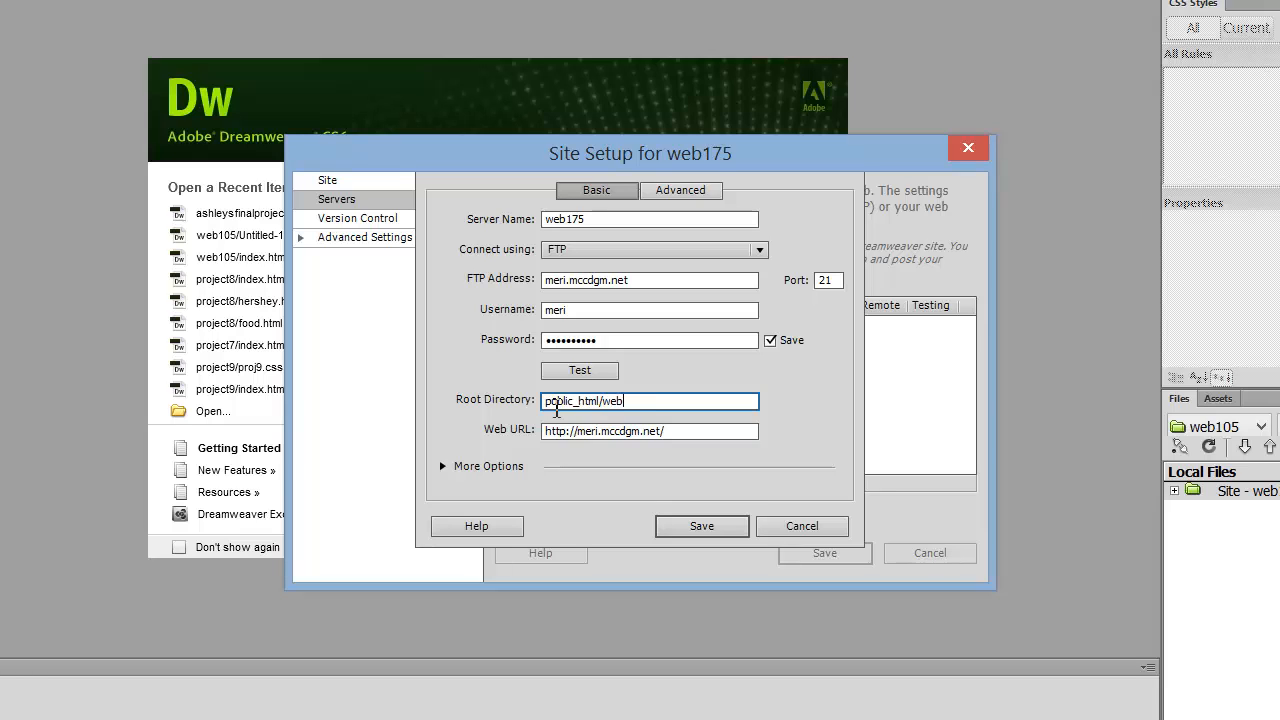
pyautogui.write('175')
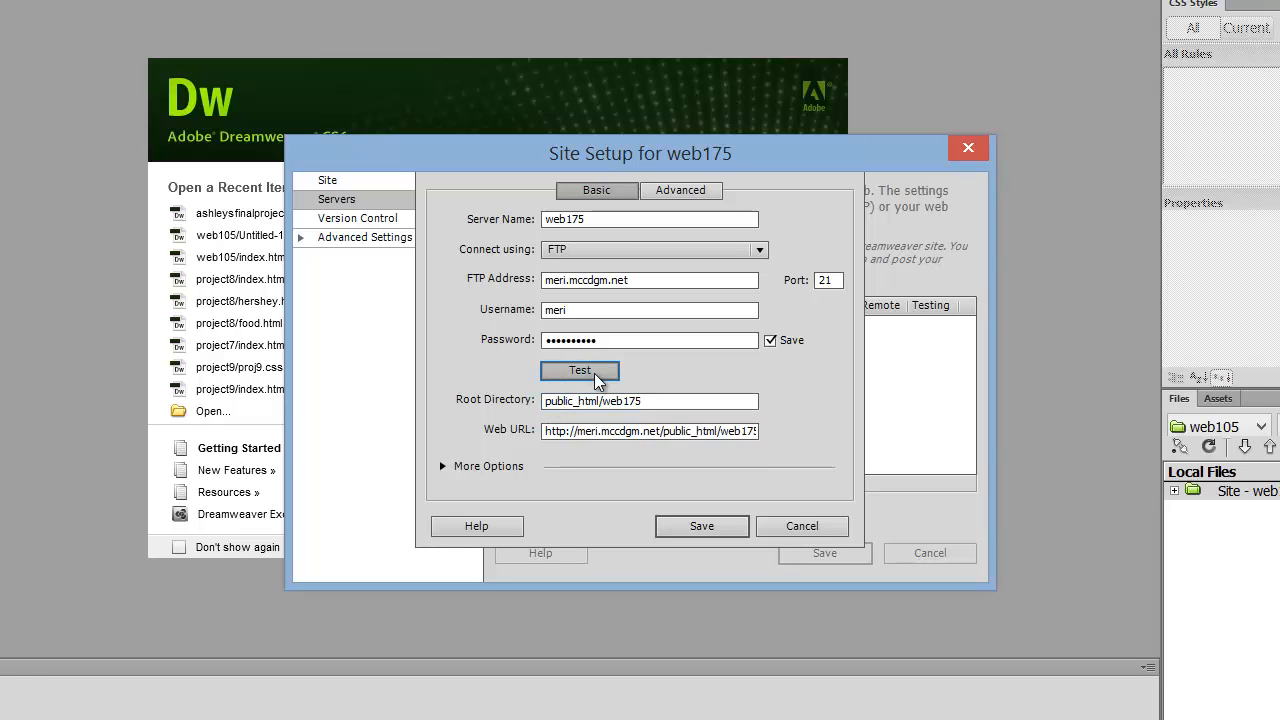
# - Confirm the connection succeeds with the new root and save the web175 site setup
pyautogui.click(580, 370)
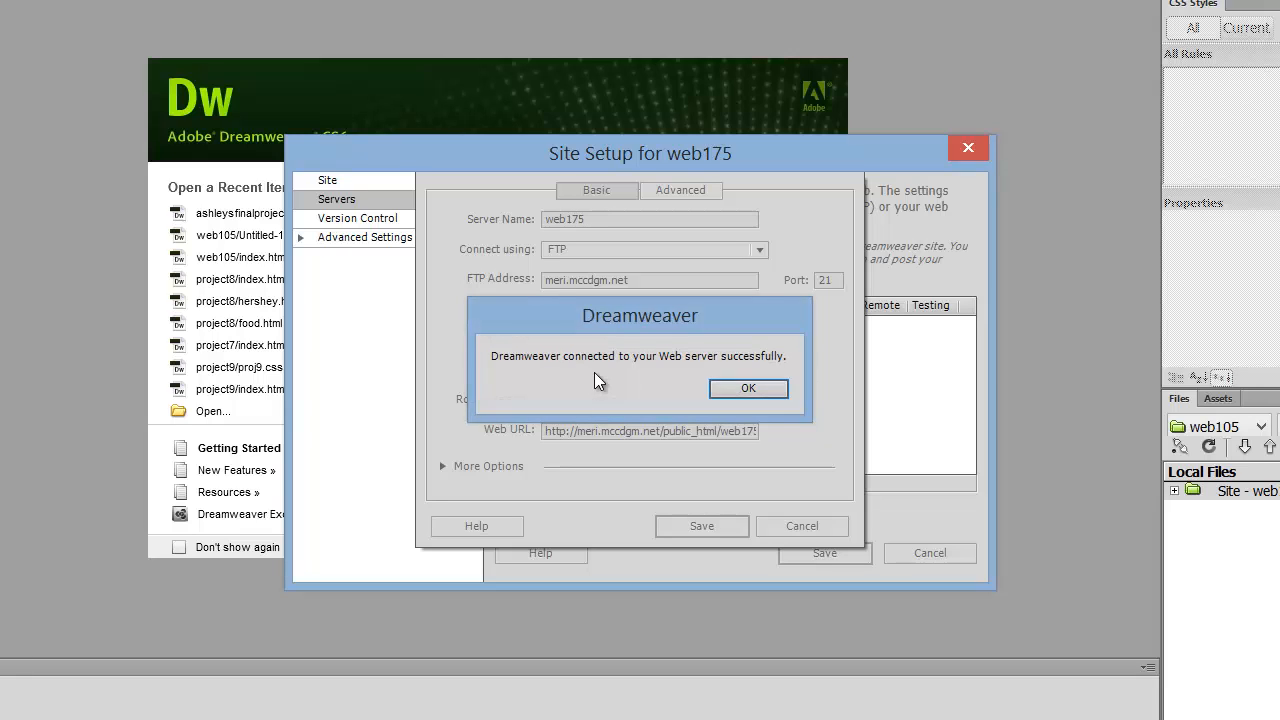
pyautogui.click(748, 388)
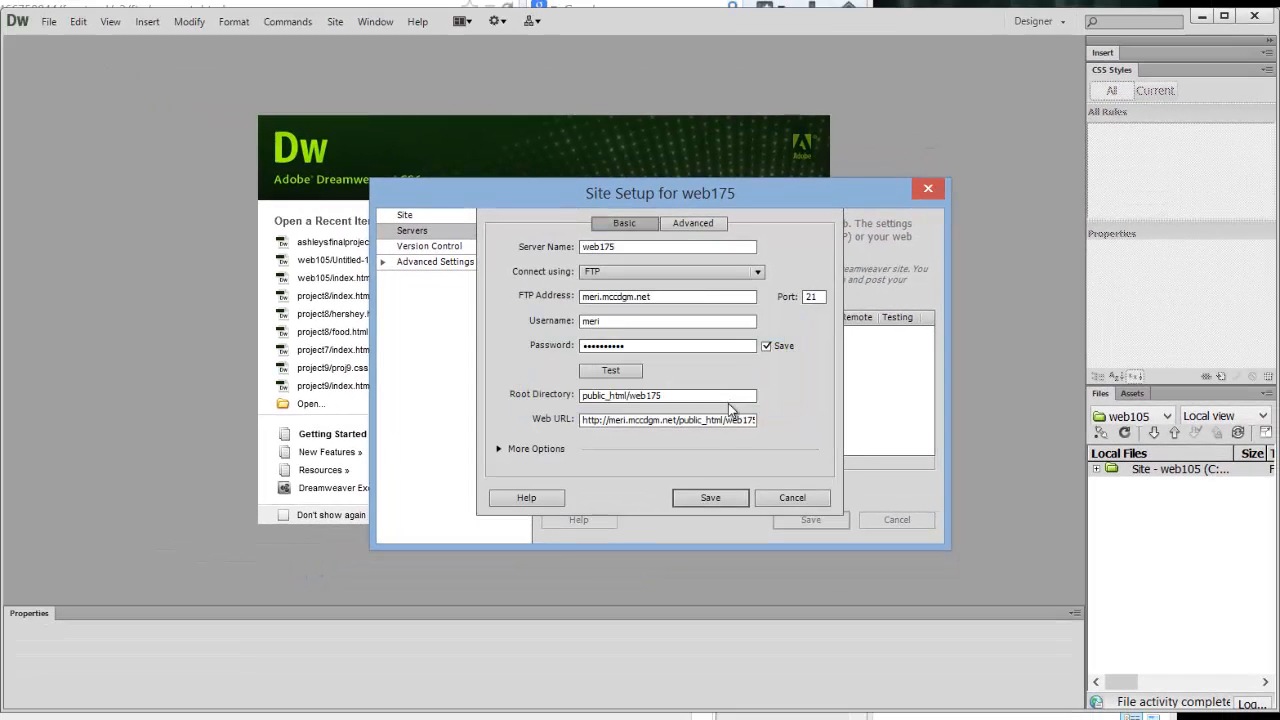
pyautogui.click(710, 496)
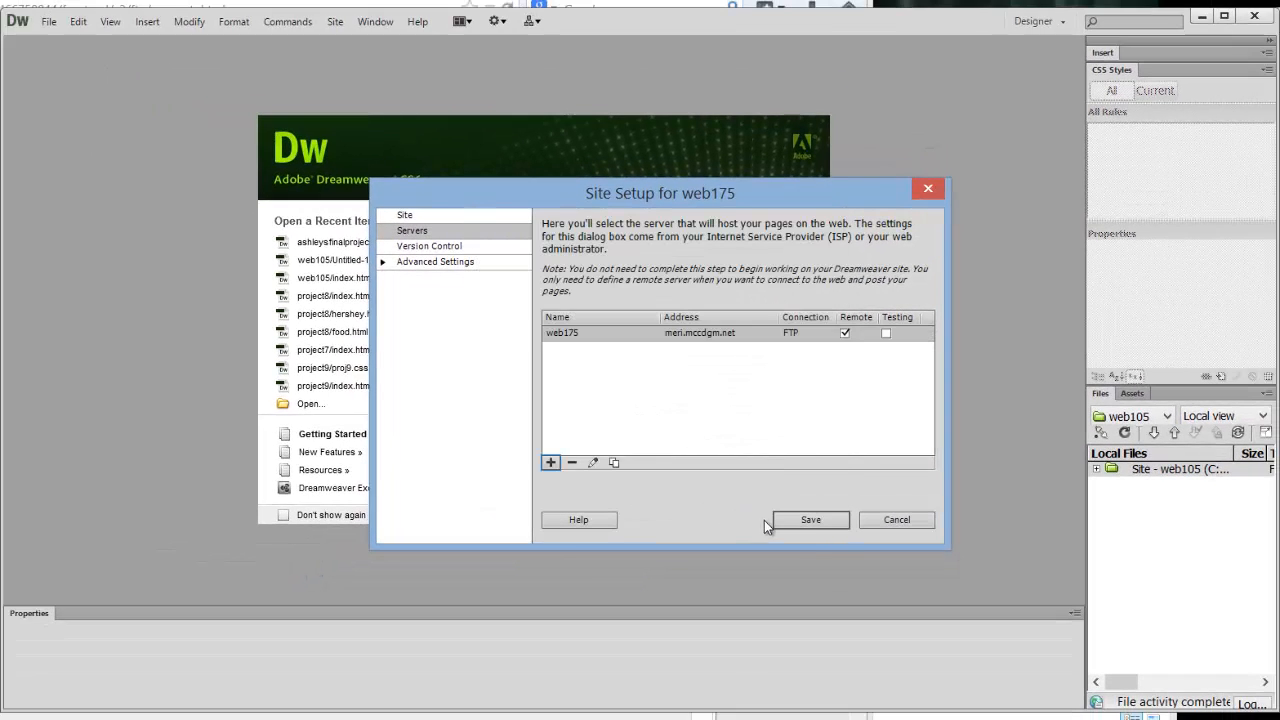
pyautogui.click(810, 520)
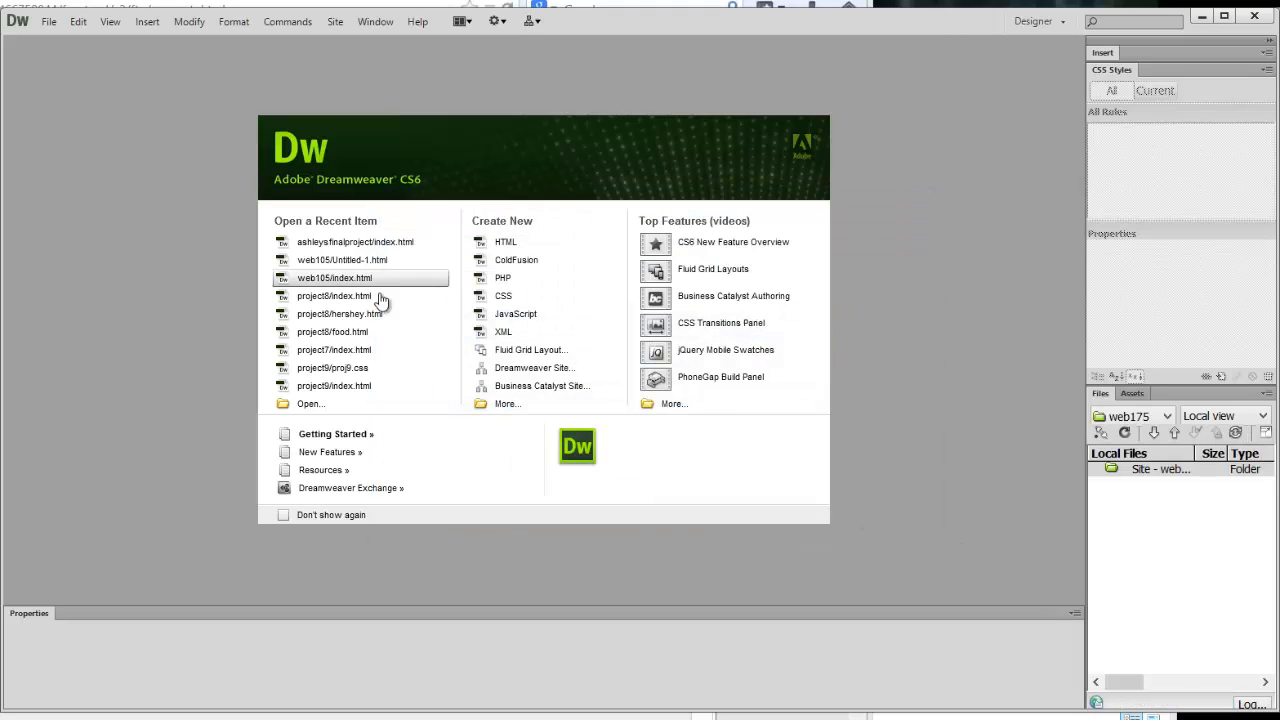
pyautogui.moveTo(1080, 498)
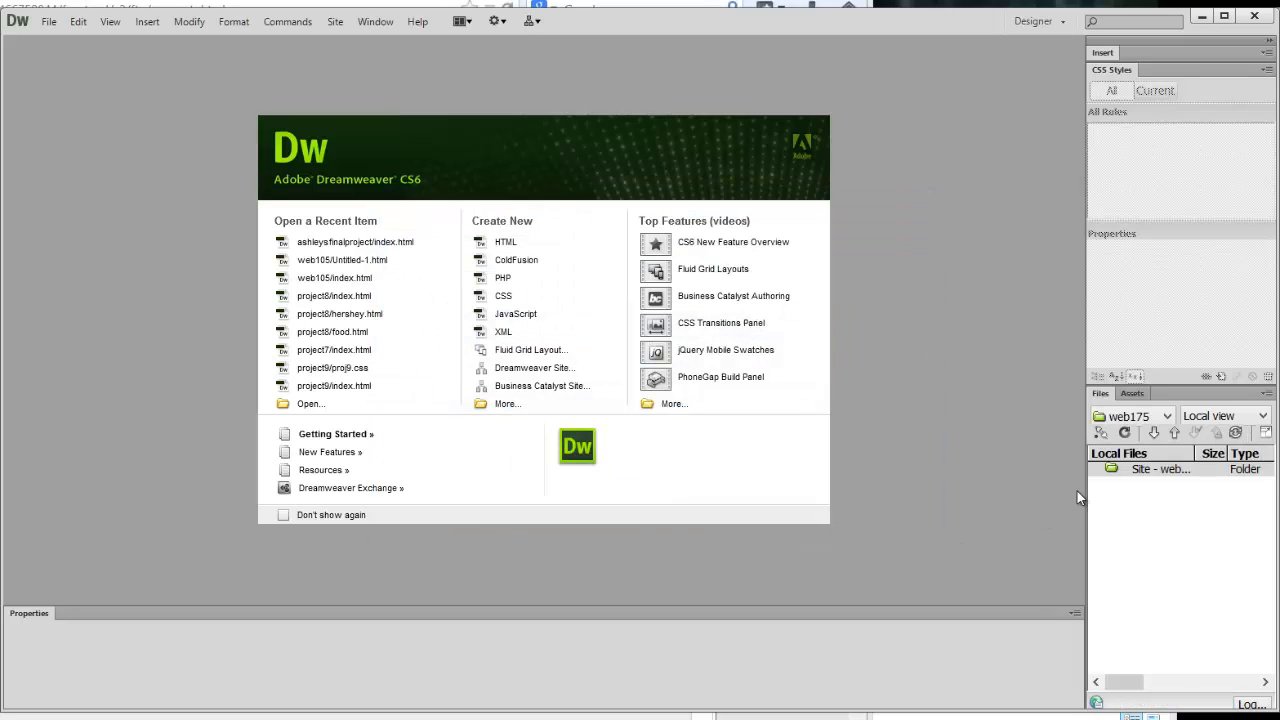
# - Get the entire web175 site from the server into the local files
pyautogui.click(1160, 468)
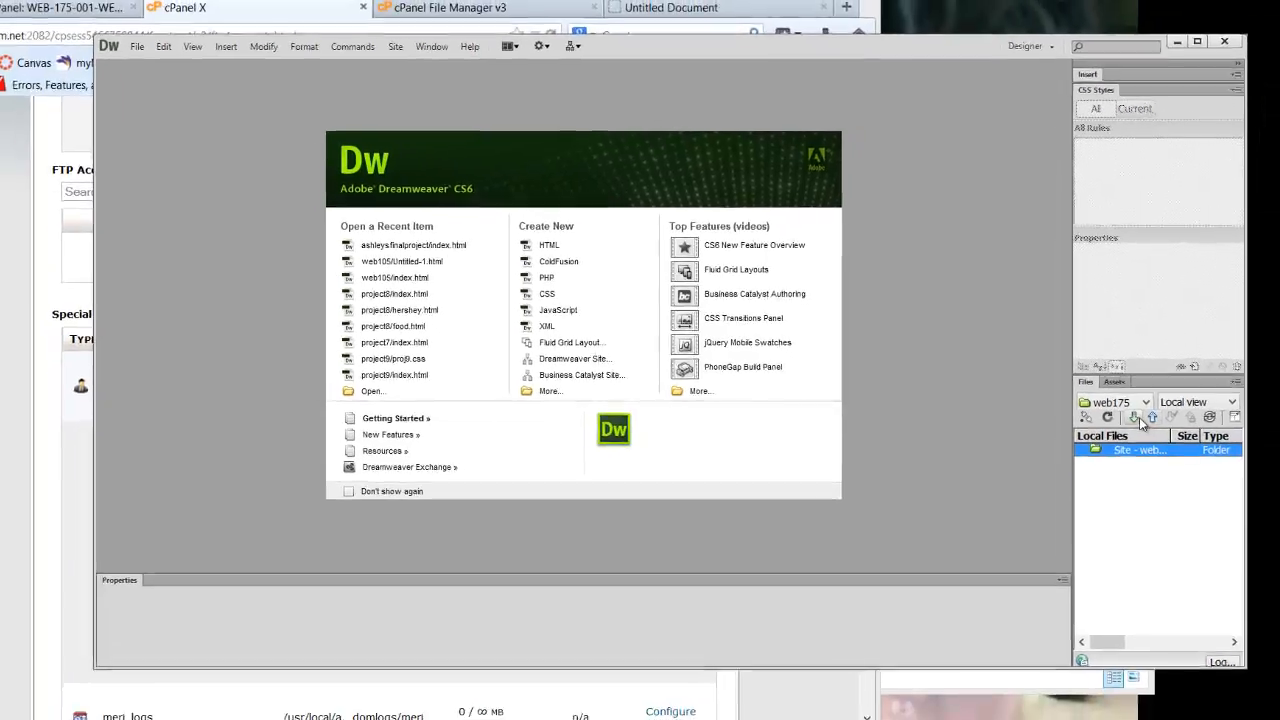
pyautogui.click(1136, 418)
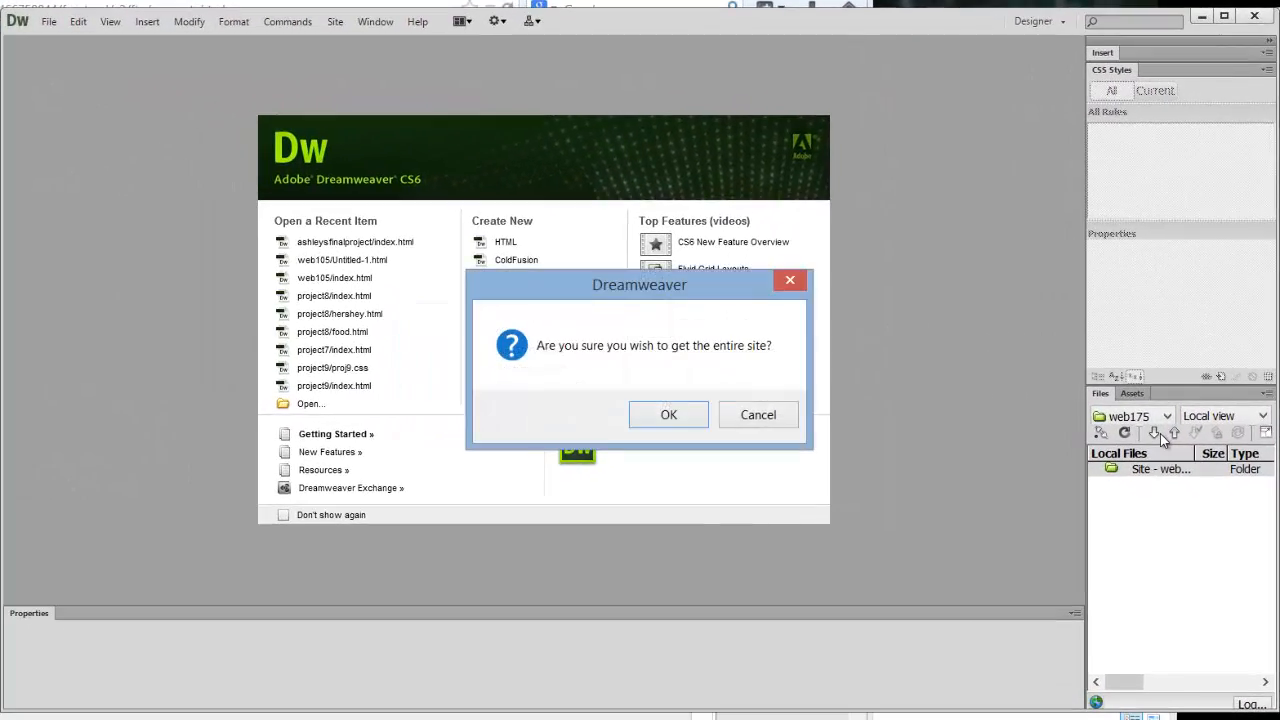
pyautogui.click(668, 414)
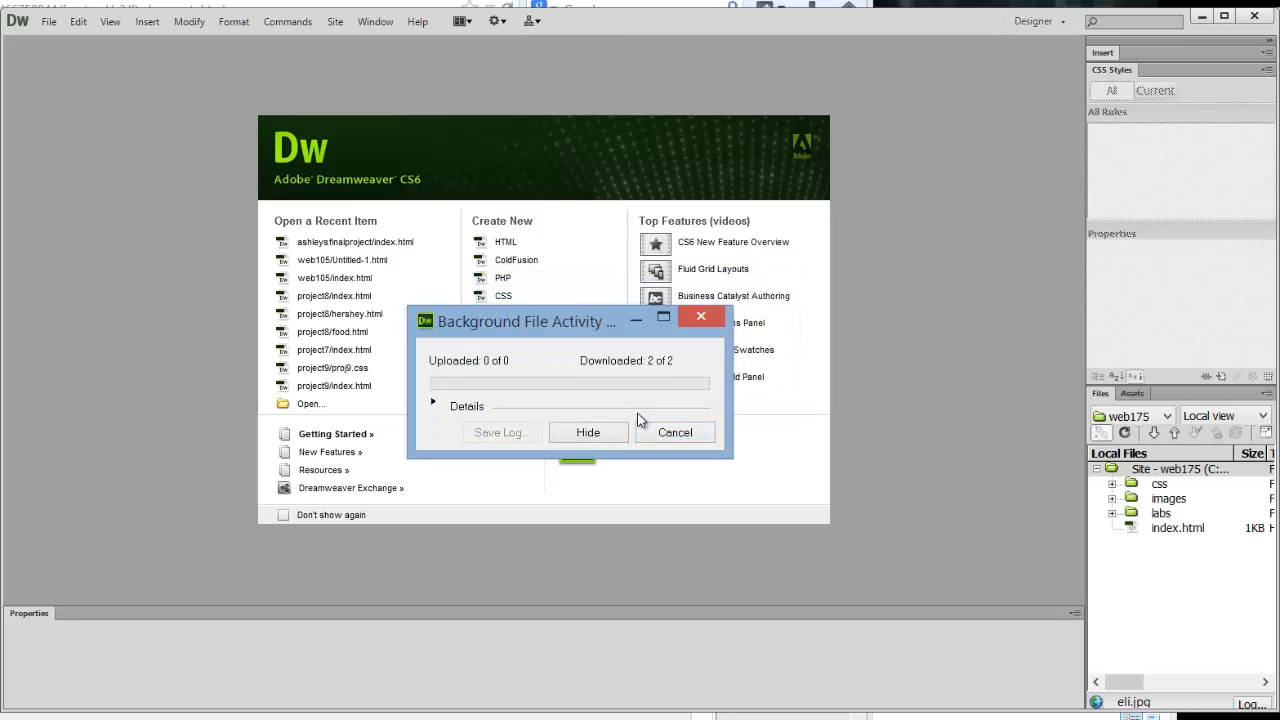
pyautogui.click(588, 432)
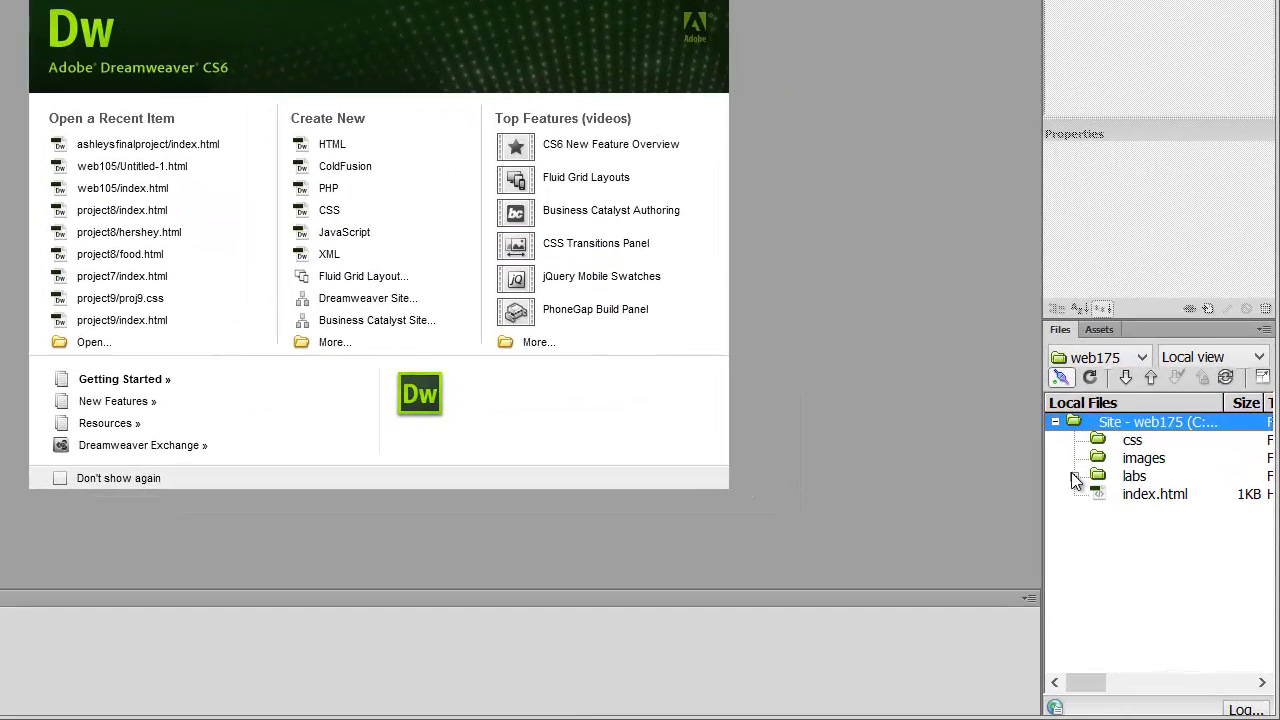
# - Drag eli.jpg from the labs folder into the images folder
pyautogui.click(1076, 476)
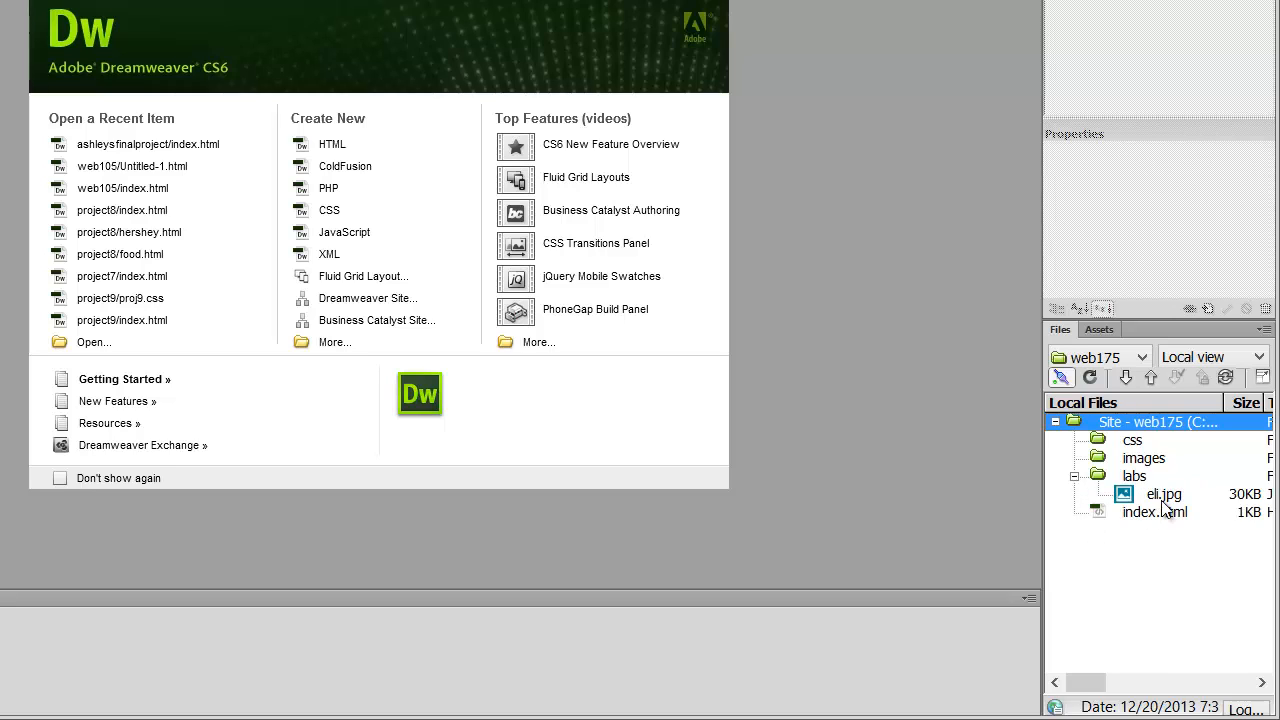
pyautogui.moveTo(1144, 496)
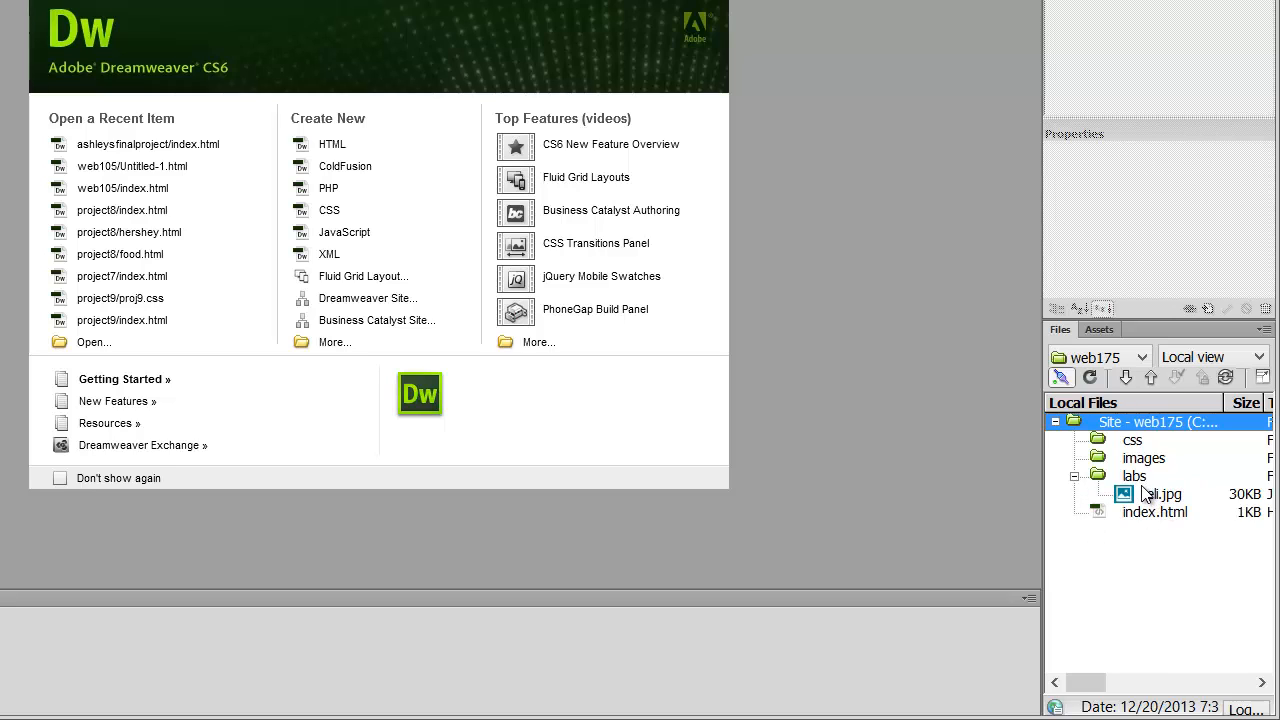
pyautogui.click(1160, 494)
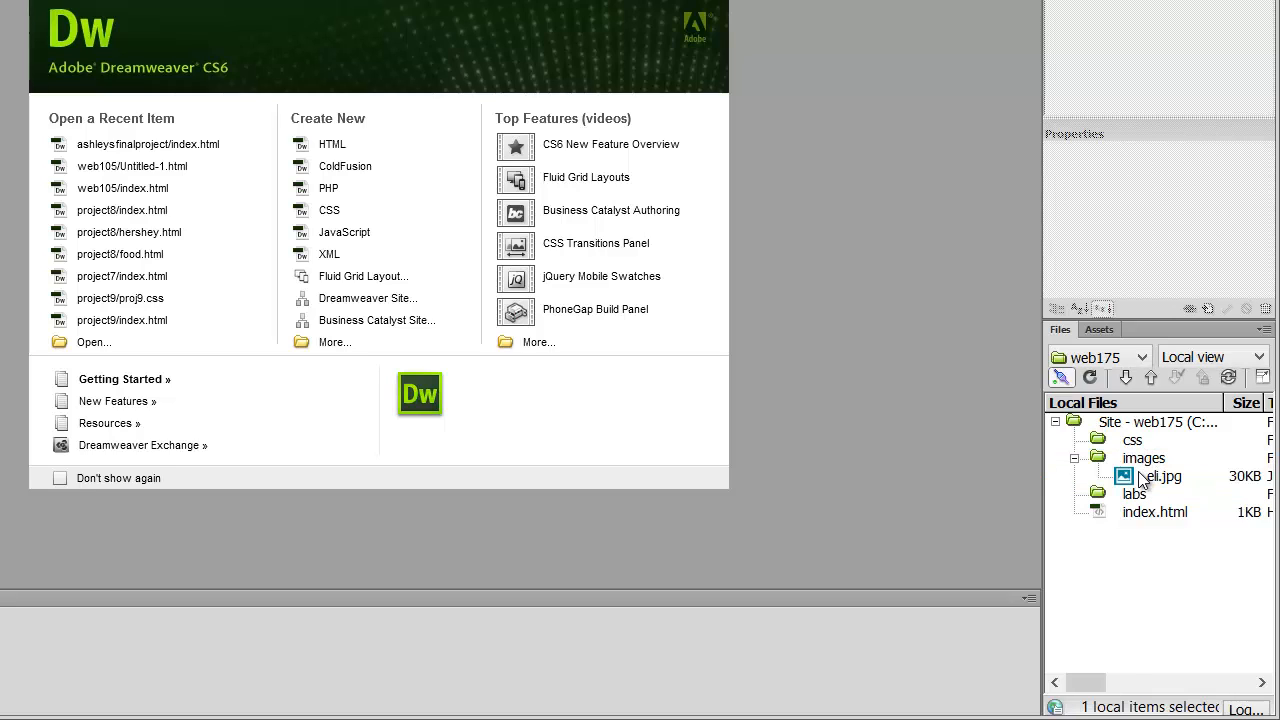
pyautogui.moveTo(1150, 376)
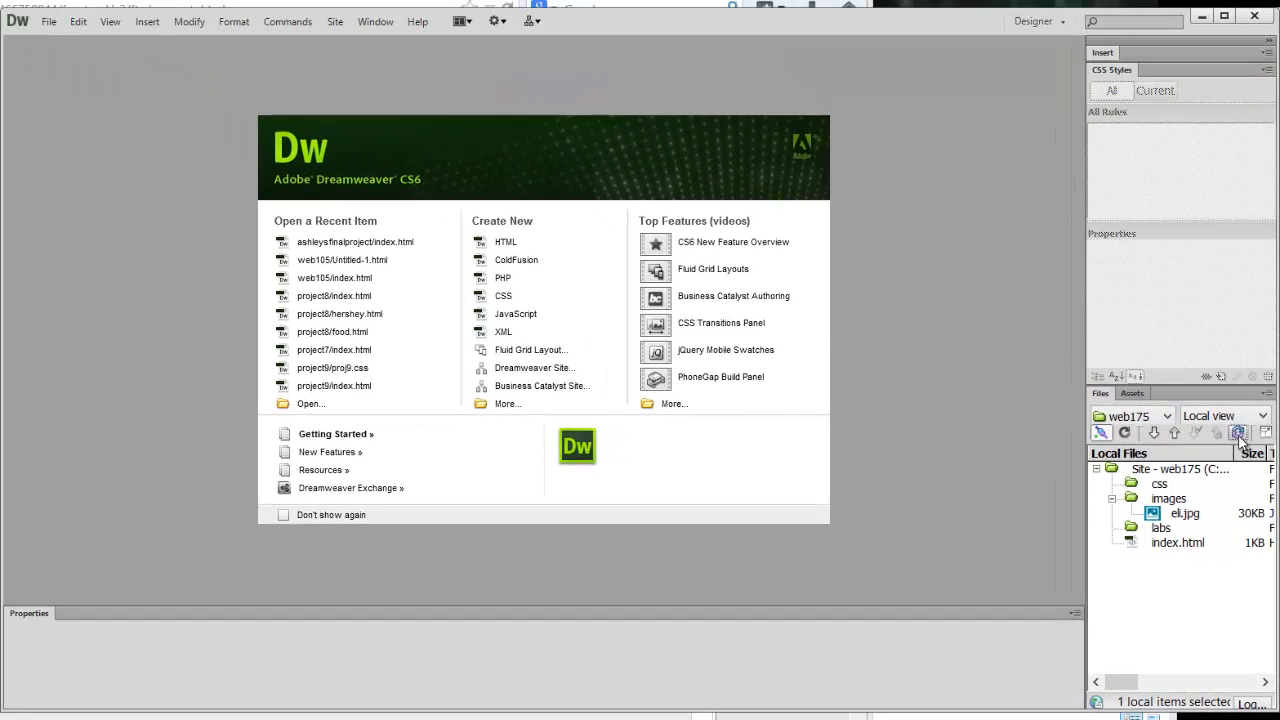
# - Synchronize the site, marking the remote labs/eli.jpg for deletion, and run it
pyautogui.click(1238, 432)
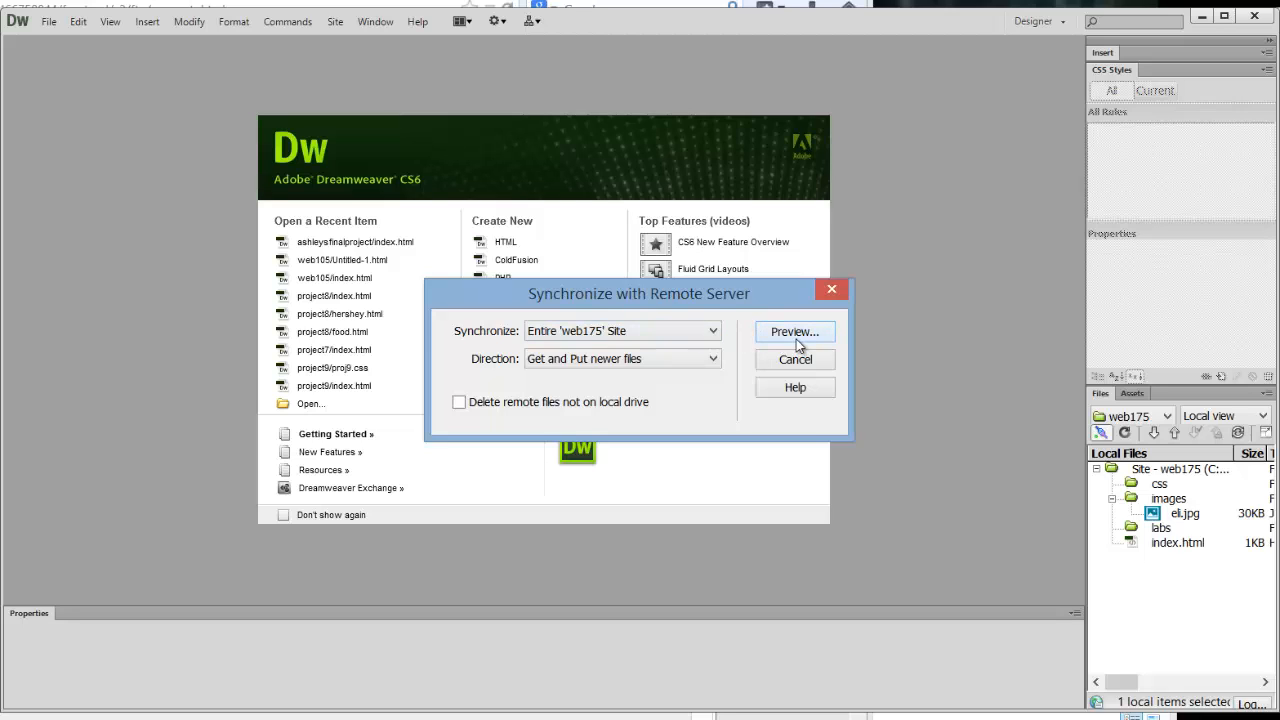
pyautogui.click(796, 332)
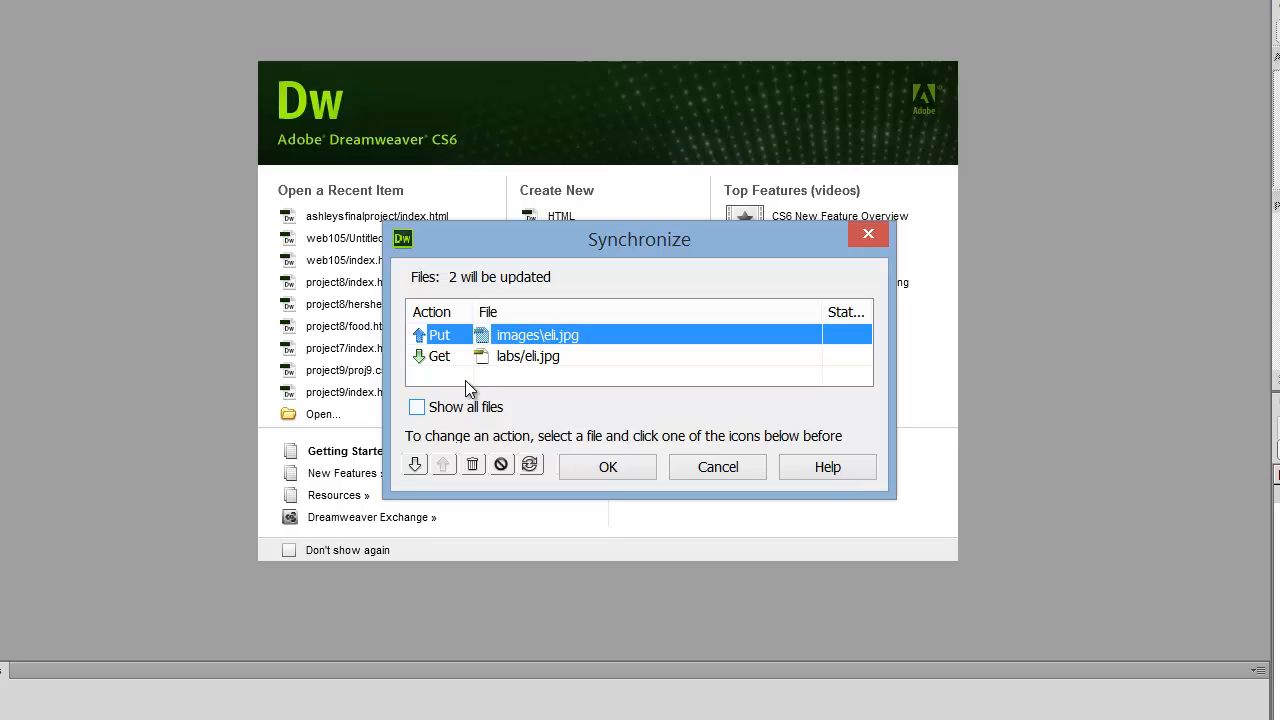
pyautogui.moveTo(440, 344)
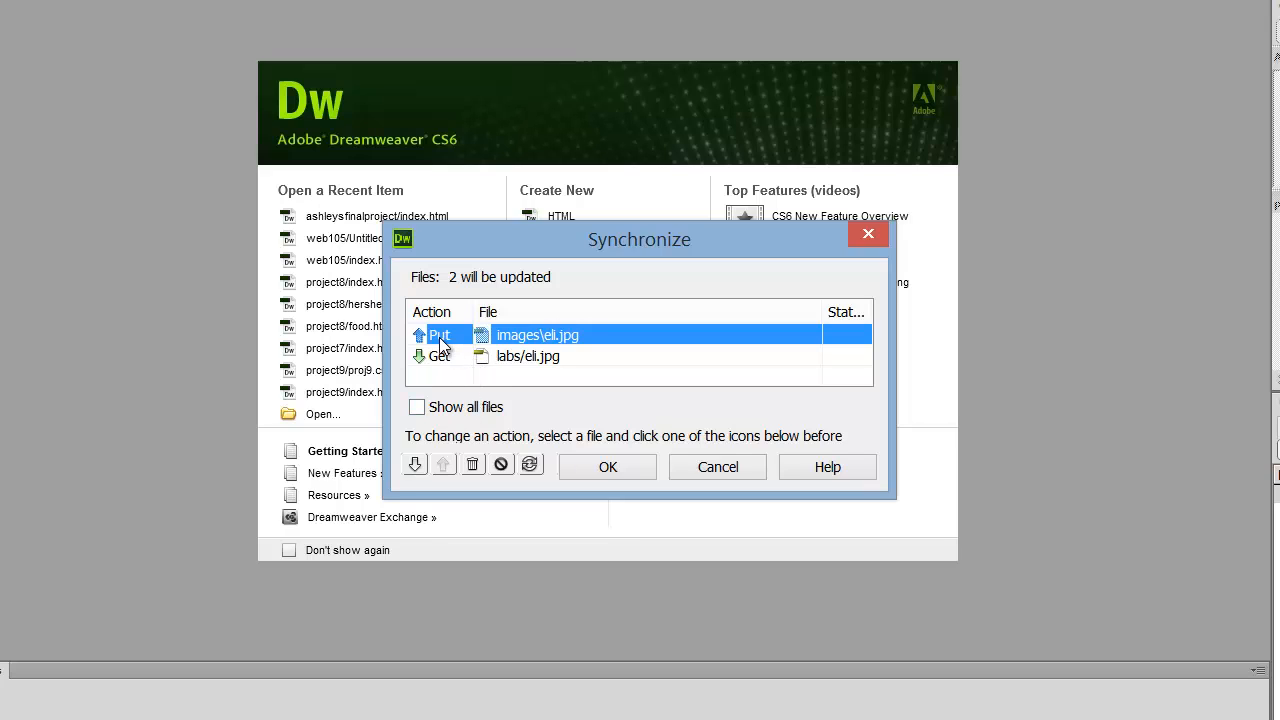
pyautogui.moveTo(428, 372)
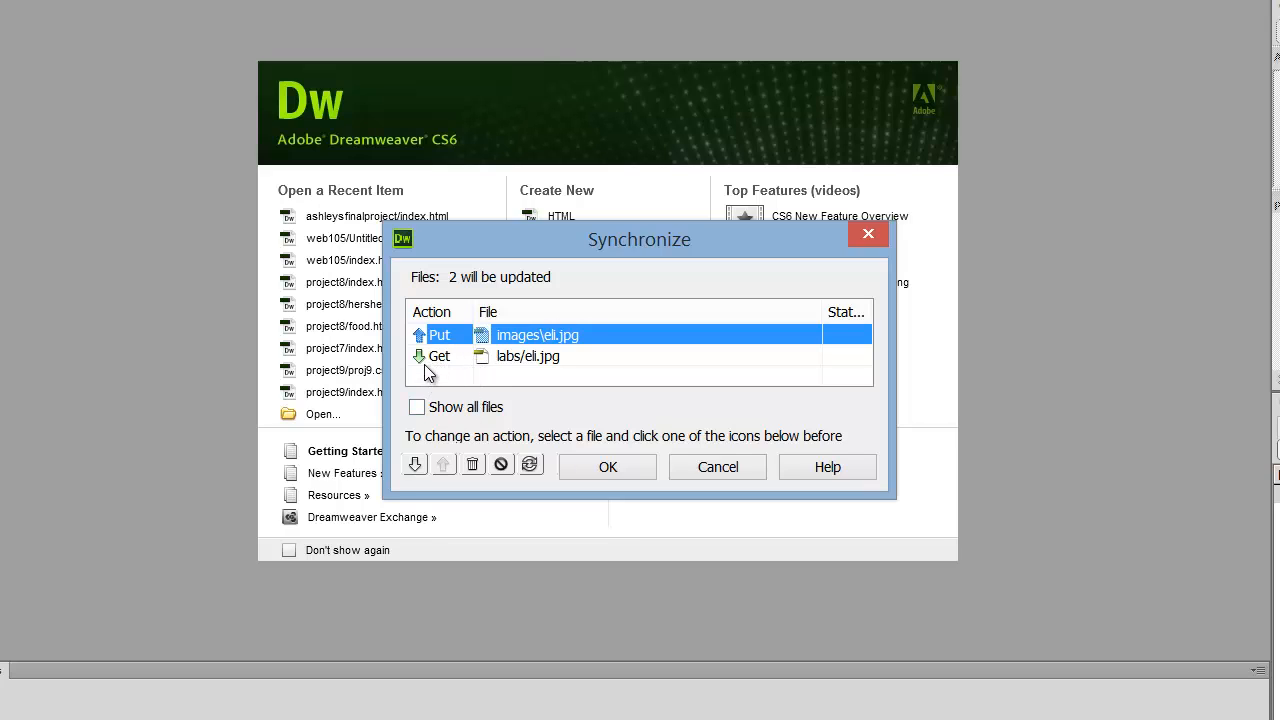
pyautogui.click(528, 356)
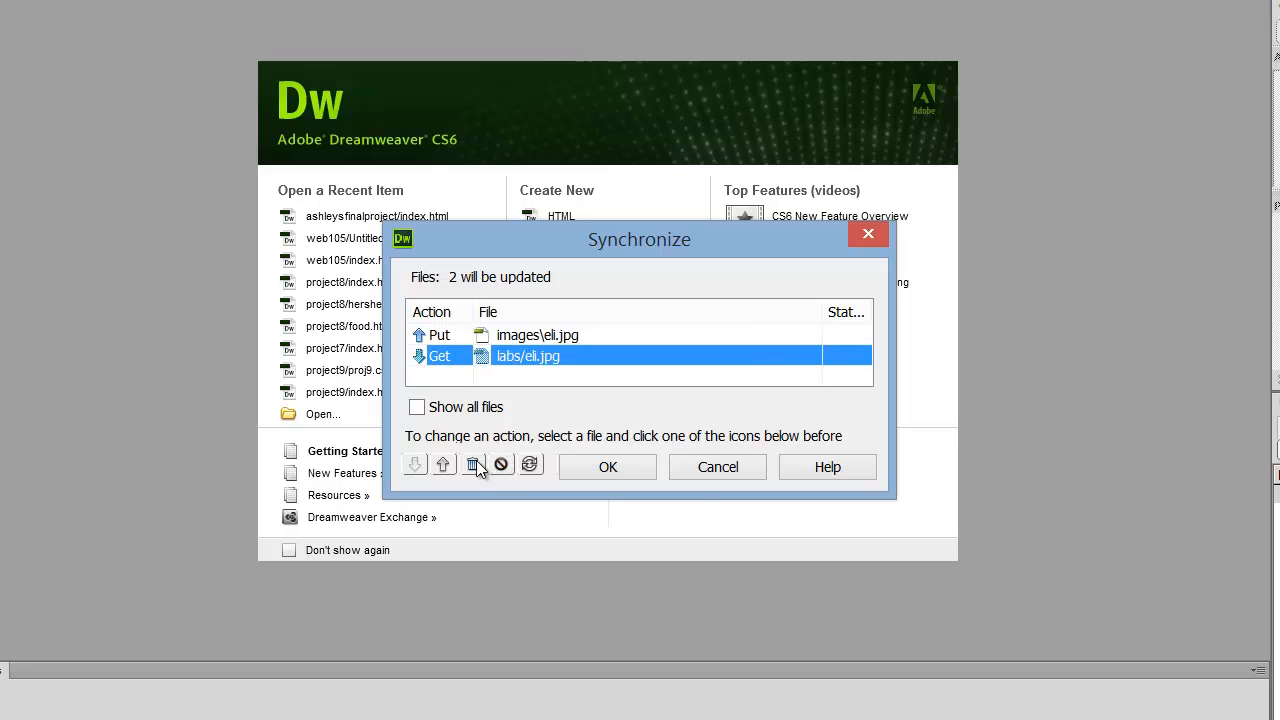
pyautogui.click(472, 464)
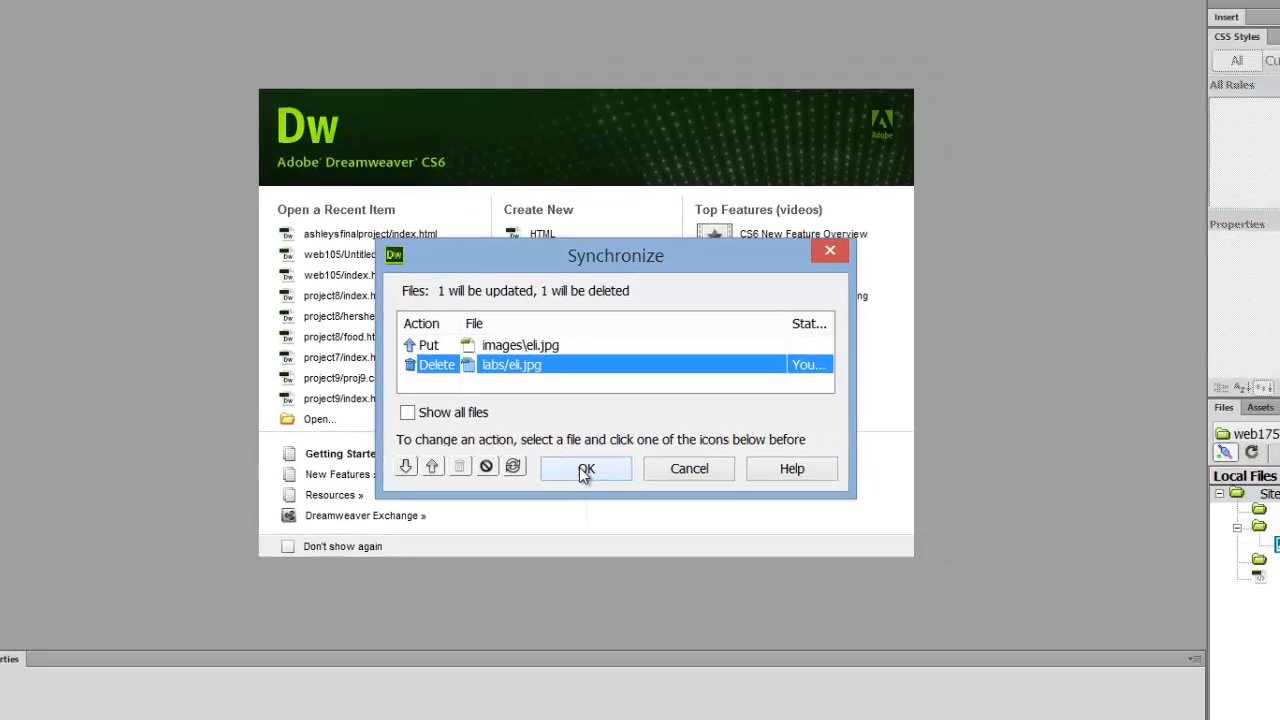
pyautogui.click(586, 468)
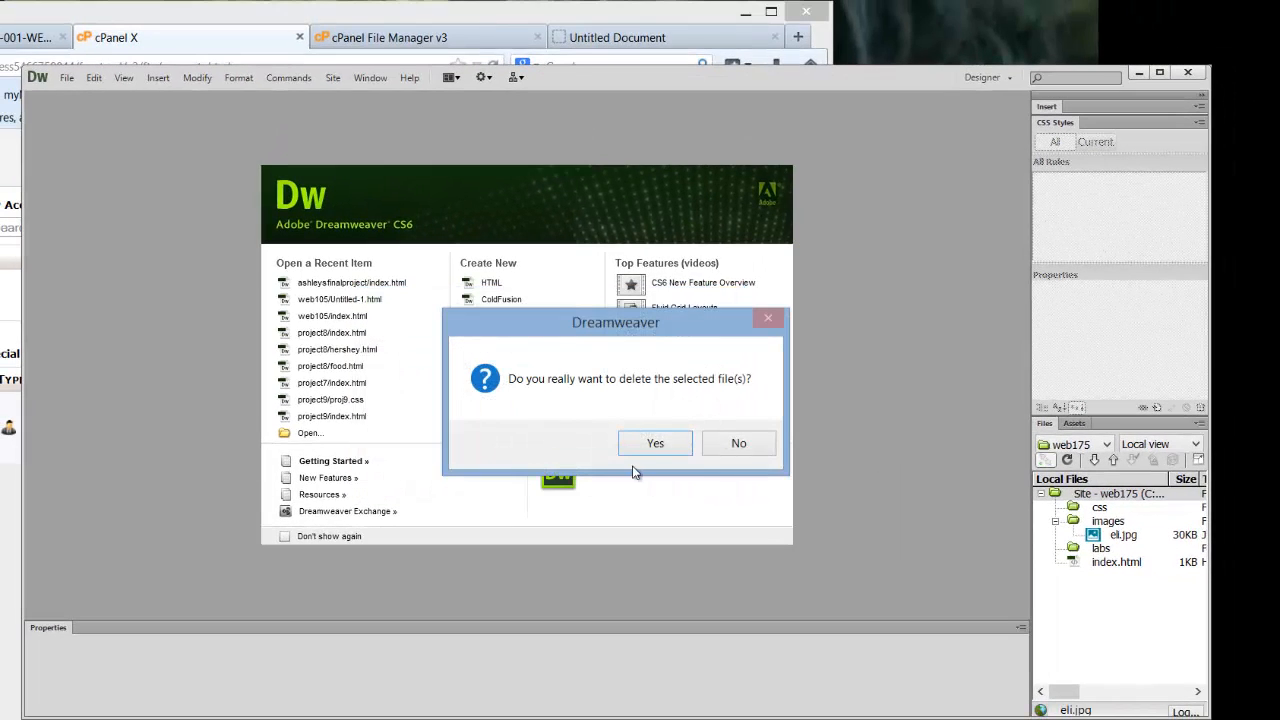
# - Confirm the remote deletion and select the labs folder in the local files
pyautogui.click(656, 444)
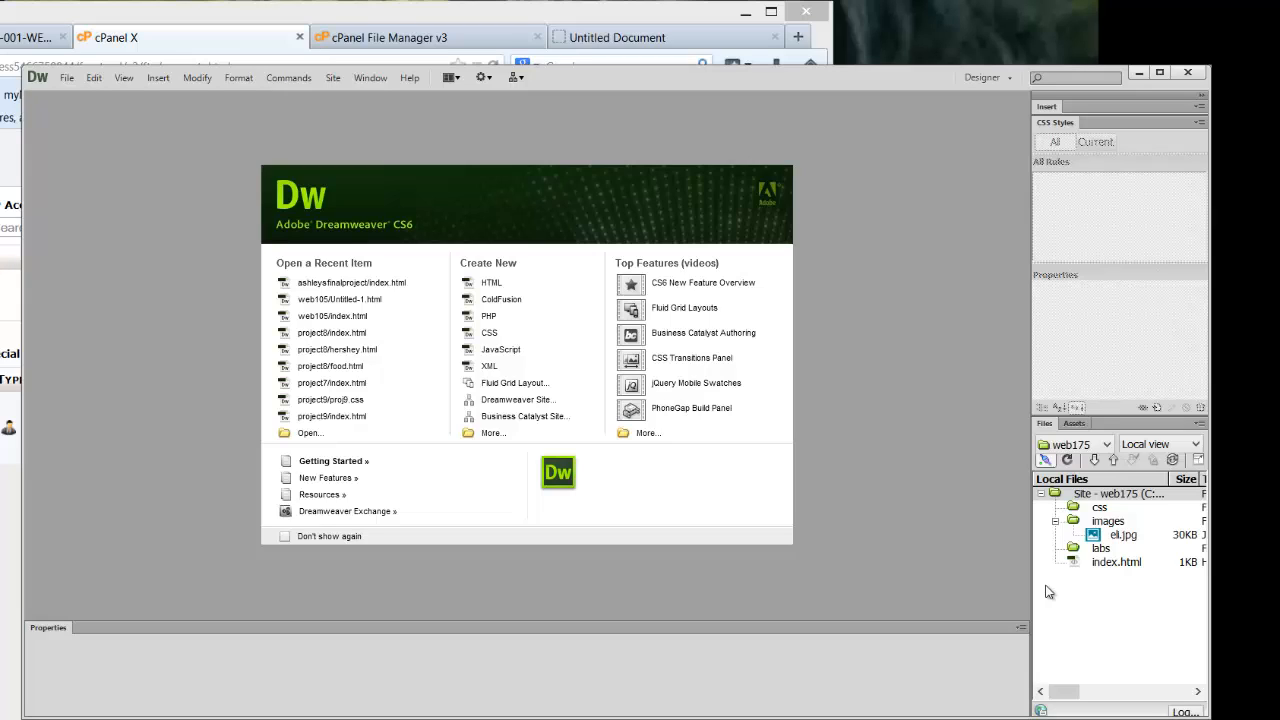
pyautogui.moveTo(1048, 598)
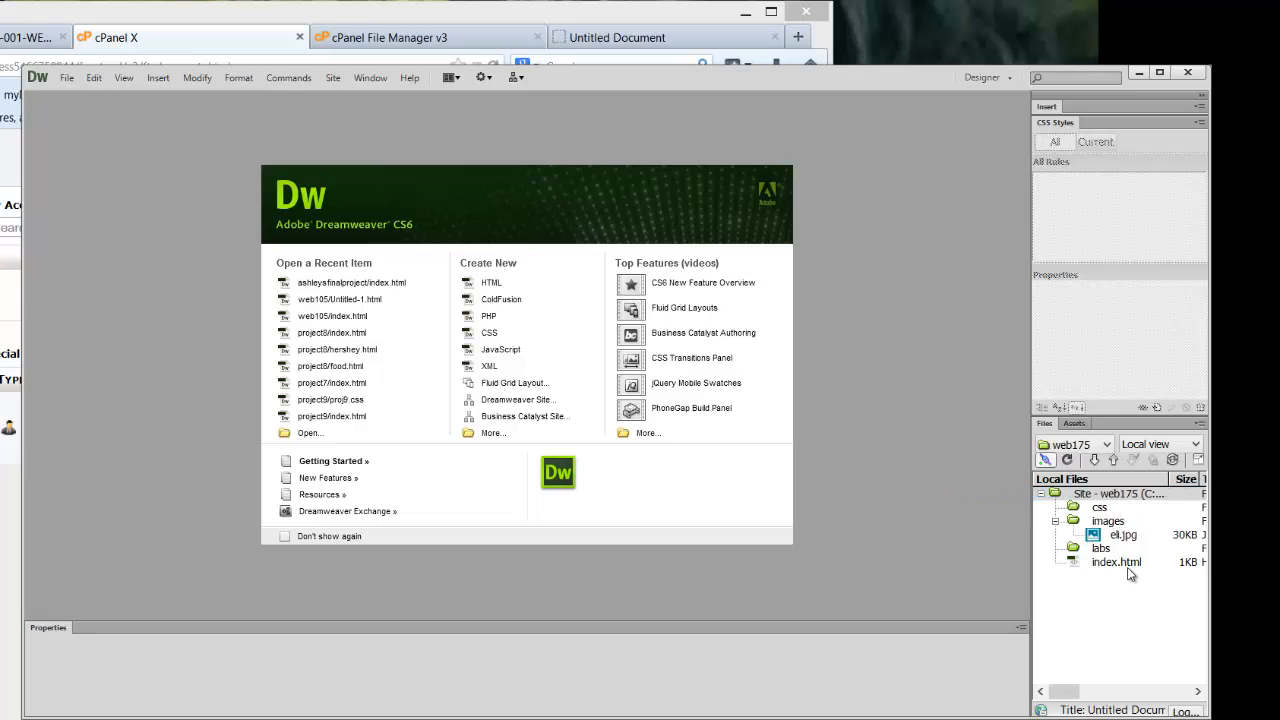
pyautogui.moveTo(1120, 570)
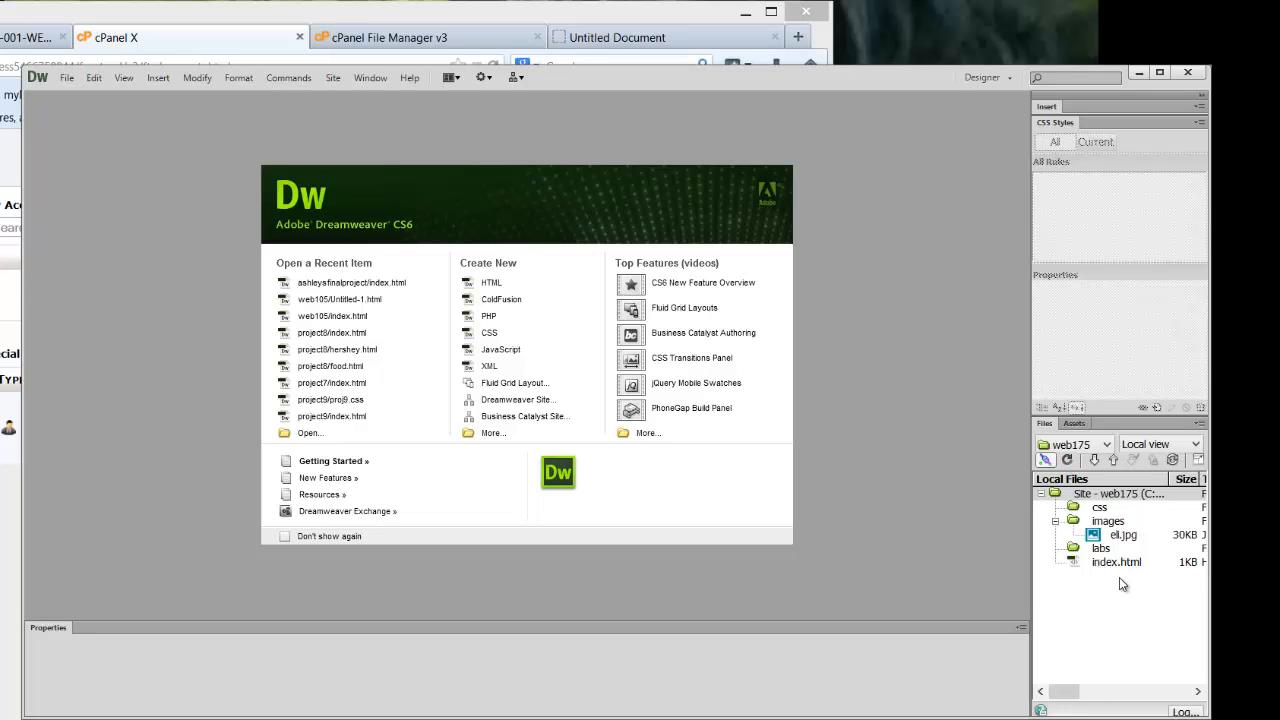
pyautogui.click(1100, 548)
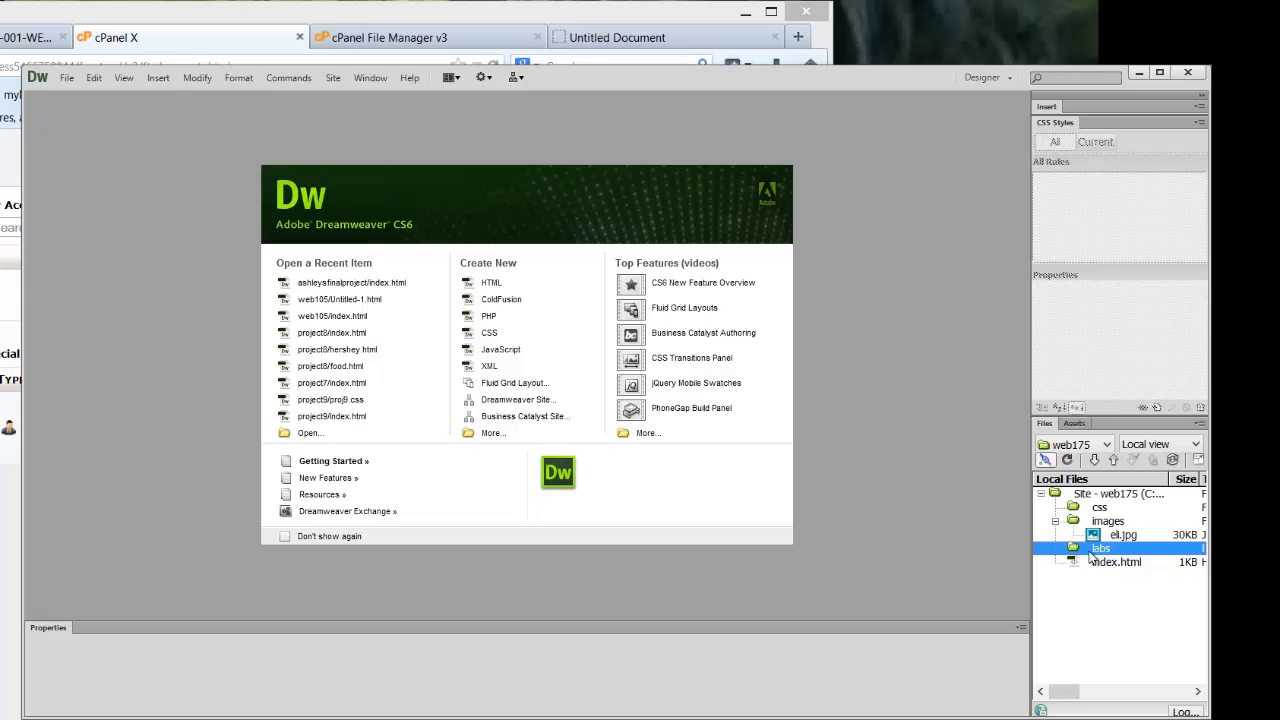
# - Create index.html inside labs and open it for editing
pyautogui.rightClick(1100, 548)
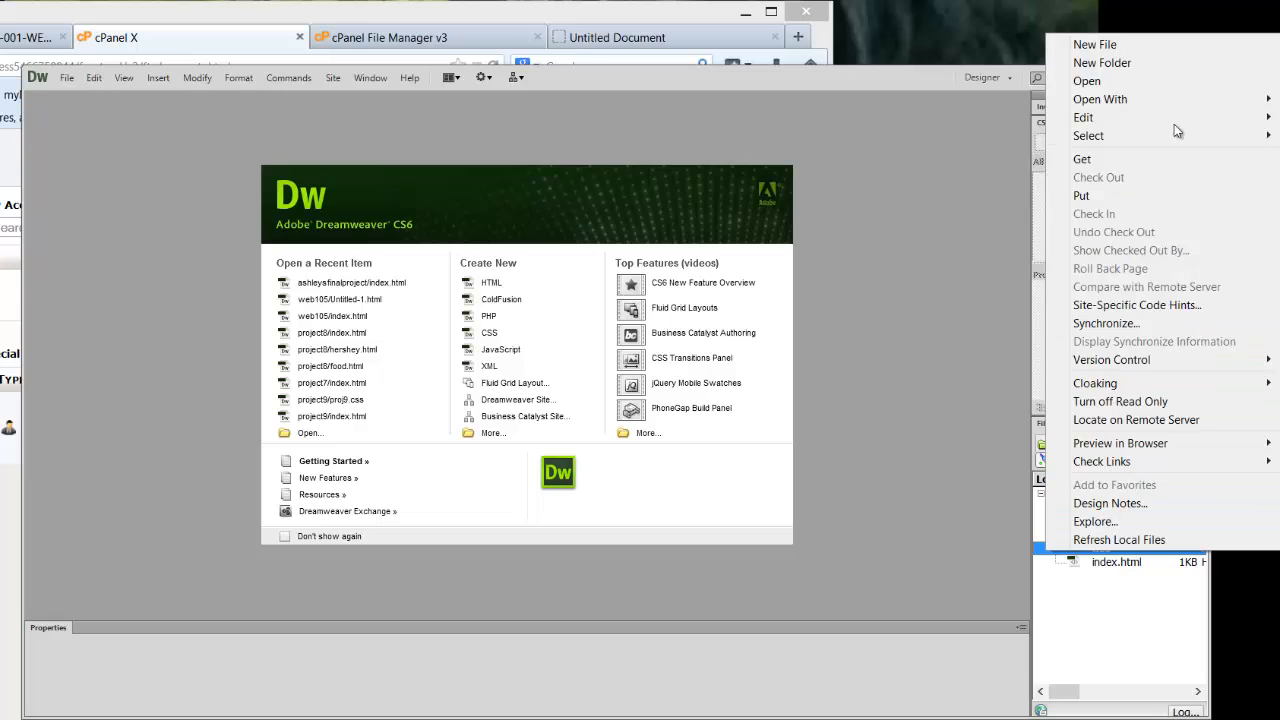
pyautogui.moveTo(1102, 62)
pyautogui.write('index.html')
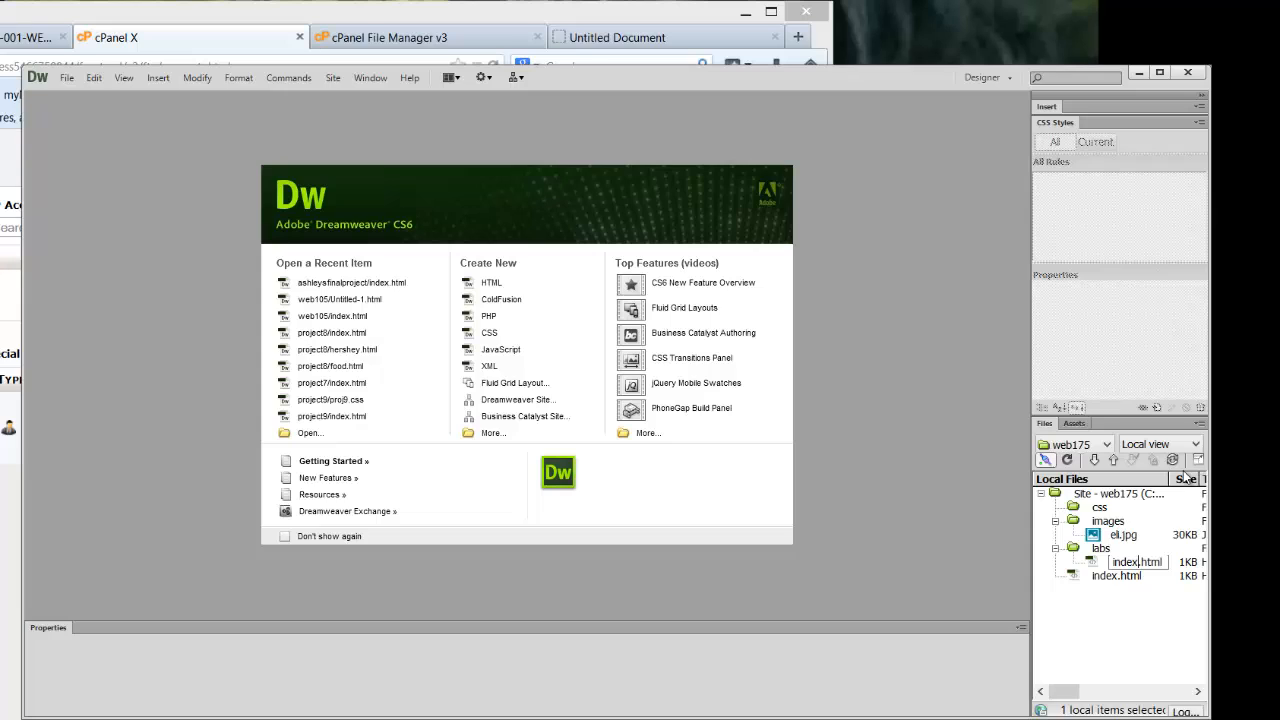
pyautogui.click(1134, 560)
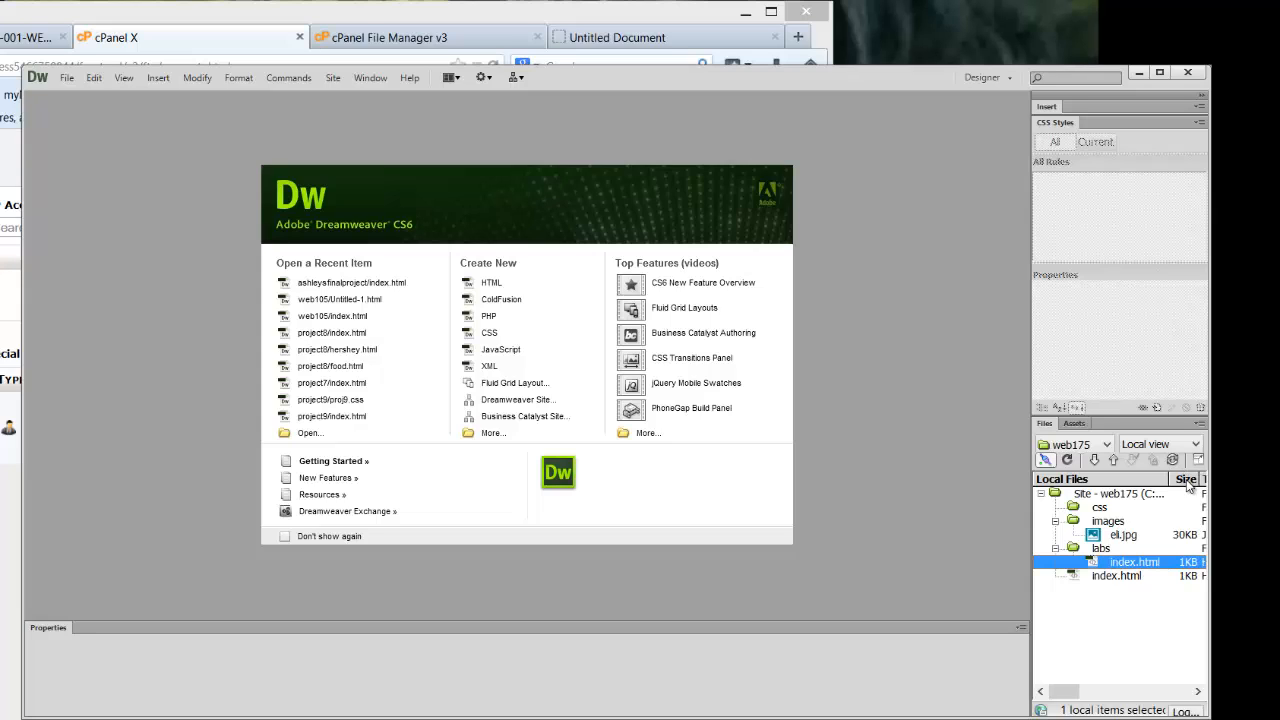
pyautogui.doubleClick(1132, 560)
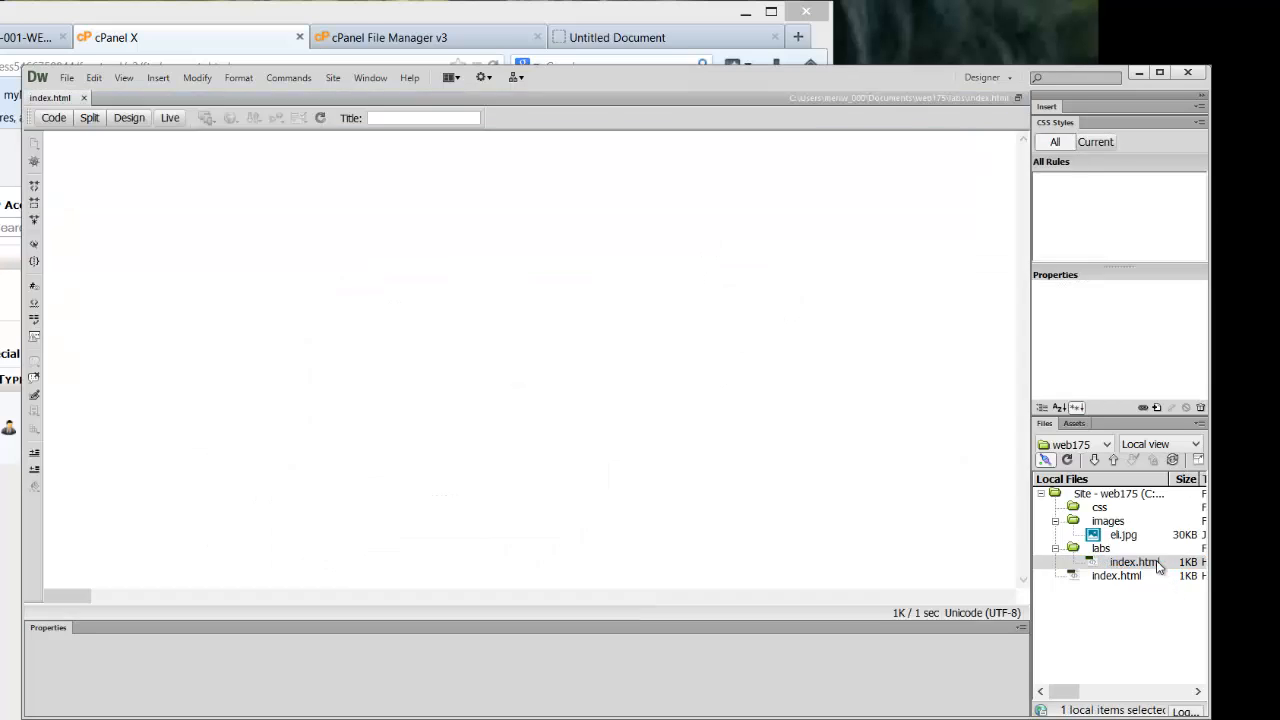
pyautogui.doubleClick(1134, 560)
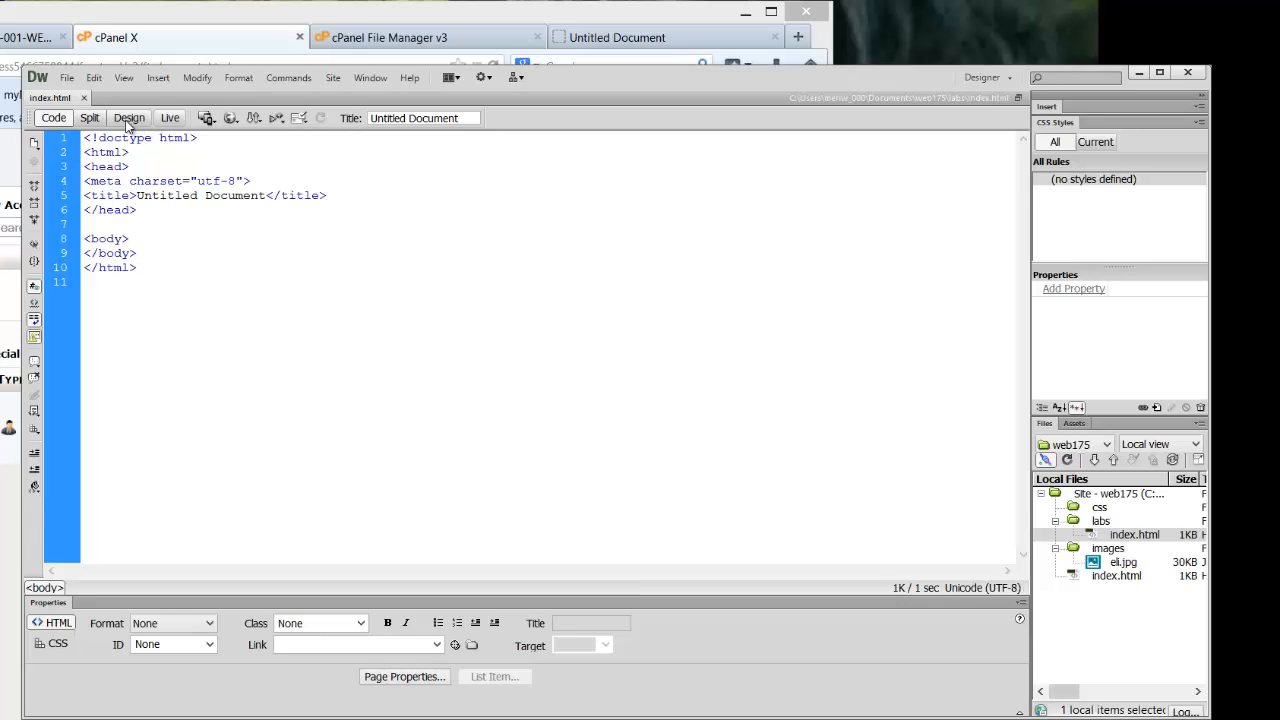
# - Switch labs index.html from Code view through Split to Design view
pyautogui.click(88, 118)
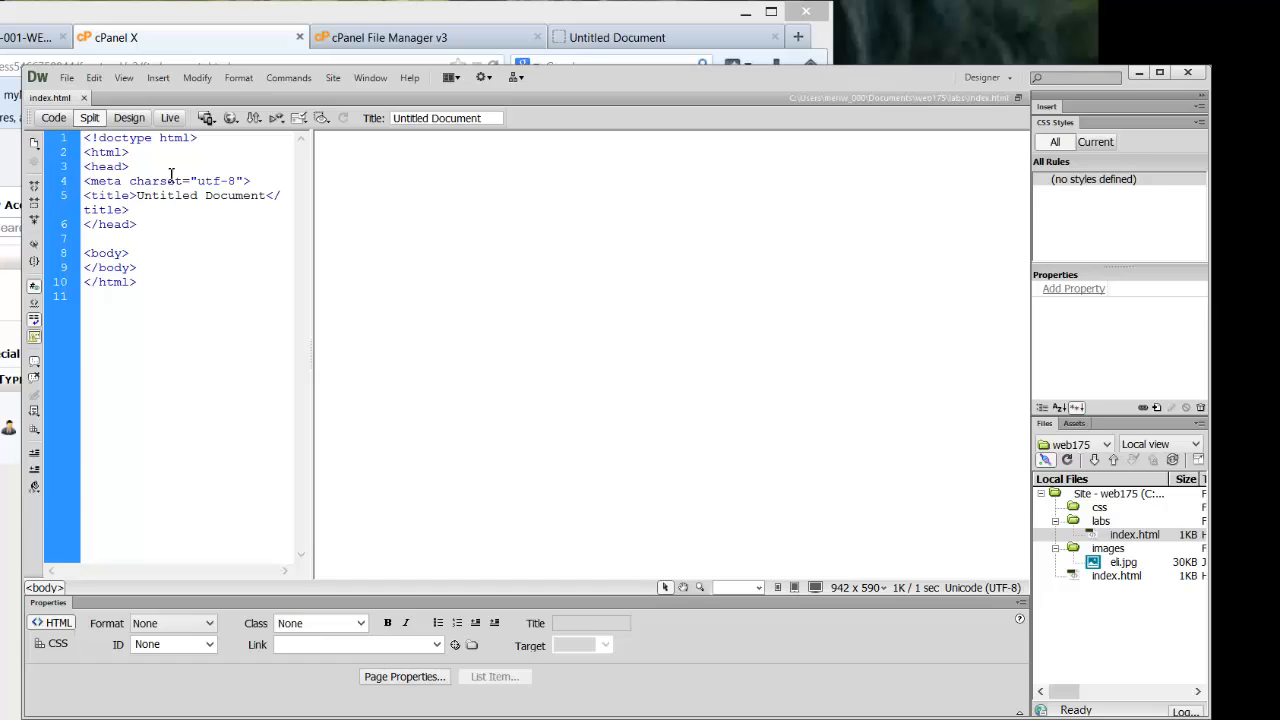
pyautogui.click(128, 118)
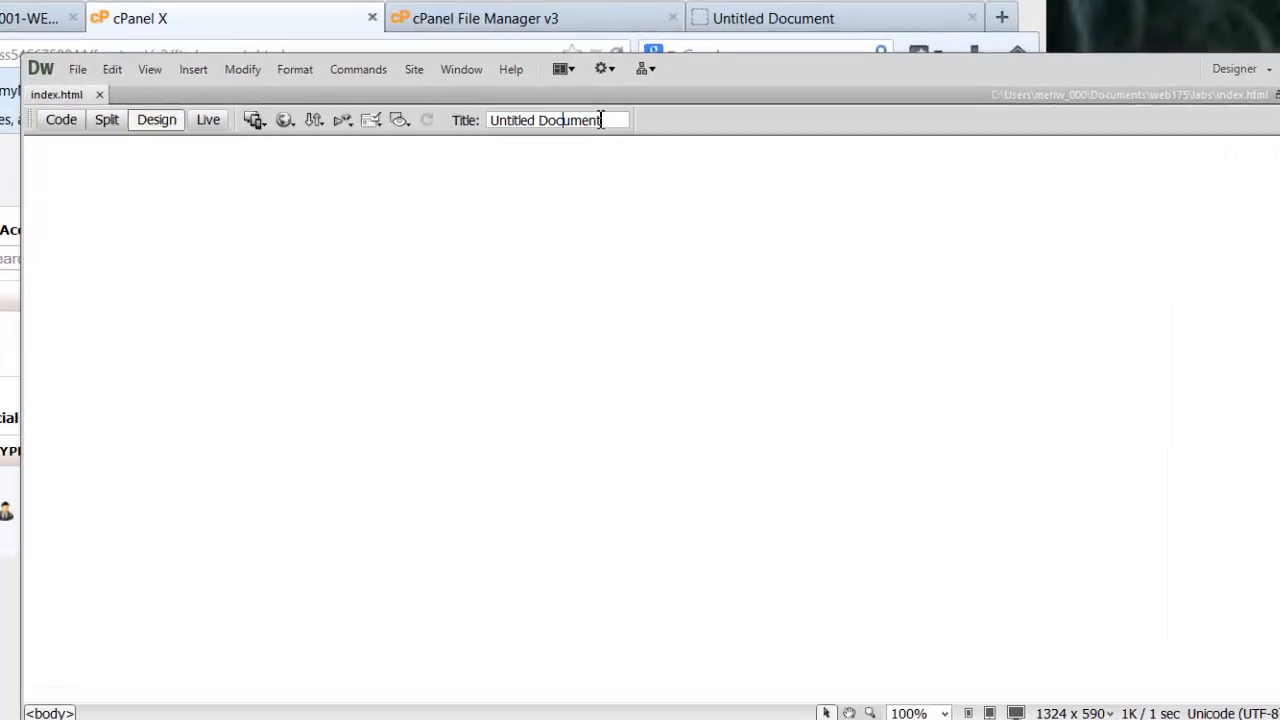
# - Set the page title to 'Meri's Lab Directory'
pyautogui.write('M')
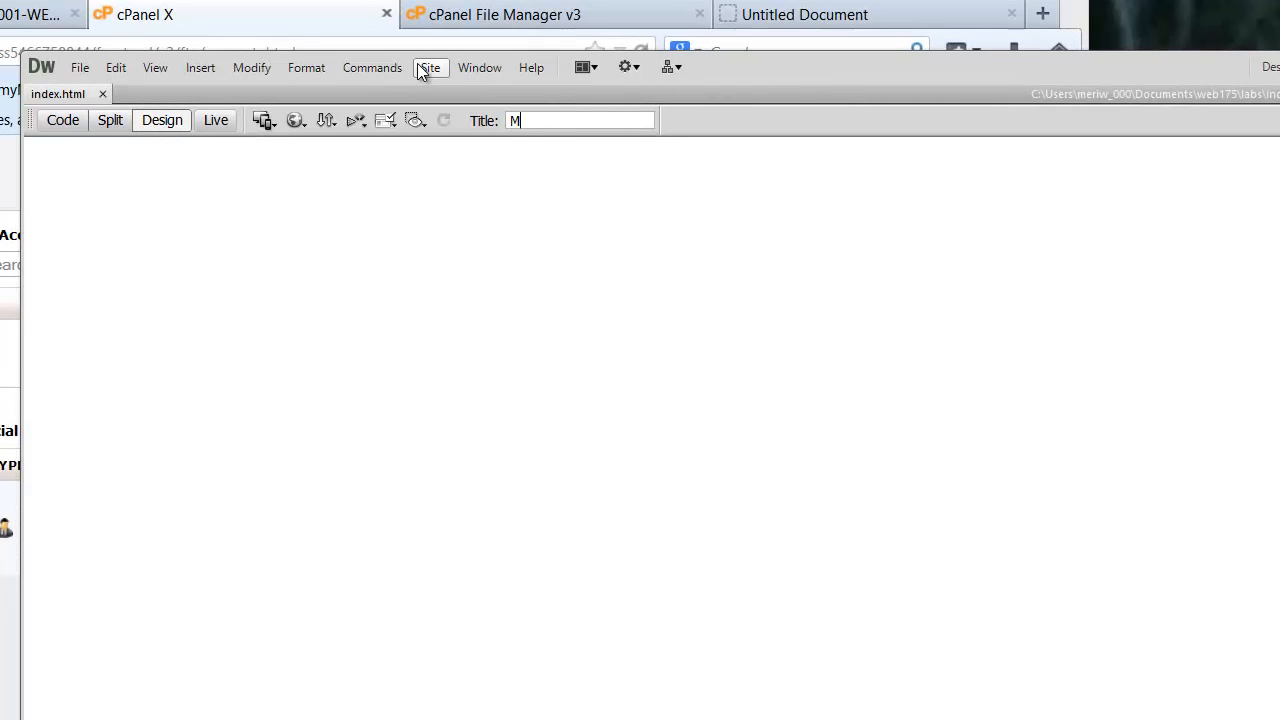
pyautogui.write("eri's Lab Direct")
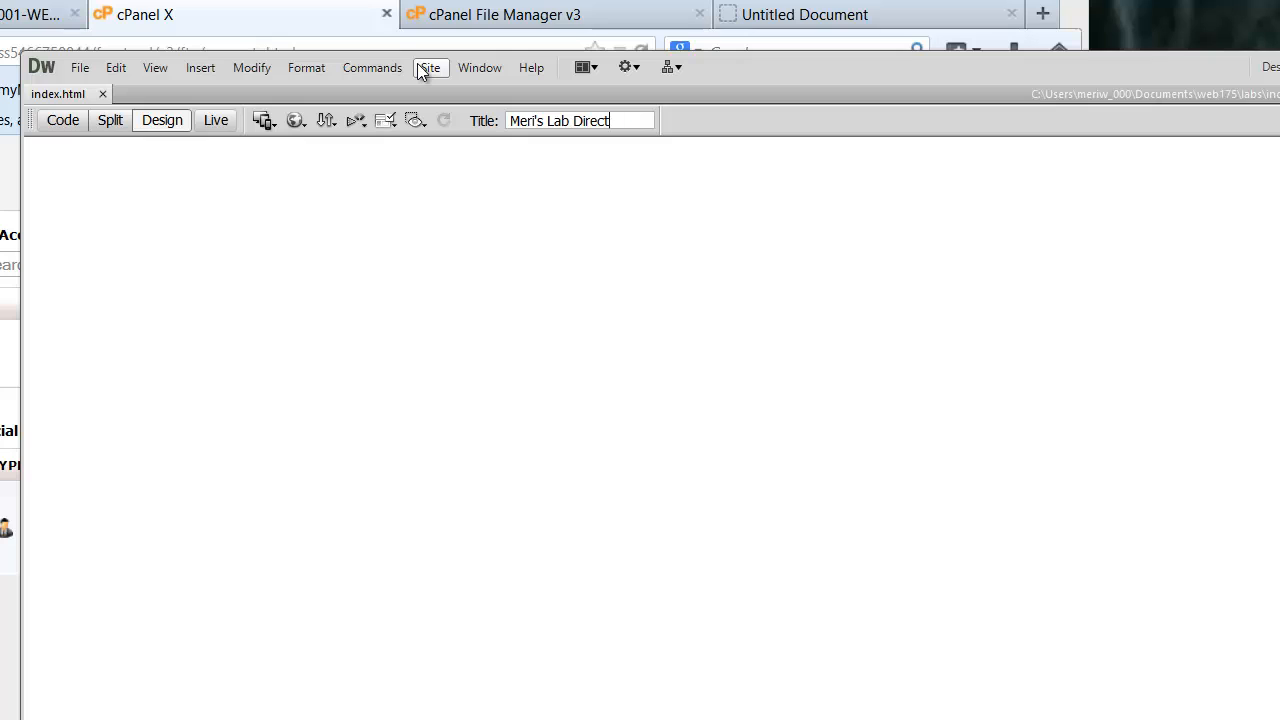
pyautogui.write('ory')
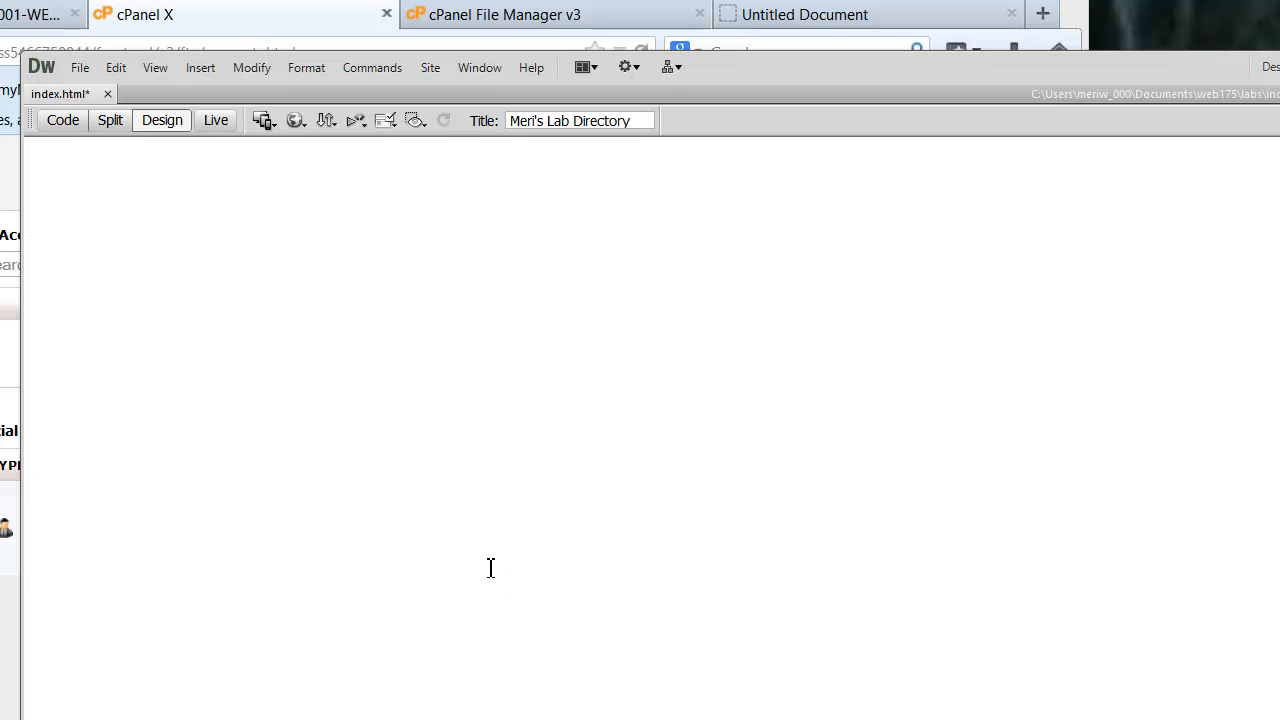
# - Write the first body line 'Meri's', dropping the surname and a stray 'Lab', leaving an empty paragraph below
pyautogui.write('Meri')
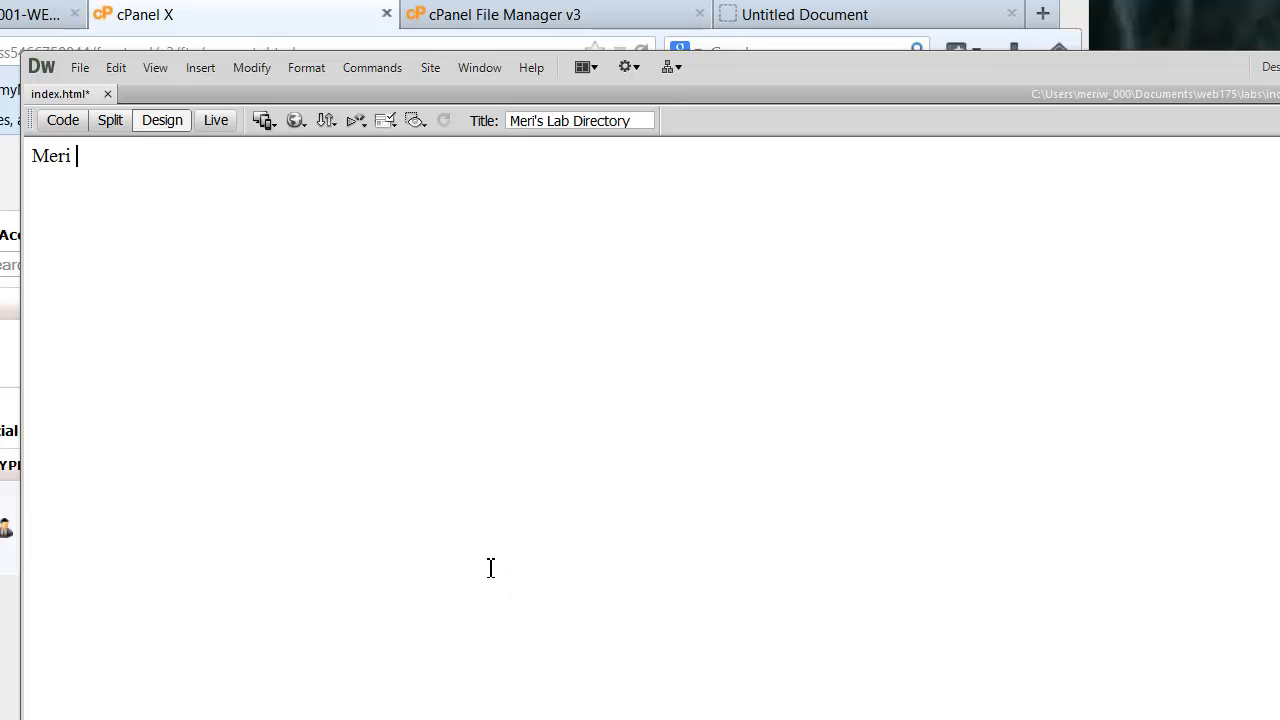
pyautogui.write('Winches')
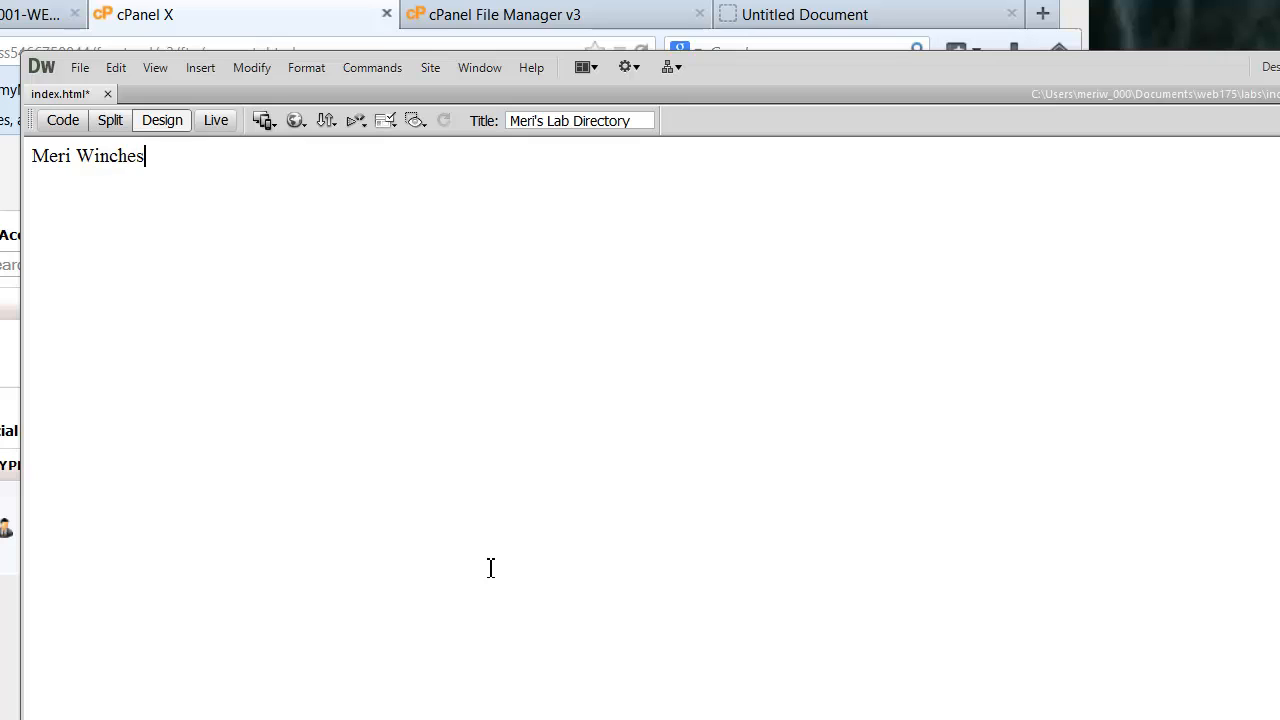
pyautogui.write('ters')
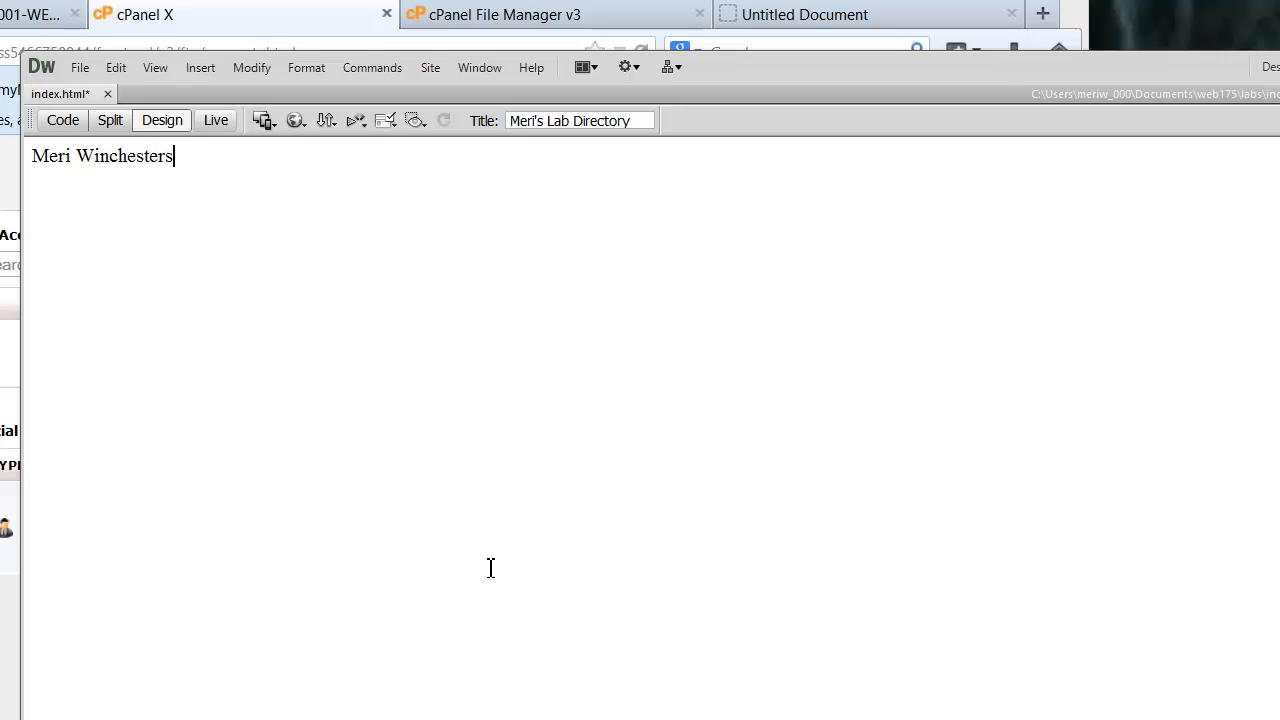
pyautogui.write("'s")
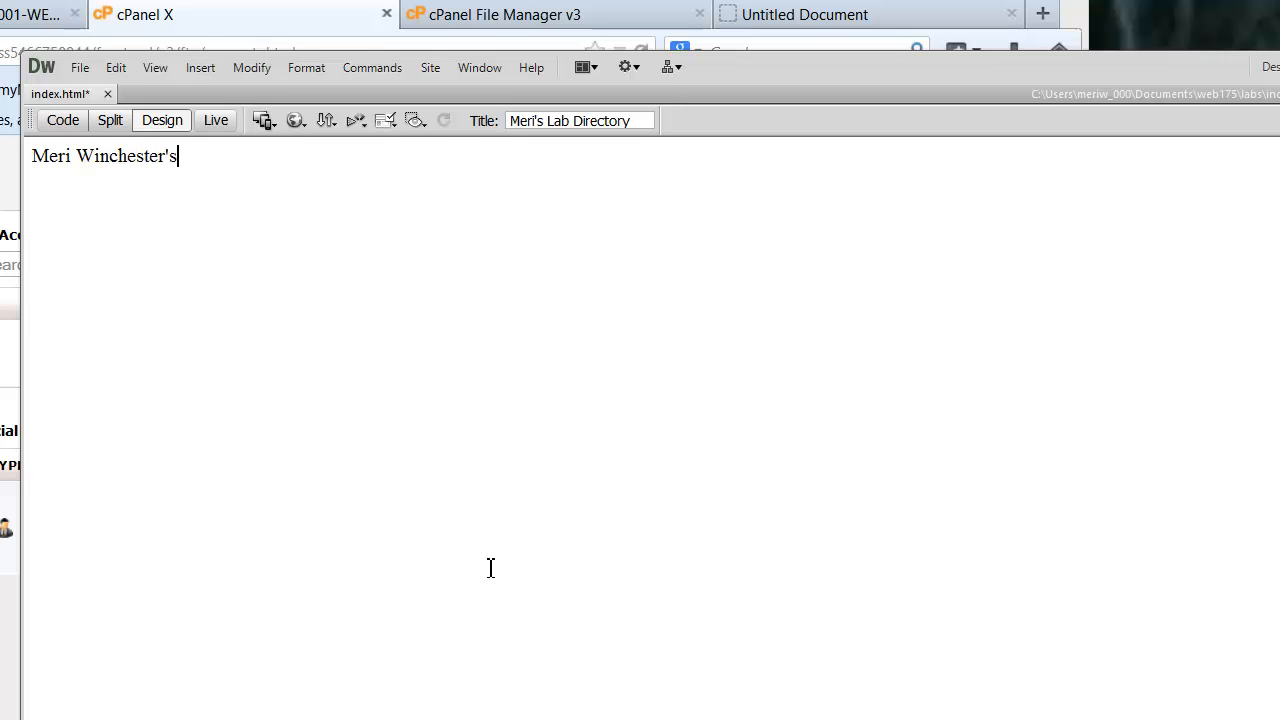
pyautogui.press('BackSpace')
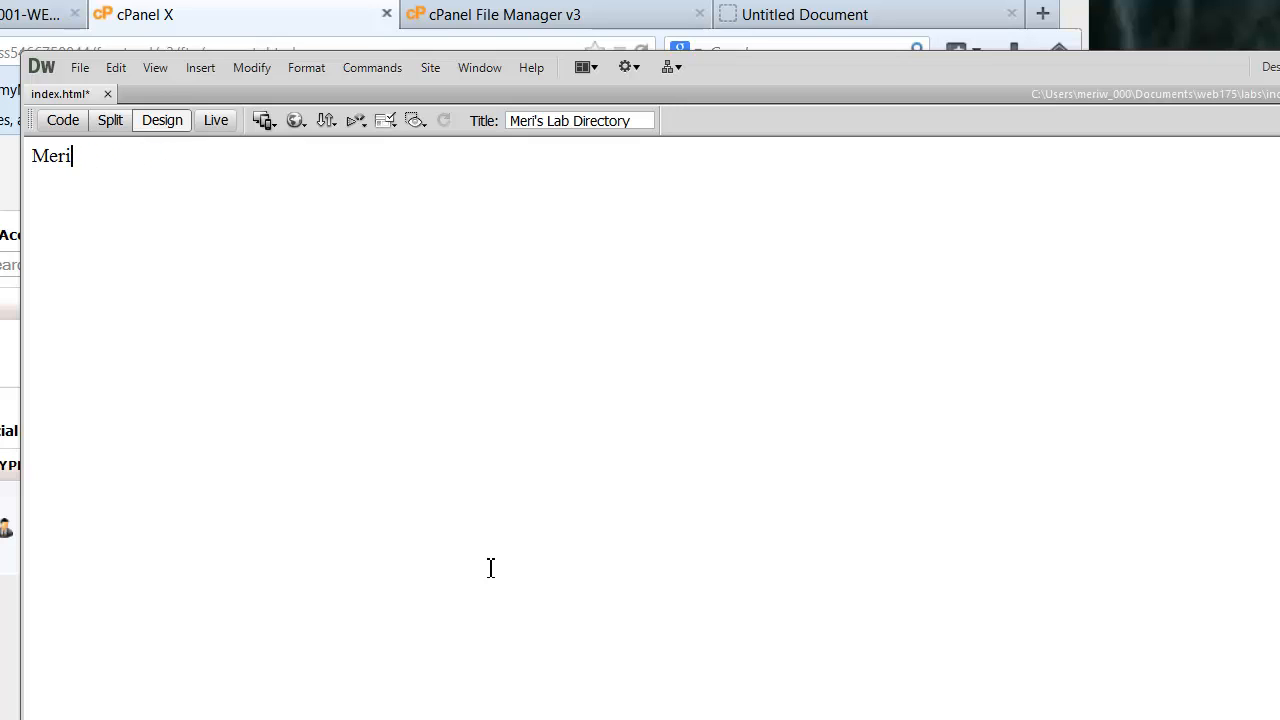
pyautogui.write("'s")
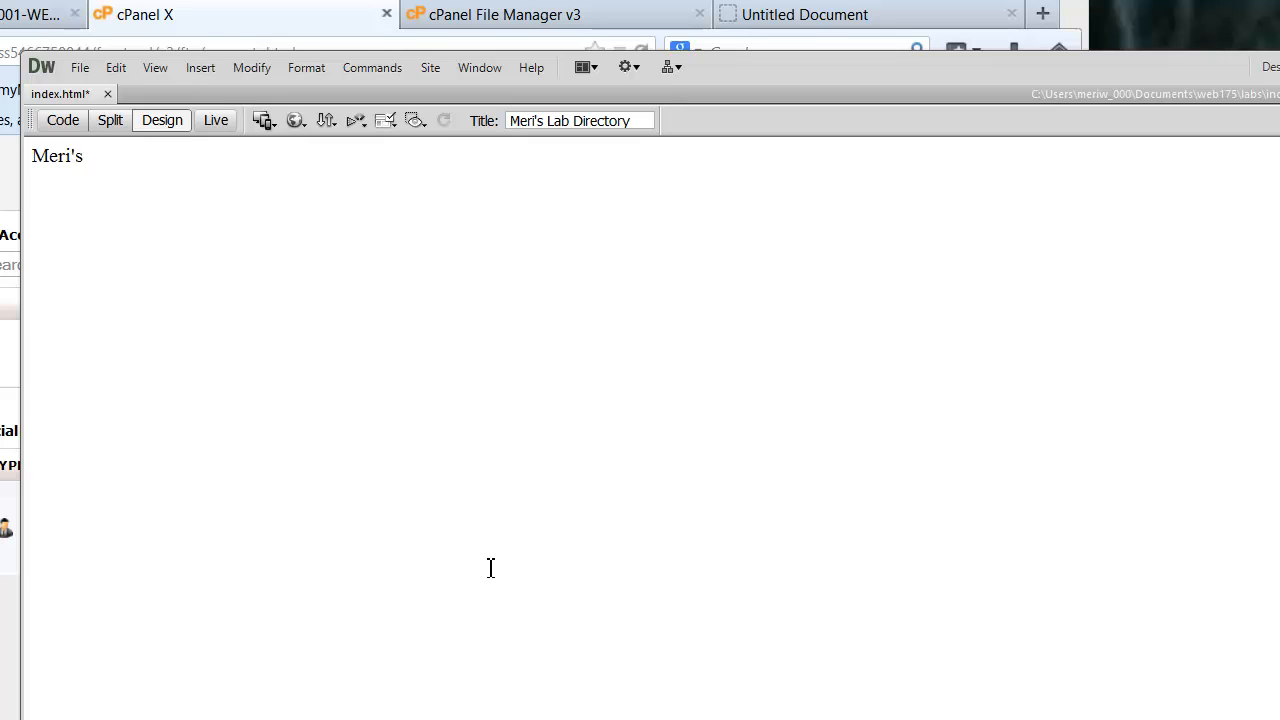
pyautogui.write('Lab')
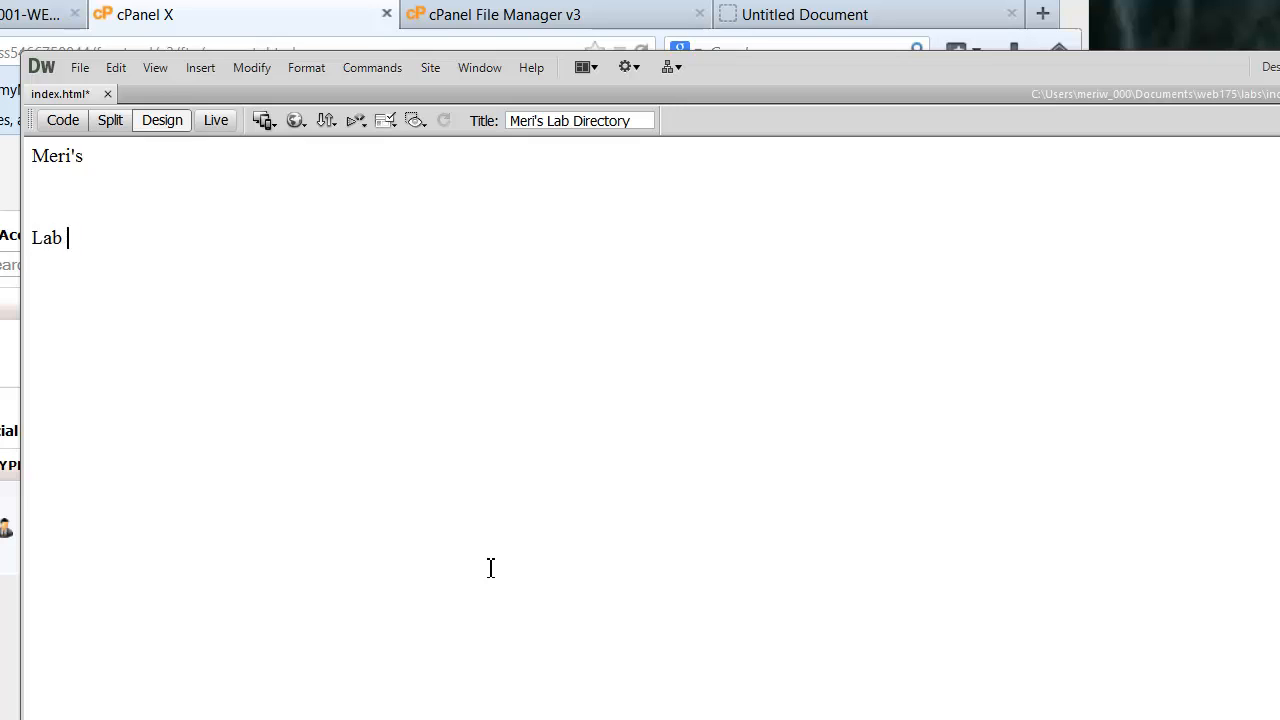
pyautogui.press('Backspace')
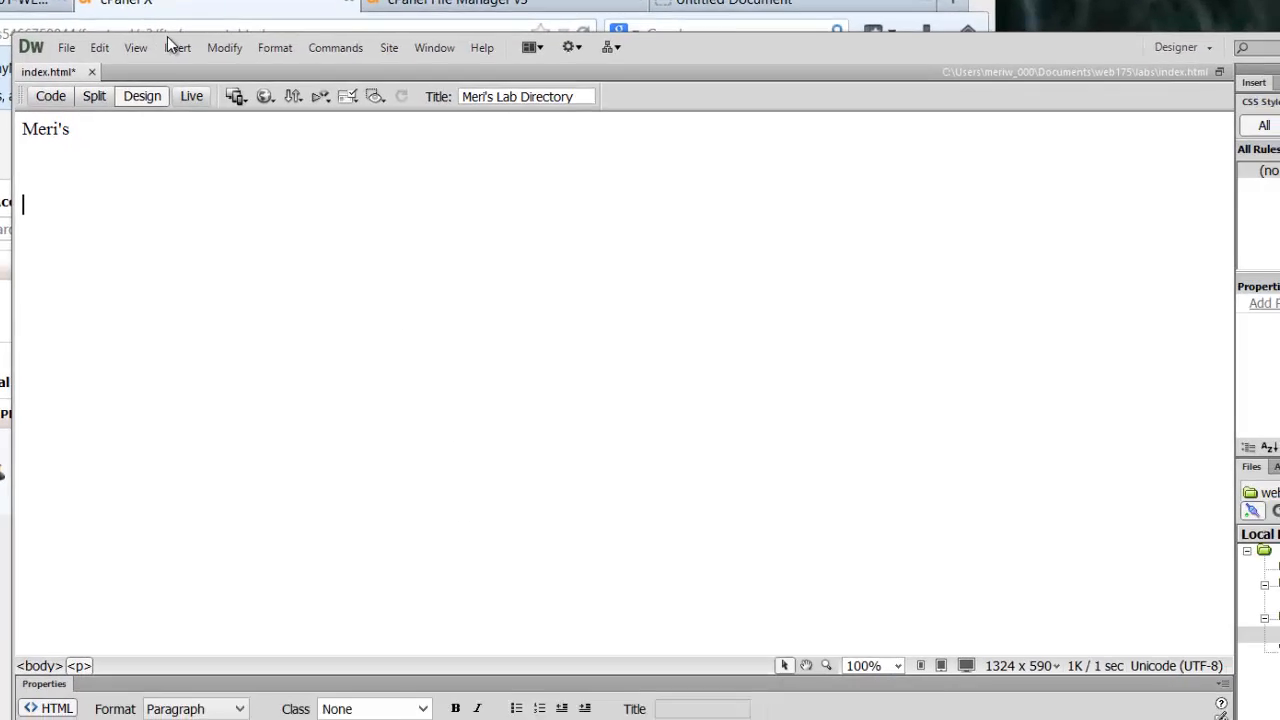
# - Start a new table with 15 rows, 2 columns, 90% width, padding 3 and headers on Both
pyautogui.click(148, 20)
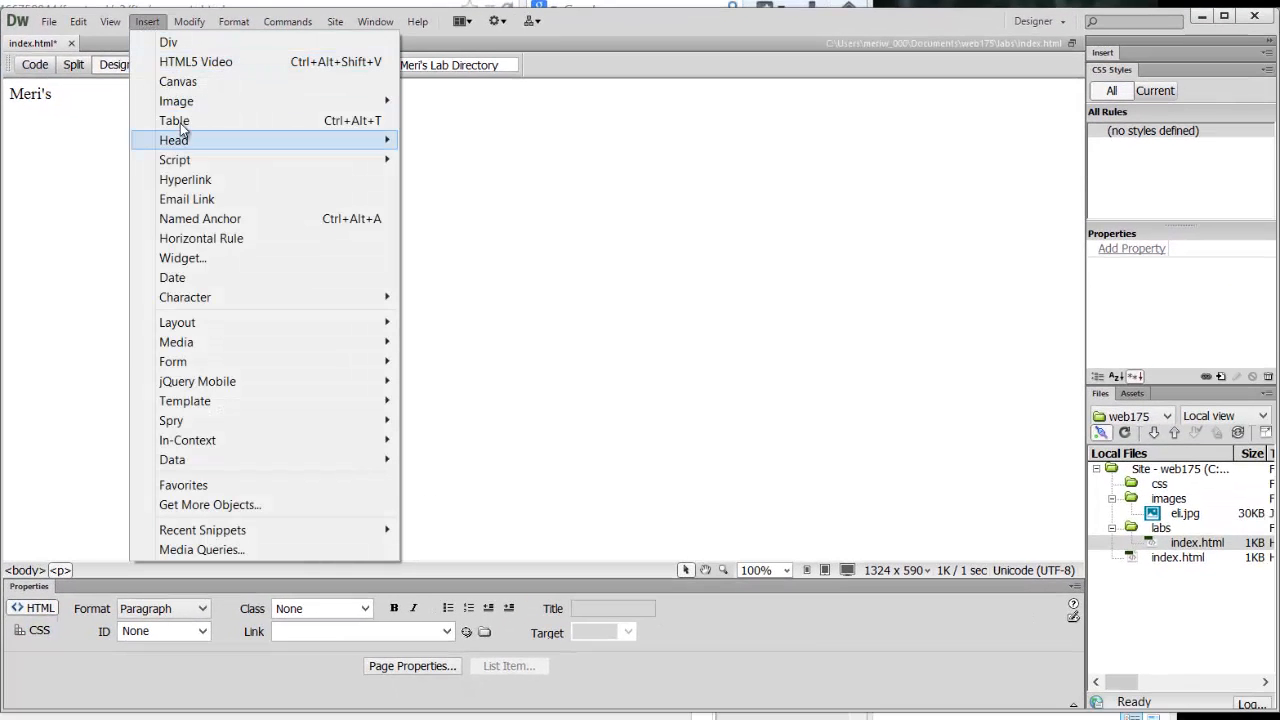
pyautogui.click(174, 120)
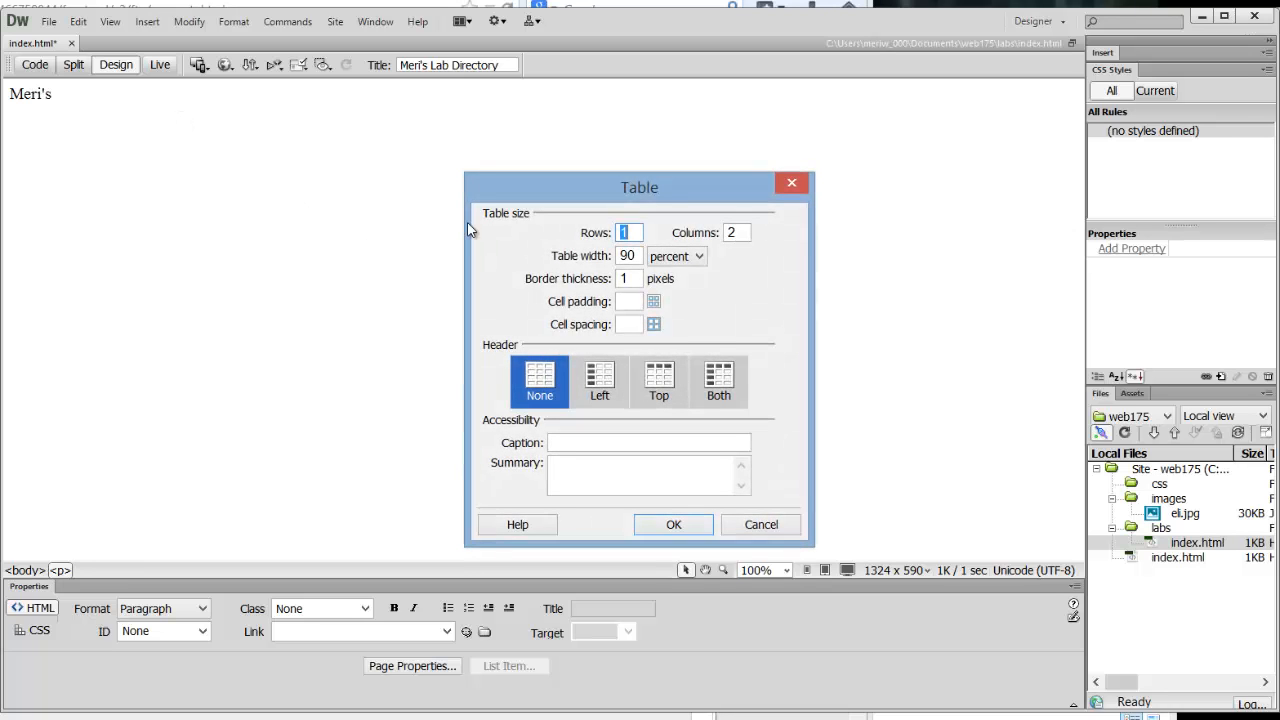
pyautogui.write('15')
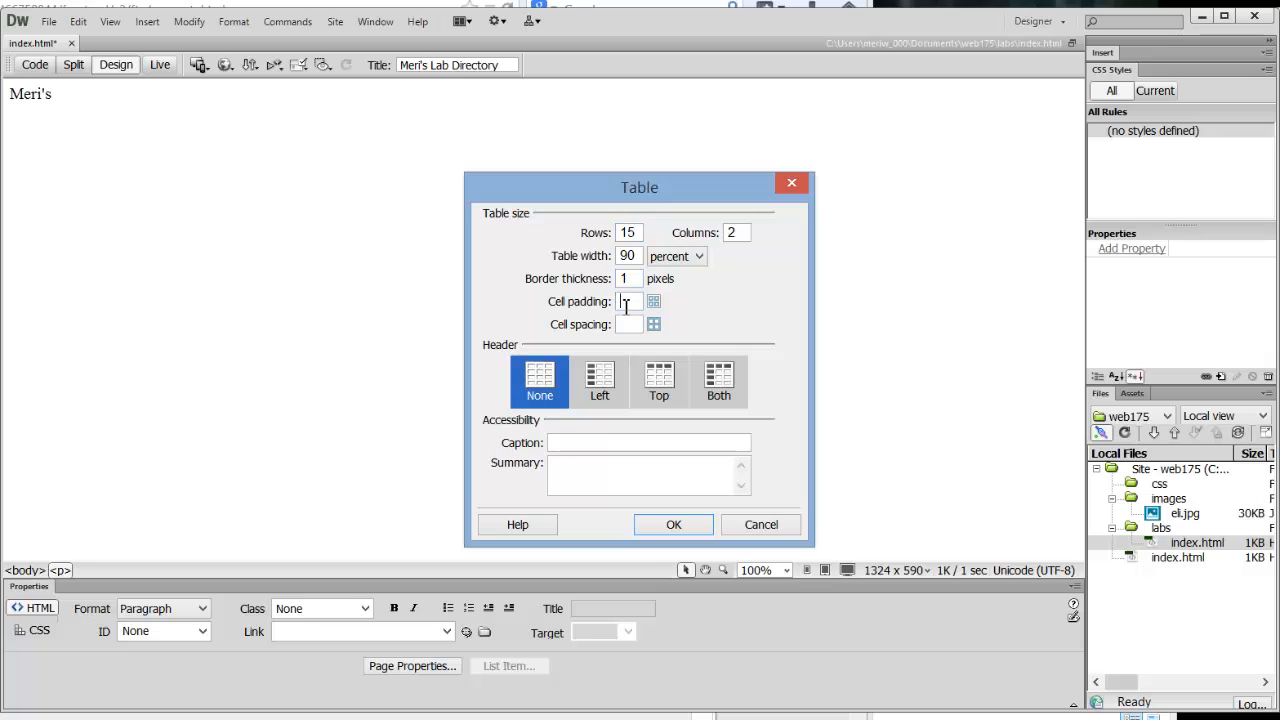
pyautogui.write('3')
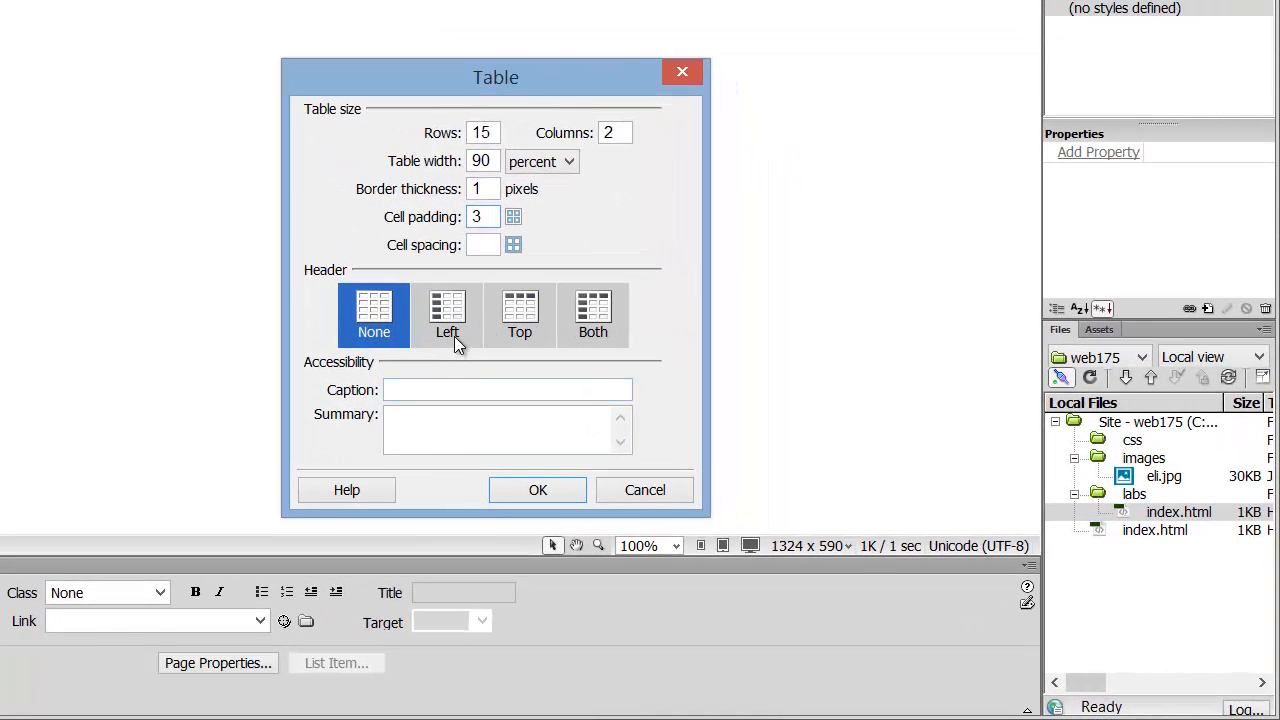
pyautogui.click(448, 316)
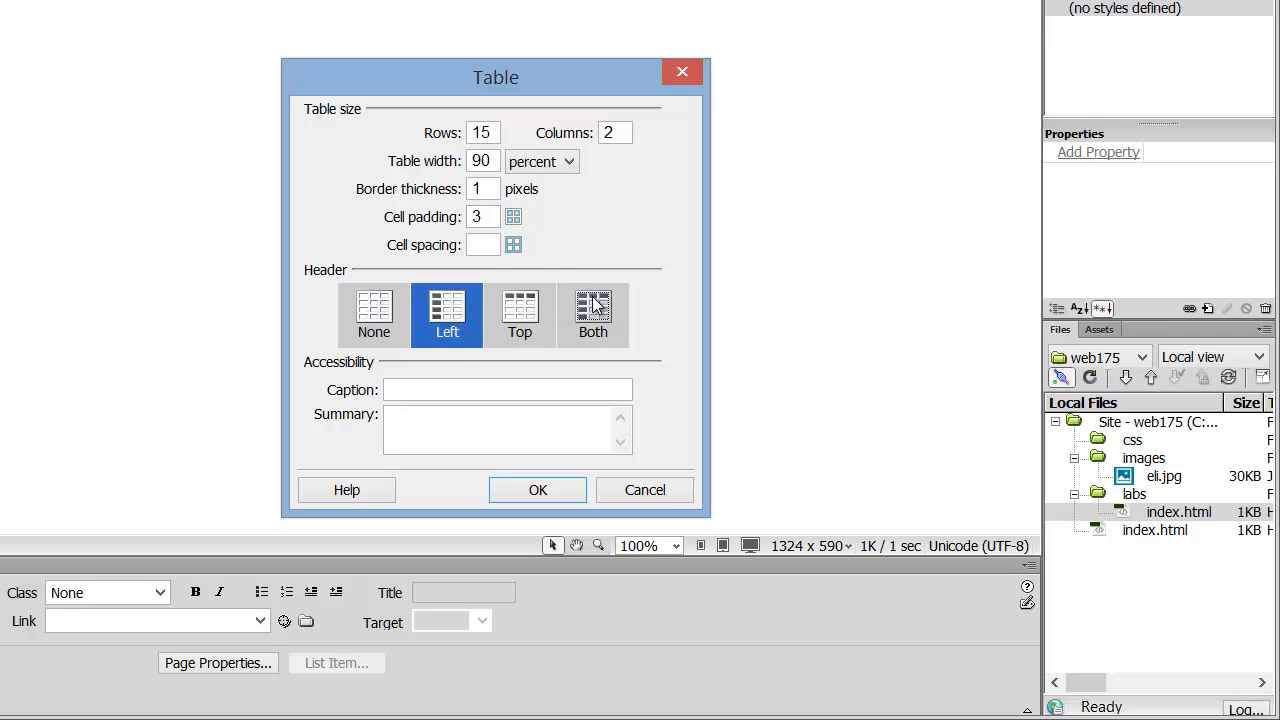
pyautogui.click(592, 316)
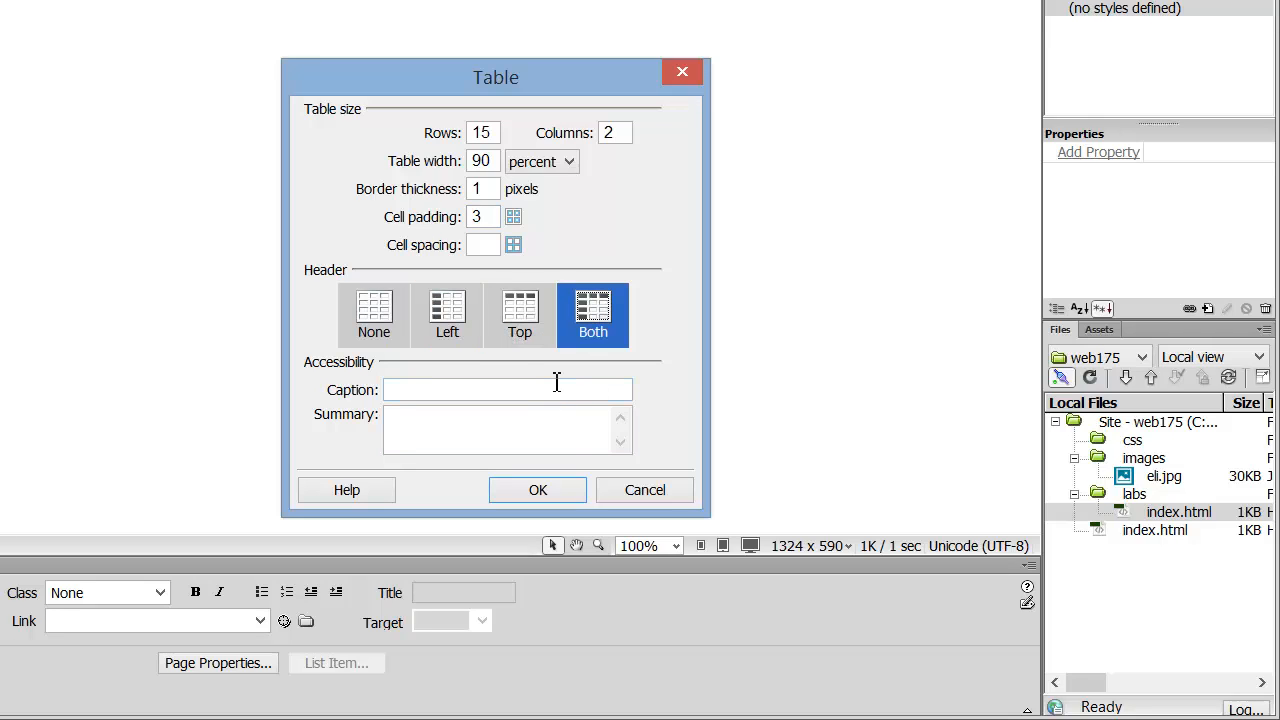
# - Caption the table 'Labs and descriptions' with summary 'These are the web 175 lab assignment'
pyautogui.click(508, 388)
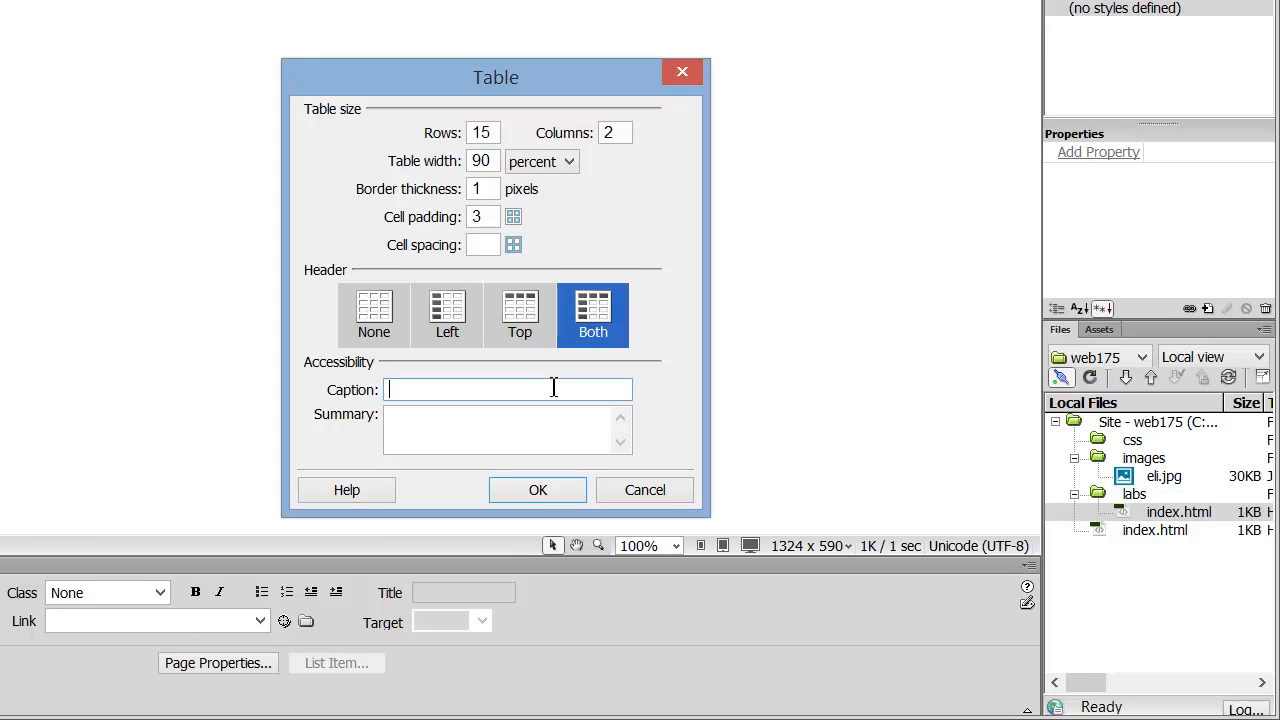
pyautogui.write('Labs and d')
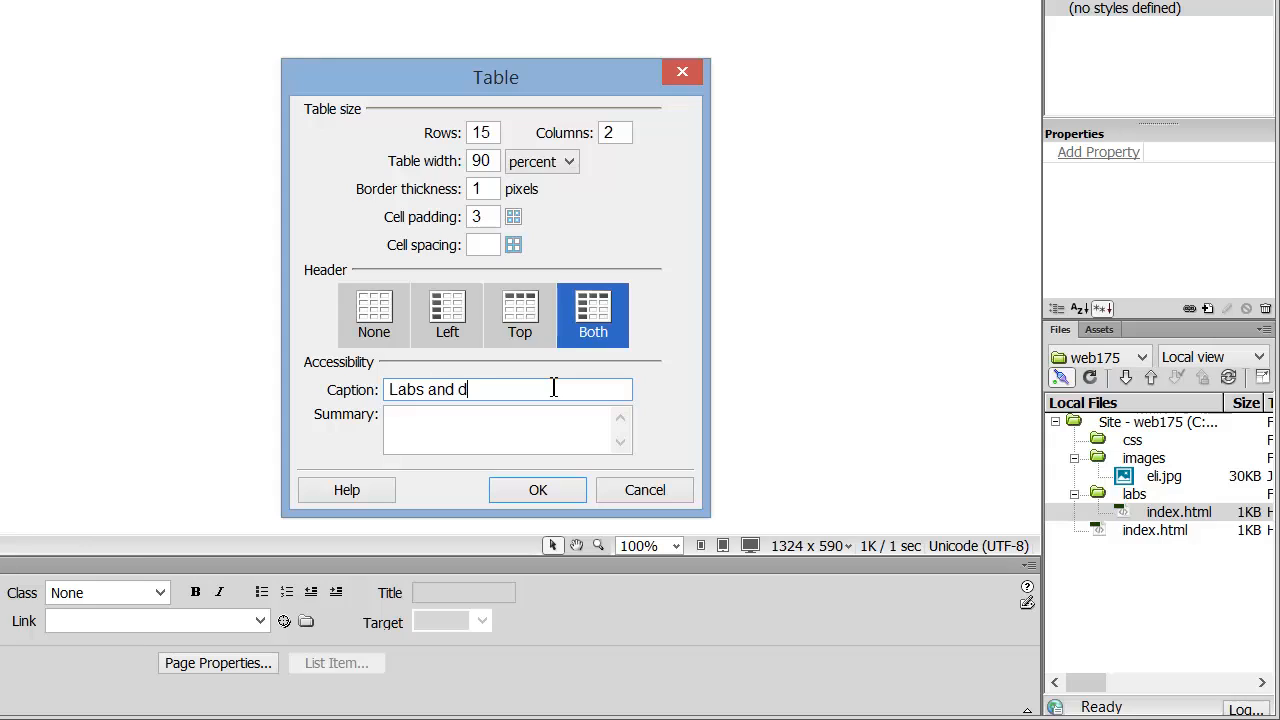
pyautogui.write('escriptions')
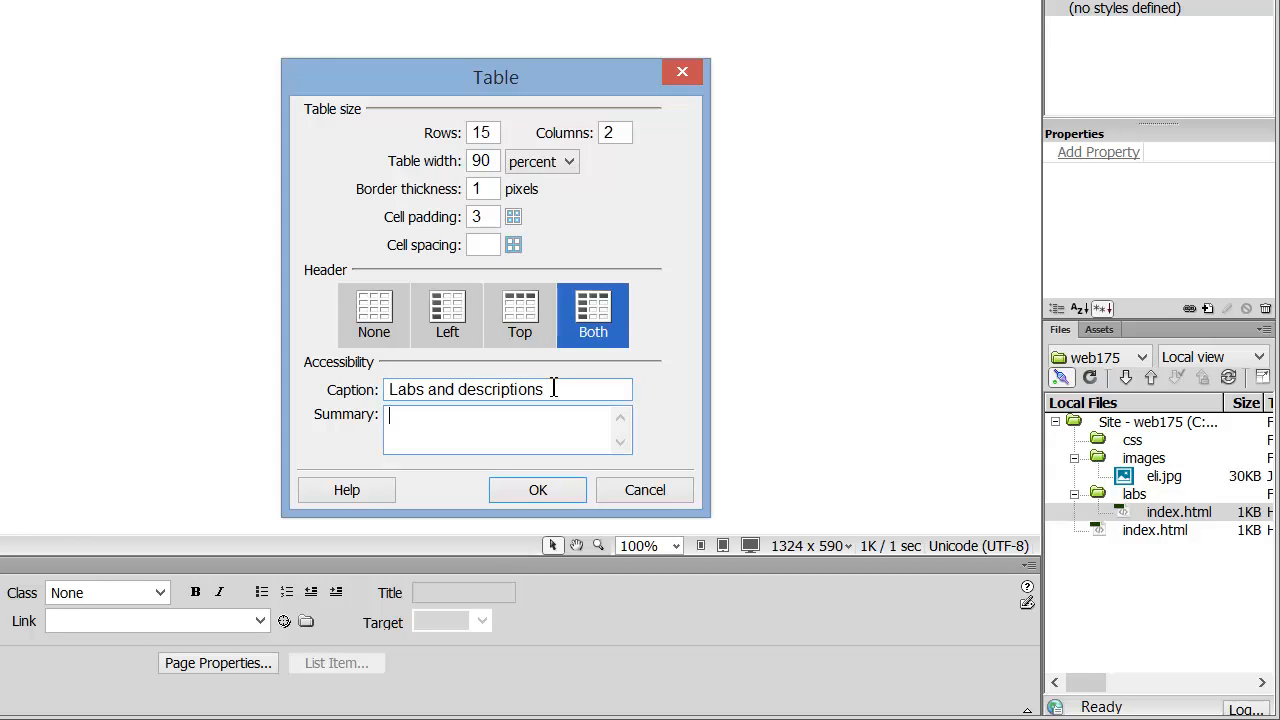
pyautogui.write('These')
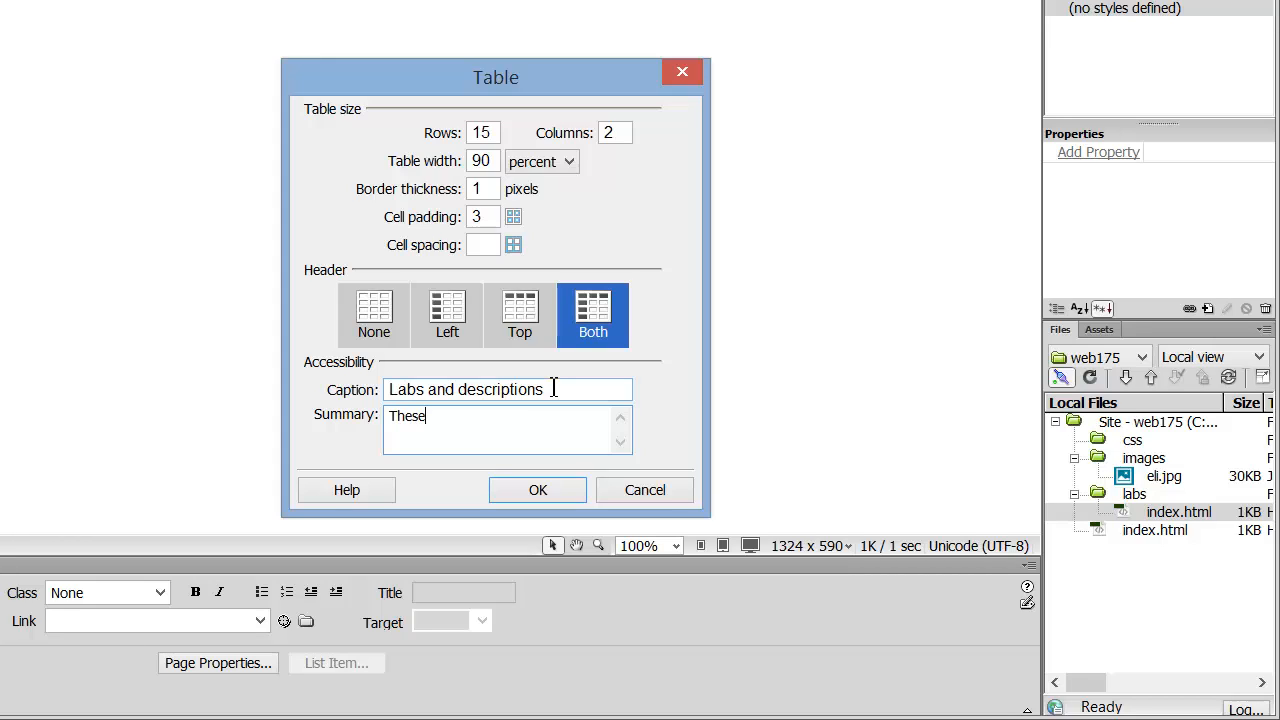
pyautogui.write('are the')
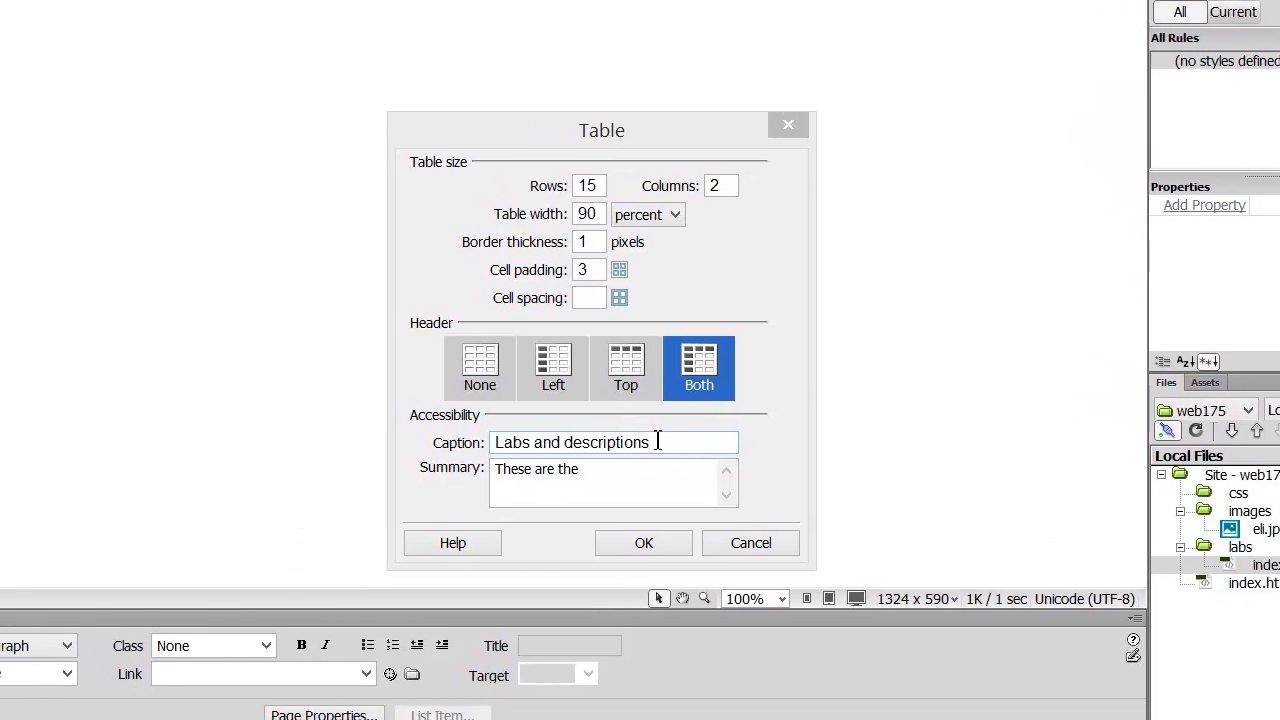
pyautogui.write('web')
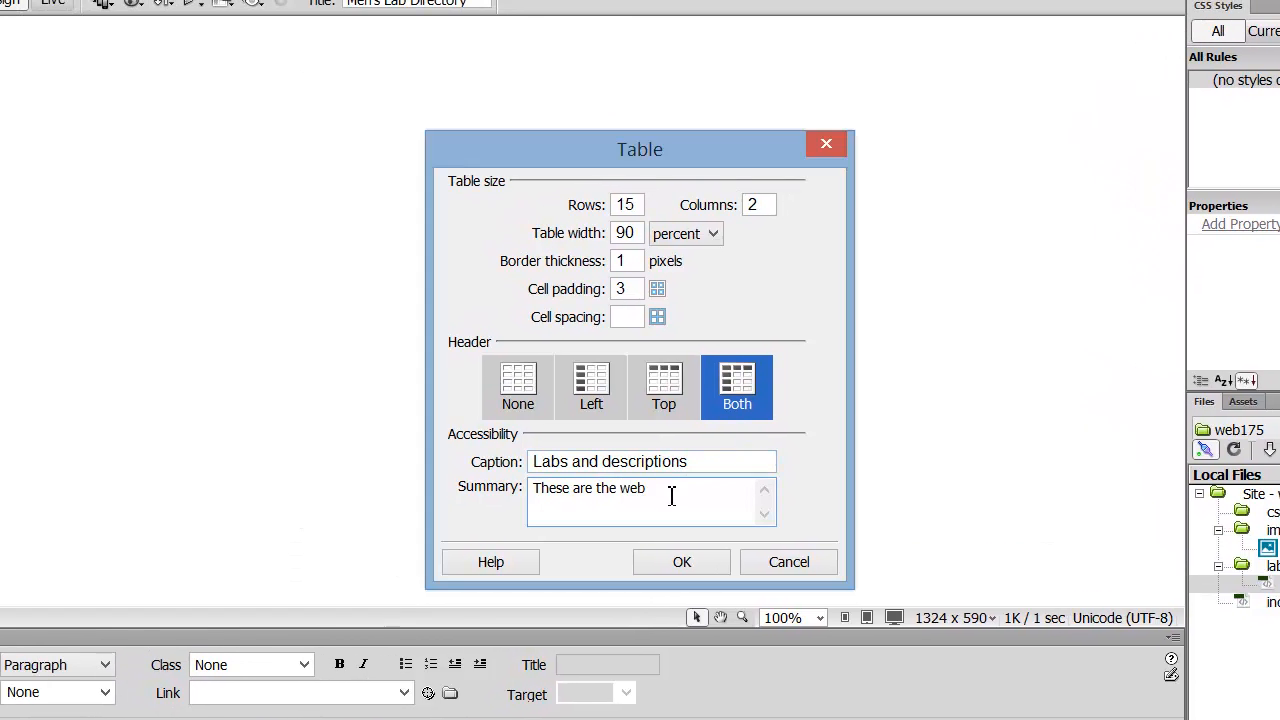
pyautogui.write('175 lab')
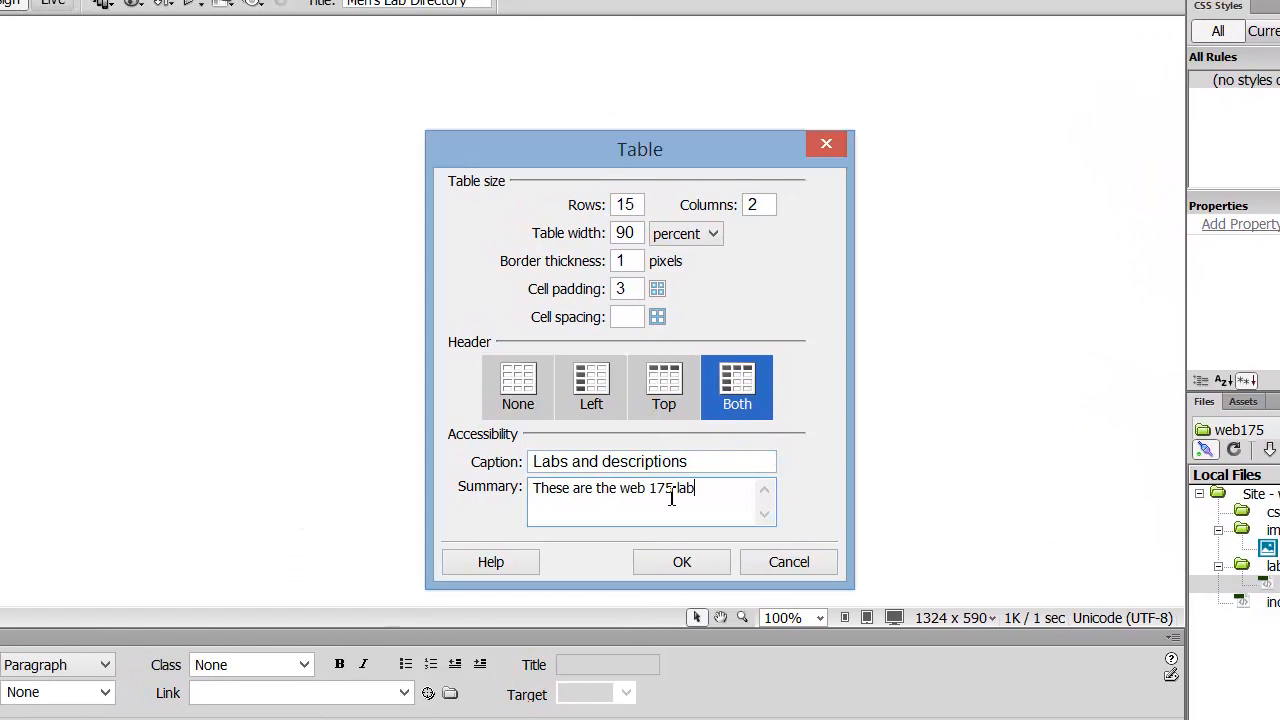
pyautogui.write('assignmen')
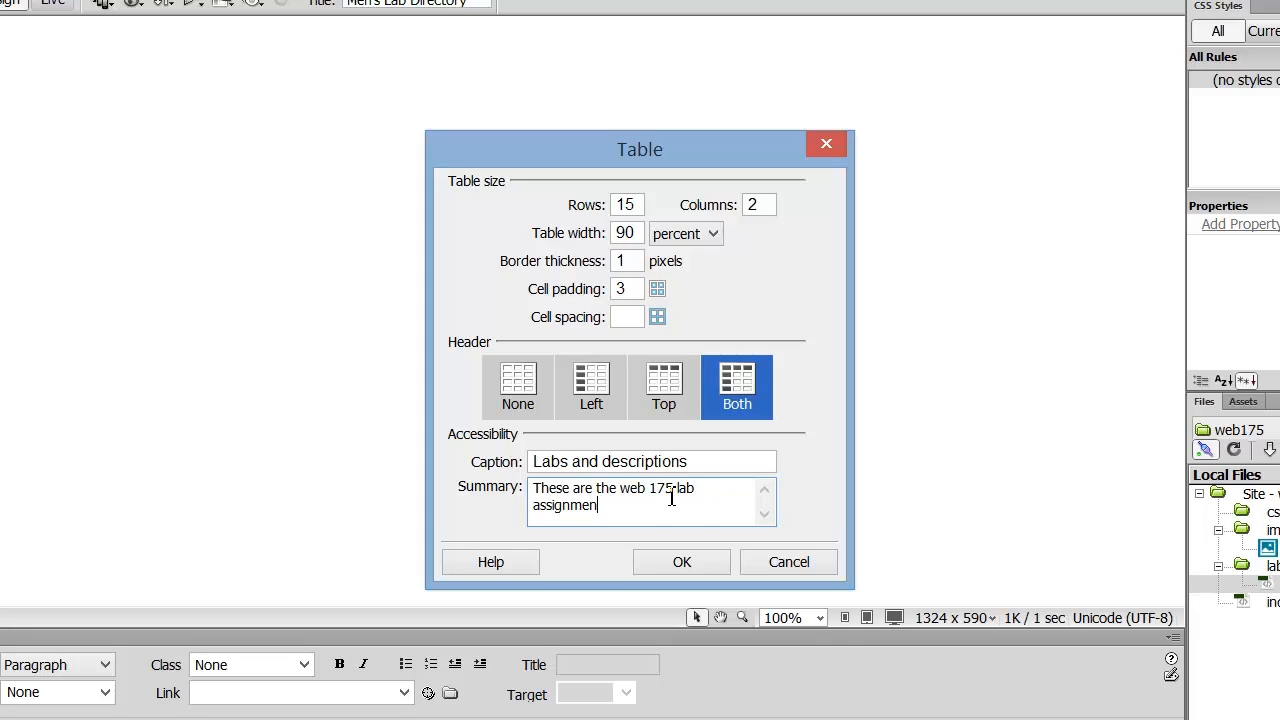
pyautogui.write('t')
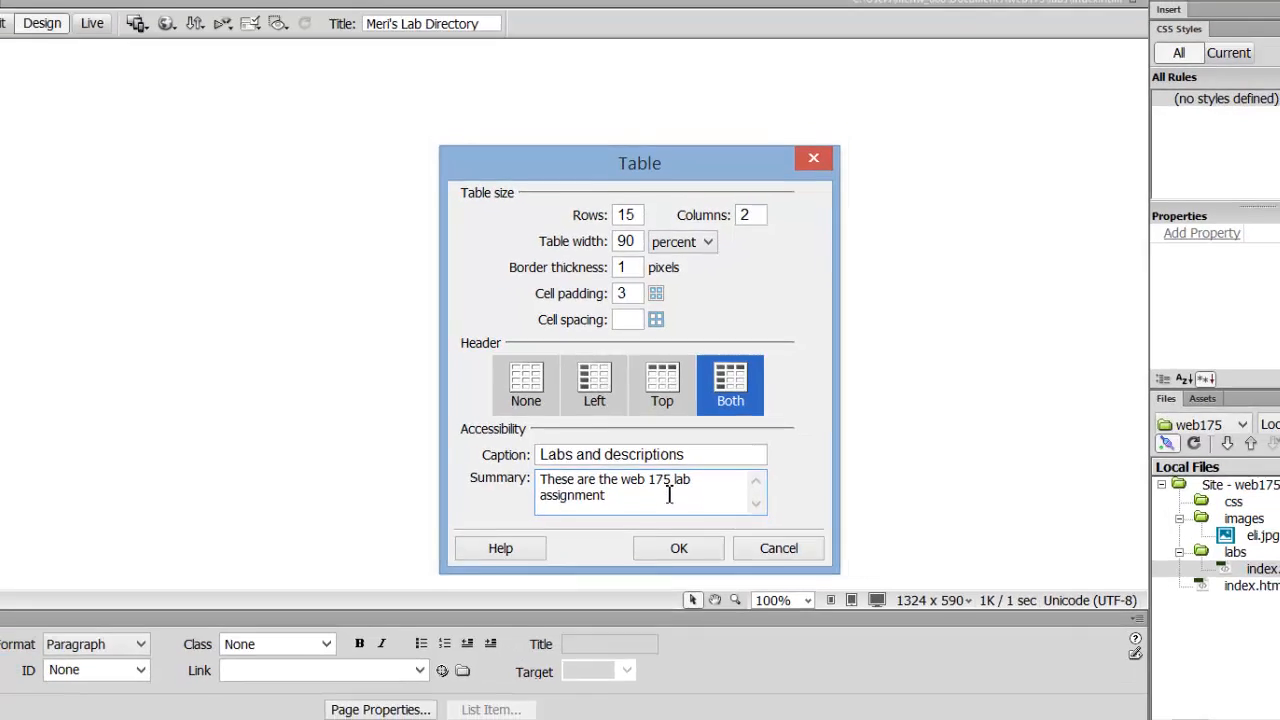
# - Insert the table and fill headers 'Lab Number', 'Lab Description' and row 1 '1, Your first page'
pyautogui.click(678, 548)
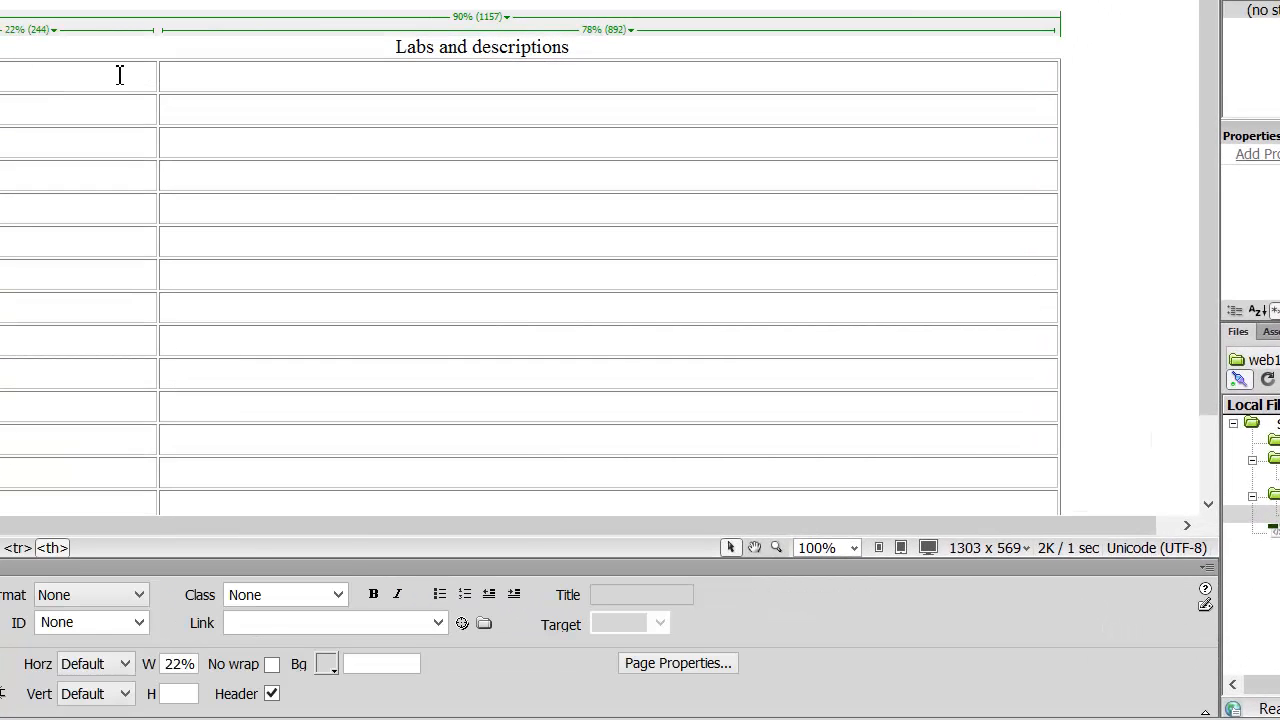
pyautogui.write('Lab')
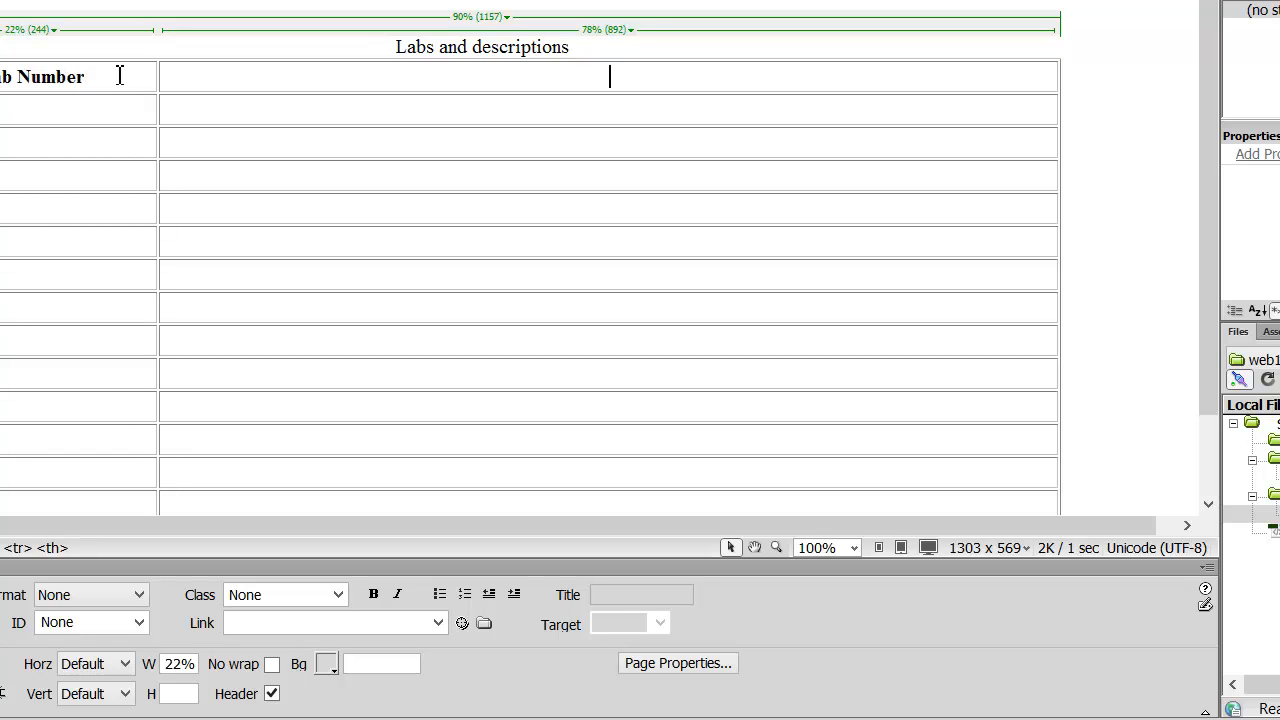
pyautogui.write('LAB')
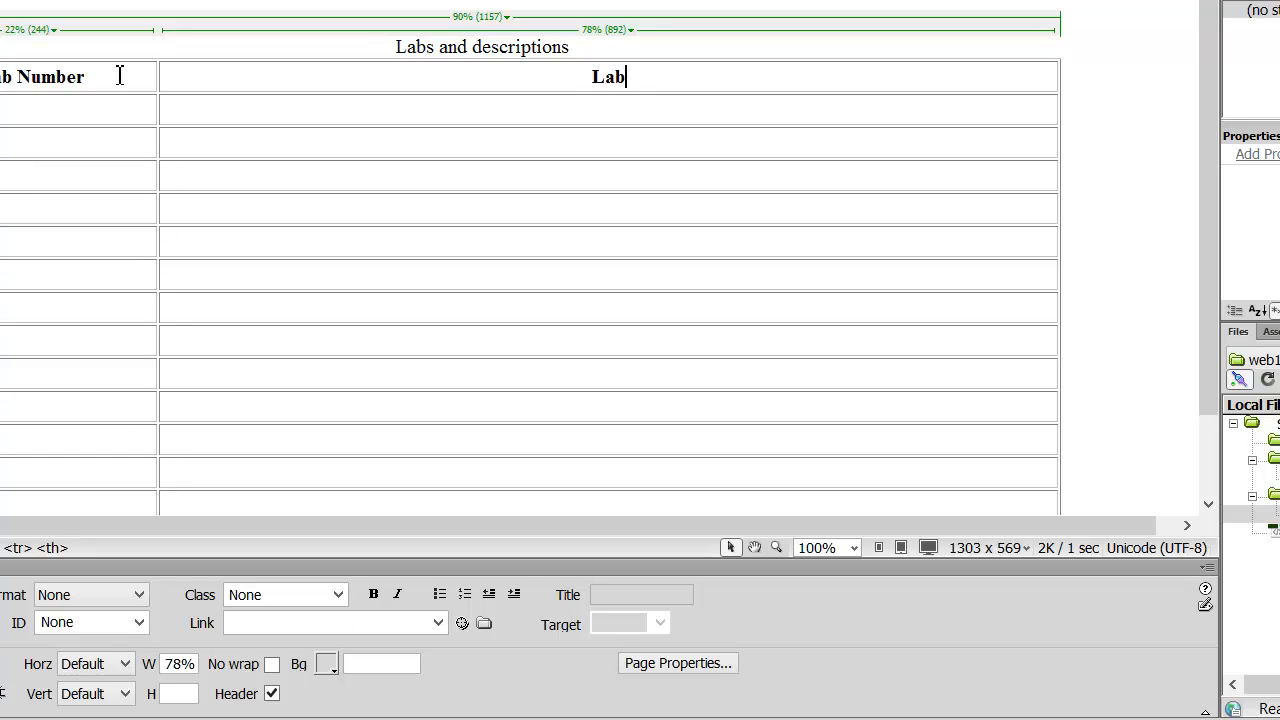
pyautogui.write('Descript')
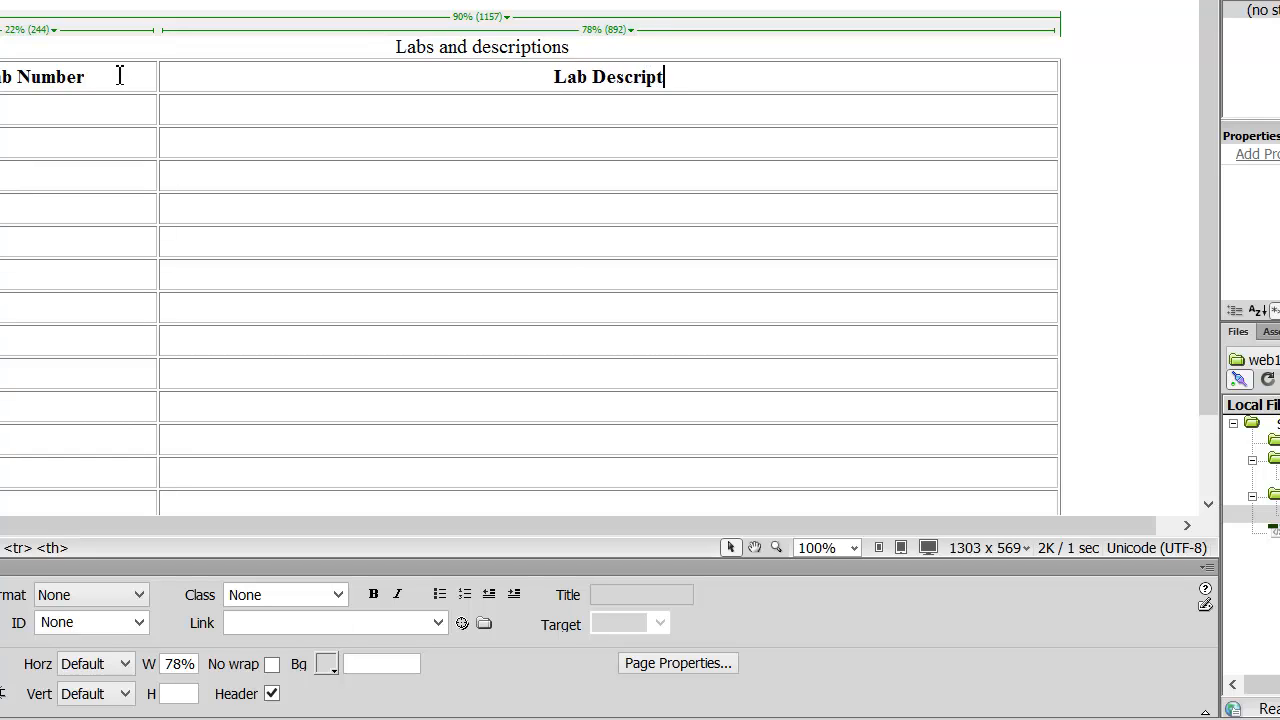
pyautogui.write('ion')
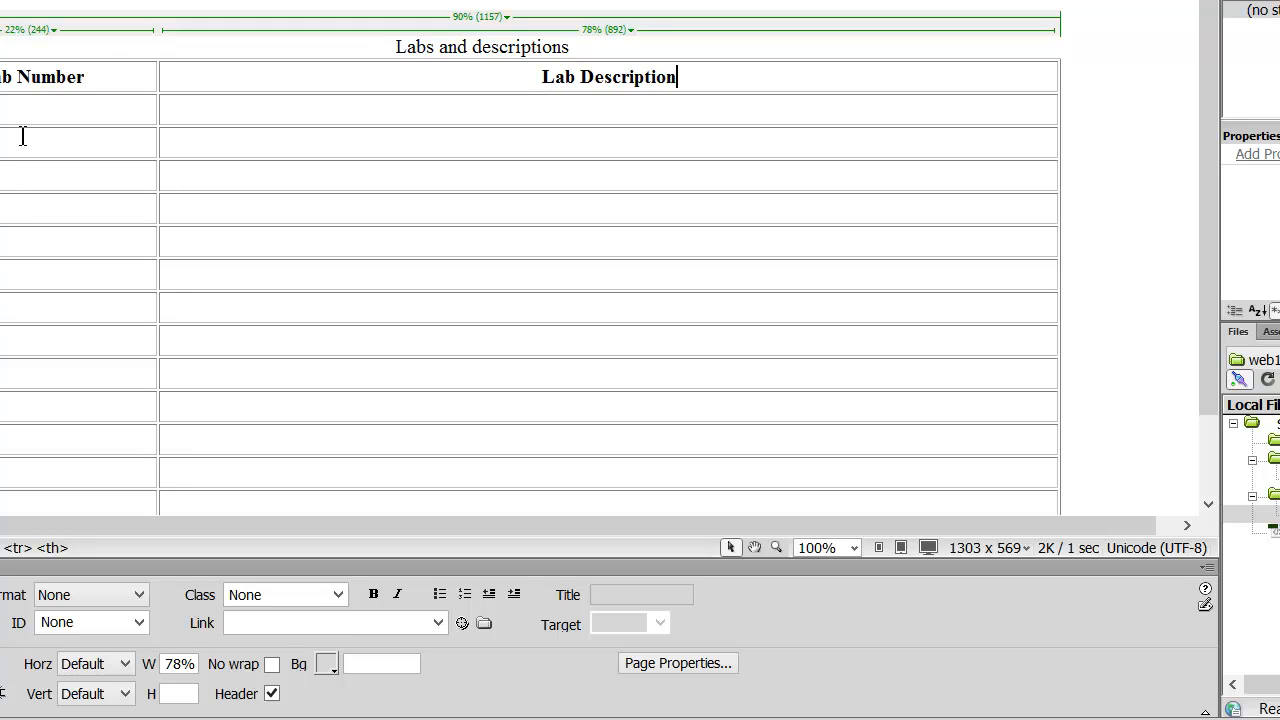
pyautogui.write('1')
pyautogui.click(608, 110)
pyautogui.write('Y')
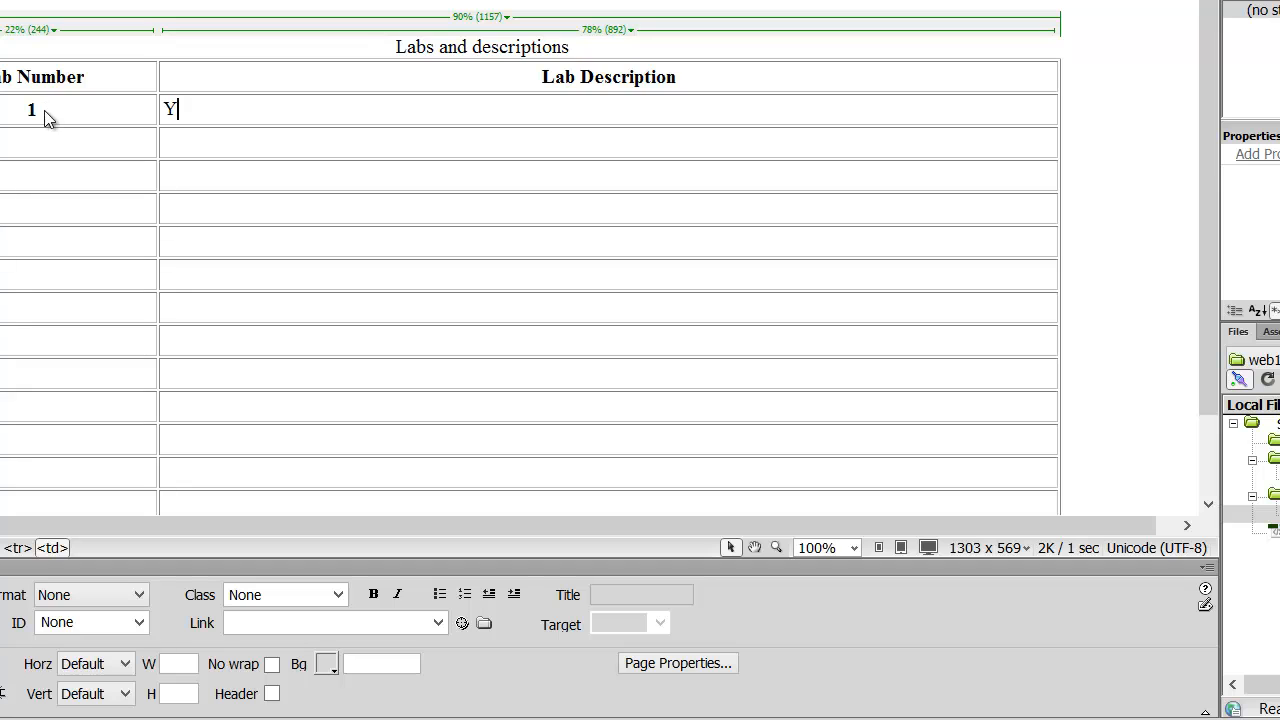
pyautogui.write('our firsgt')
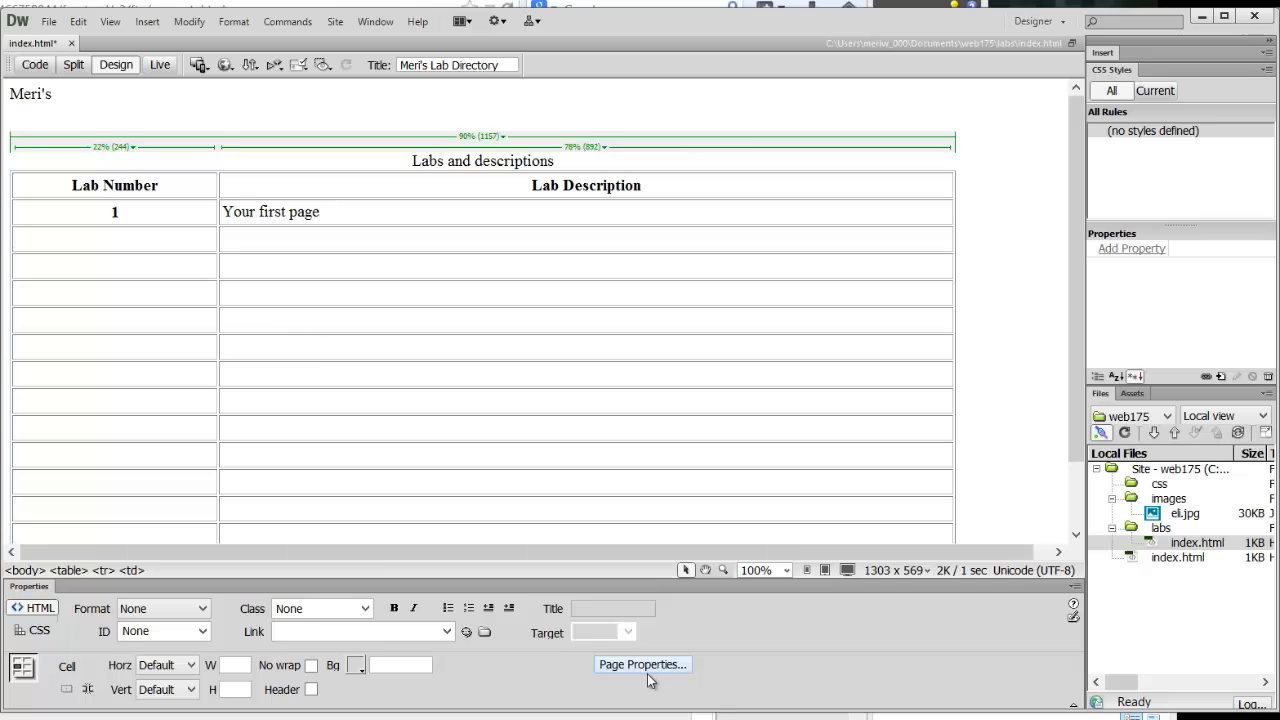
# - In Page Properties set the page font to the Lucida Grande stack at 14 px
pyautogui.click(642, 664)
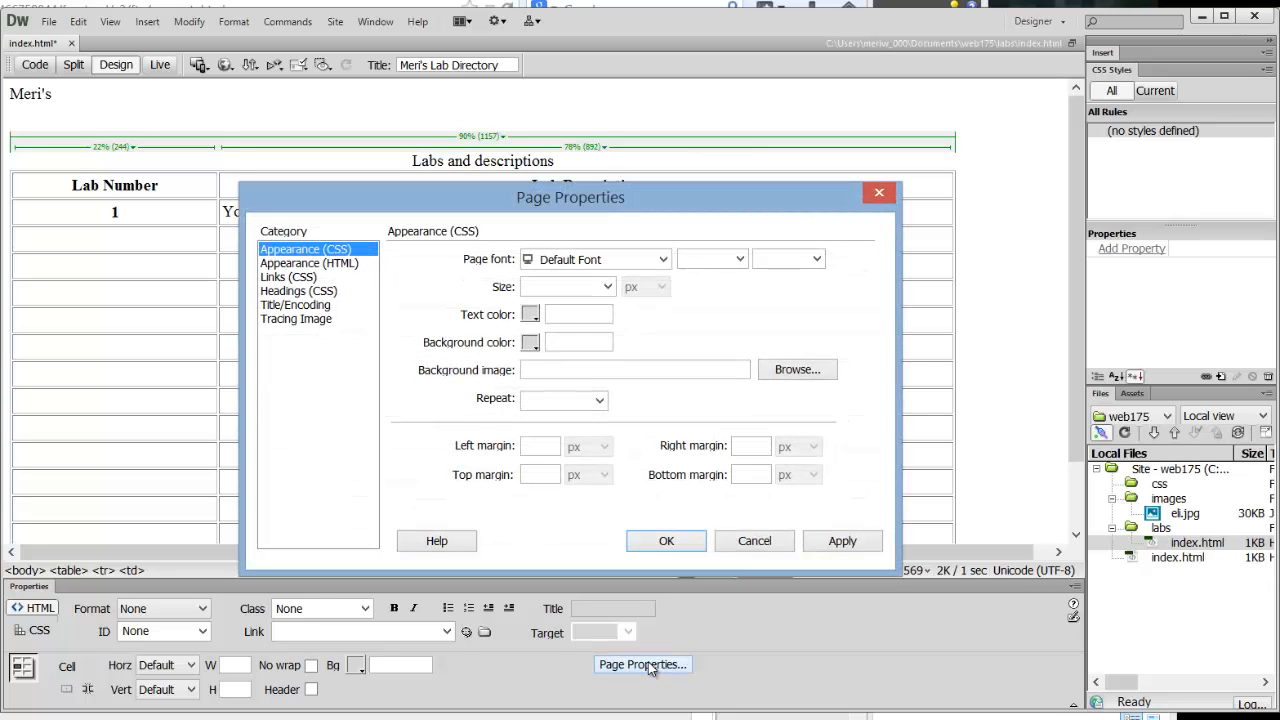
pyautogui.moveTo(364, 264)
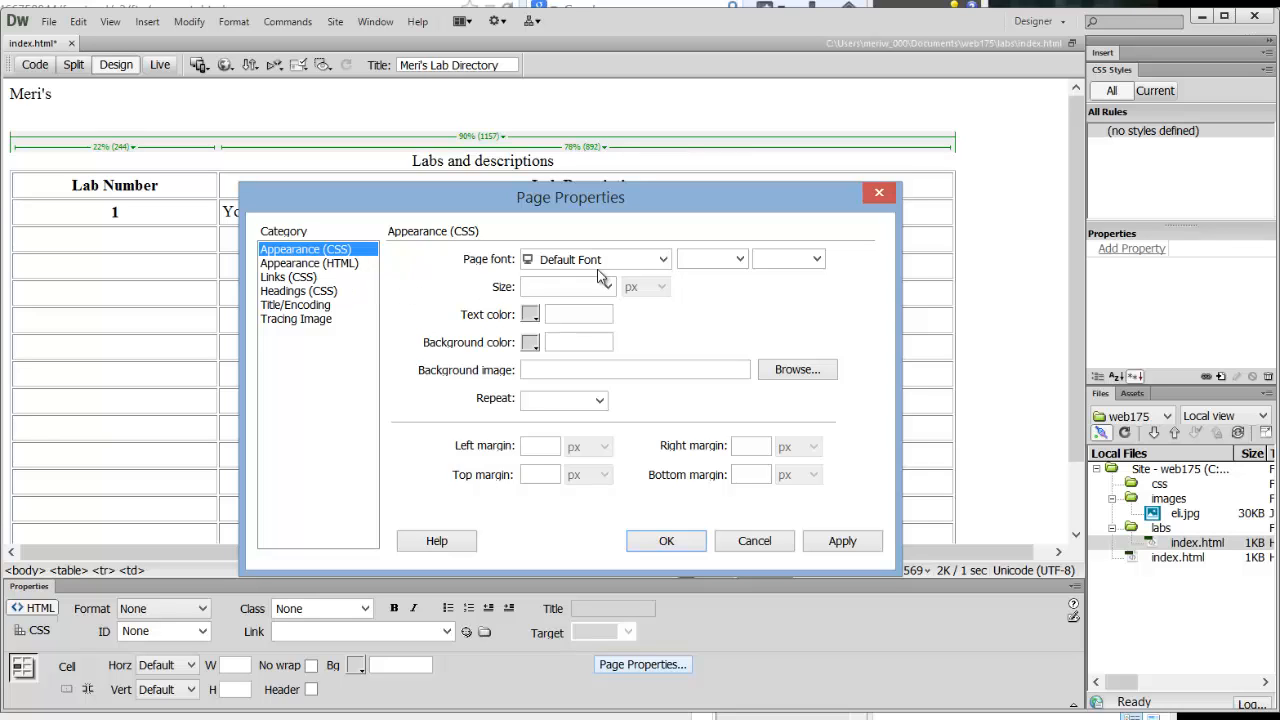
pyautogui.click(664, 260)
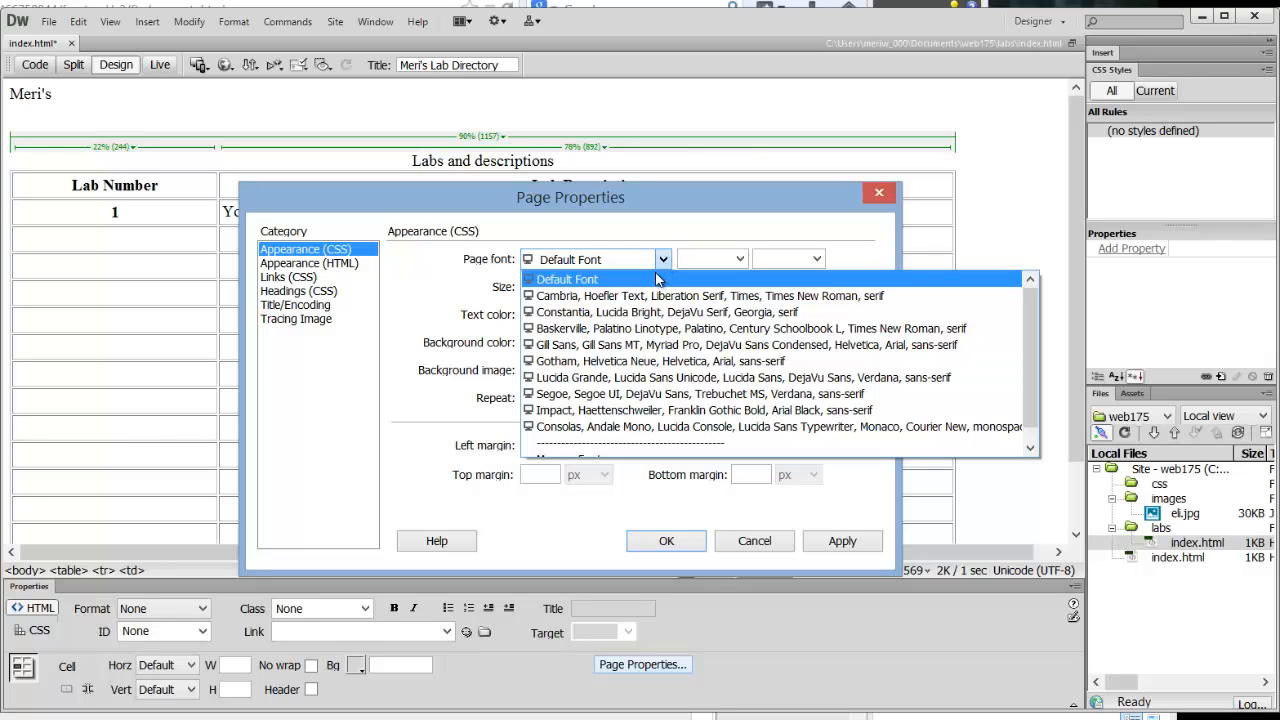
pyautogui.moveTo(630, 328)
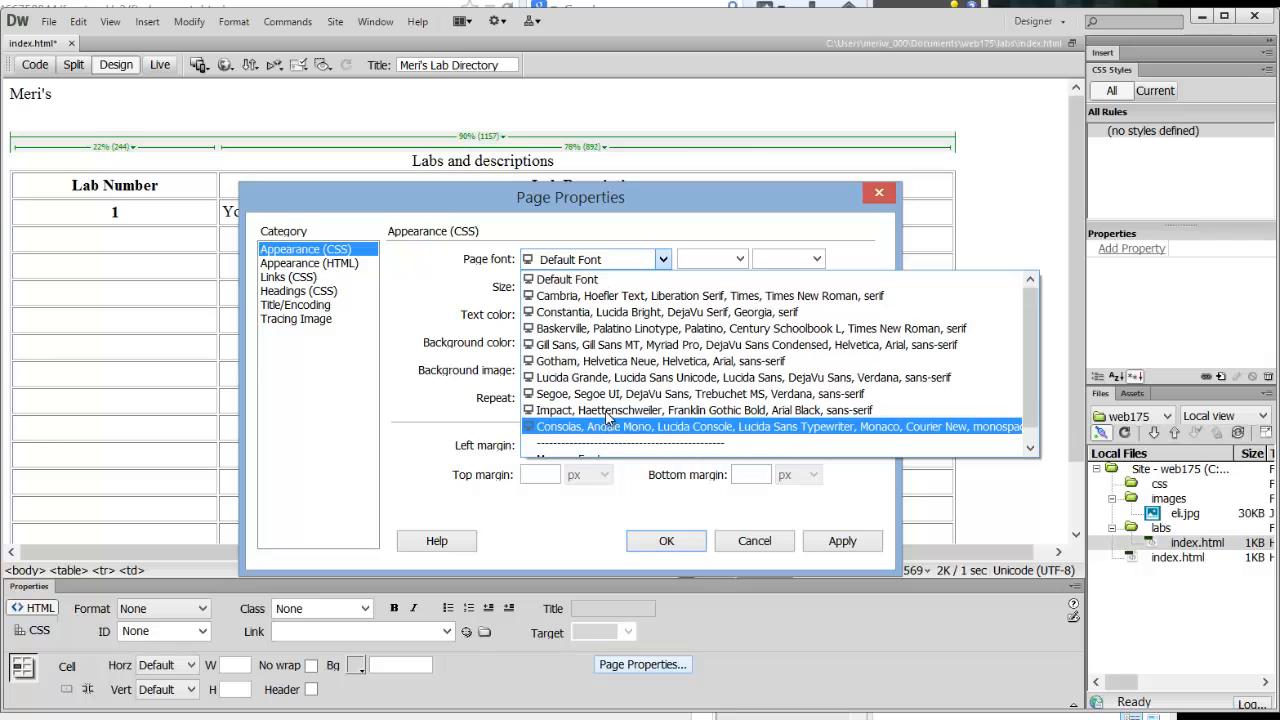
pyautogui.moveTo(608, 410)
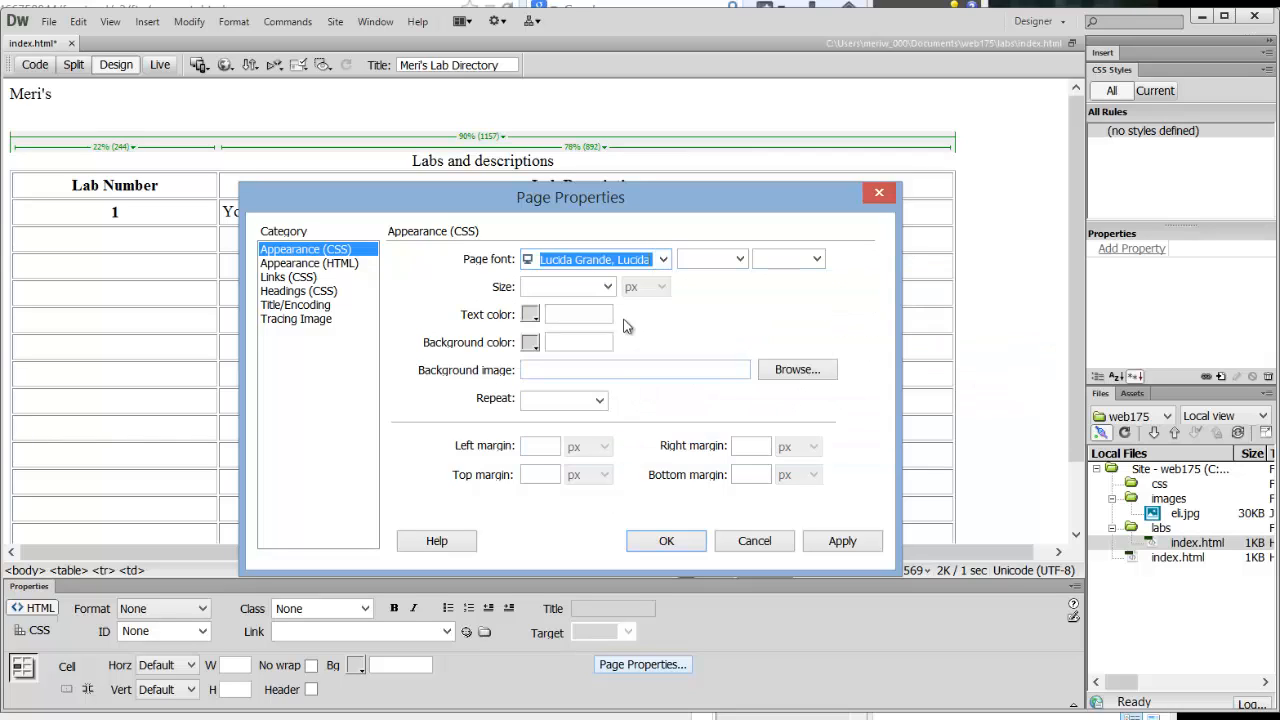
pyautogui.click(608, 288)
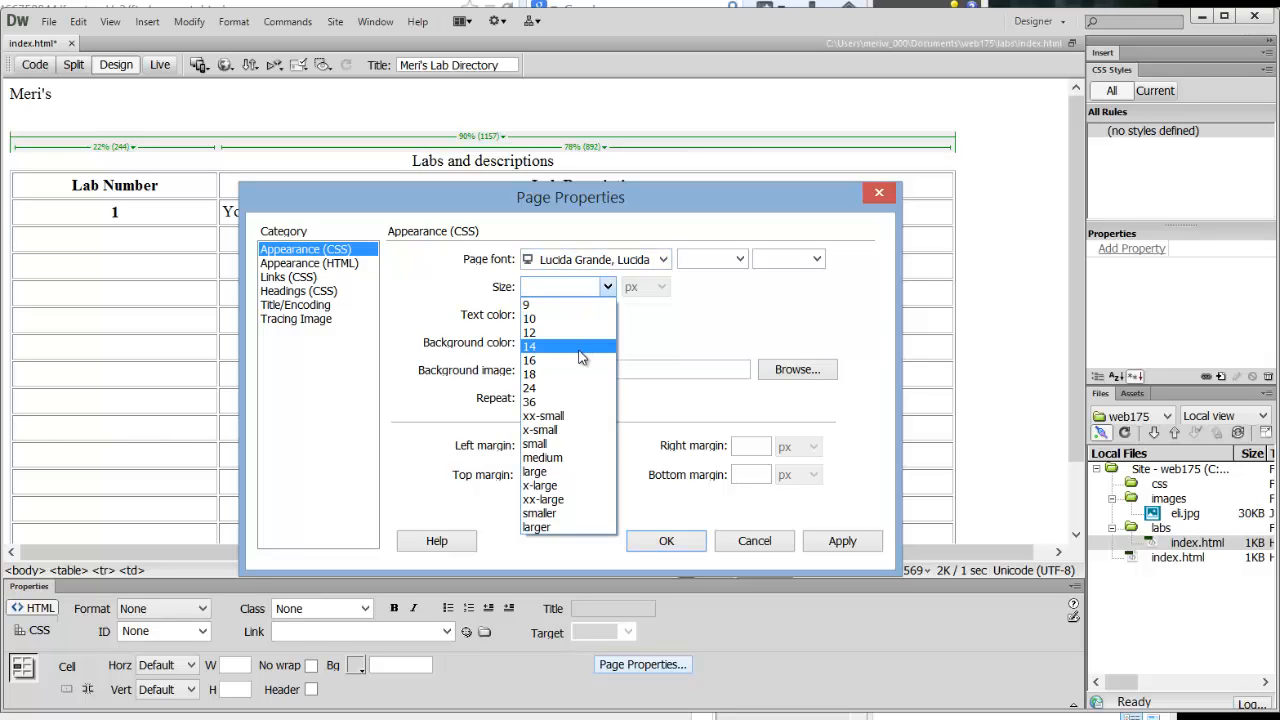
pyautogui.click(530, 346)
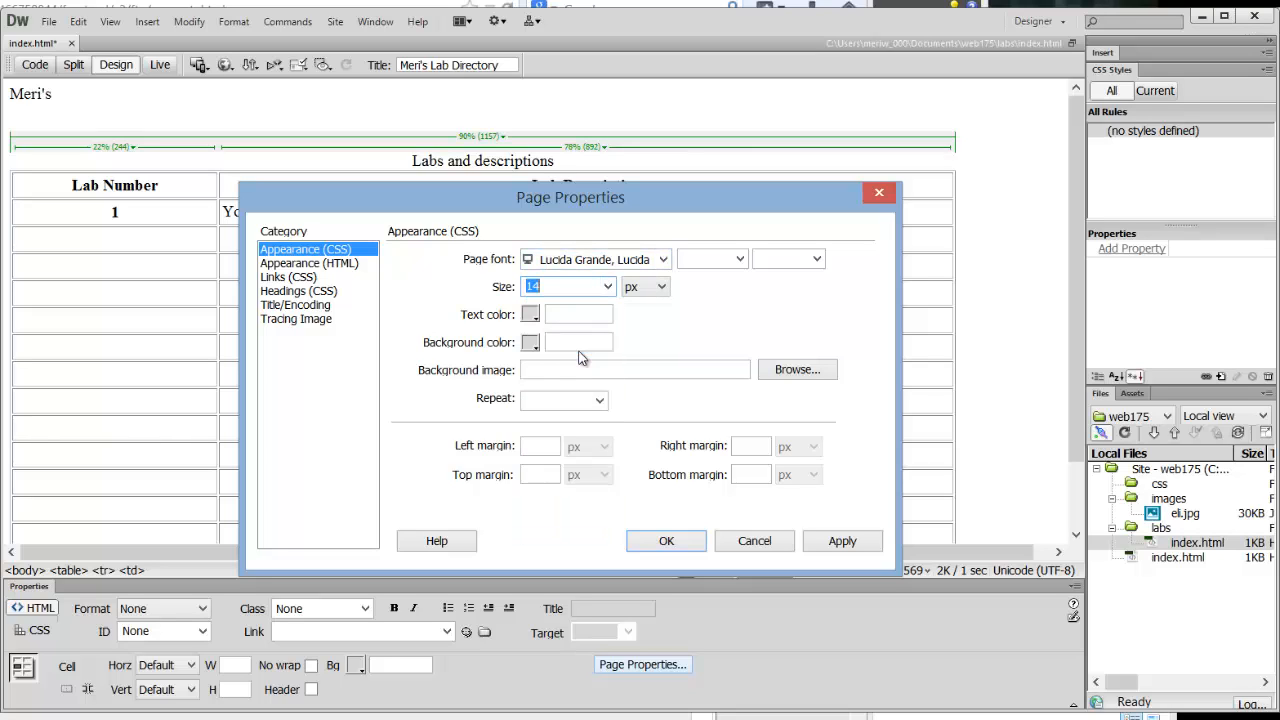
pyautogui.moveTo(558, 360)
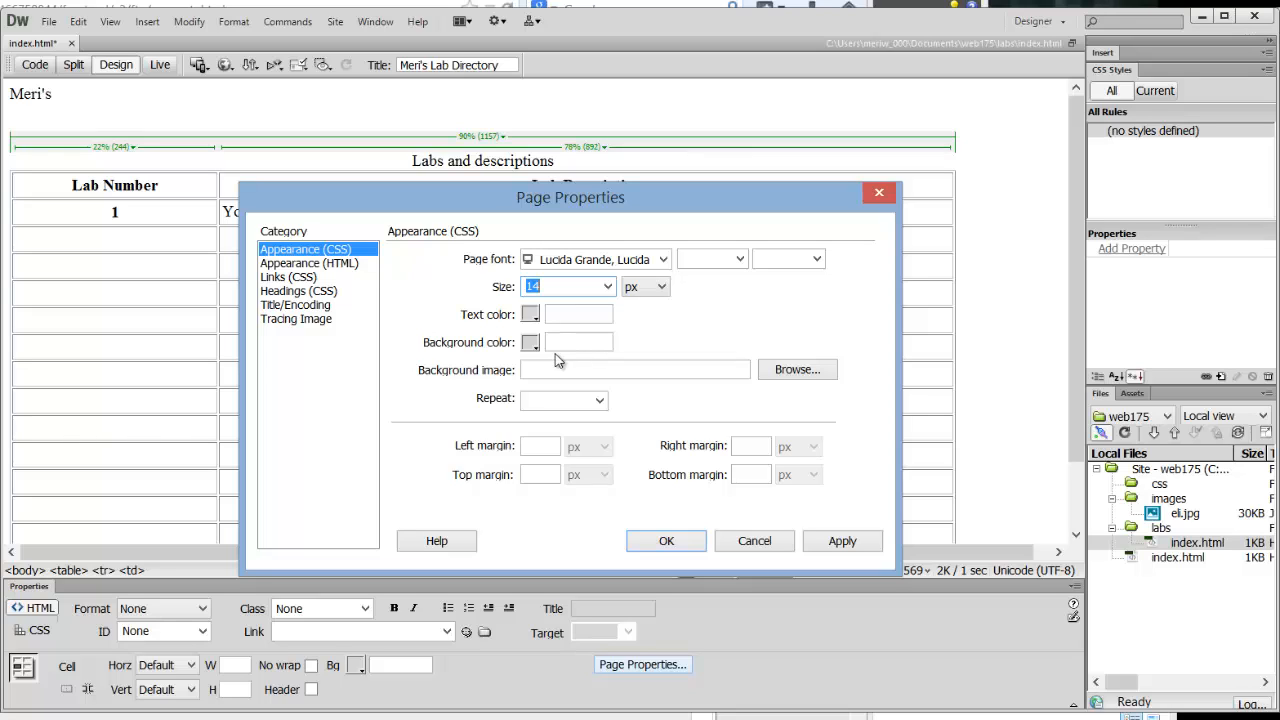
pyautogui.click(636, 368)
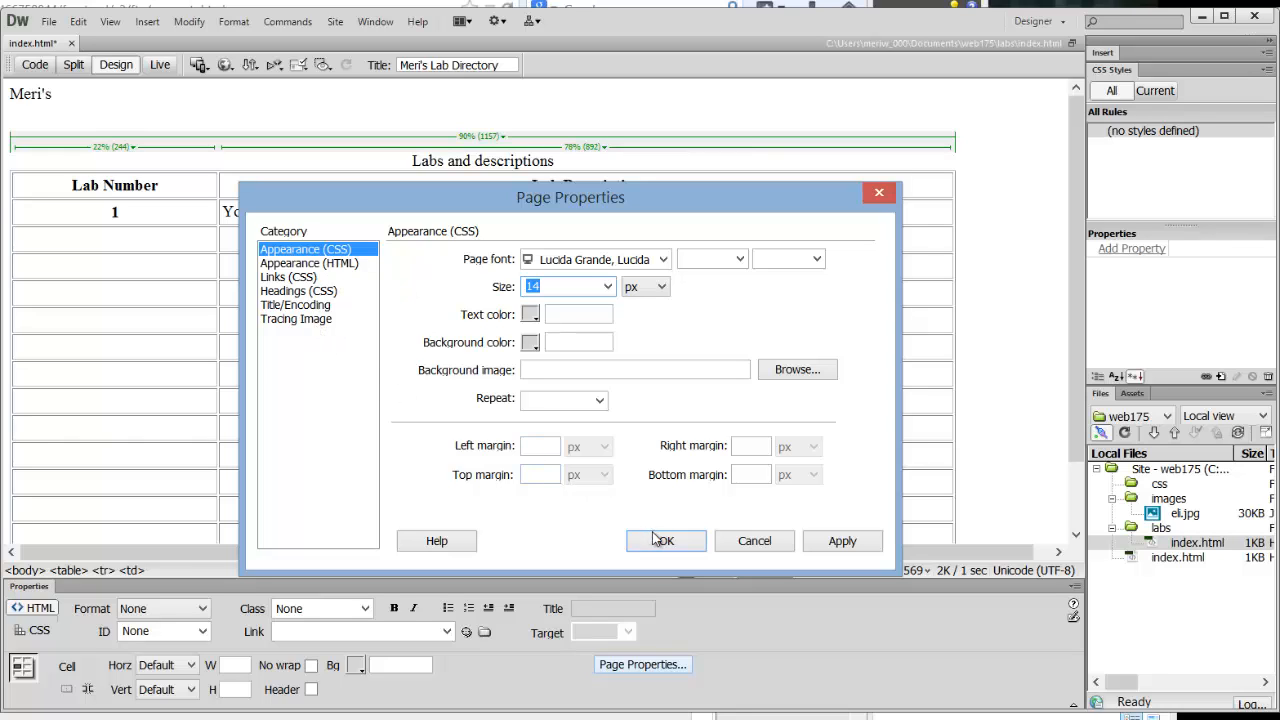
pyautogui.click(664, 540)
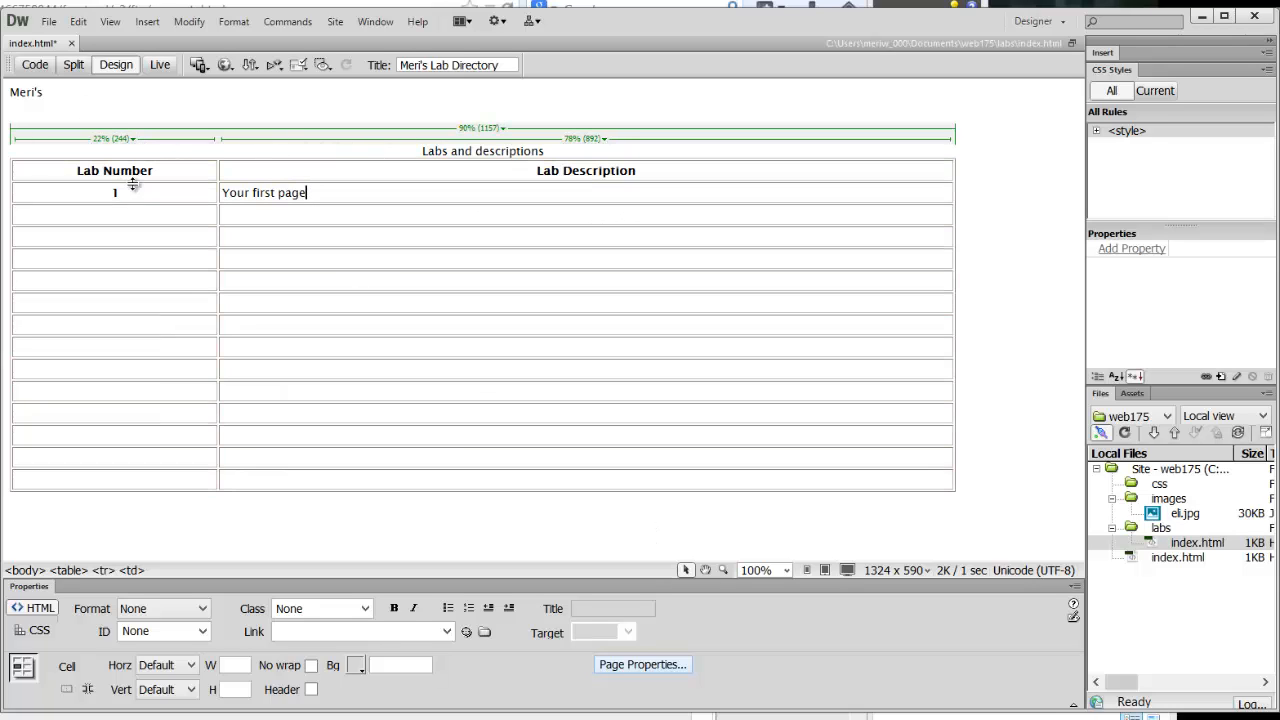
pyautogui.moveTo(110, 250)
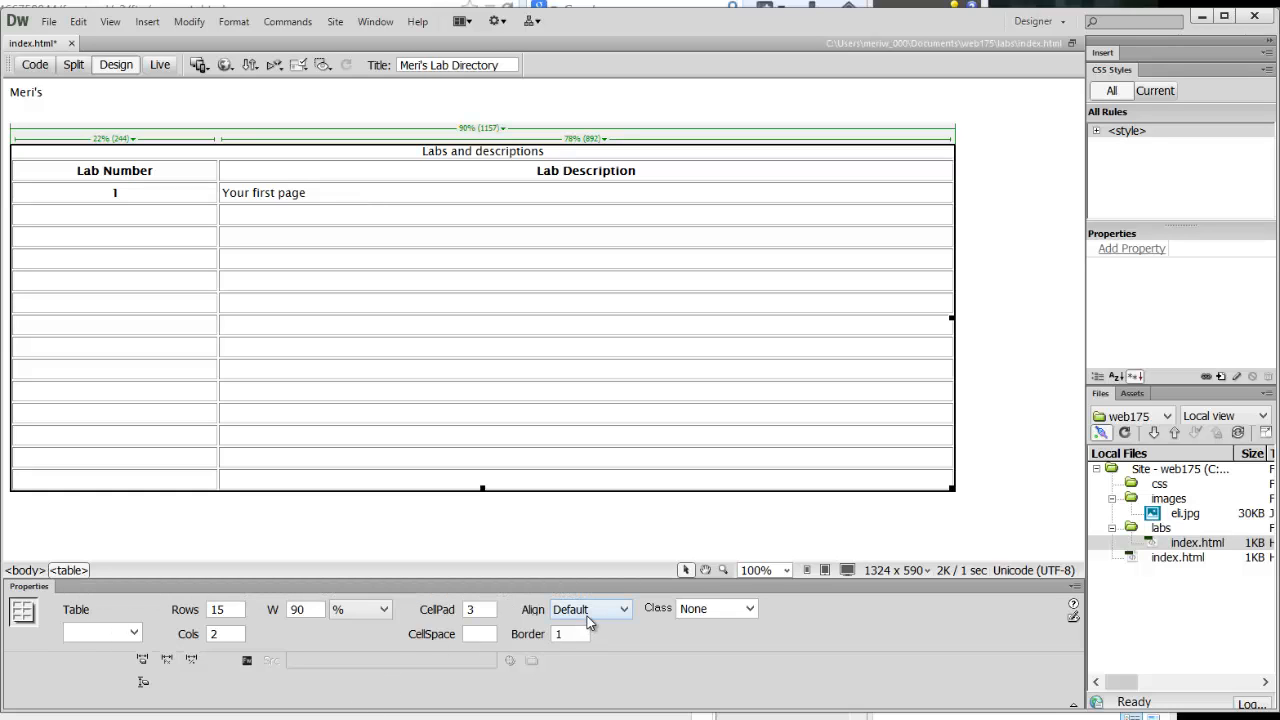
# - Align the Labs and descriptions table to Center
pyautogui.click(590, 608)
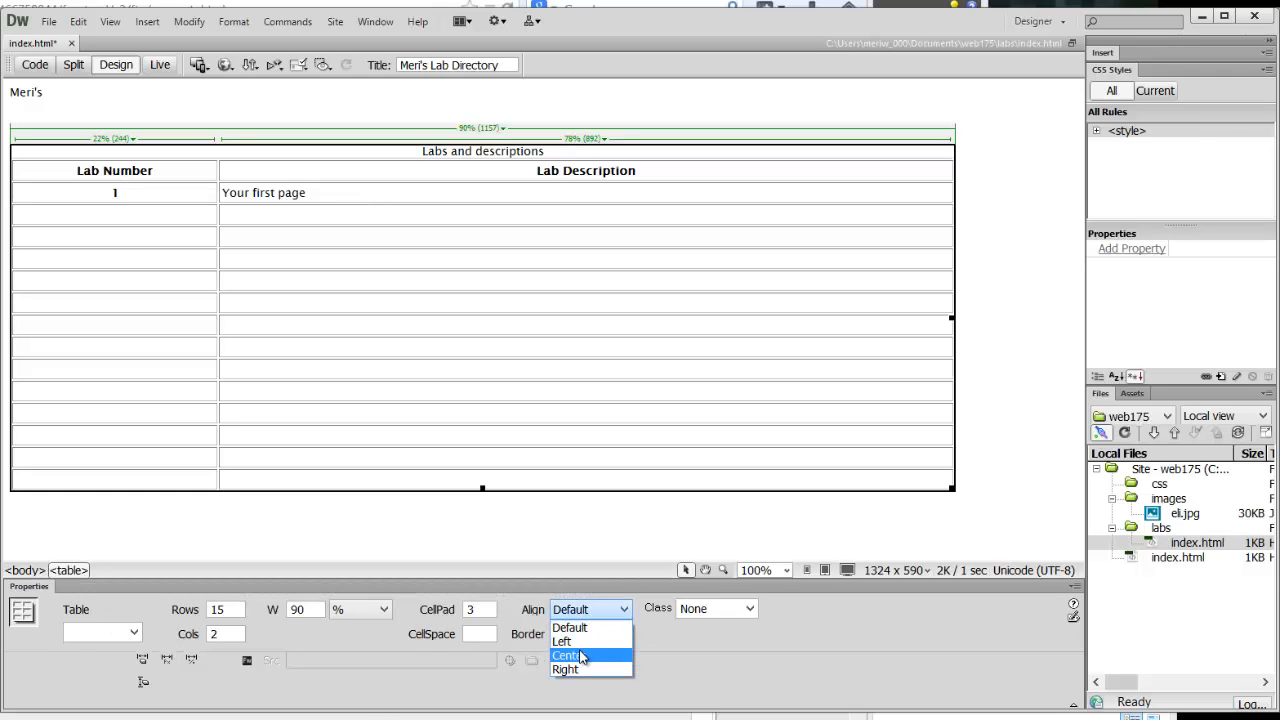
pyautogui.click(568, 656)
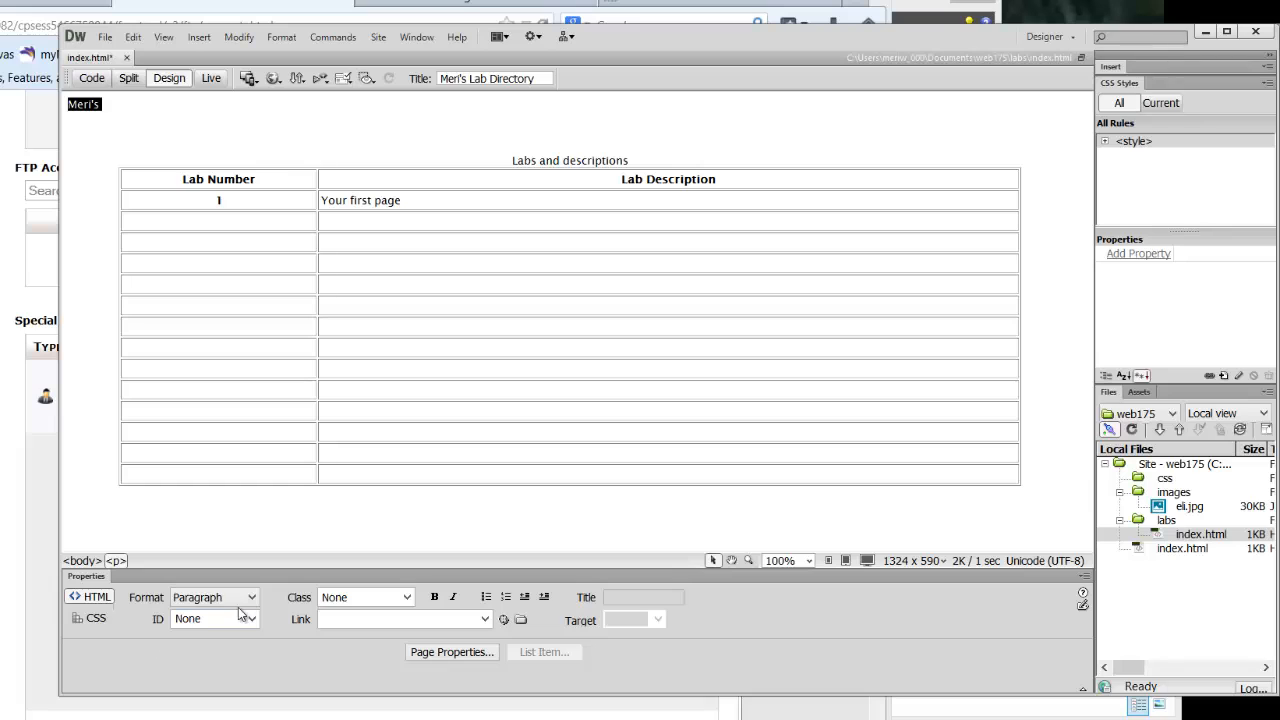
# - Make the 'Meri's' line a Heading 1 and target a New CSS Rule for it
pyautogui.click(212, 596)
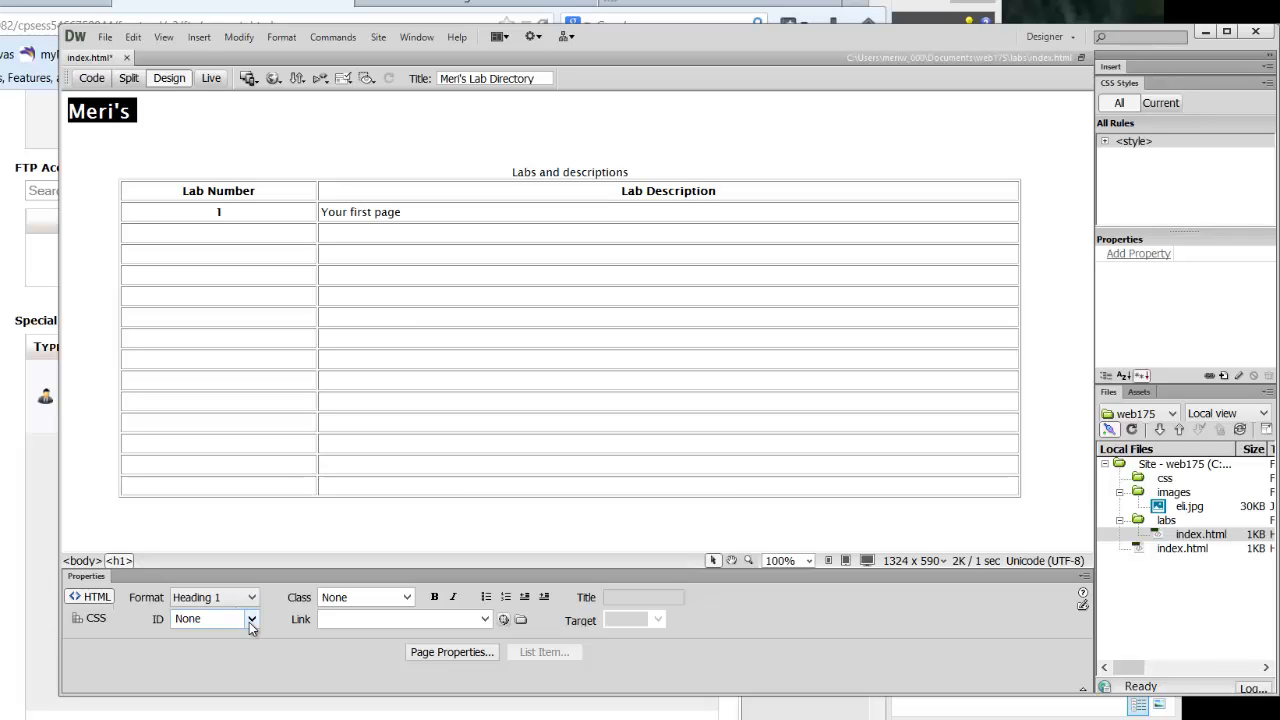
pyautogui.click(88, 618)
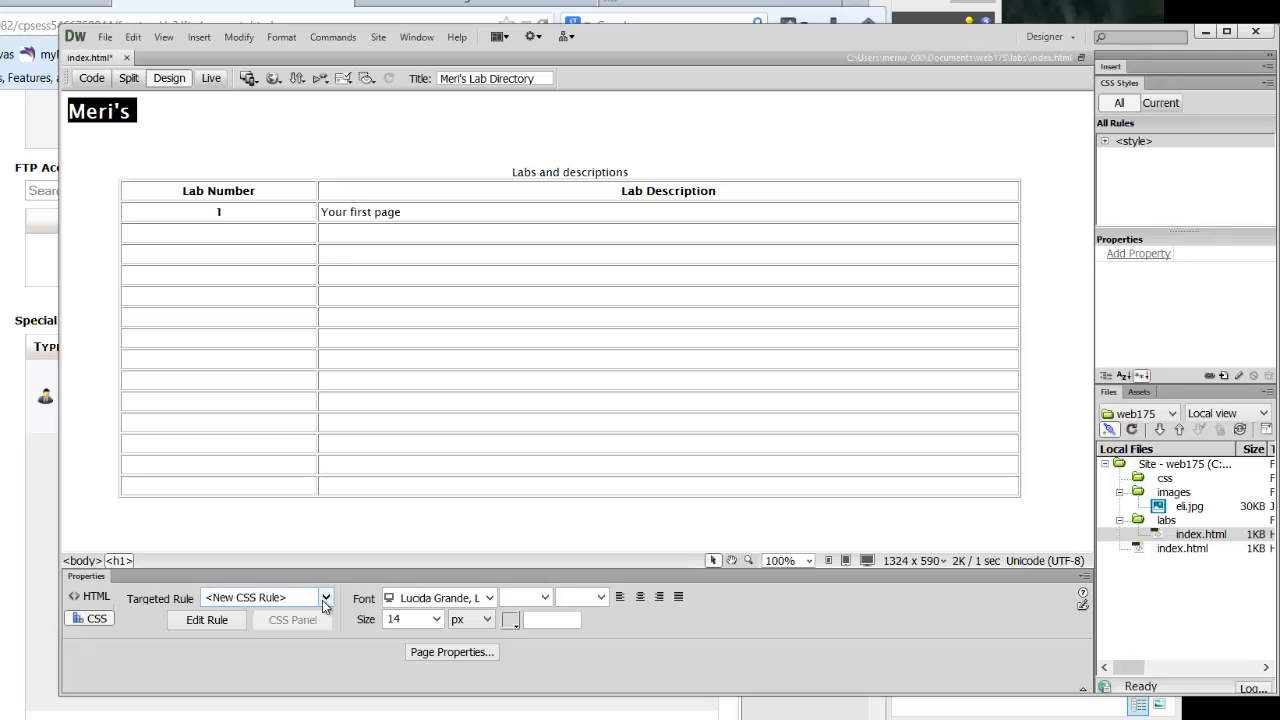
pyautogui.click(324, 596)
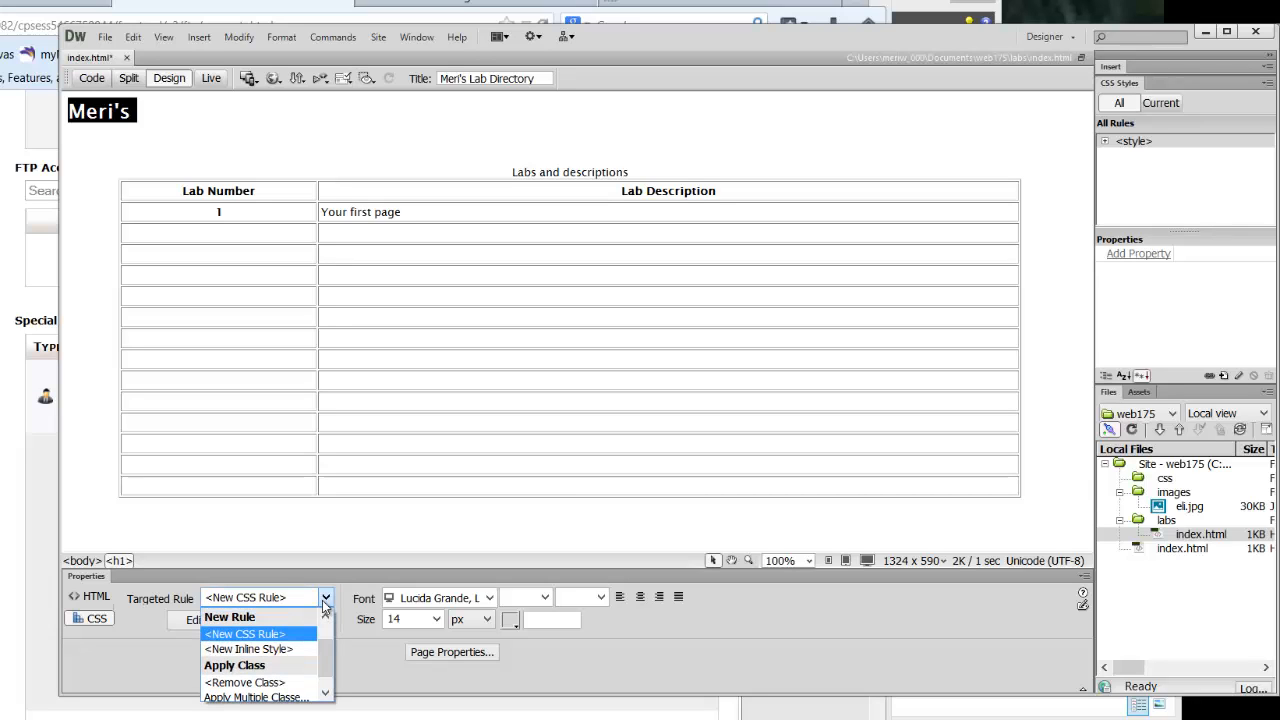
pyautogui.moveTo(292, 644)
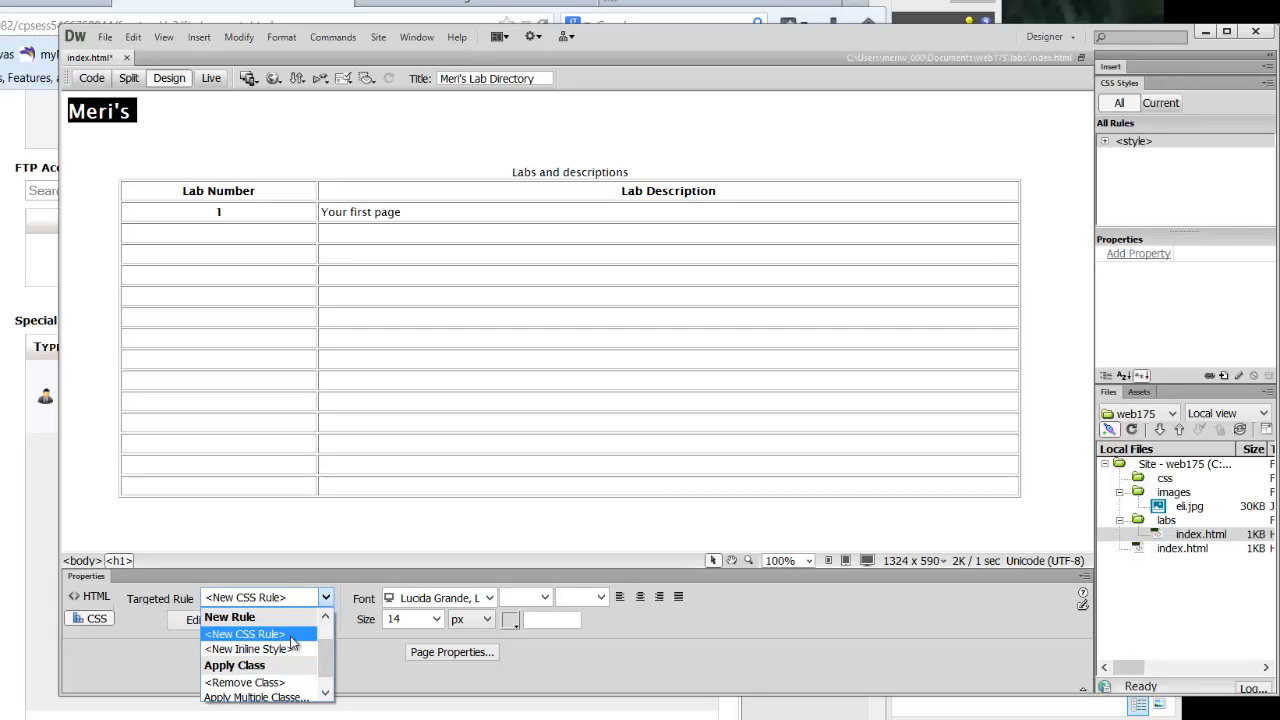
pyautogui.click(244, 632)
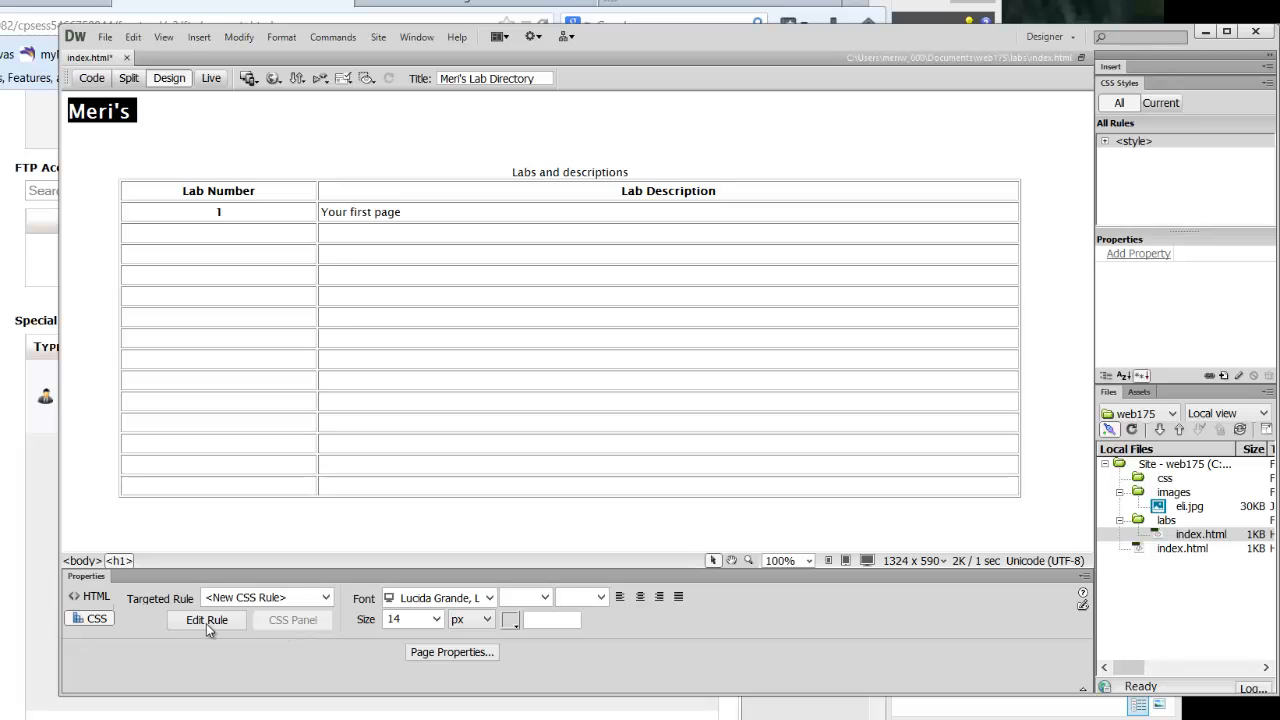
# - Begin the new rule as a Tag selector redefining h1 in this document only
pyautogui.click(206, 620)
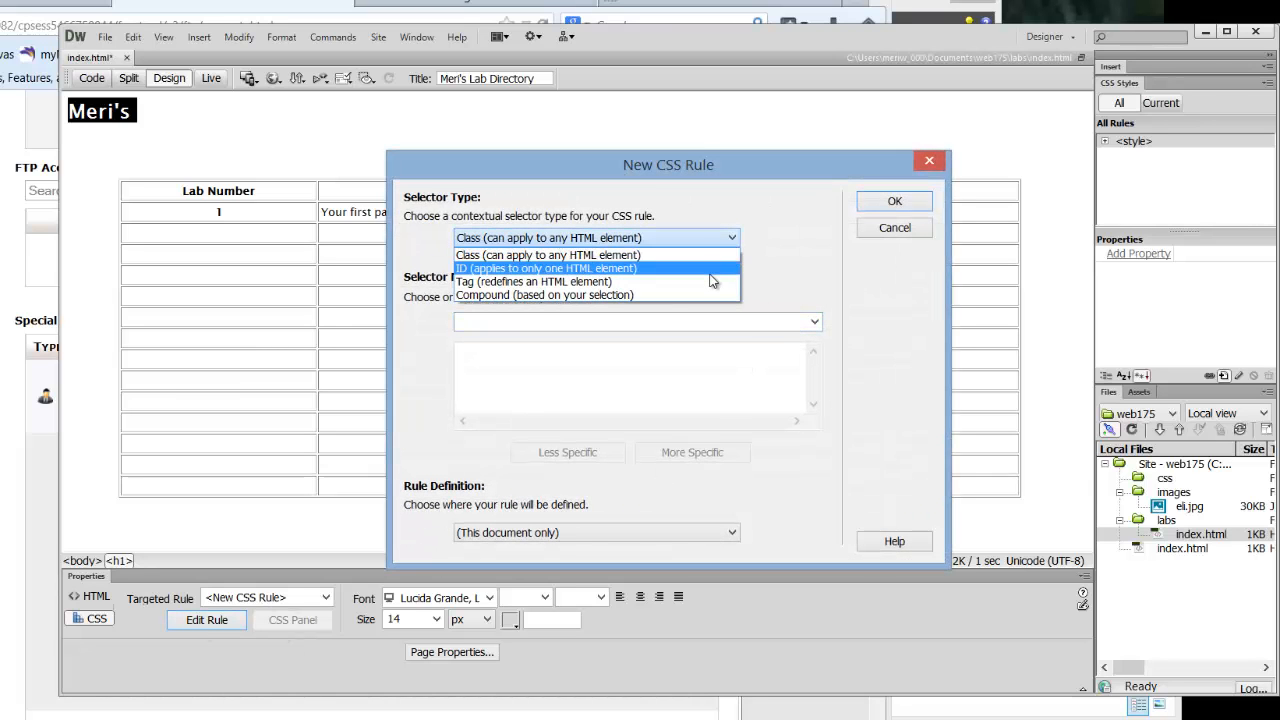
pyautogui.click(544, 268)
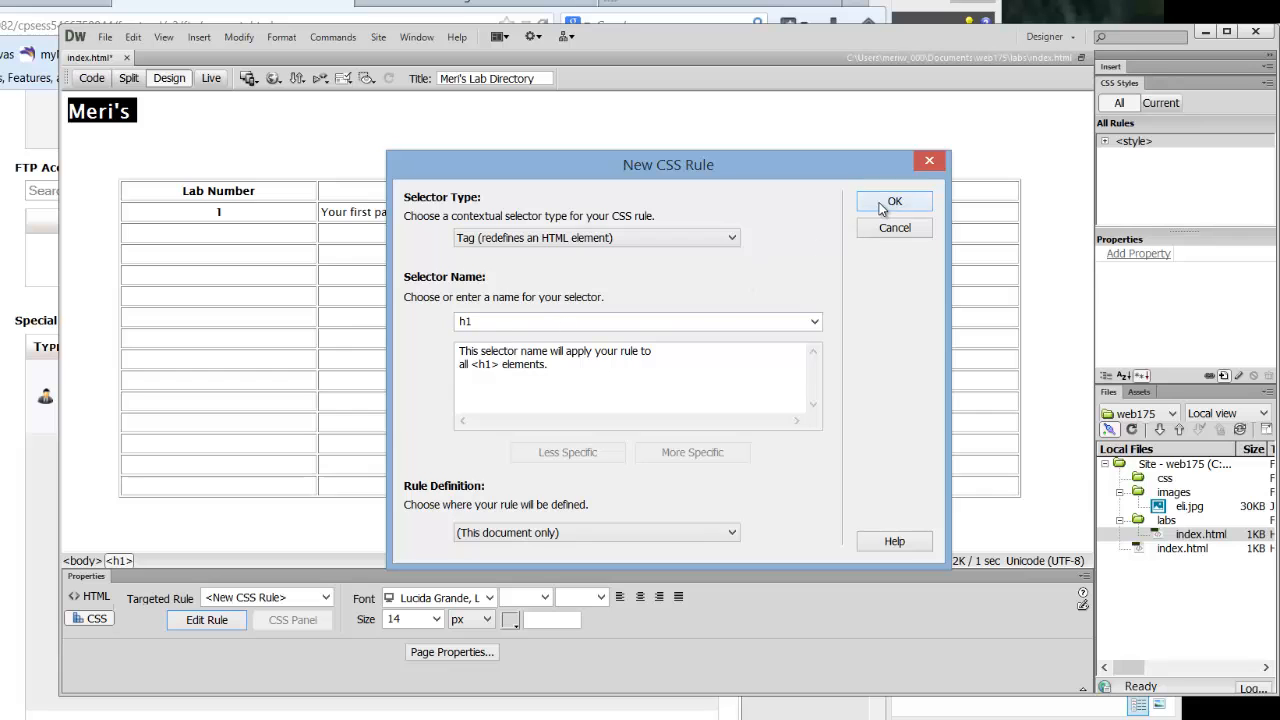
# - Create the h1 rule with colour #606, font size 24 px and bold weight
pyautogui.click(892, 200)
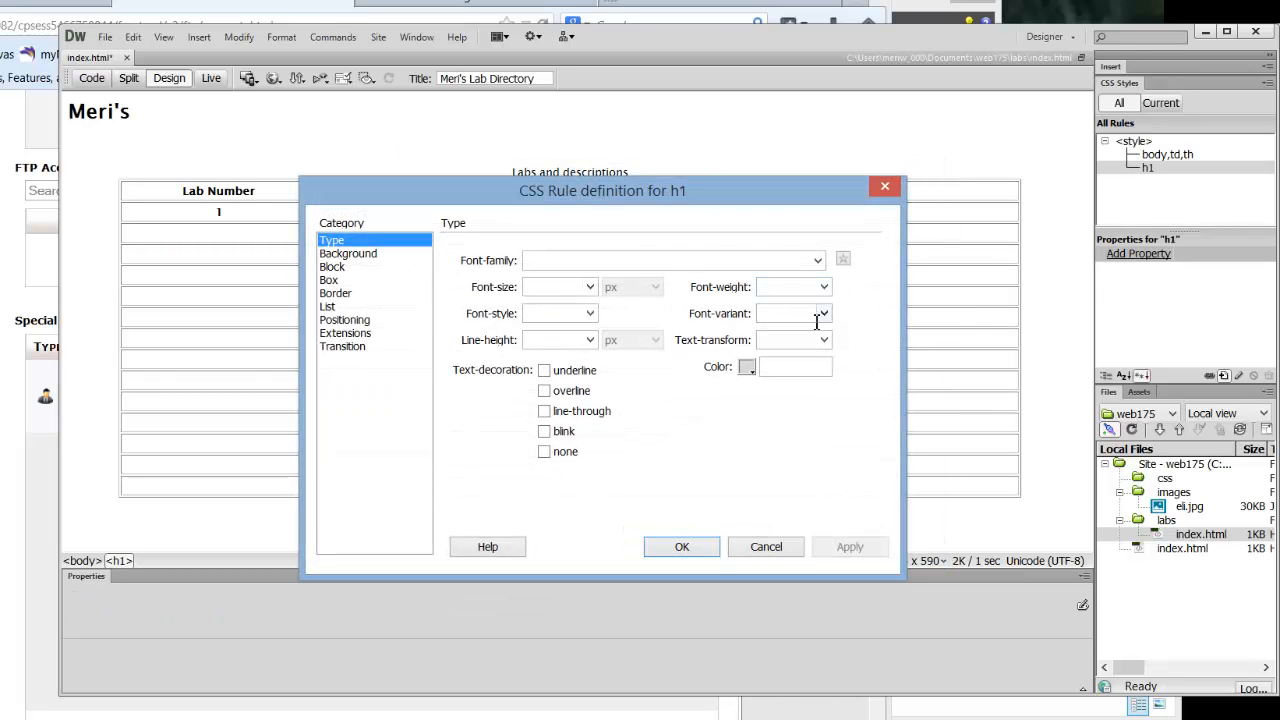
pyautogui.moveTo(730, 364)
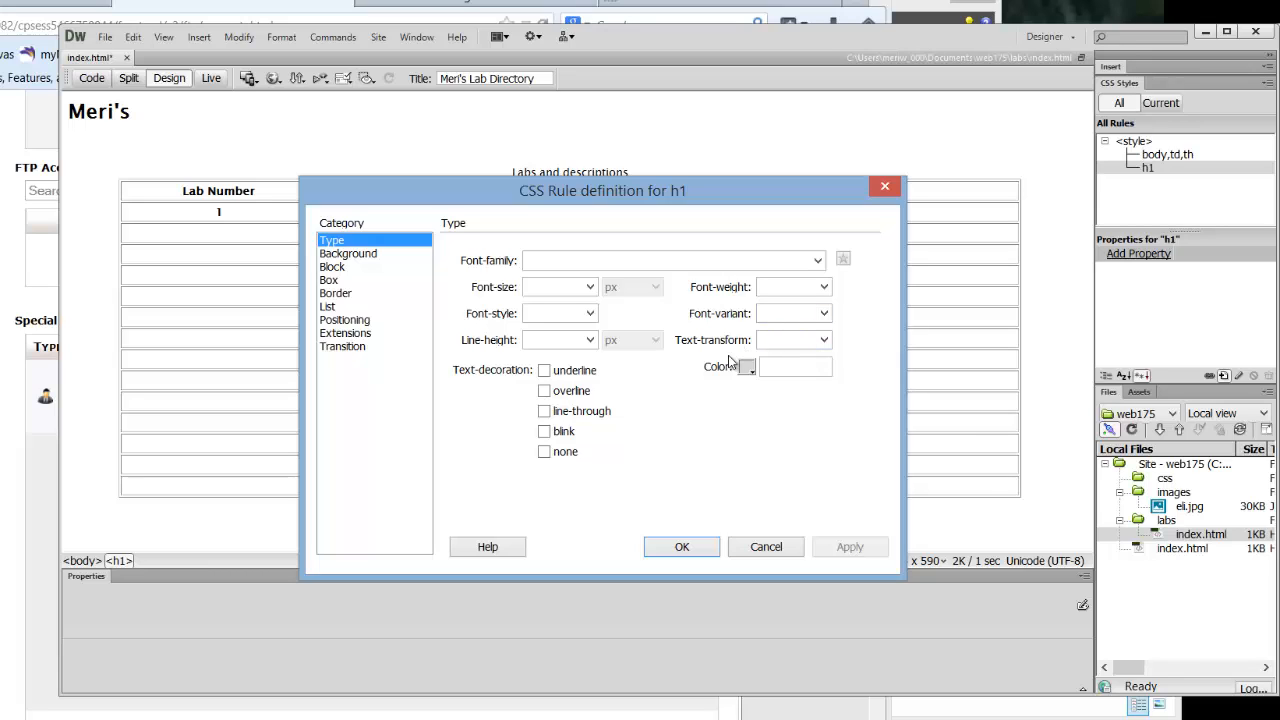
pyautogui.click(748, 366)
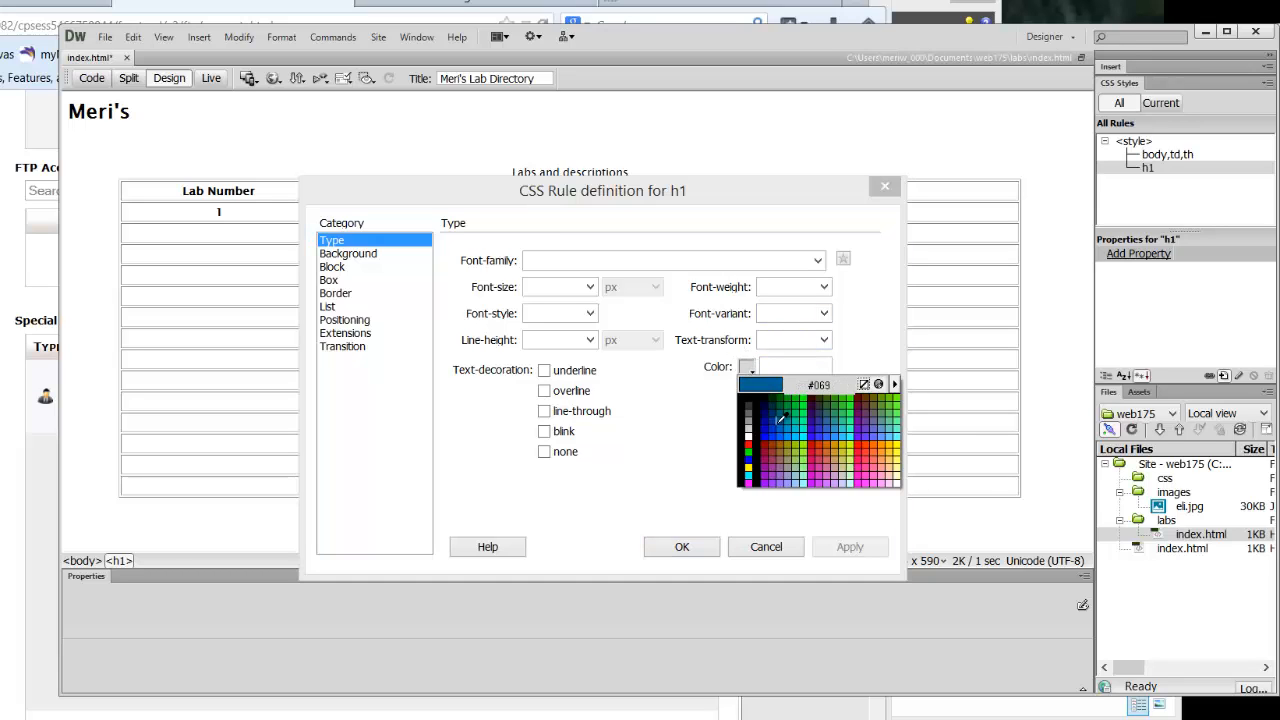
pyautogui.click(858, 416)
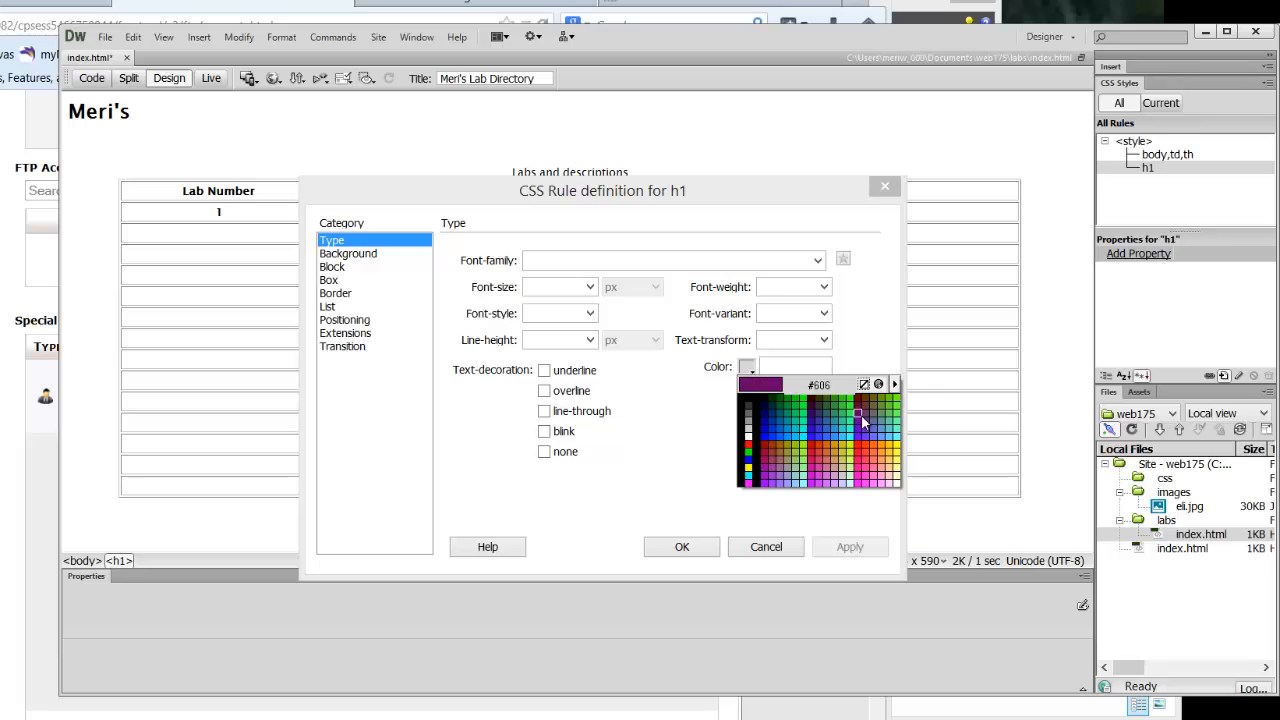
pyautogui.click(860, 412)
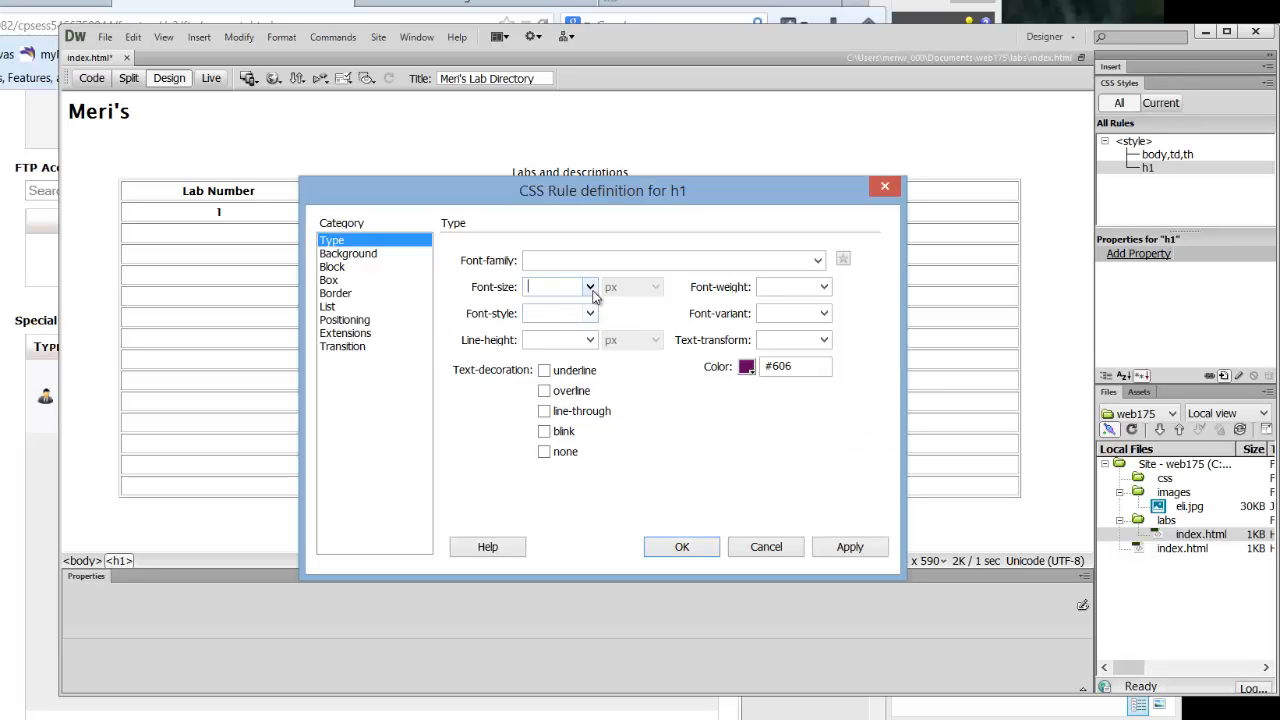
pyautogui.write('24')
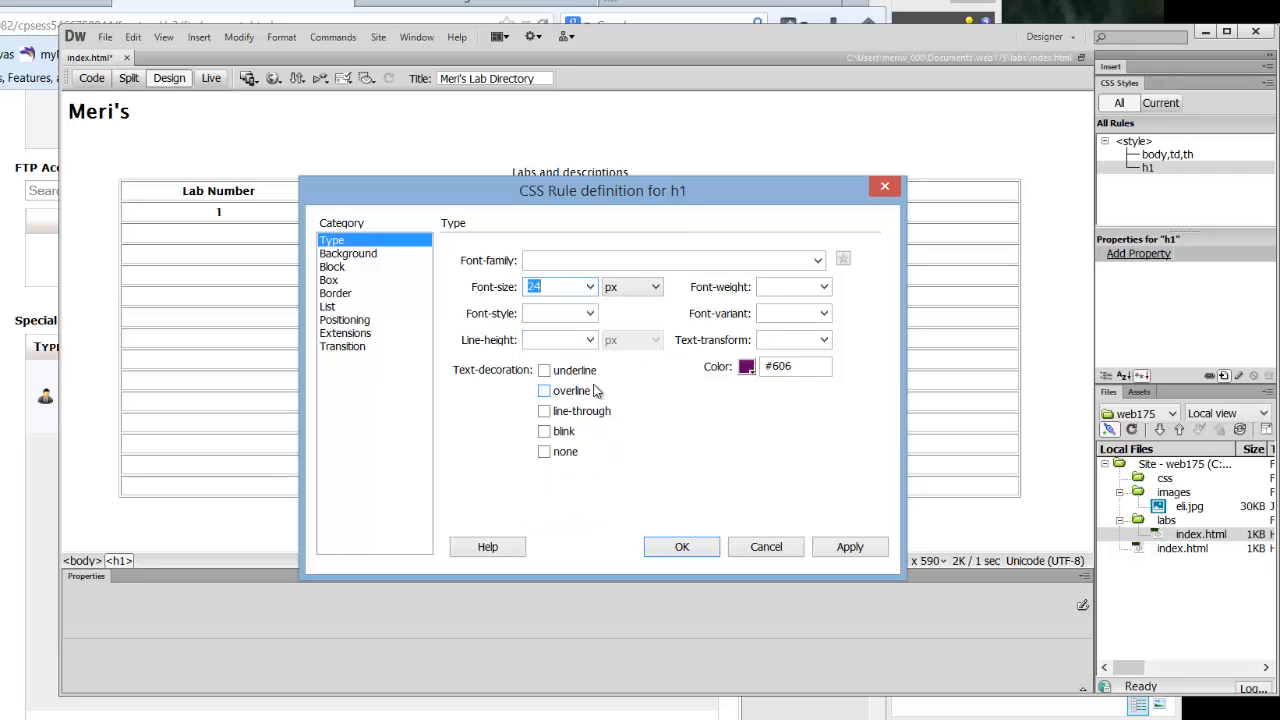
pyautogui.click(822, 288)
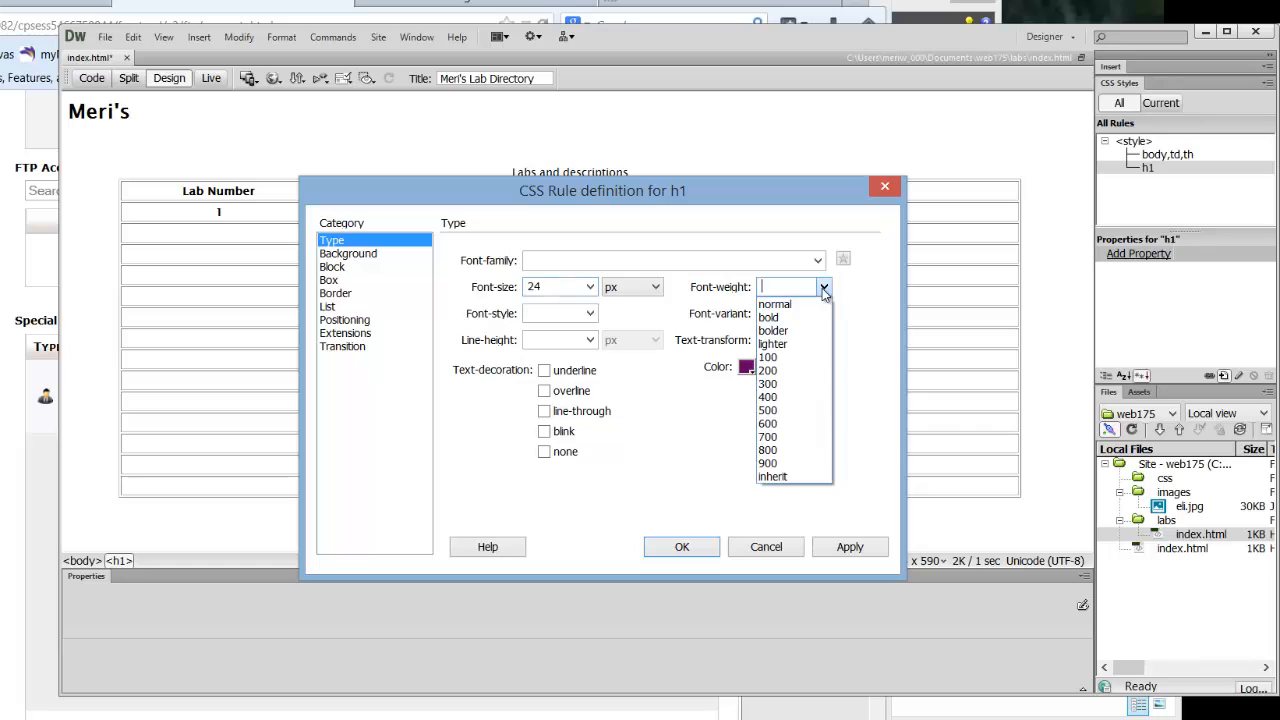
pyautogui.click(768, 316)
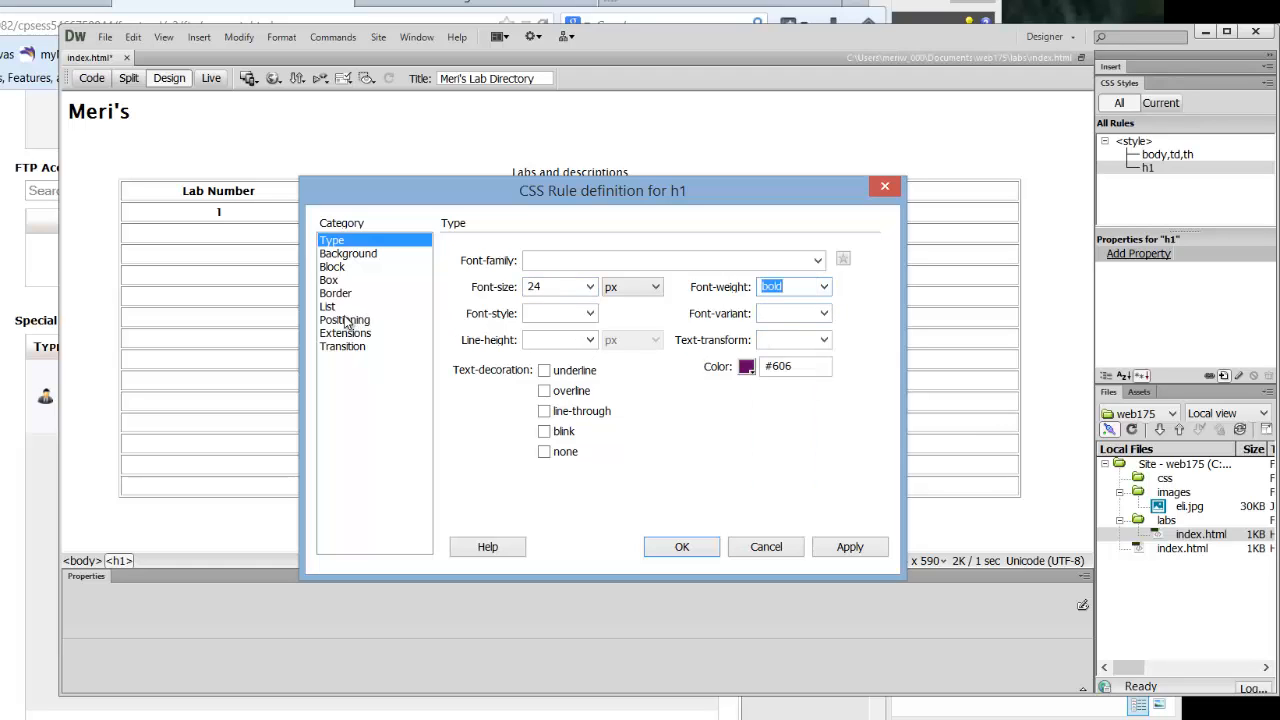
# - In the Block category set Text-align to center and confirm the h1 rule
pyautogui.click(344, 320)
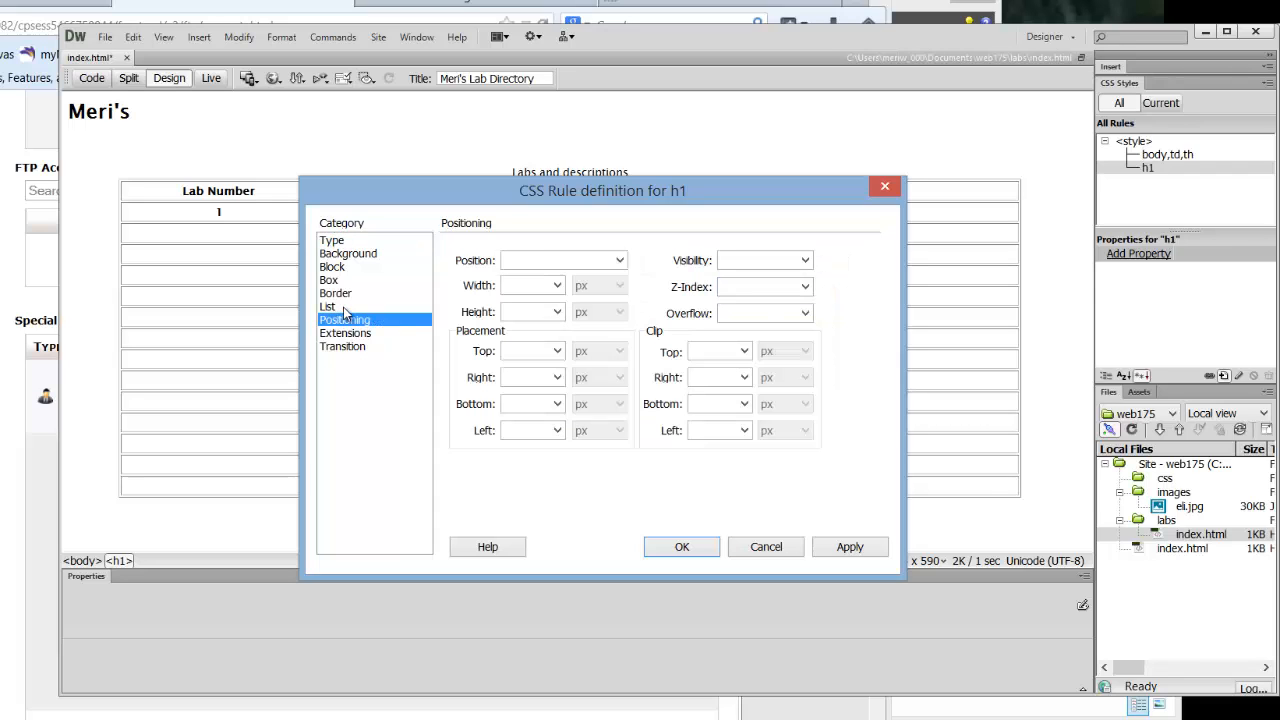
pyautogui.click(336, 292)
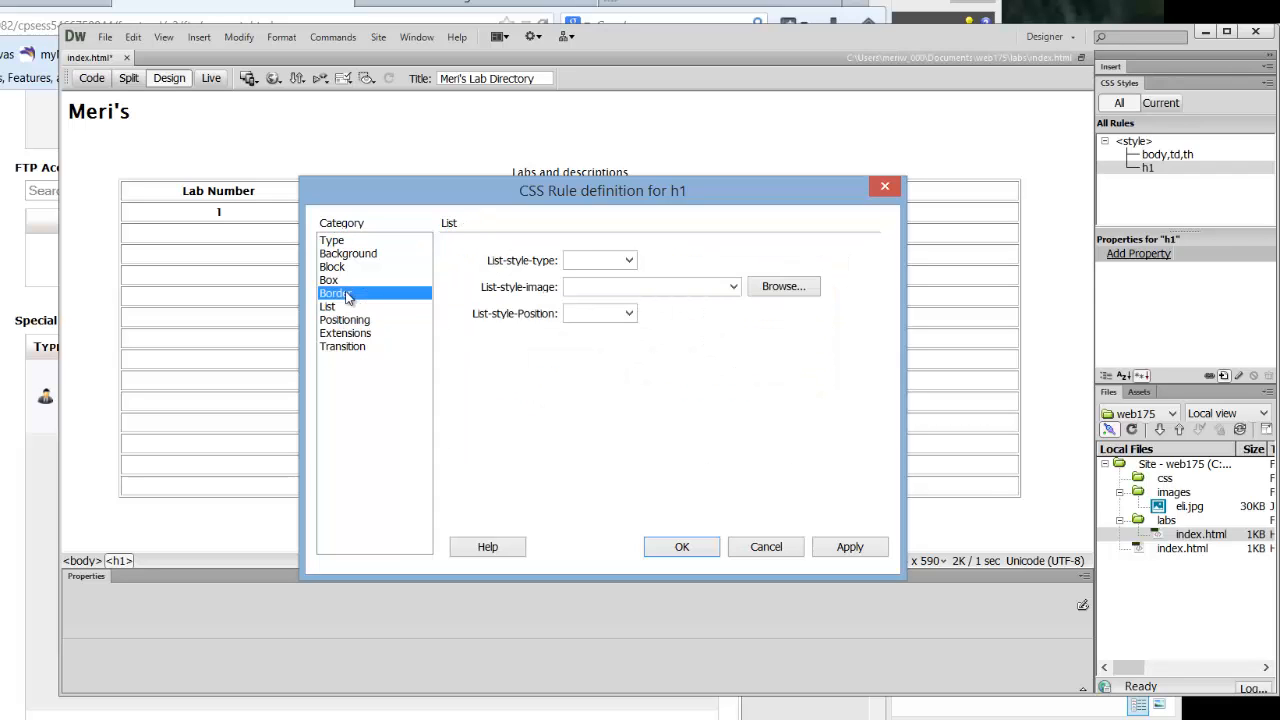
pyautogui.click(328, 280)
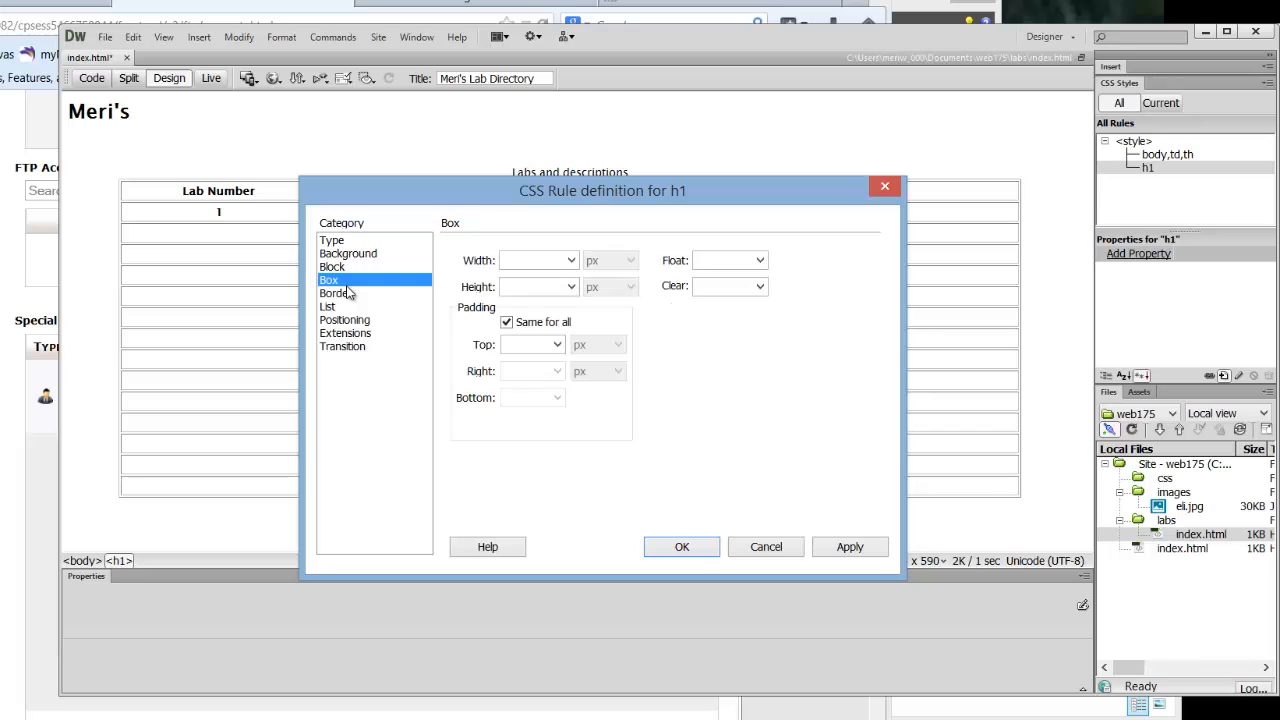
pyautogui.click(332, 266)
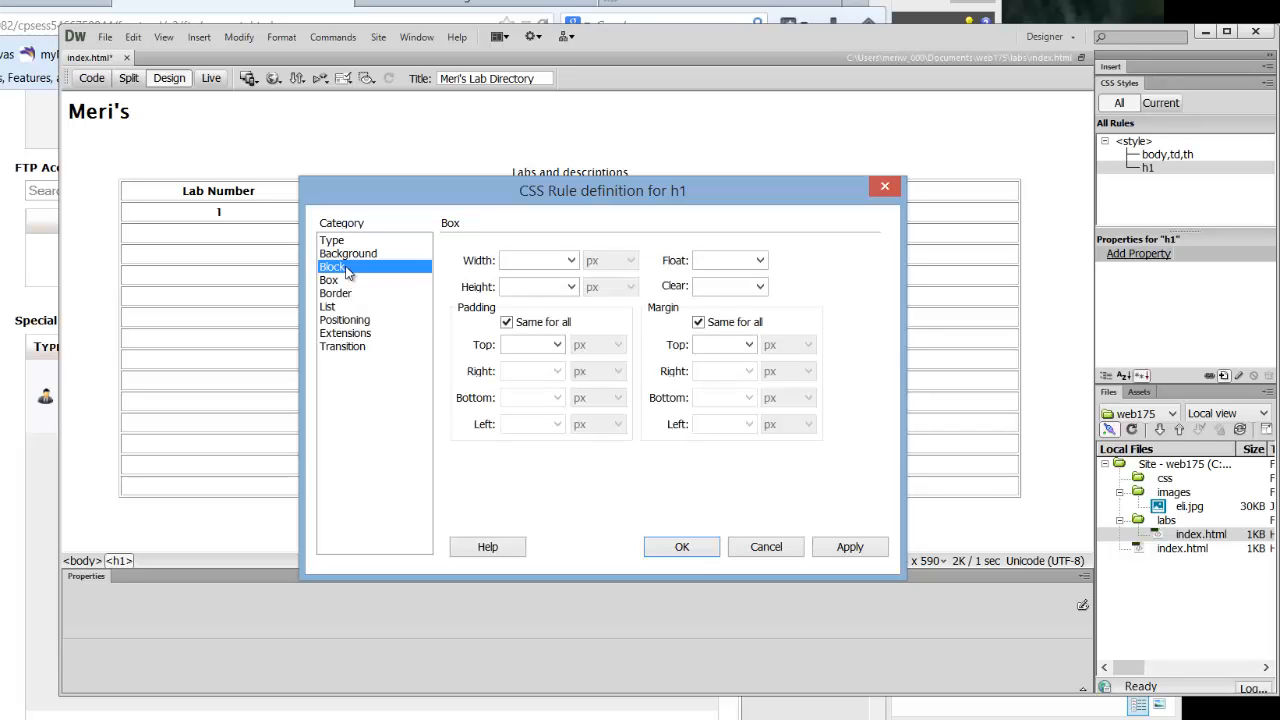
pyautogui.click(332, 266)
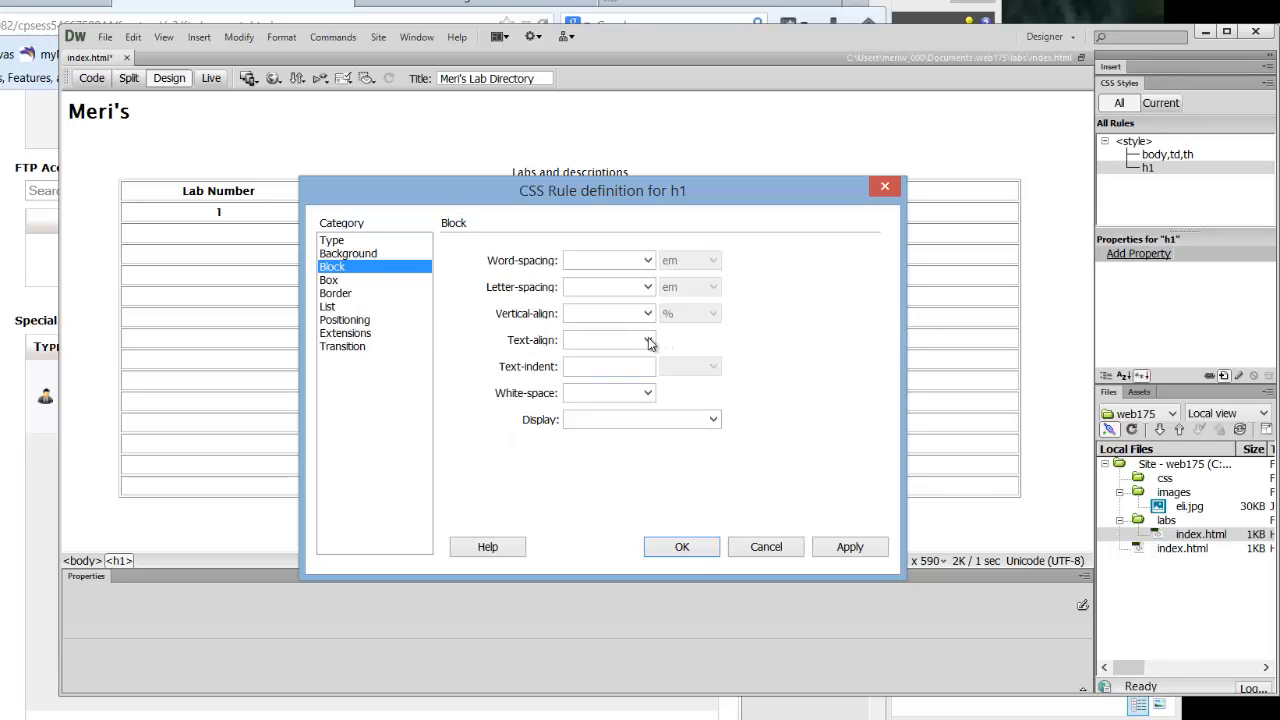
pyautogui.click(644, 340)
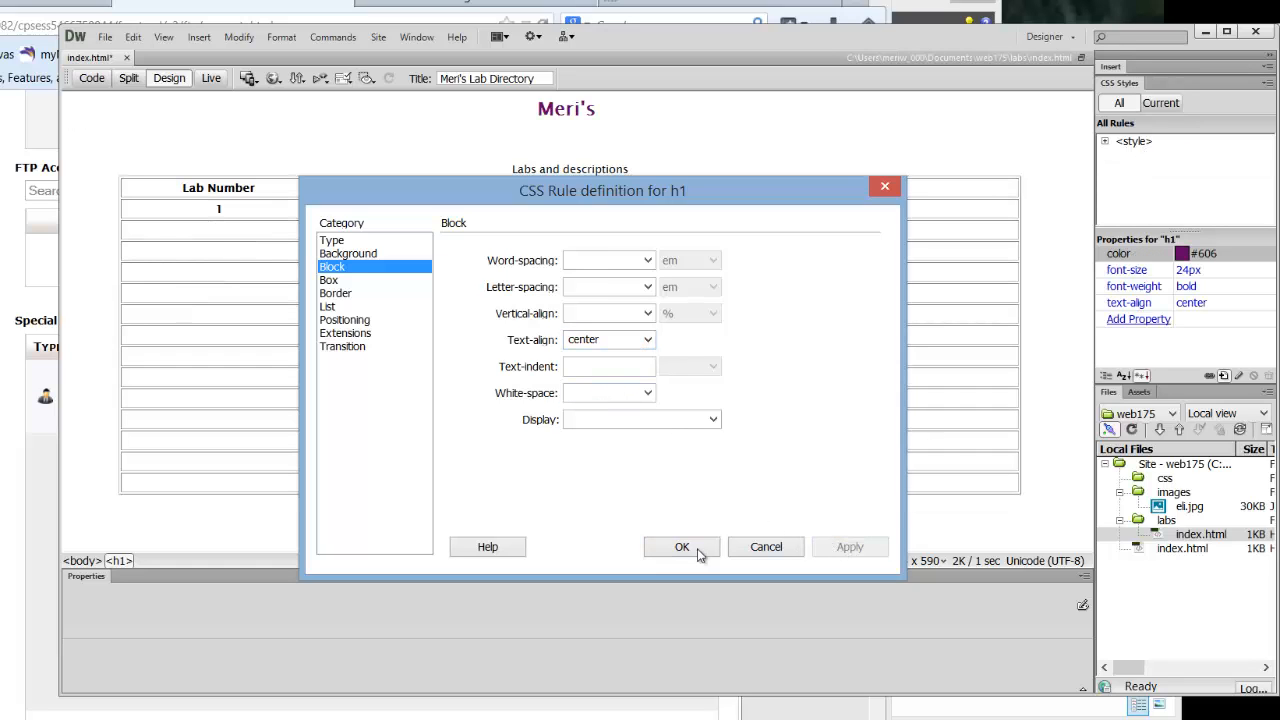
pyautogui.click(680, 546)
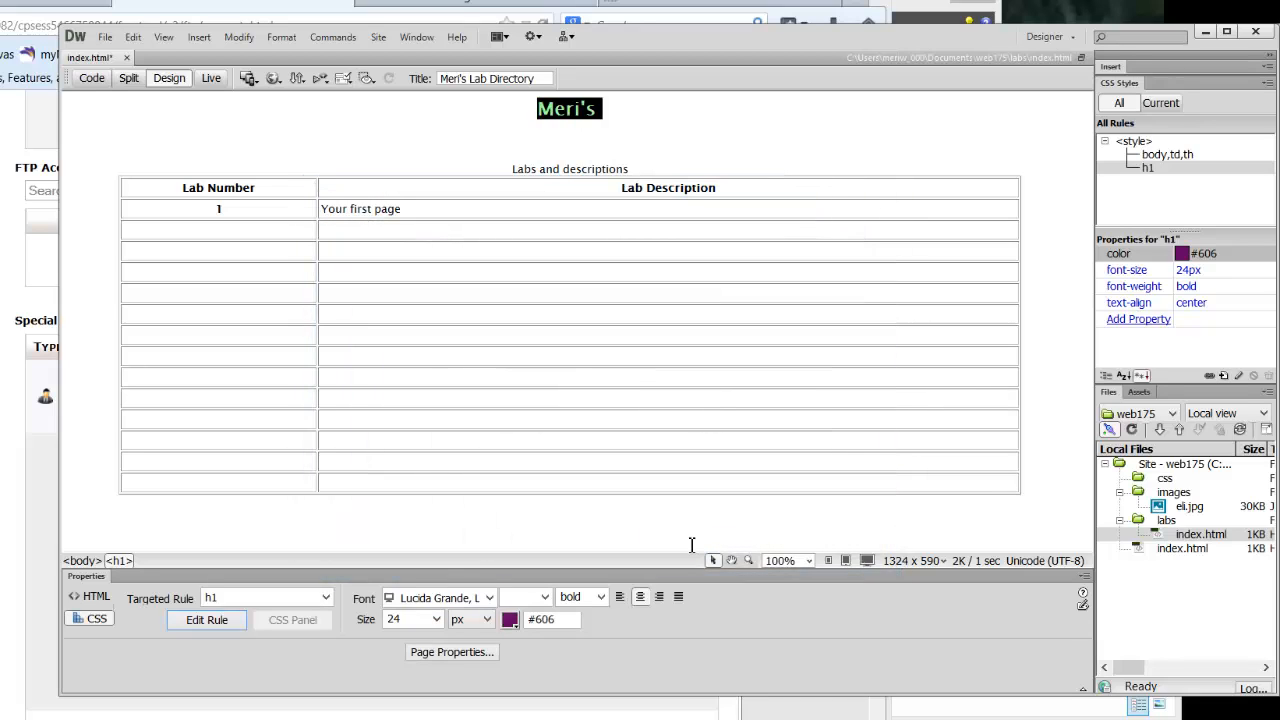
# - Extend the purple heading to read 'Meri's Web 175 Lab Samples'
pyautogui.click(604, 108)
pyautogui.write(' Web')
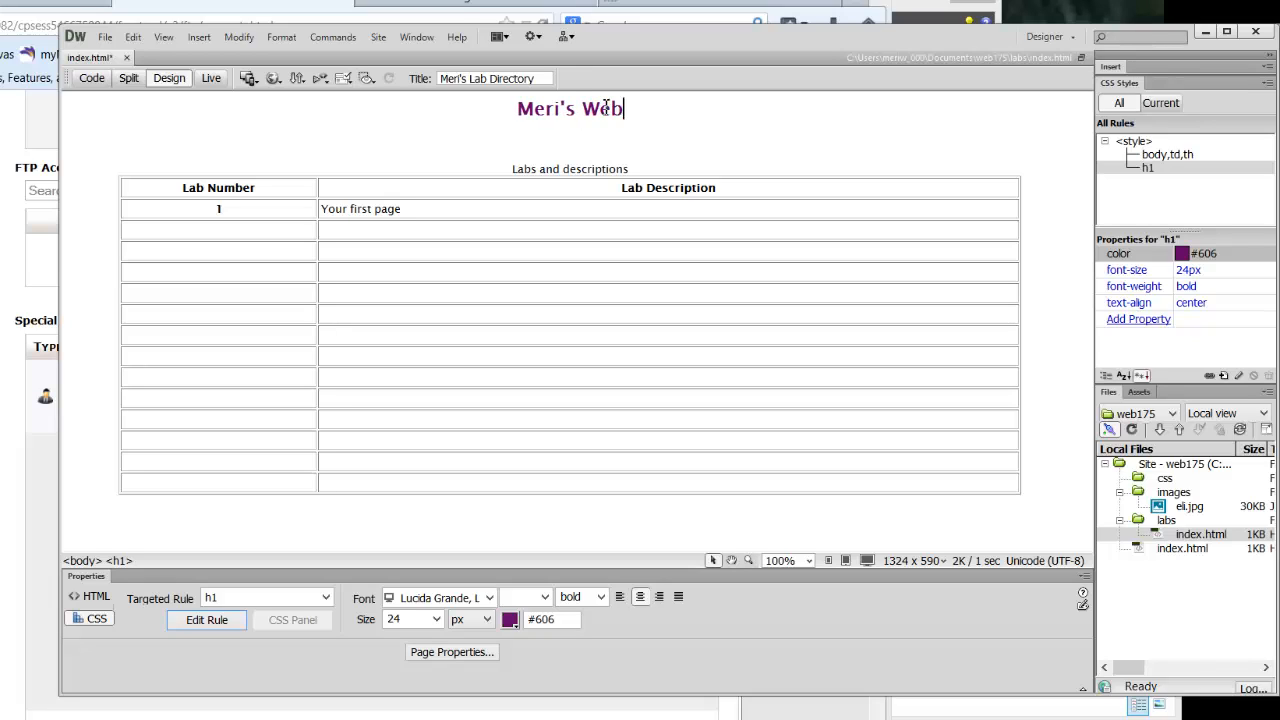
pyautogui.write('175 Lab Samples')
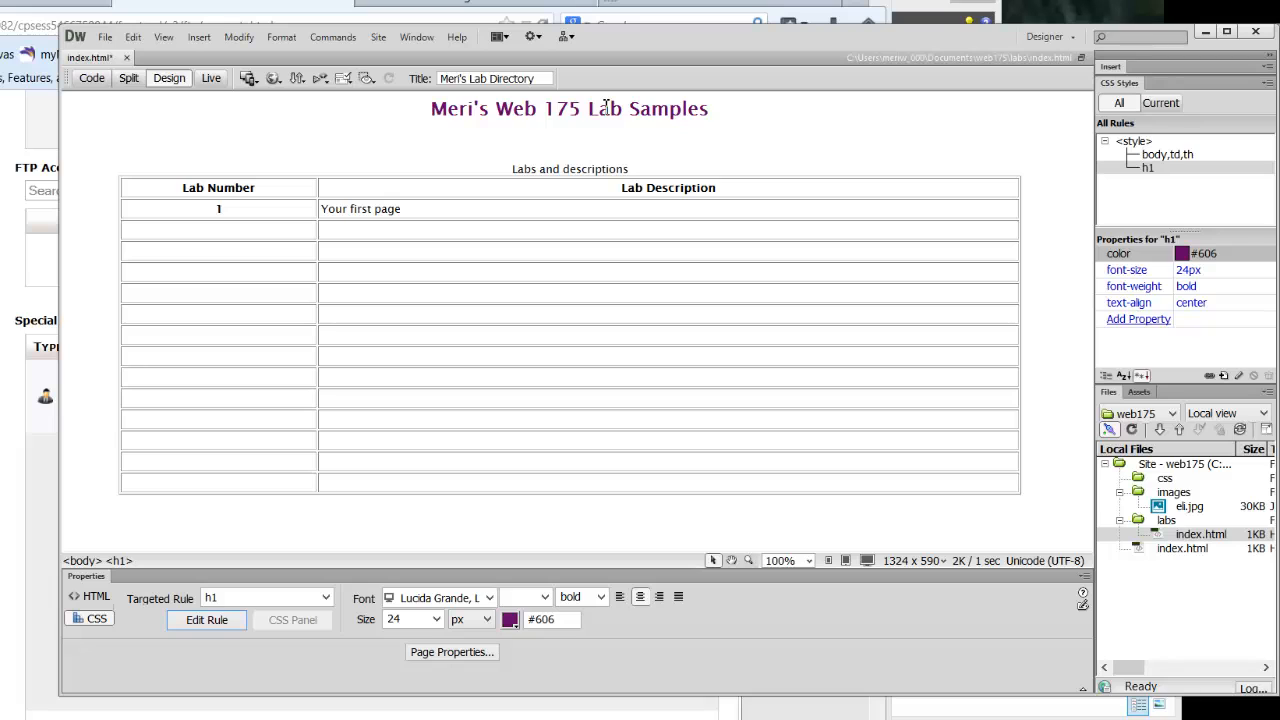
# - Review the generated h1 style code in Split view, then return to Design view
pyautogui.click(708, 108)
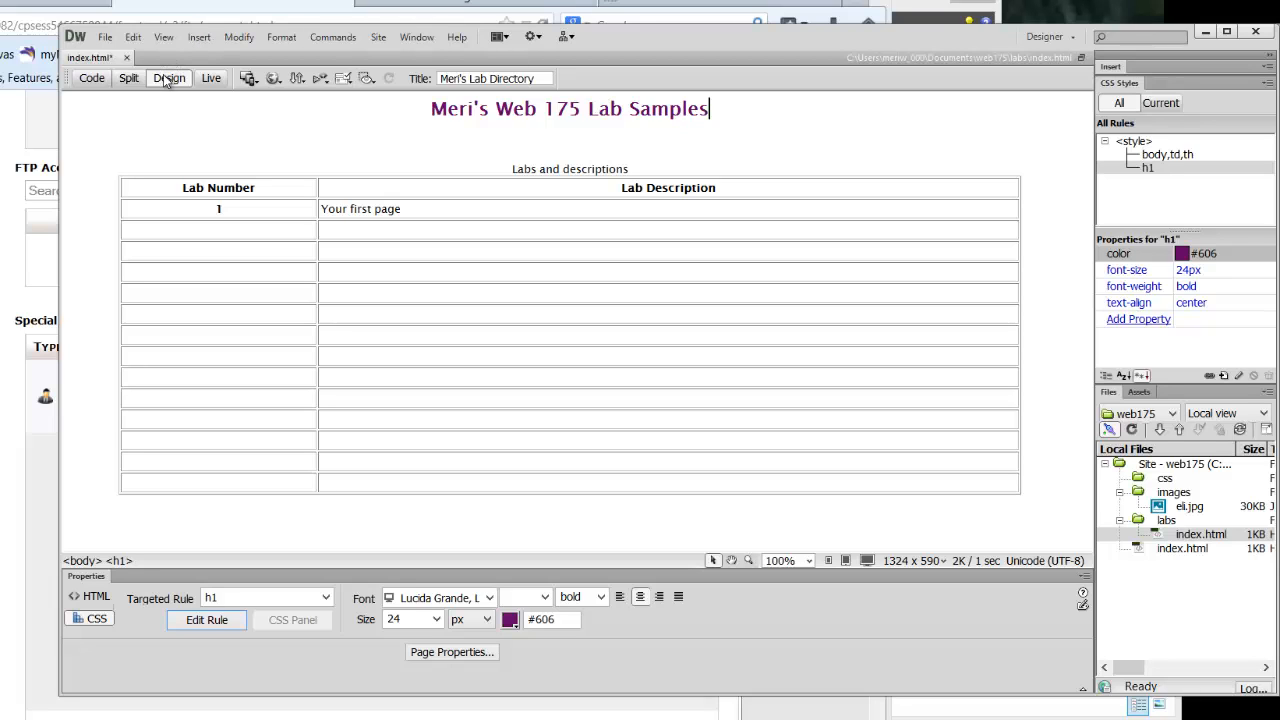
pyautogui.click(128, 78)
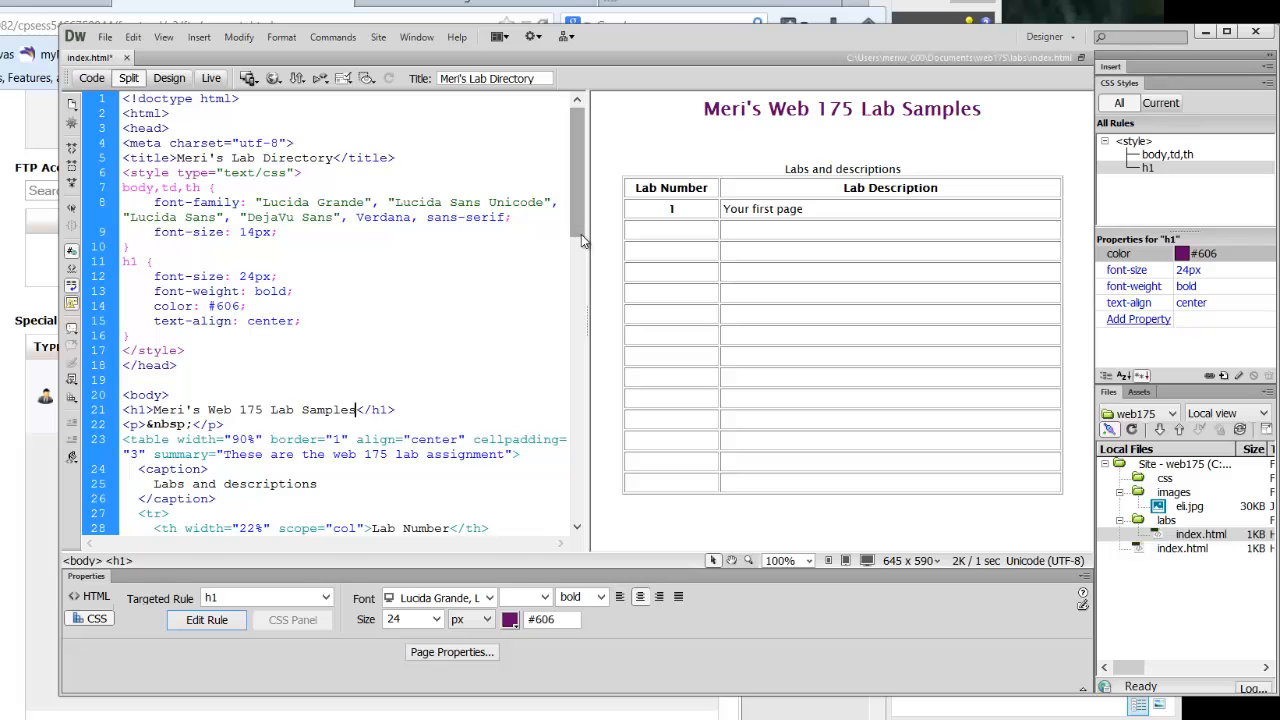
pyautogui.scroll(-3)
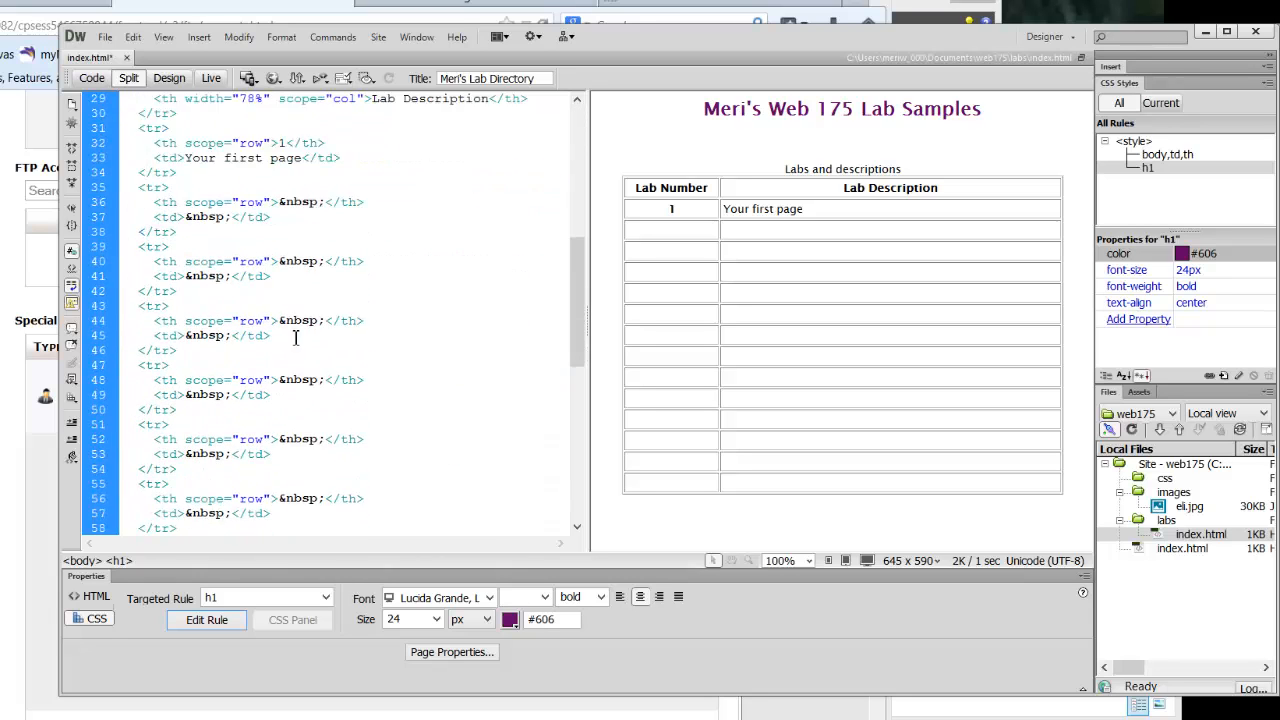
pyautogui.scroll(-3)
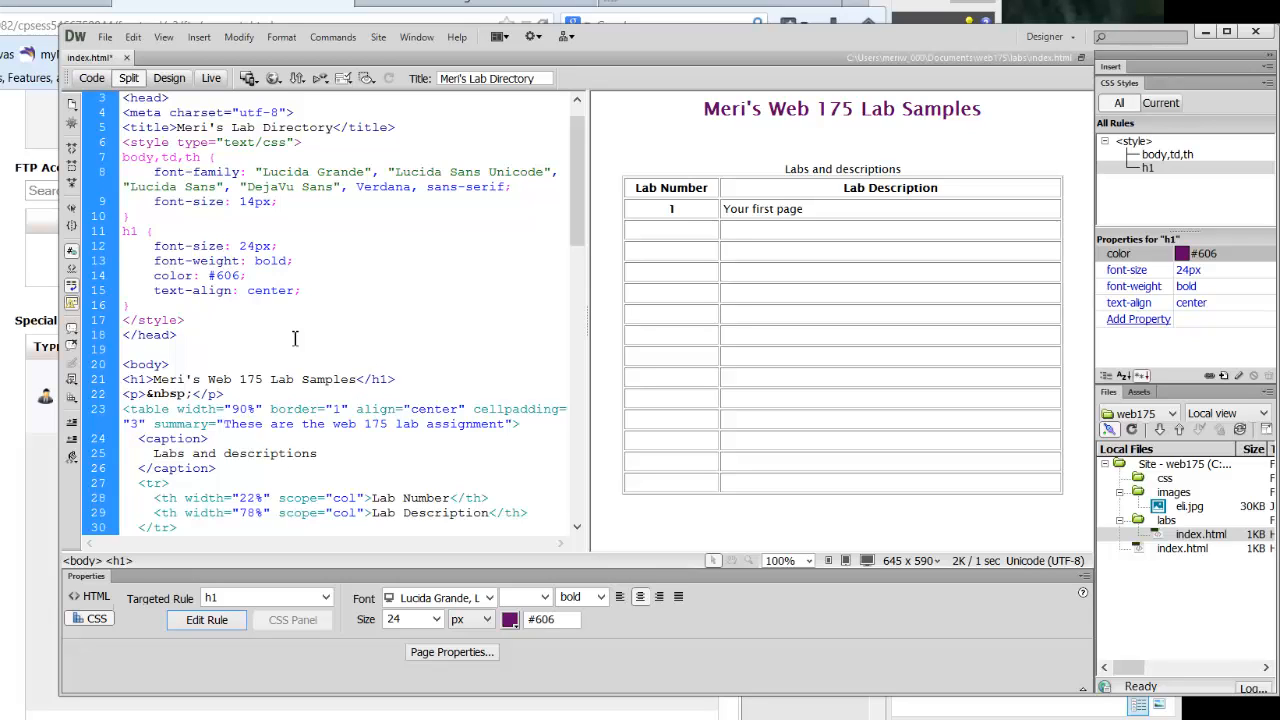
pyautogui.click(356, 380)
pyautogui.write('Sam')
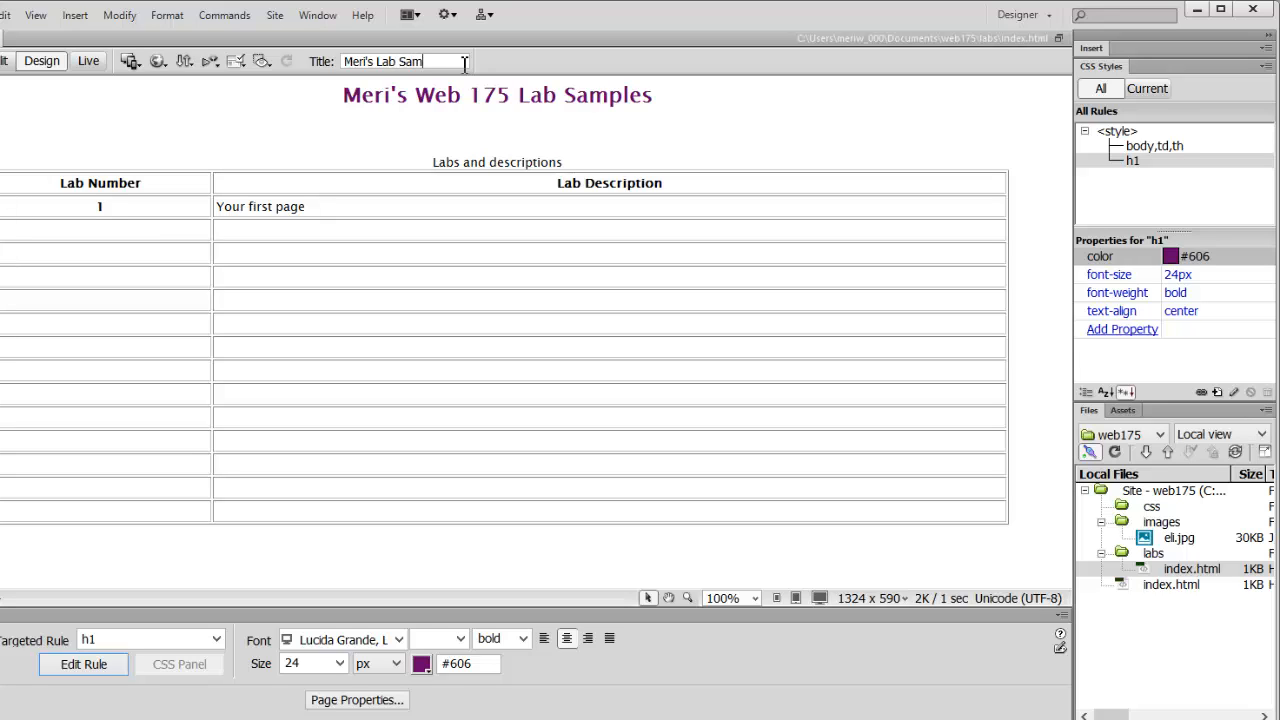
# - Finish the title 'Meri's Lab Samples' and enter 'Lab 1' in the first Lab Number cell
pyautogui.write('ples')
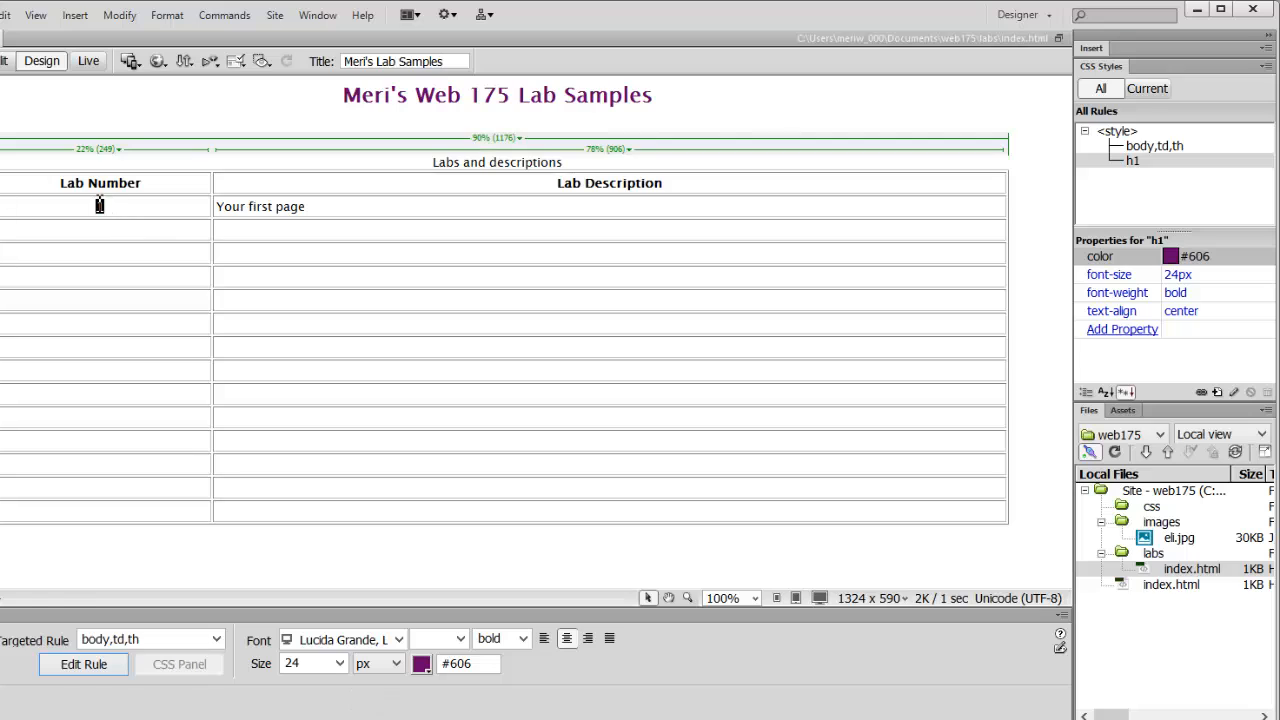
pyautogui.write('1')
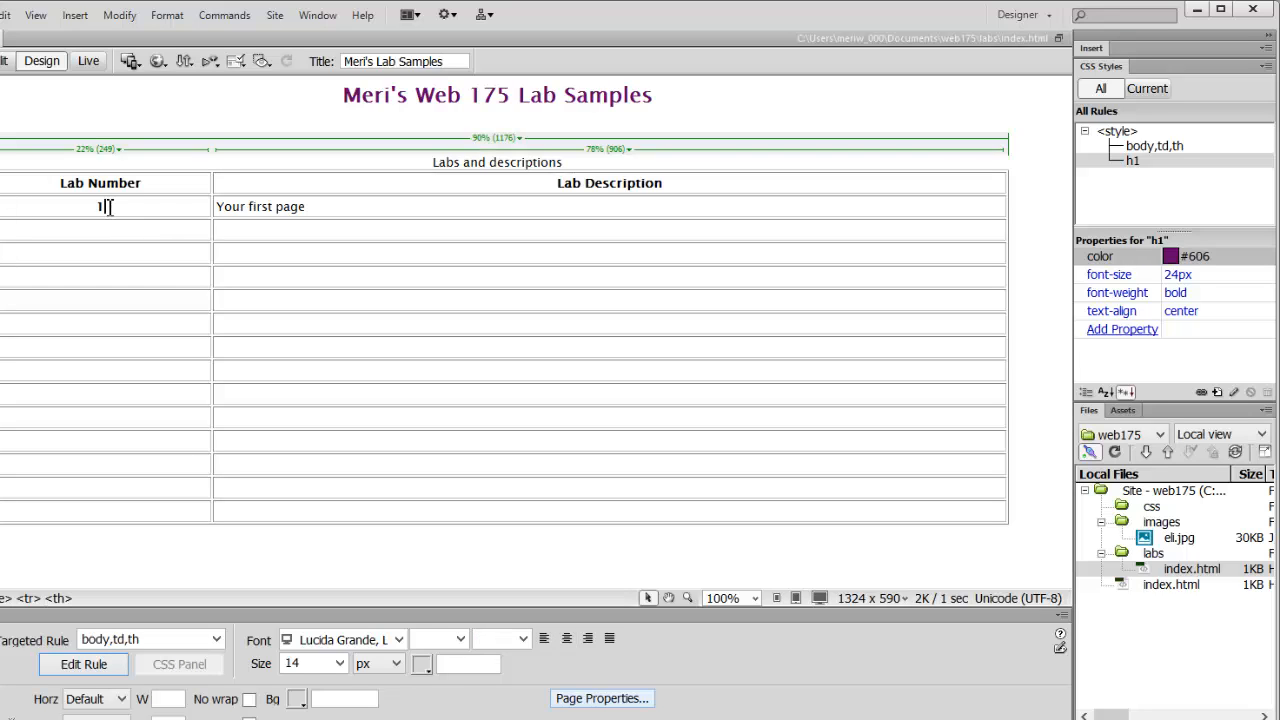
pyautogui.write('Lab')
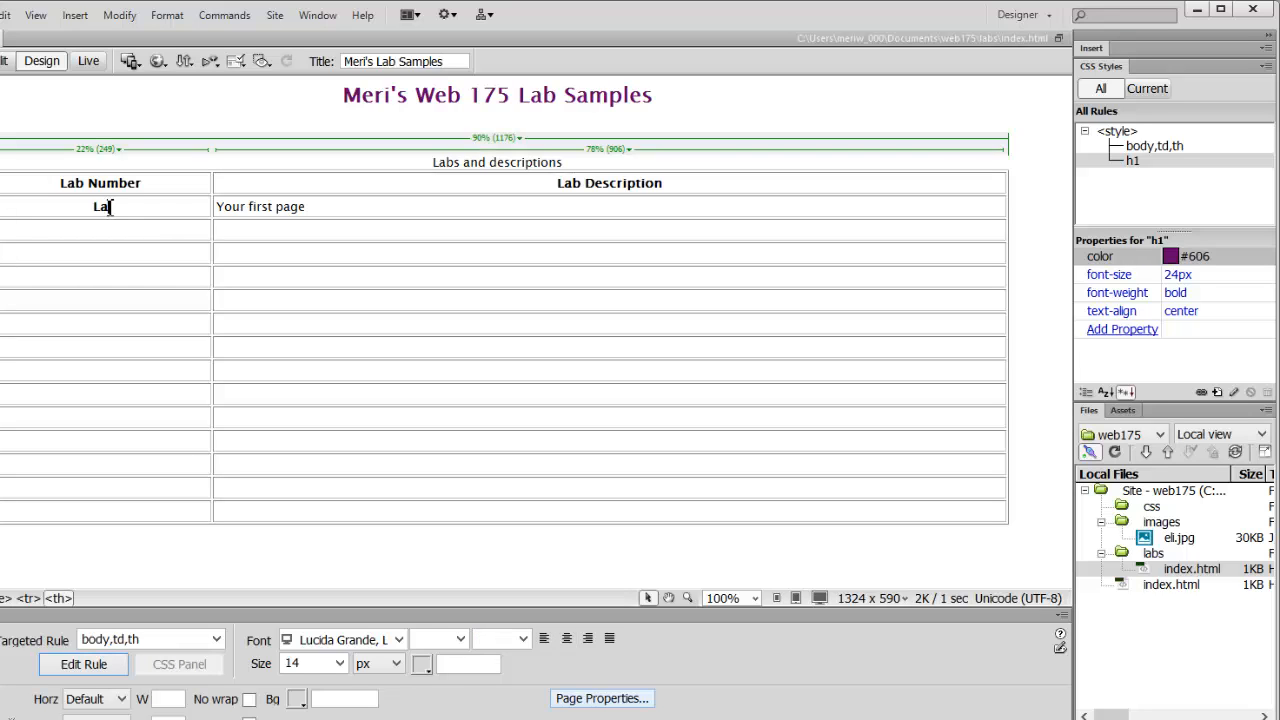
pyautogui.write('1')
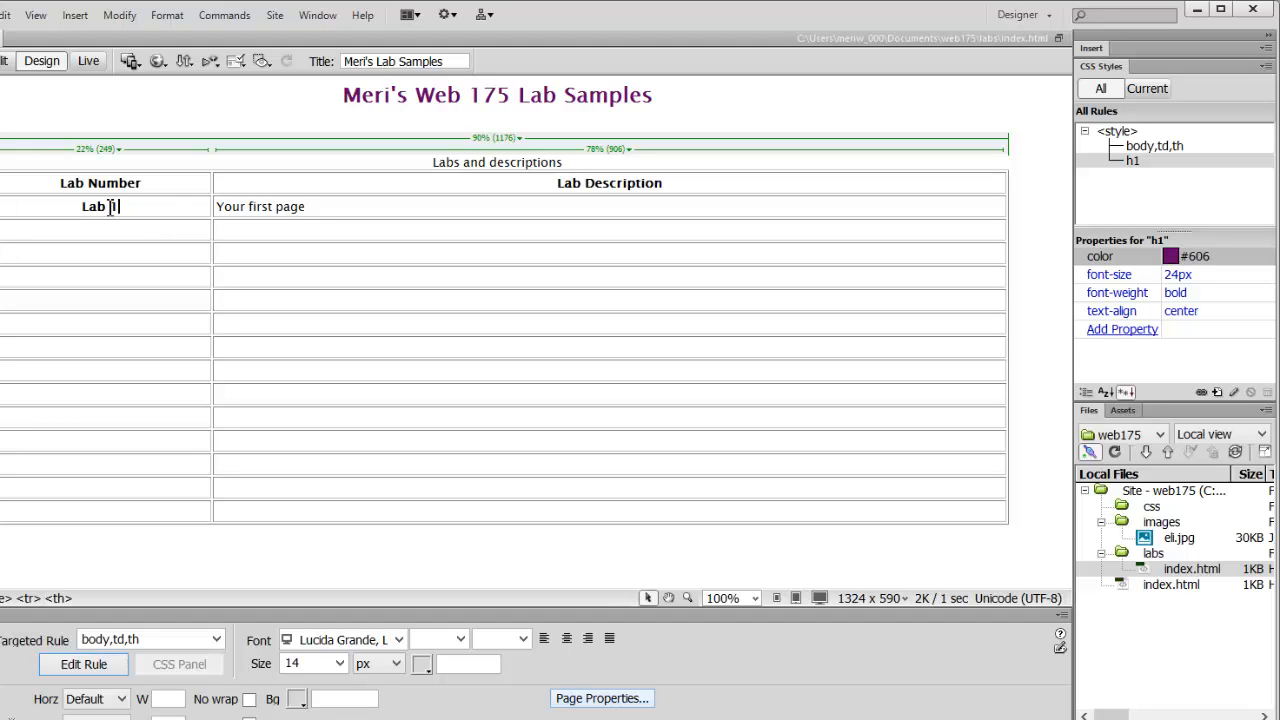
pyautogui.write('1')
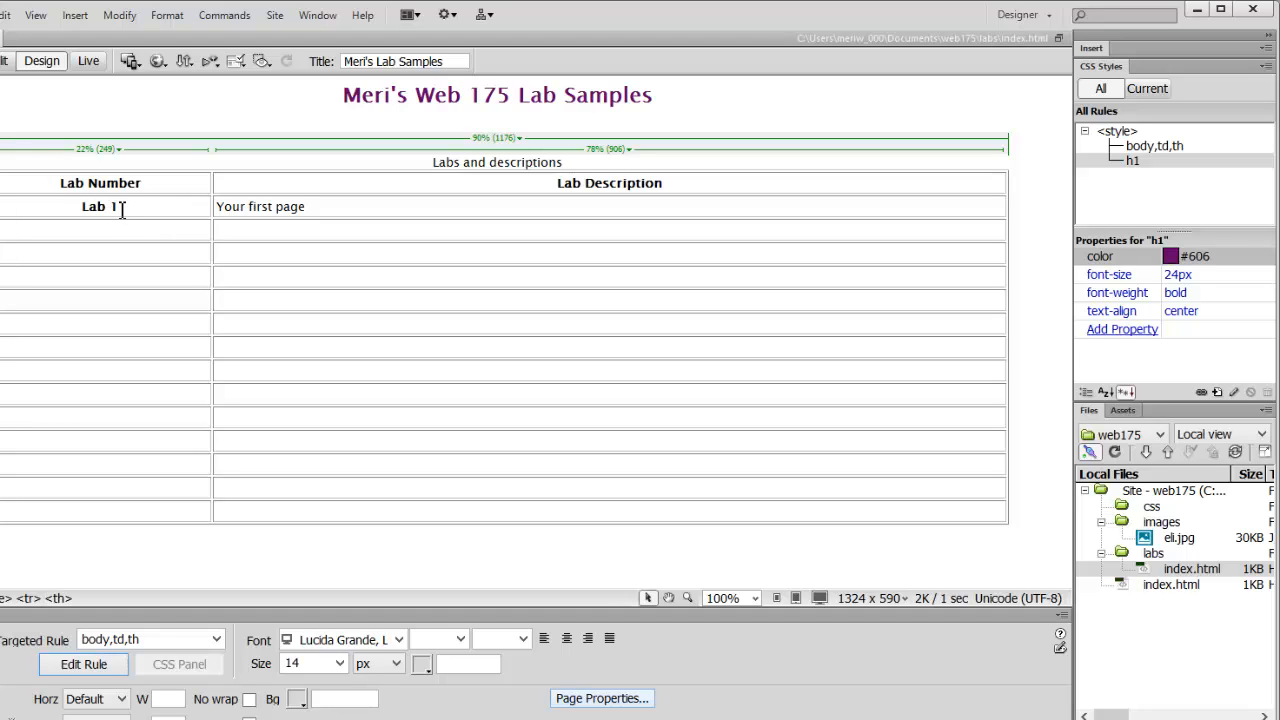
# - Select 'Lab 1' and set its link to 01lab.html in the Property inspector
pyautogui.doubleClick(98, 206)
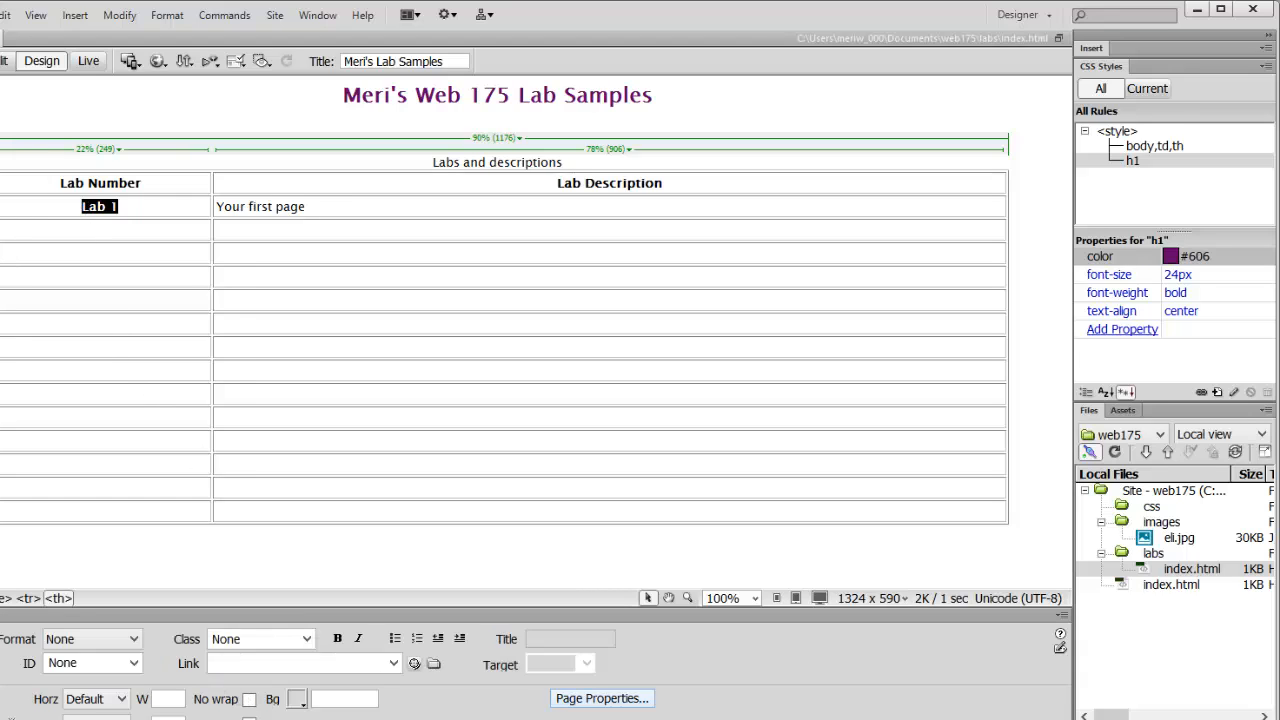
pyautogui.click(300, 664)
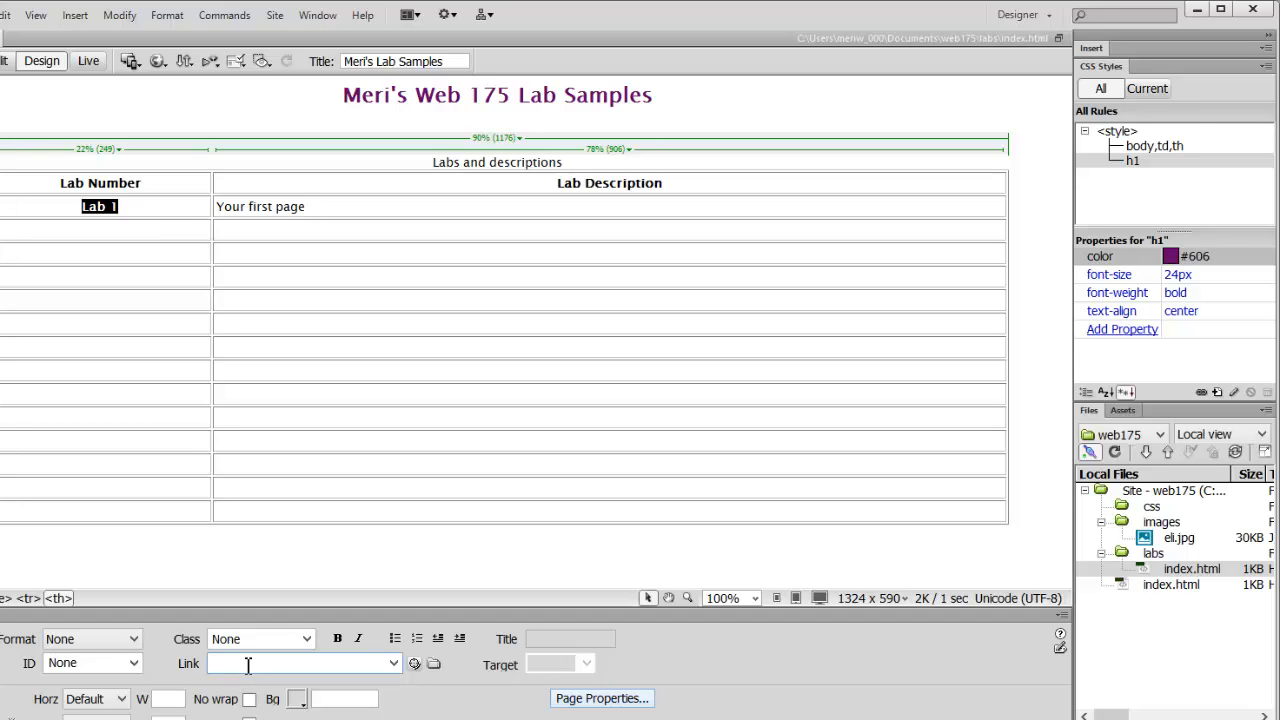
pyautogui.write('lab')
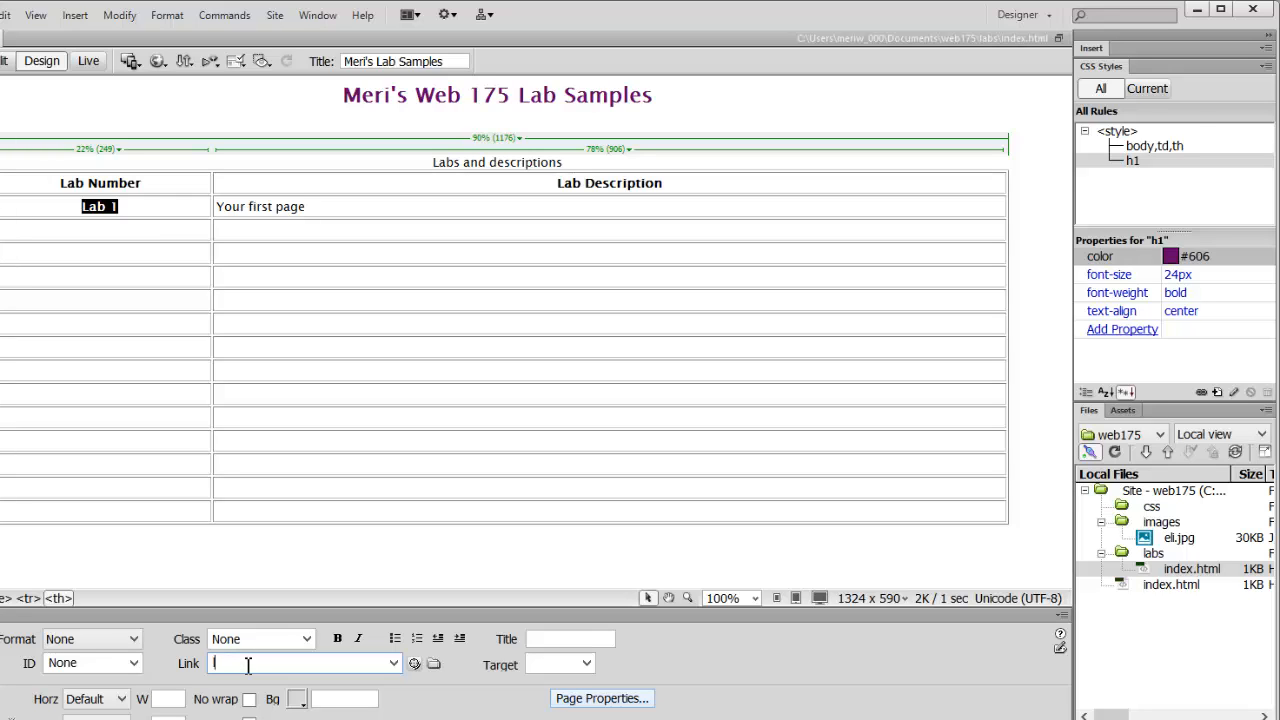
pyautogui.write('01lab.html')
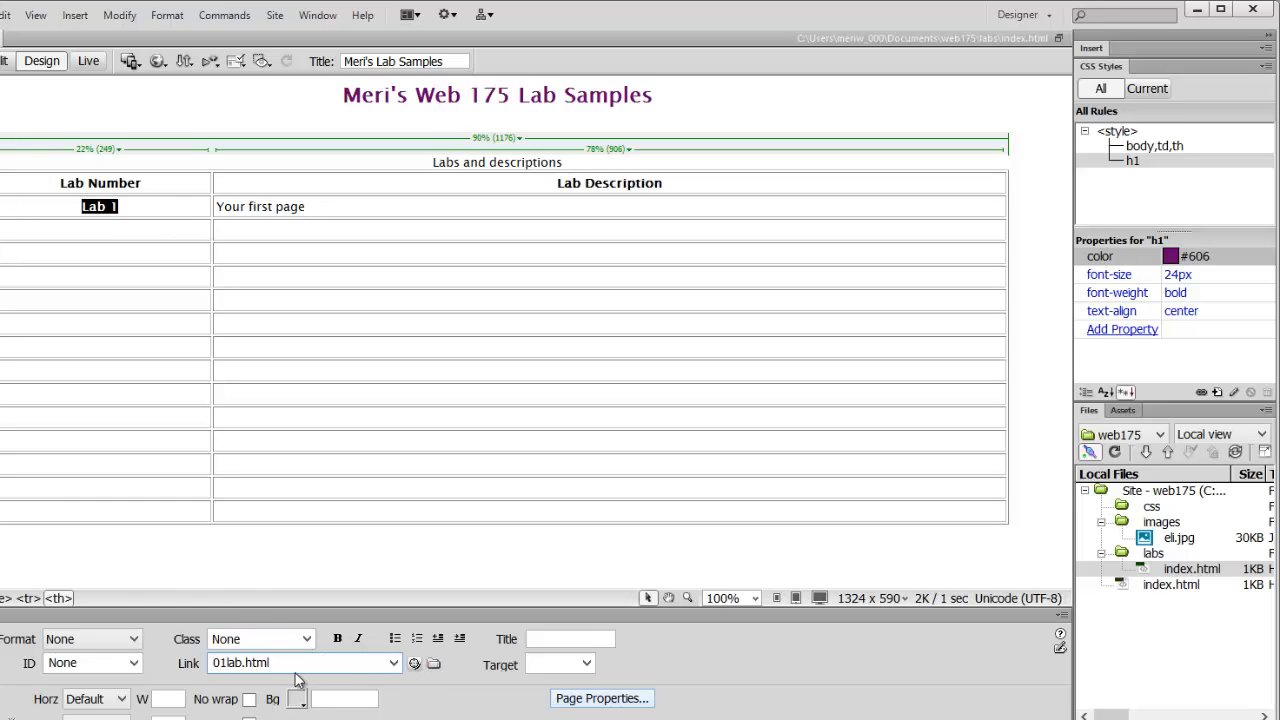
pyautogui.moveTo(284, 680)
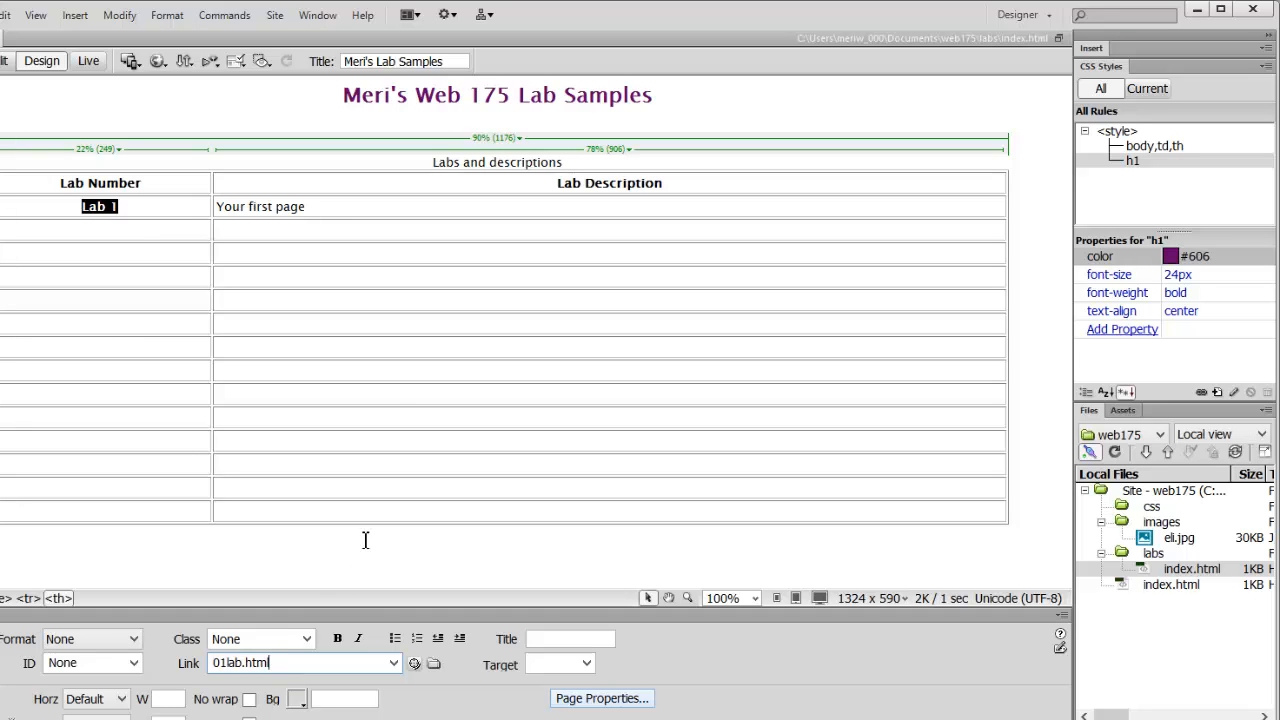
pyautogui.moveTo(590, 496)
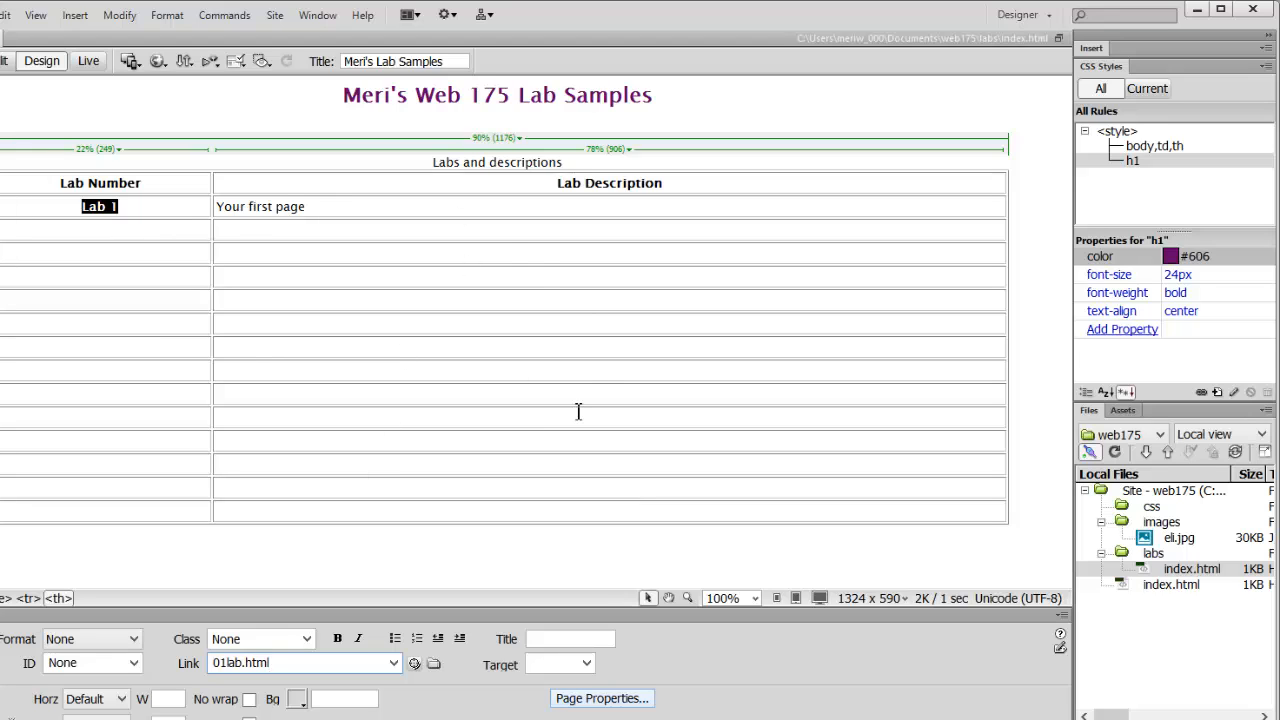
pyautogui.moveTo(212, 184)
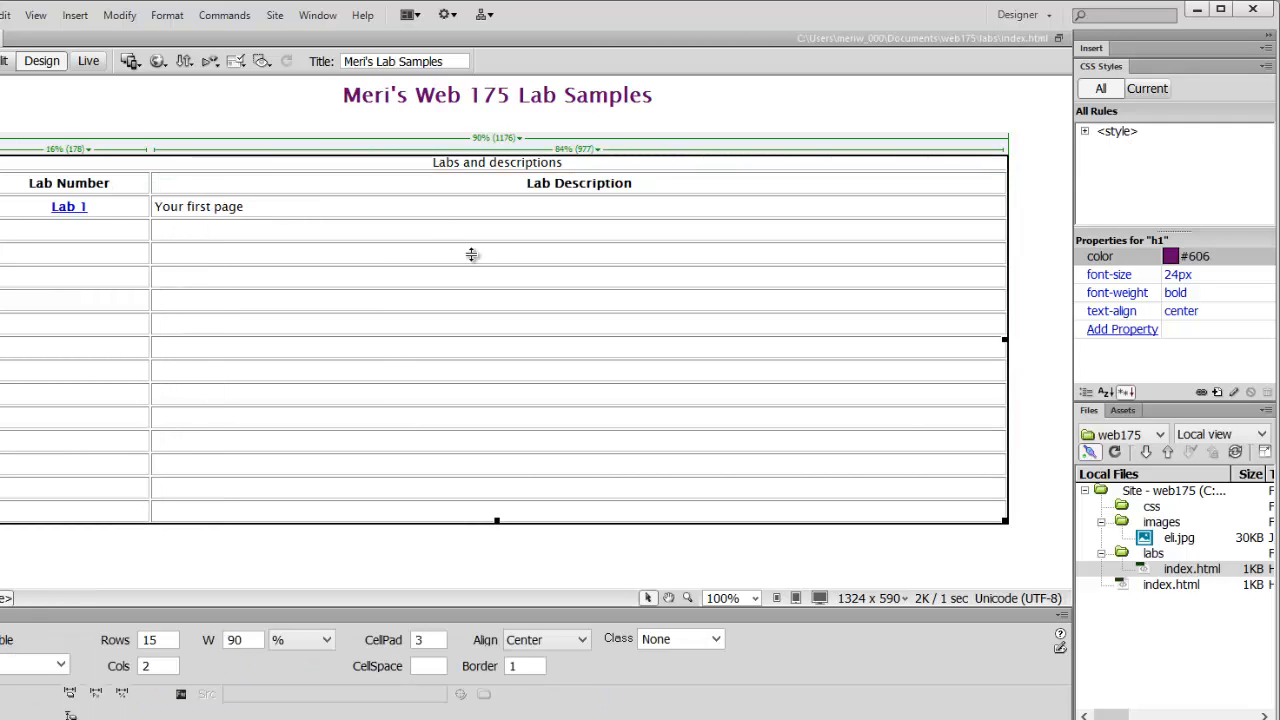
pyautogui.moveTo(480, 128)
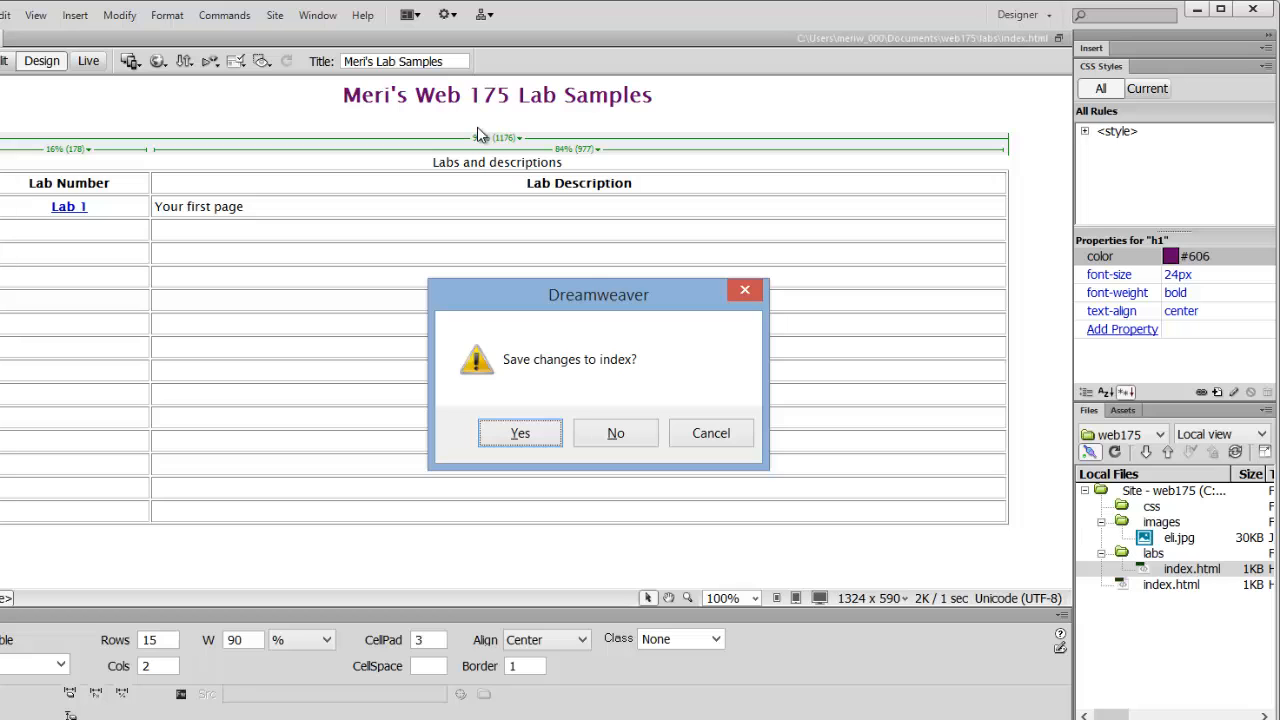
pyautogui.moveTo(538, 358)
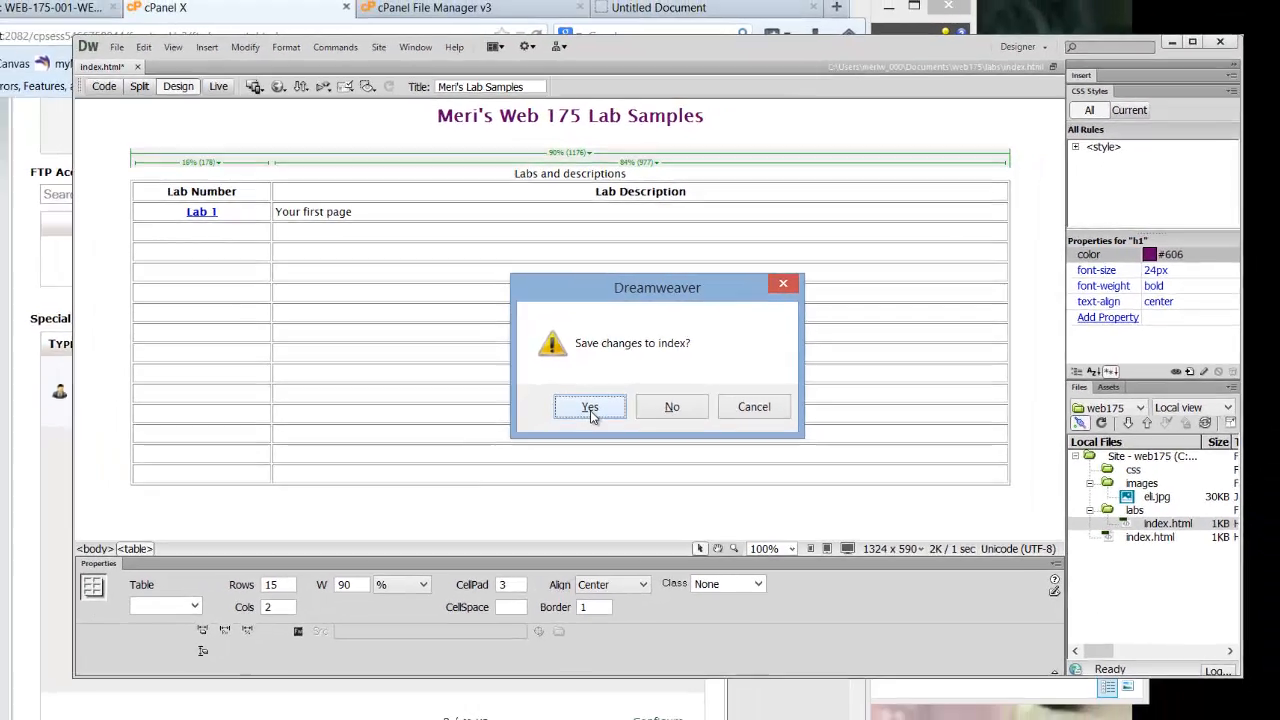
# - Save the page, preview it in Internet Explorer, then close all browser tabs
pyautogui.click(588, 408)
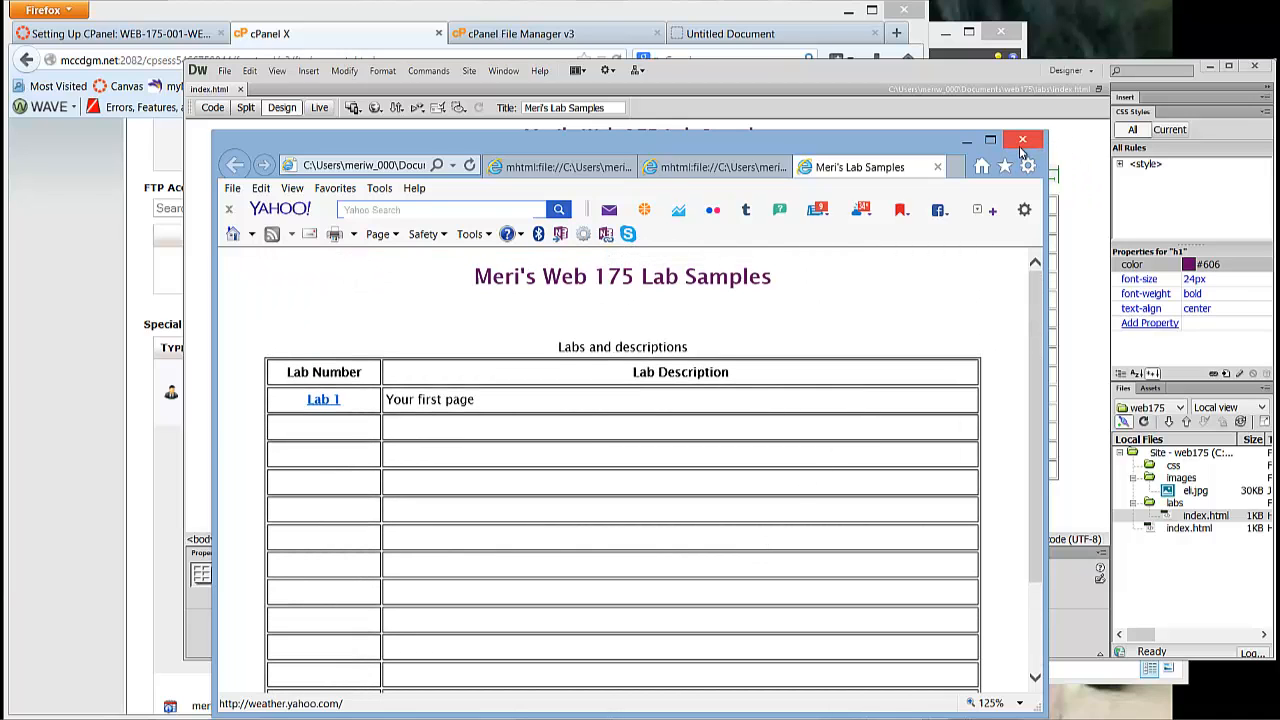
pyautogui.click(1022, 140)
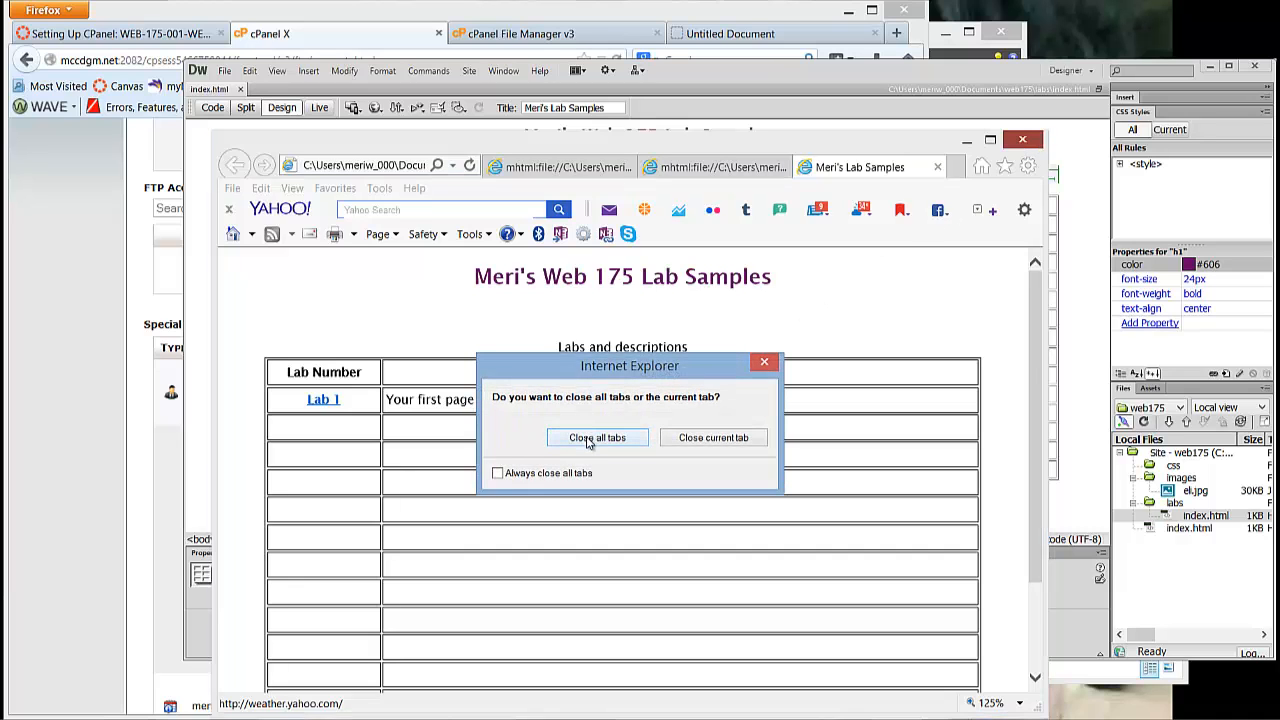
pyautogui.click(596, 438)
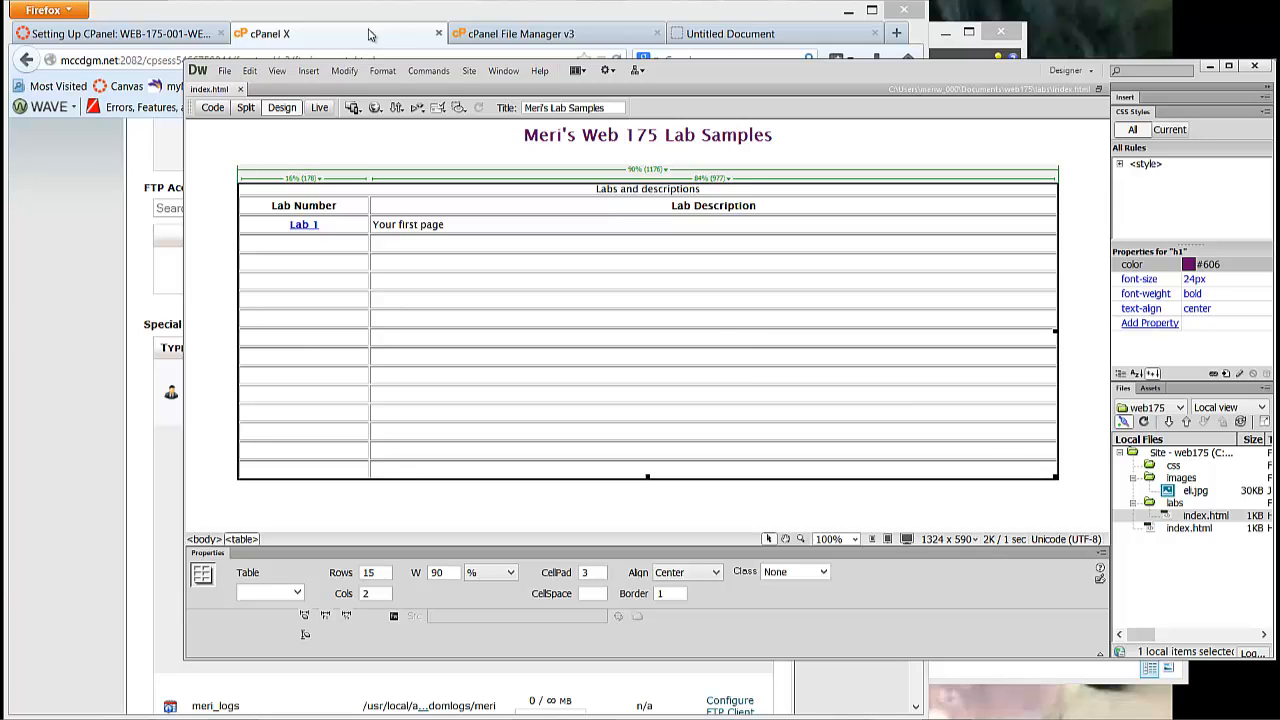
# - Put labs/index.html to the remote server including dependent files
pyautogui.click(396, 108)
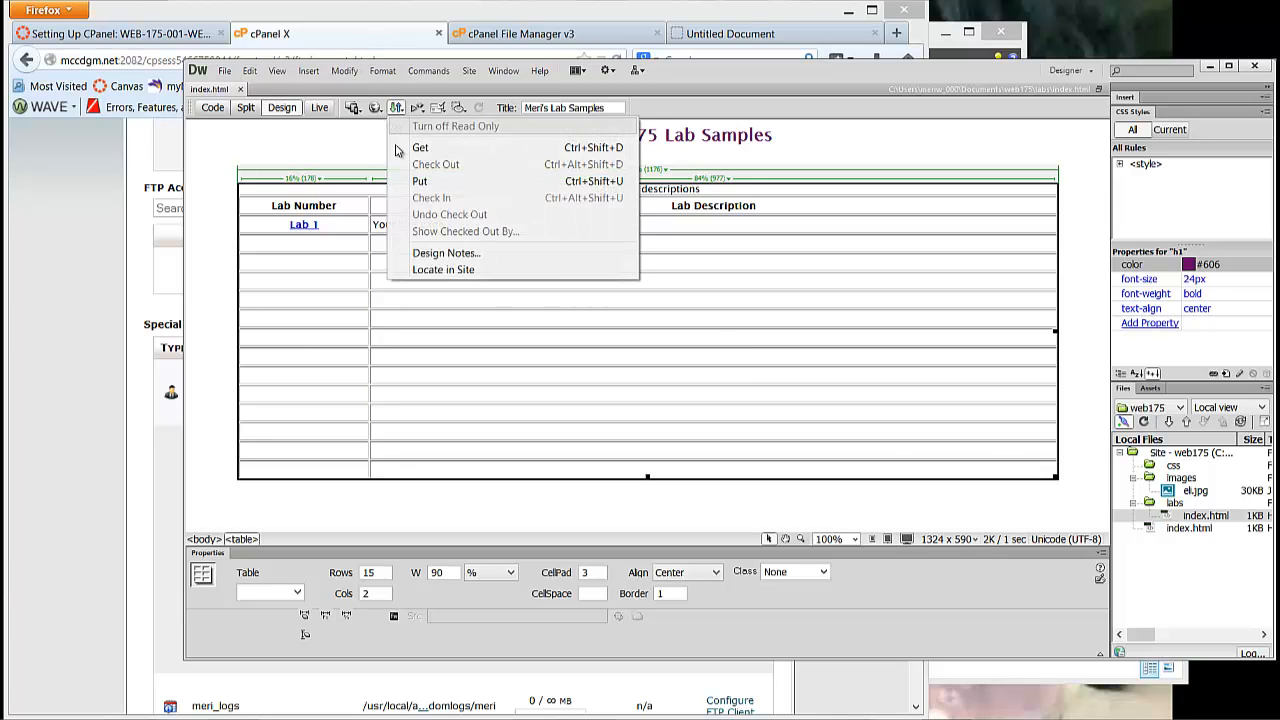
pyautogui.click(420, 180)
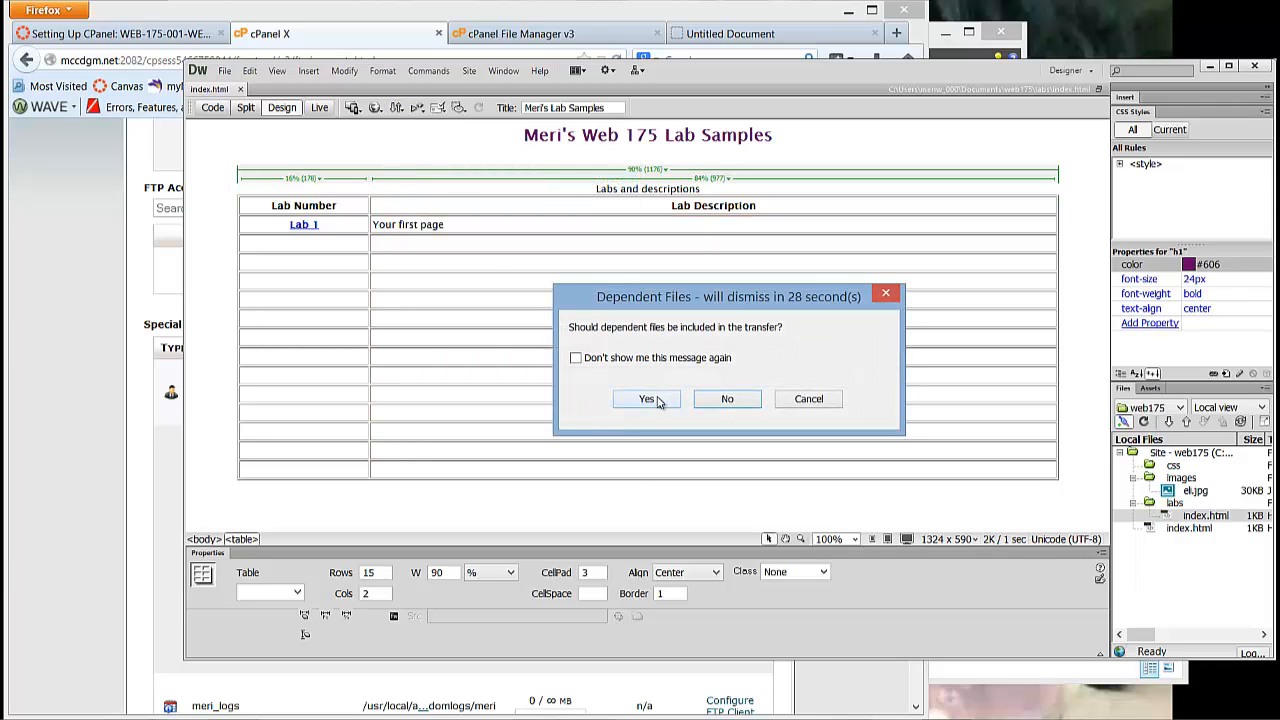
pyautogui.click(646, 398)
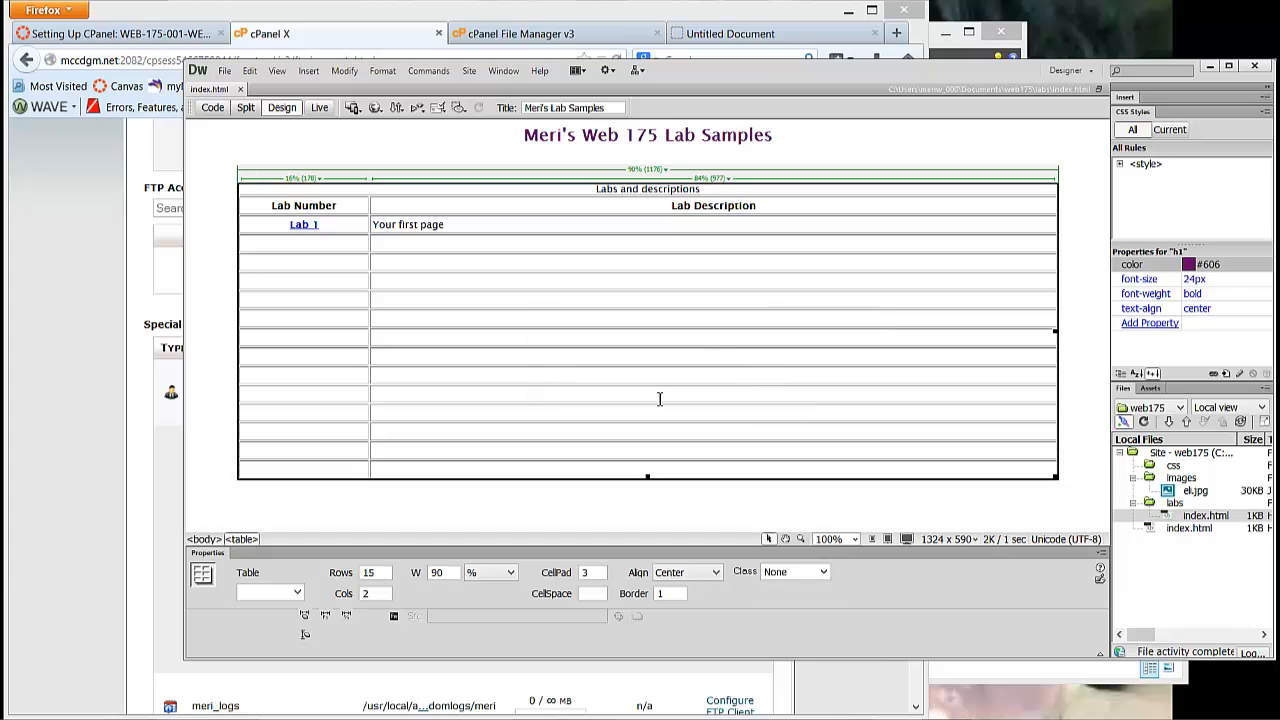
pyautogui.moveTo(688, 18)
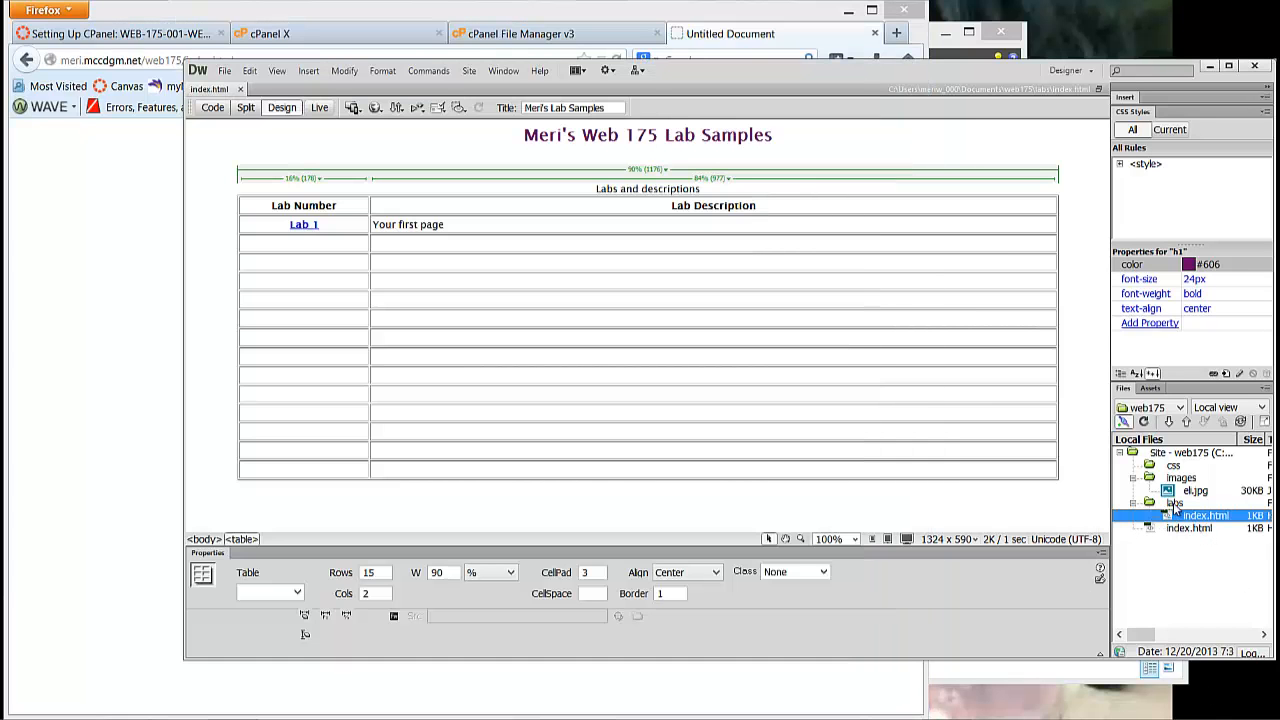
# - Open the root index.html, add 'Labs' and 'projects' lines, and select 'Labs' for linking
pyautogui.click(1190, 528)
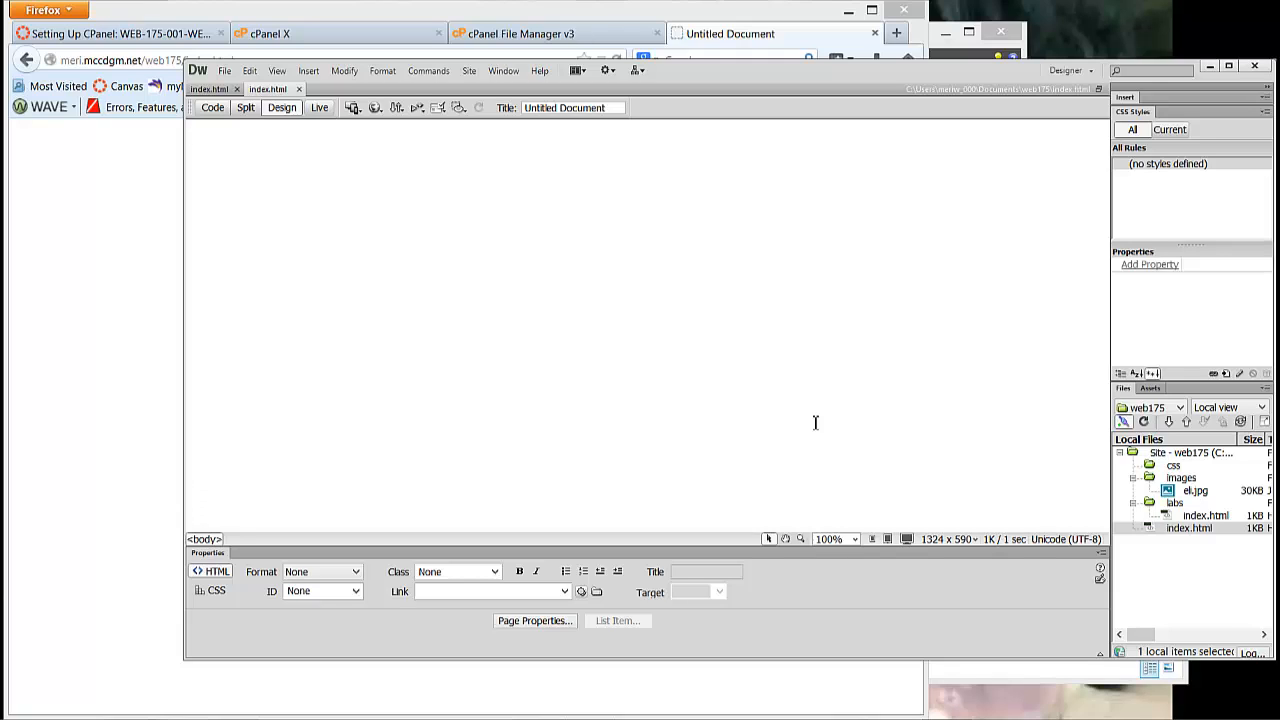
pyautogui.write('Labs')
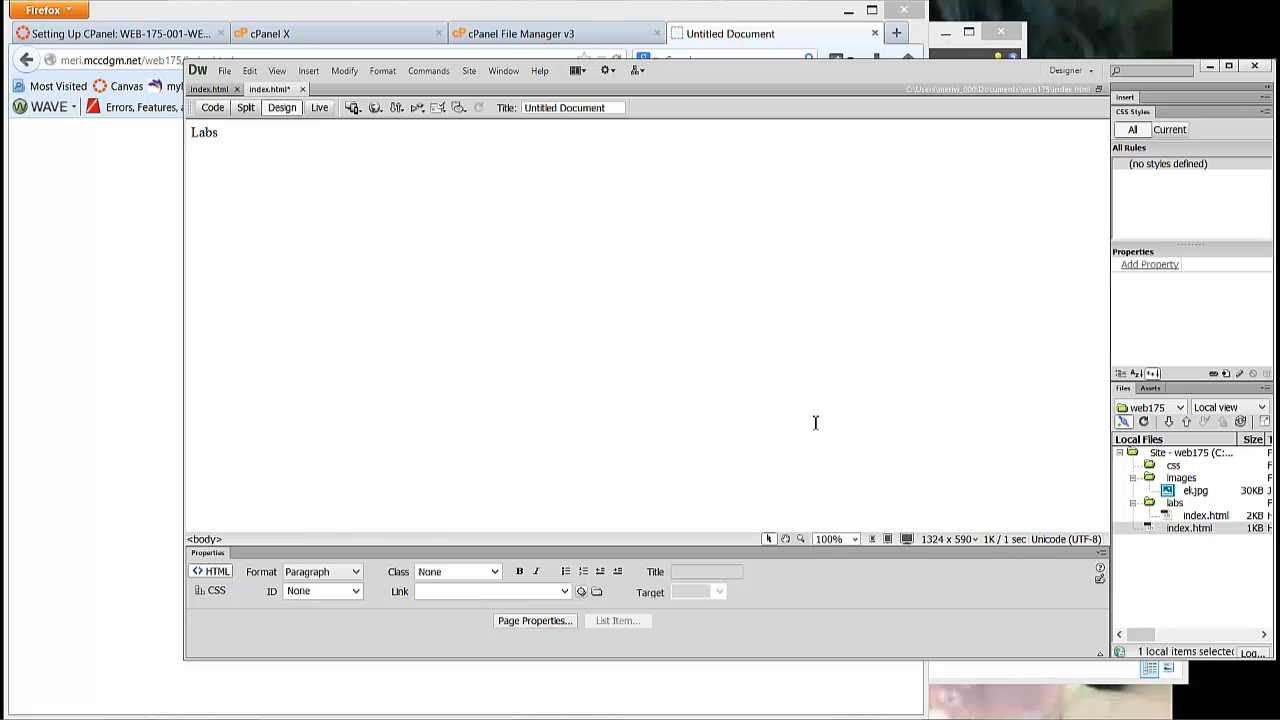
pyautogui.write('projecs')
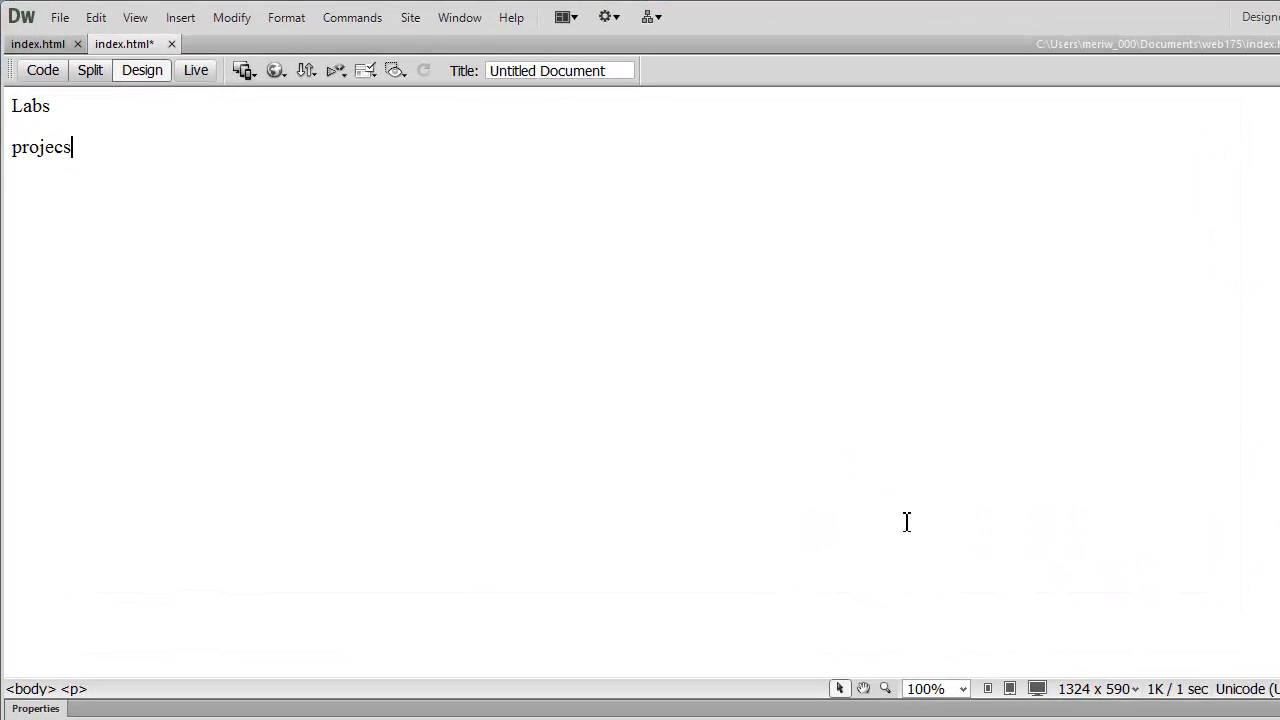
pyautogui.write('t')
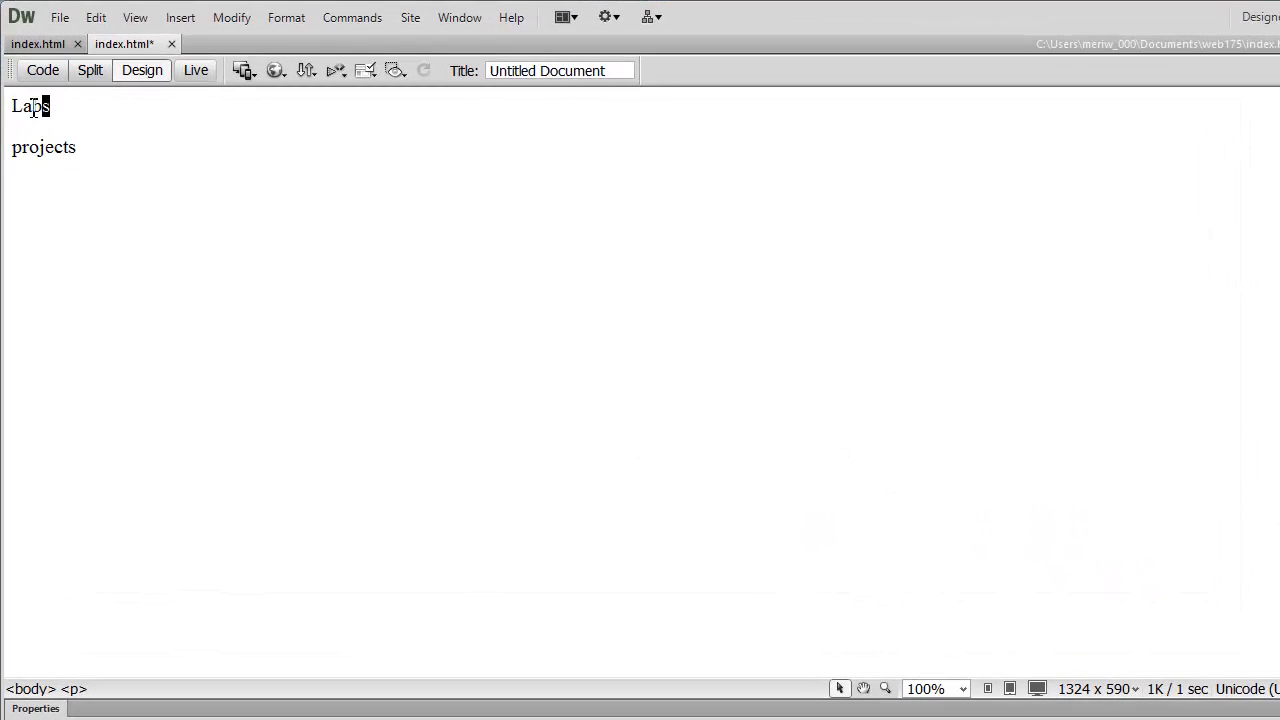
pyautogui.doubleClick(30, 106)
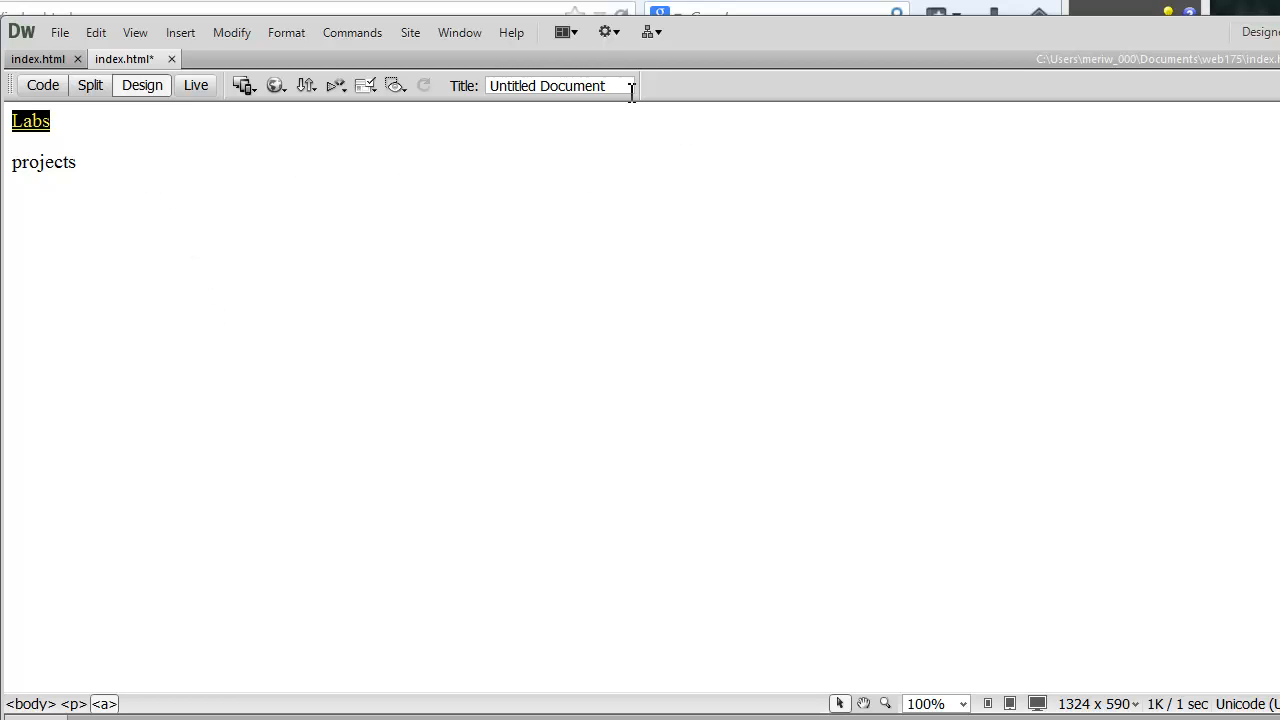
# - Retitle the top-level page 'Meri's Web 175' and view it published in Firefox
pyautogui.tripleClick(556, 84)
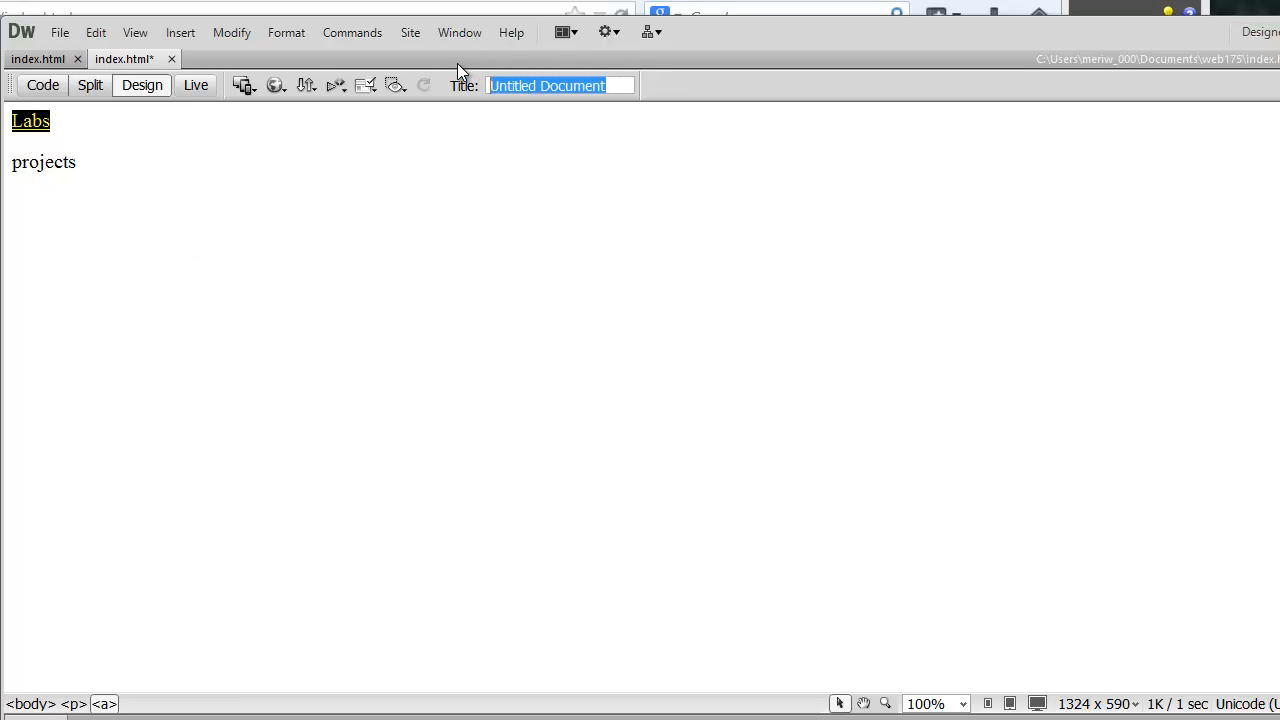
pyautogui.write("Meri's 1")
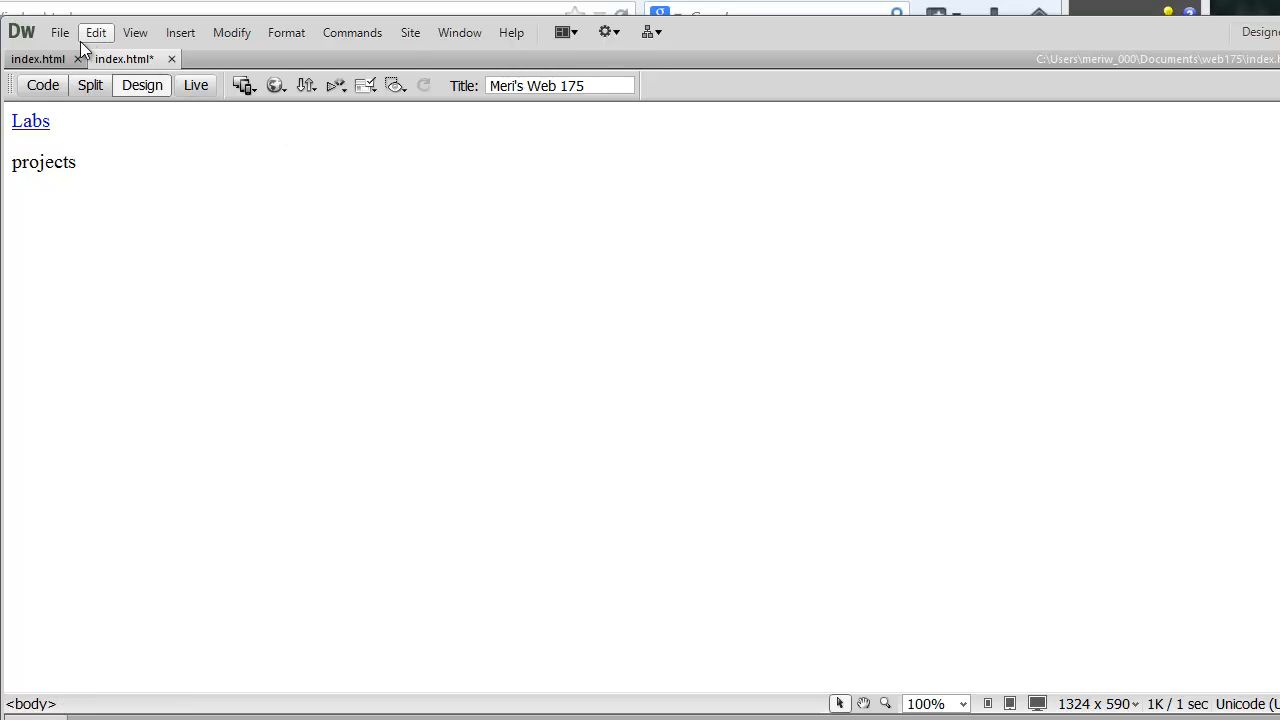
pyautogui.click(196, 64)
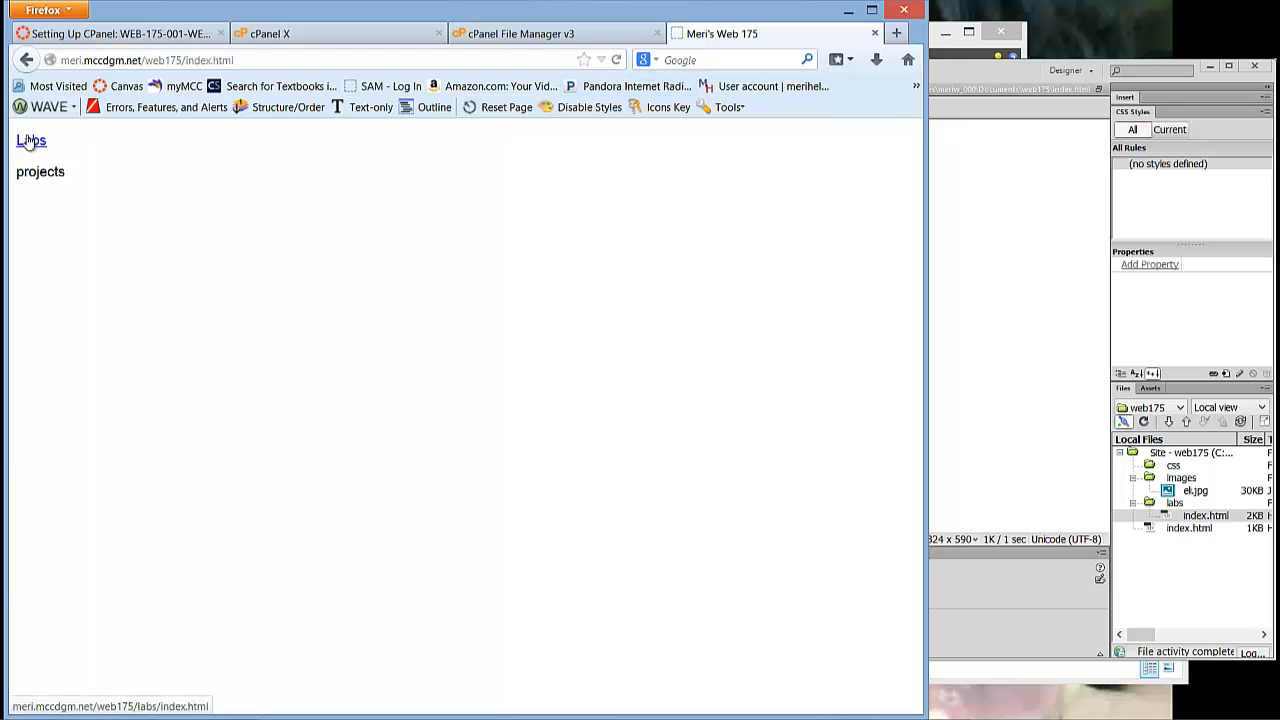
# - Follow the Labs link to the live Lab Samples page and bring up the address copy menu
pyautogui.click(30, 140)
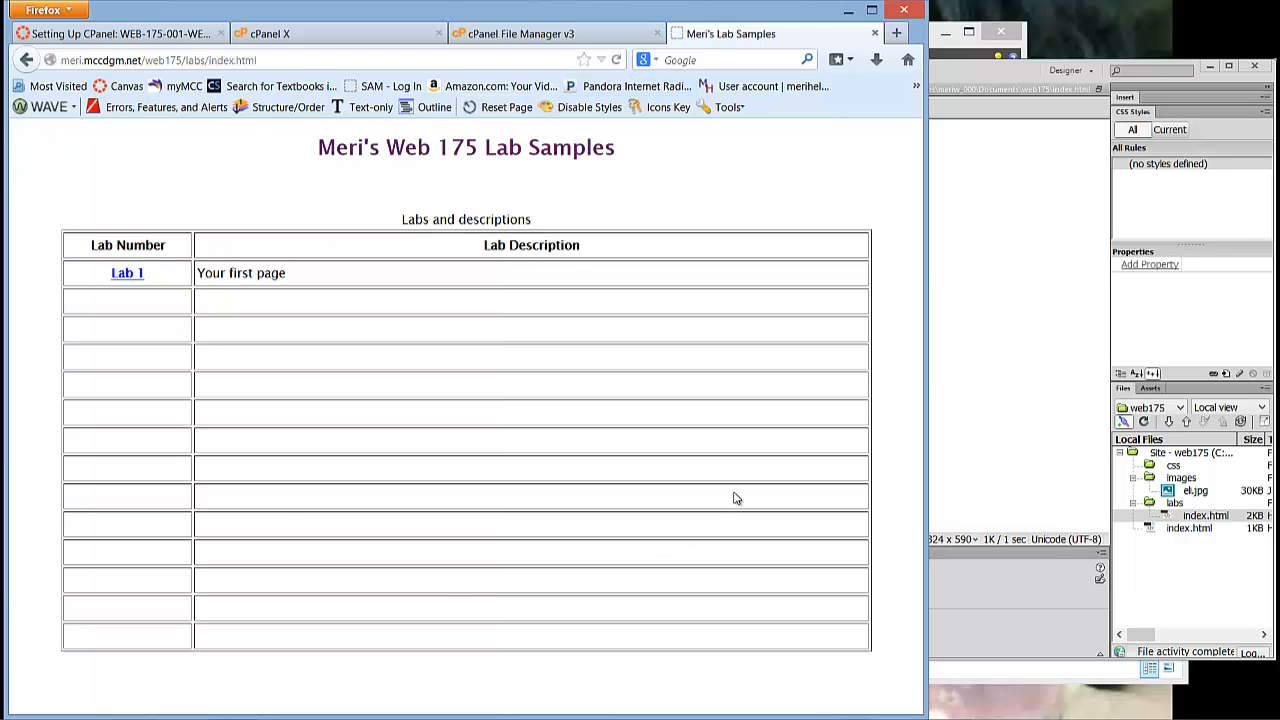
pyautogui.moveTo(518, 246)
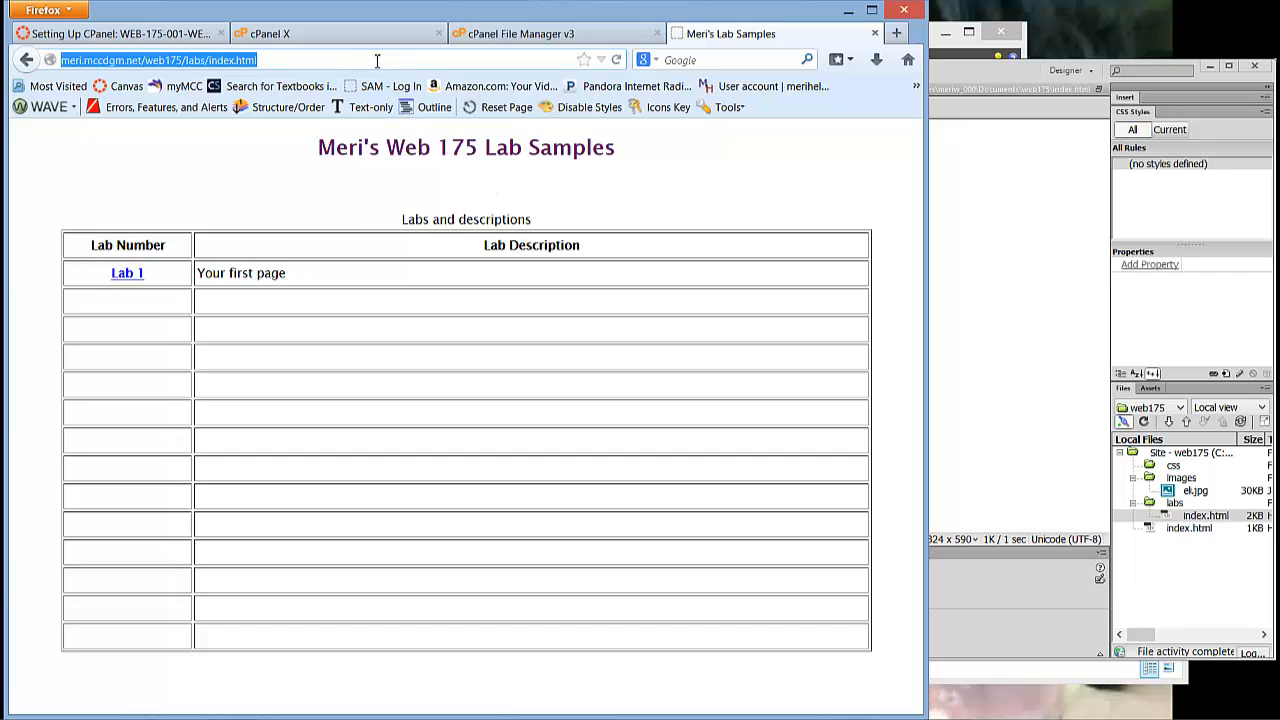
pyautogui.rightClick(158, 60)
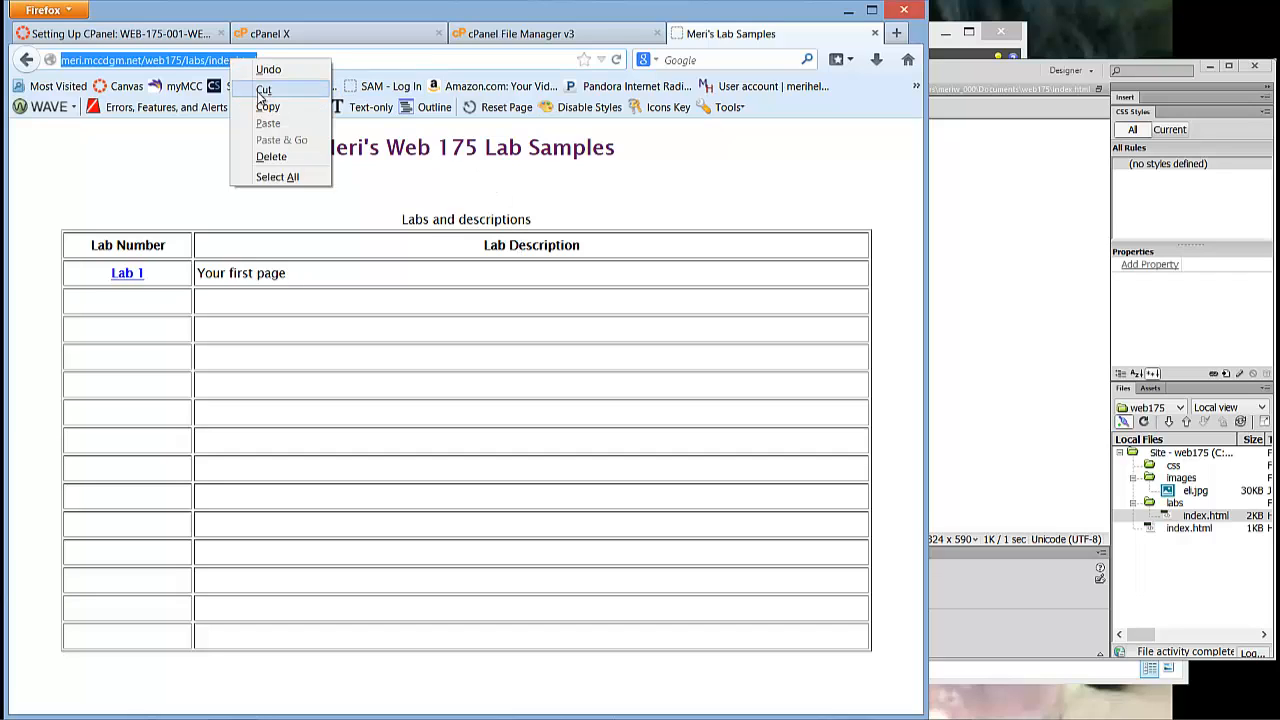